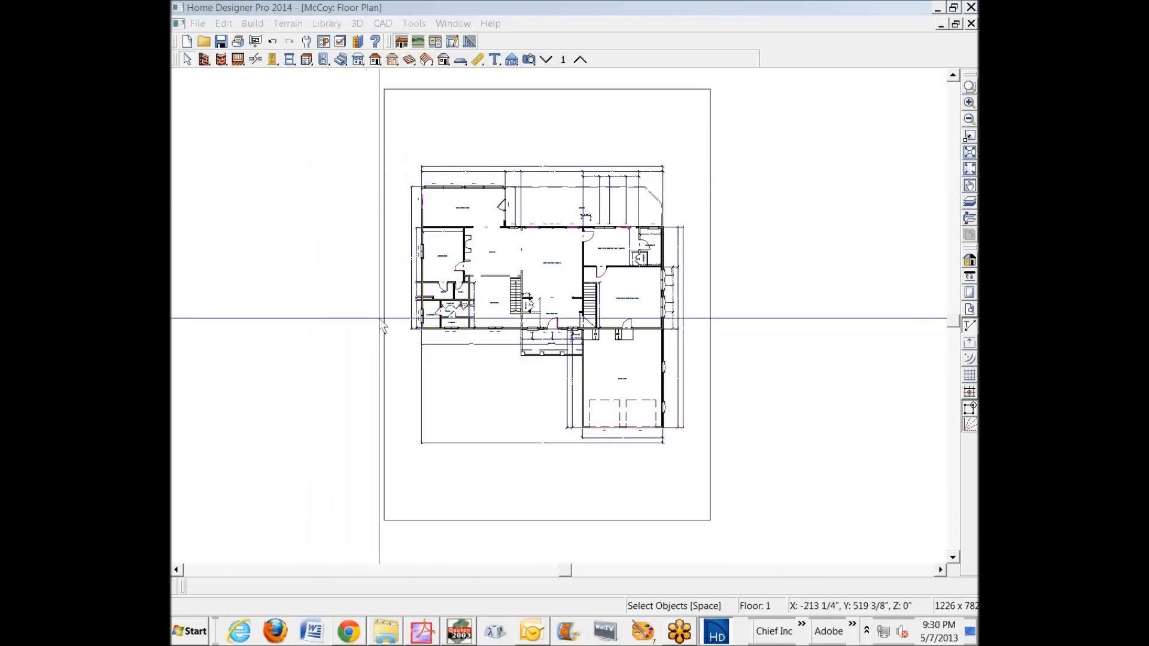
pyautogui.moveTo(377, 334)
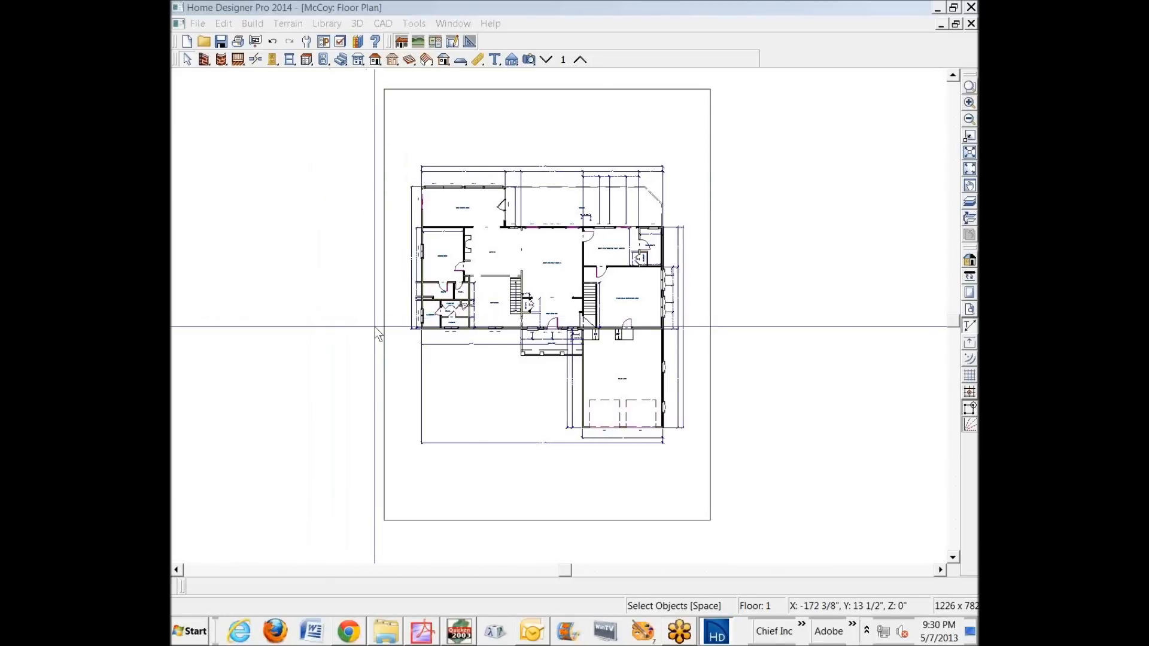
pyautogui.moveTo(322, 208)
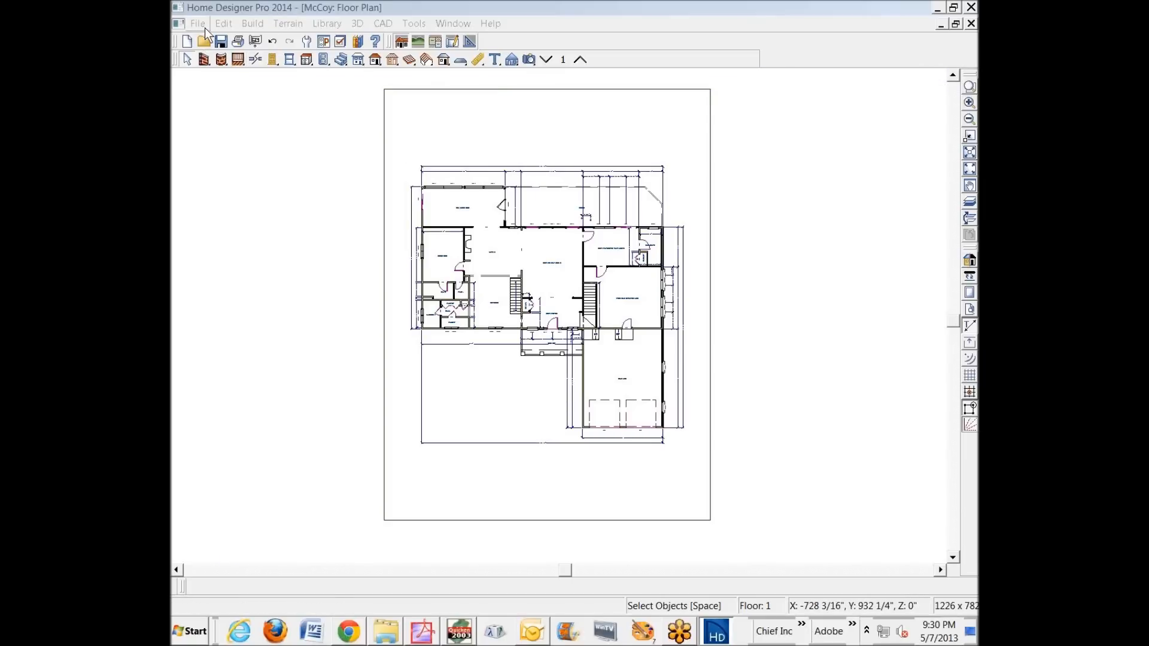
# Bring up the Page Setup dialog for printing the McCoy floor plan
pyautogui.click(197, 23)
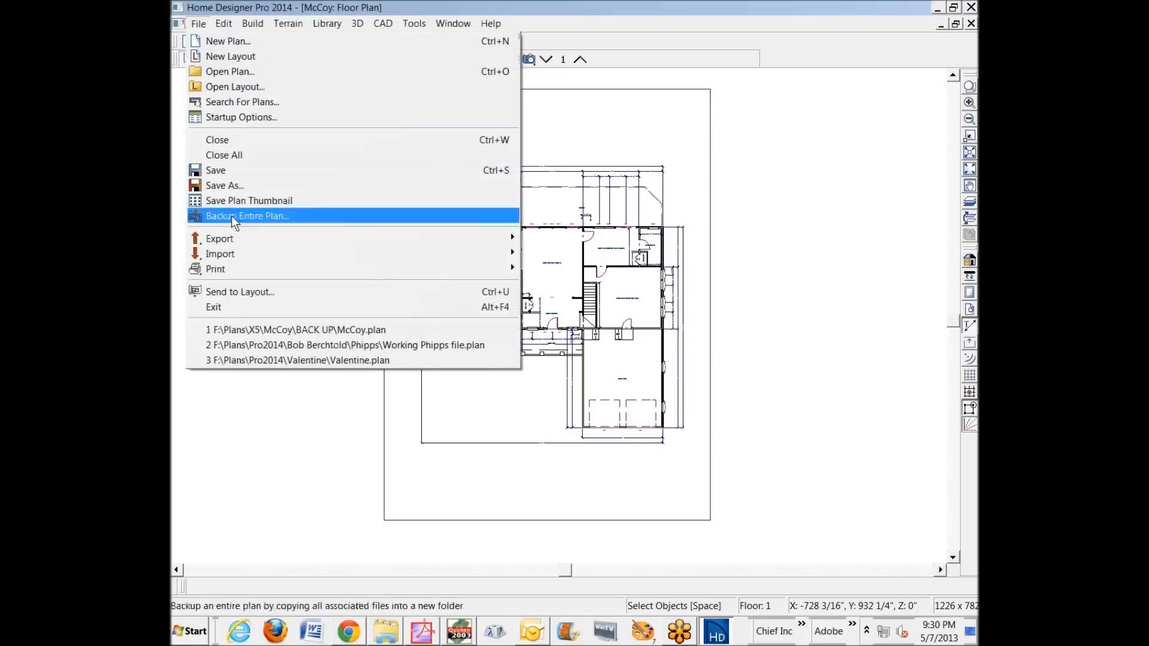
pyautogui.moveTo(215, 269)
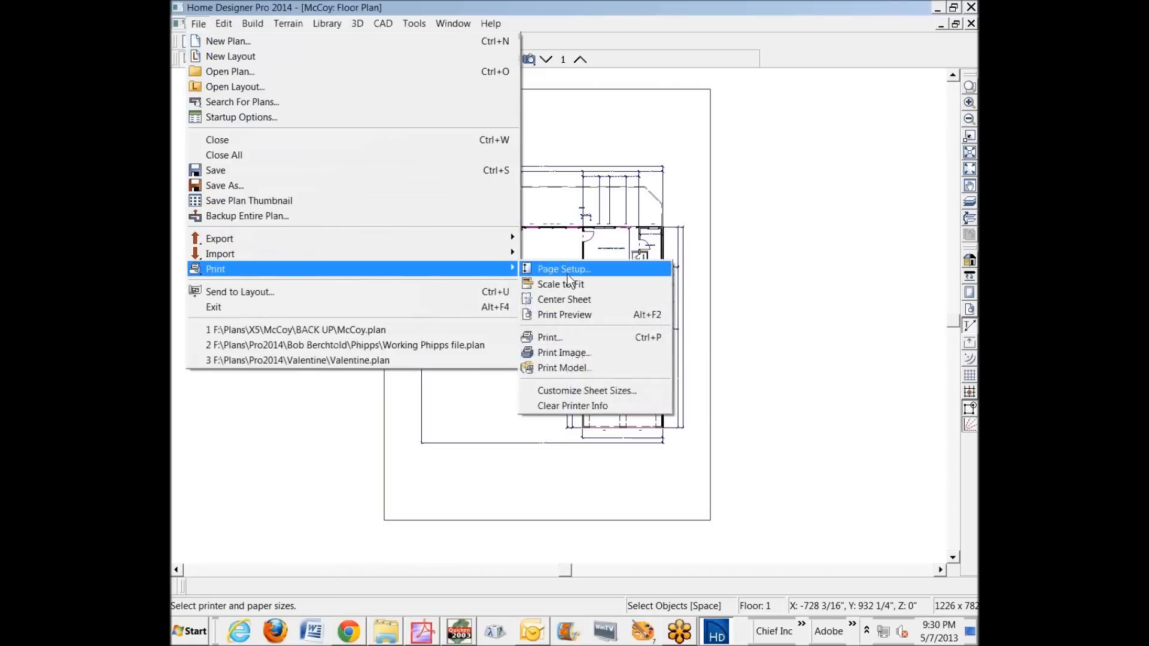
pyautogui.click(563, 270)
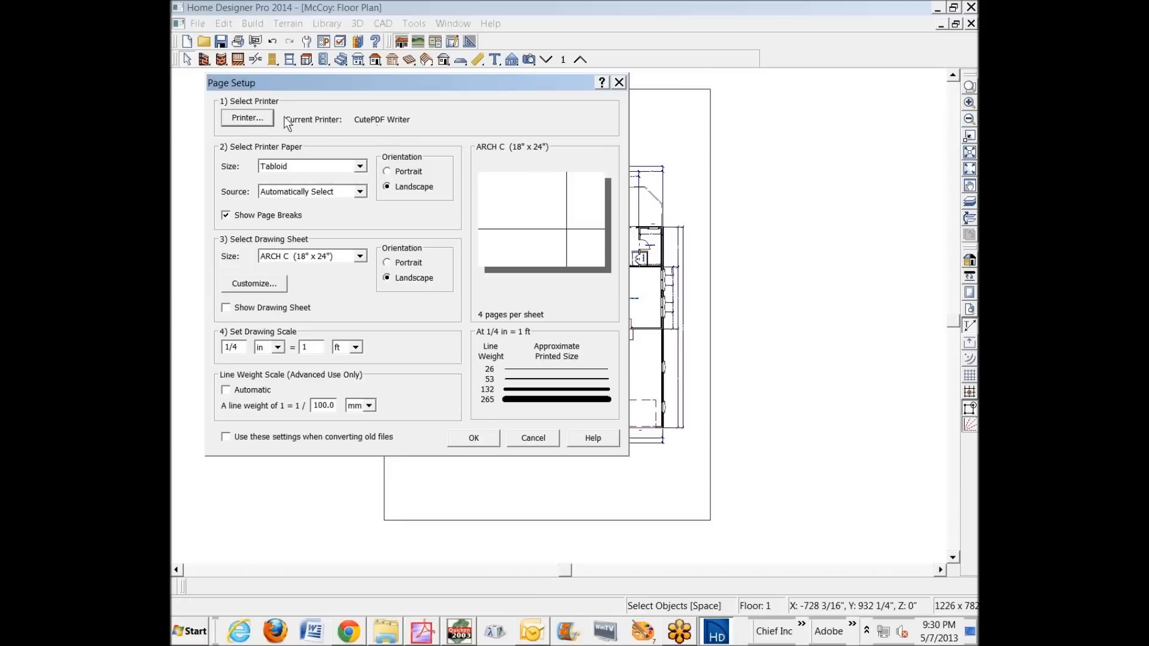
# Change the CutePDF Writer's paper size from Tabloid to ARCH C in its advanced document properties
pyautogui.click(246, 118)
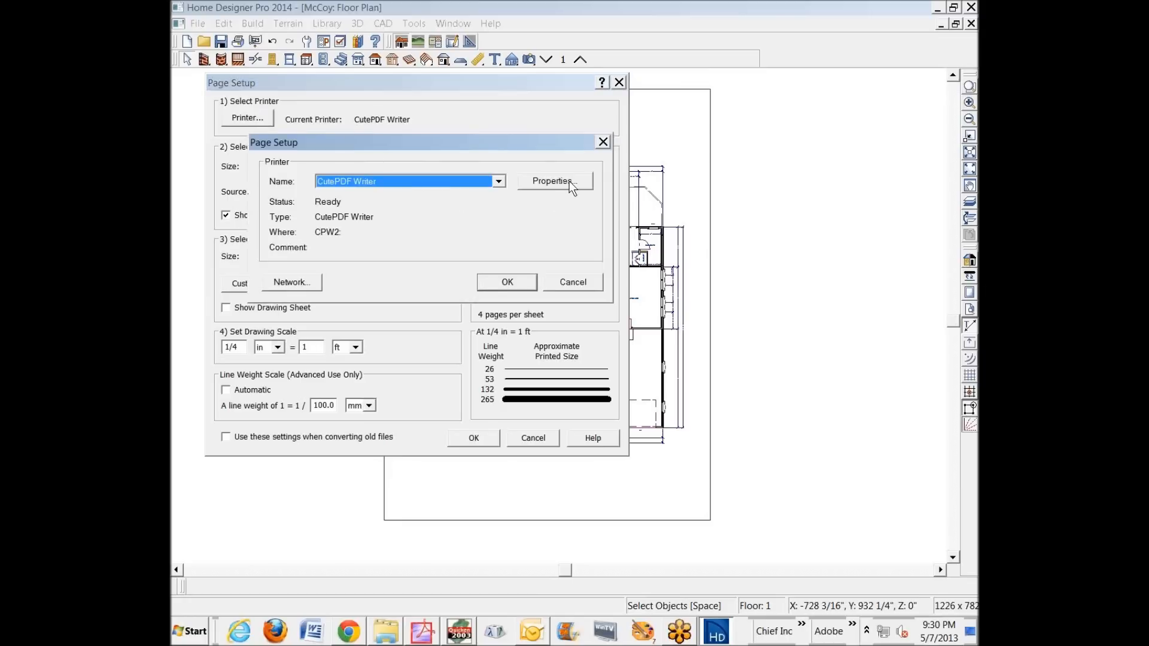
pyautogui.moveTo(560, 184)
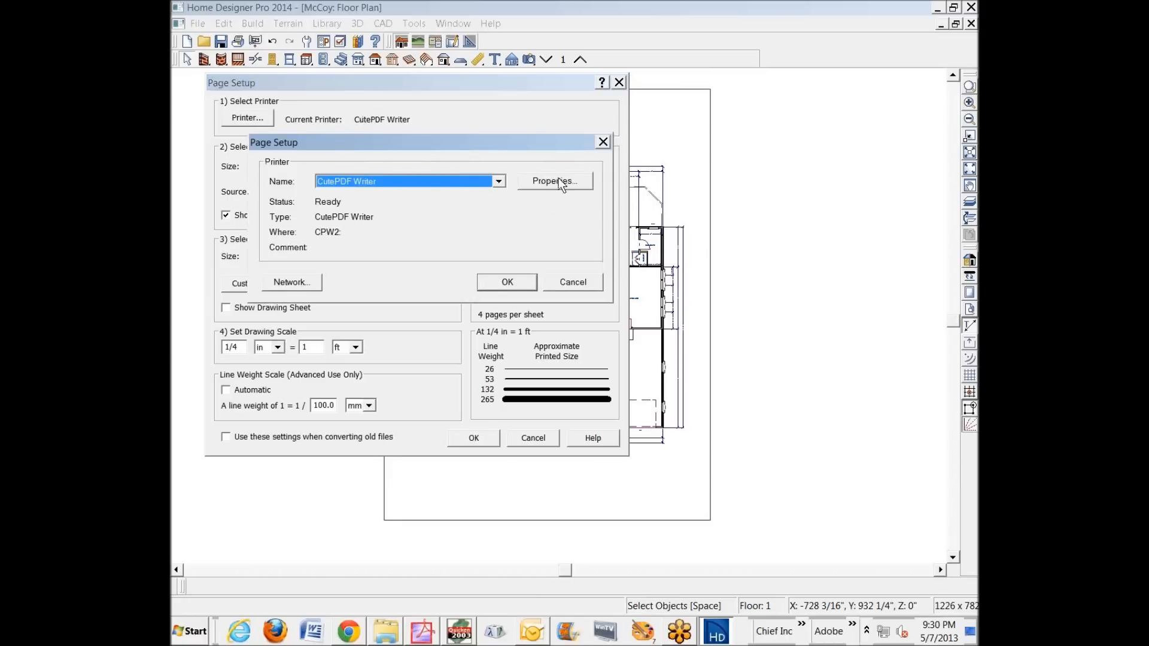
pyautogui.click(554, 181)
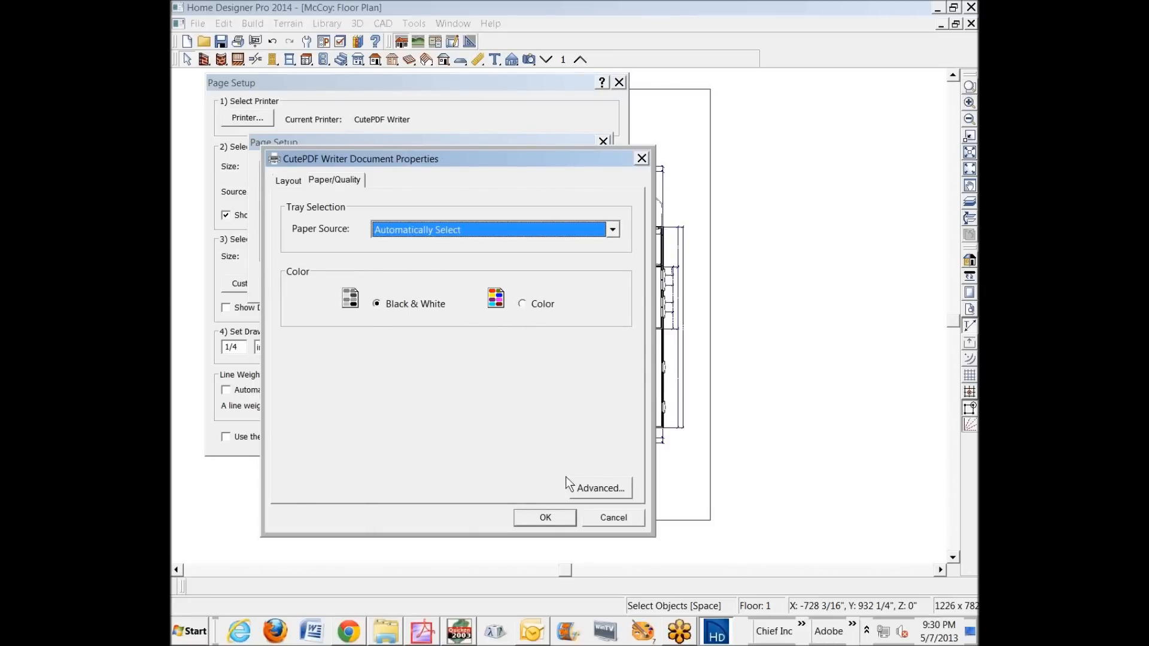
pyautogui.click(598, 488)
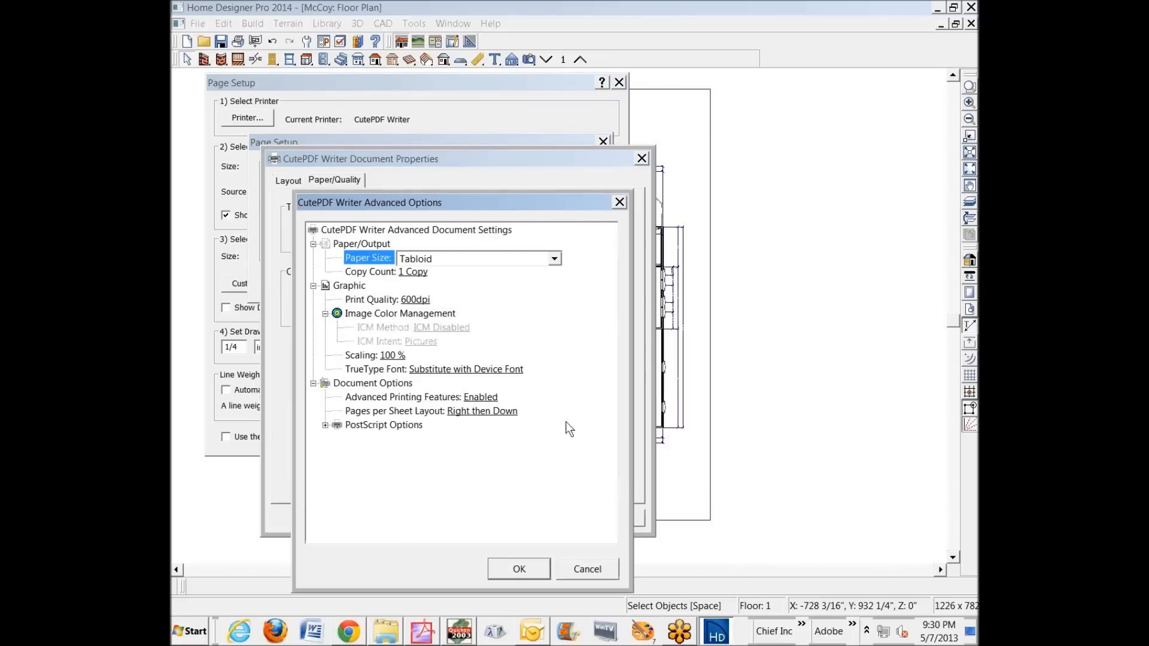
pyautogui.moveTo(524, 272)
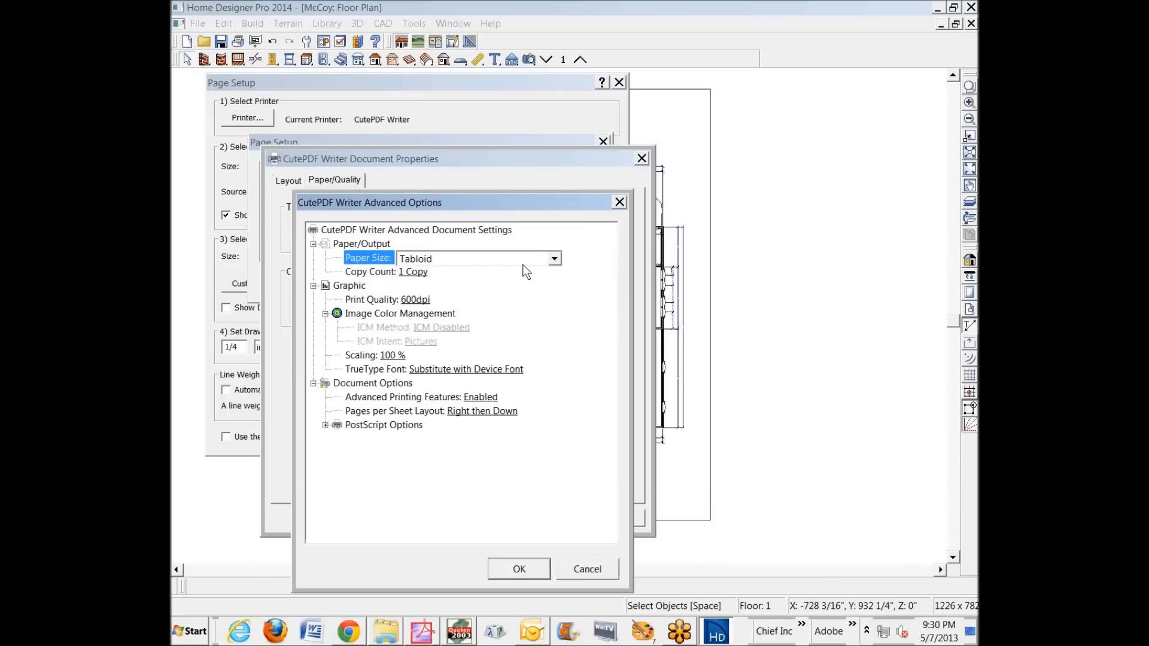
pyautogui.click(553, 259)
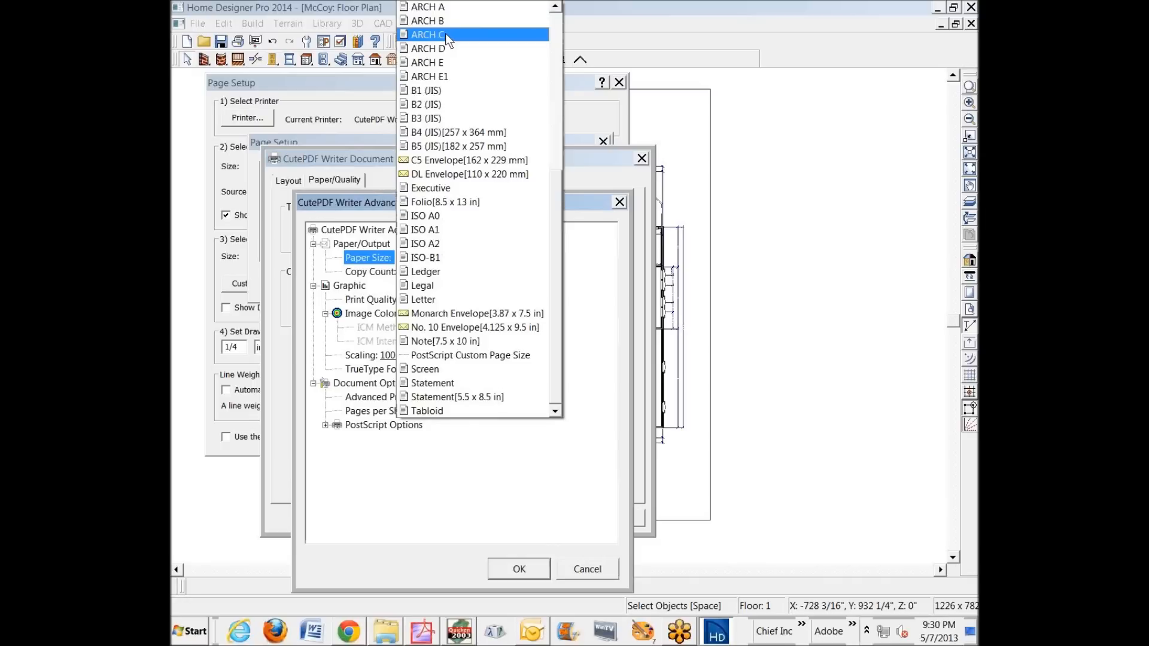
pyautogui.click(428, 34)
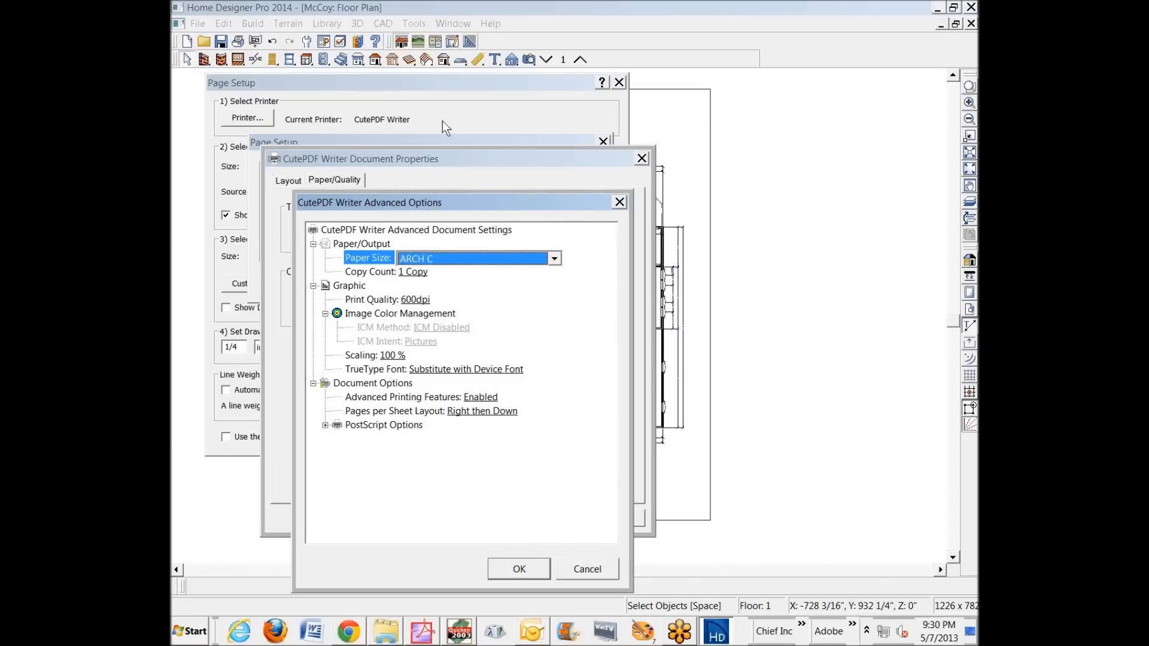
pyautogui.click(518, 569)
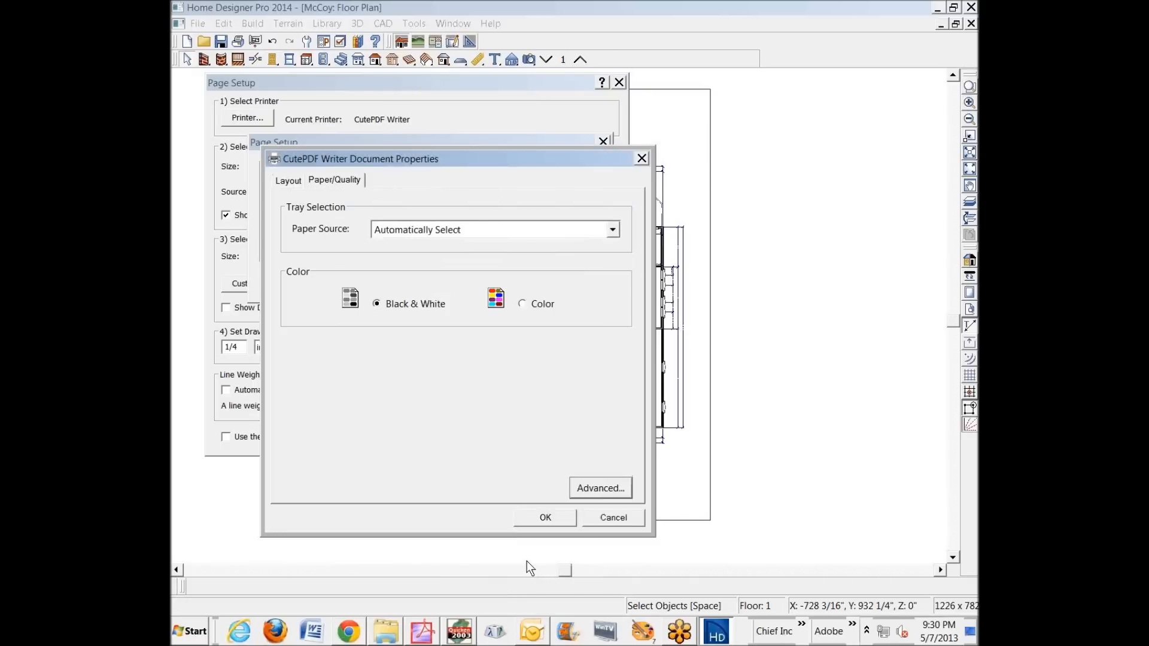
pyautogui.click(544, 517)
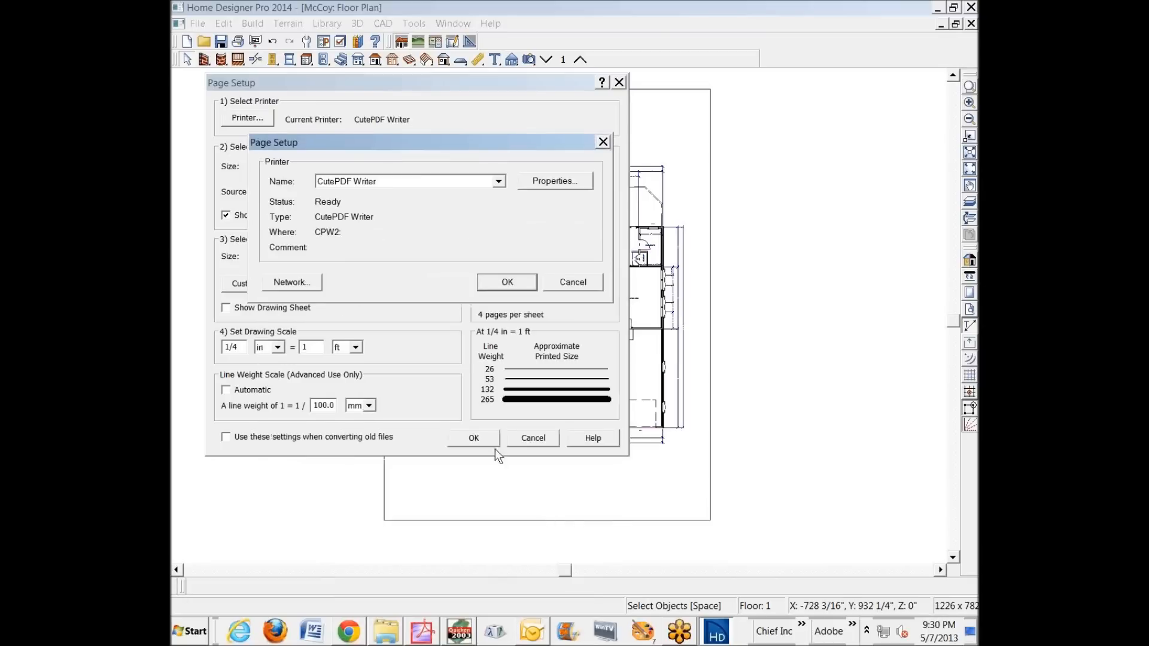
# Confirm the printer choice and apply ARCH C landscape paper and drawing sheet to the plan
pyautogui.click(506, 282)
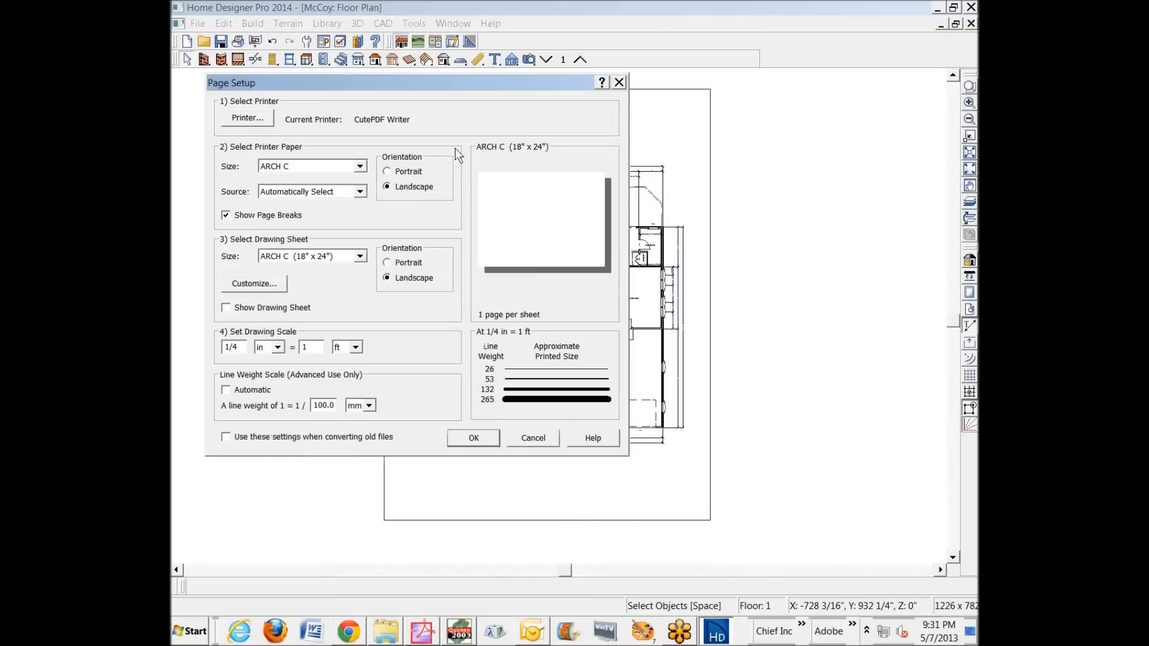
pyautogui.moveTo(277, 269)
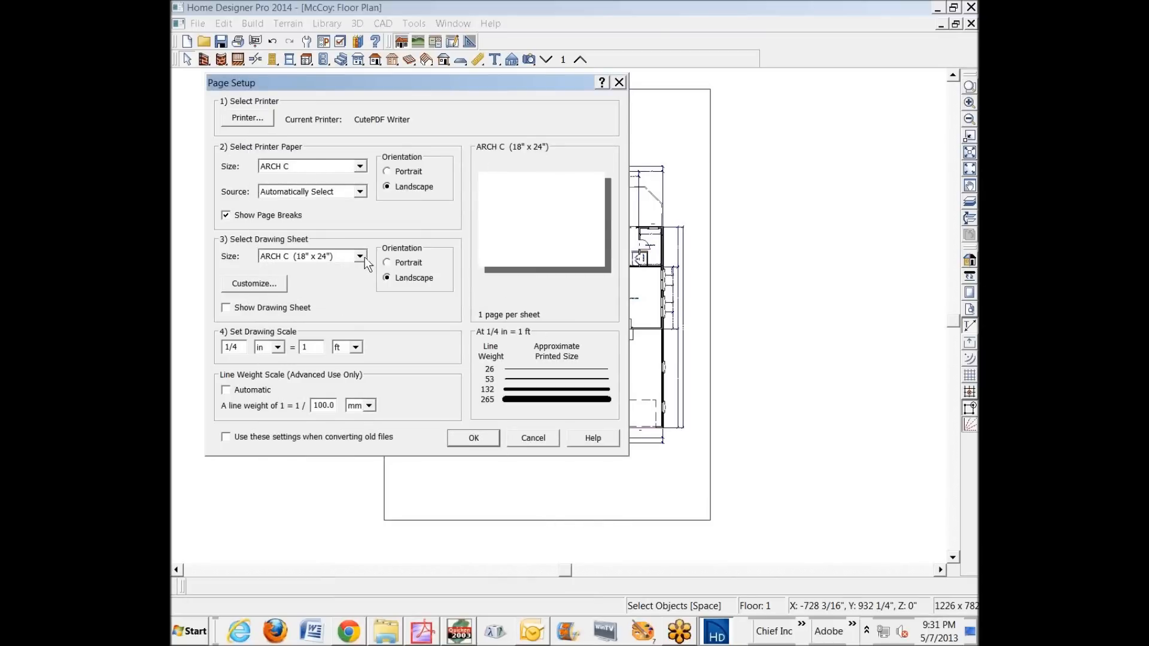
pyautogui.click(358, 256)
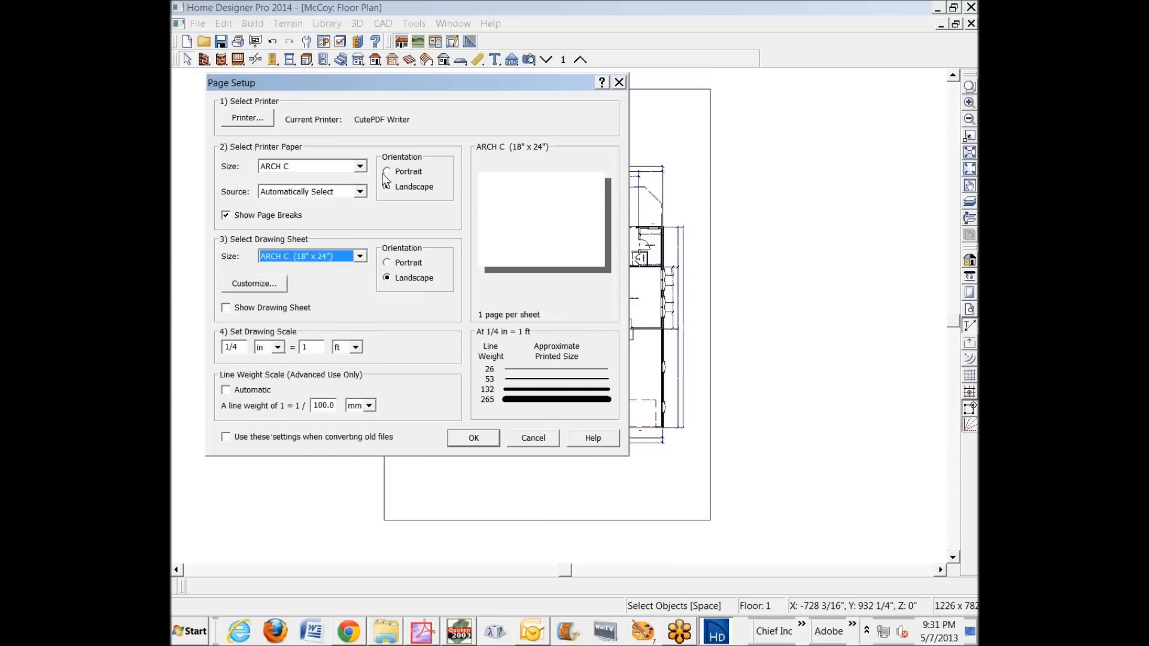
pyautogui.click(387, 187)
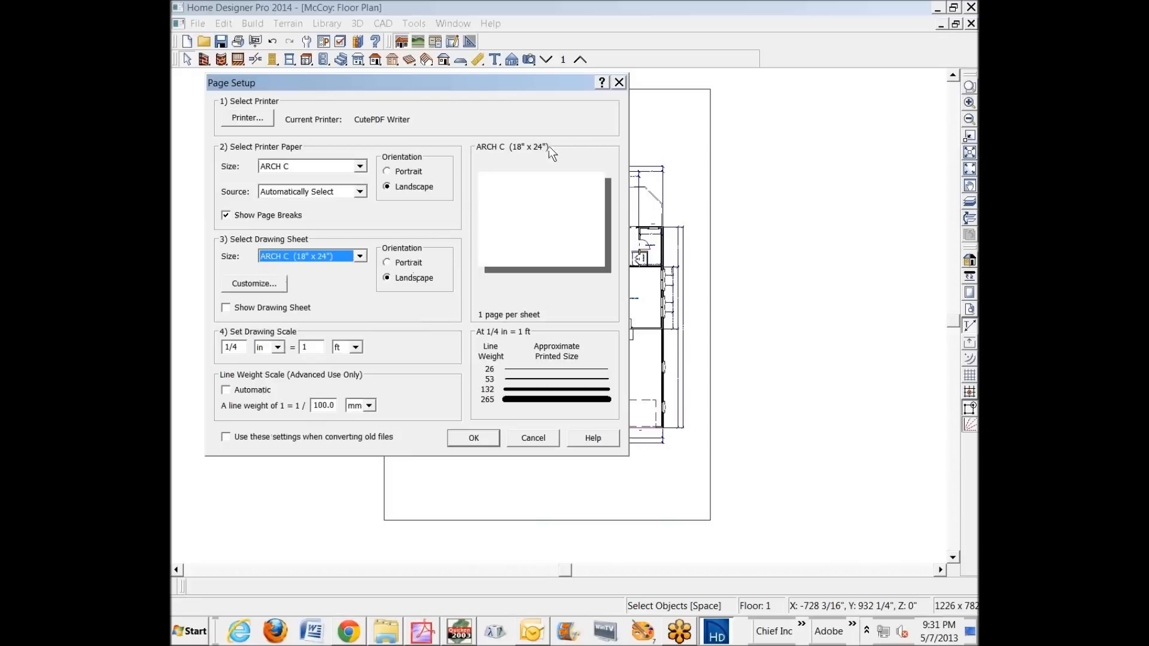
pyautogui.moveTo(527, 238)
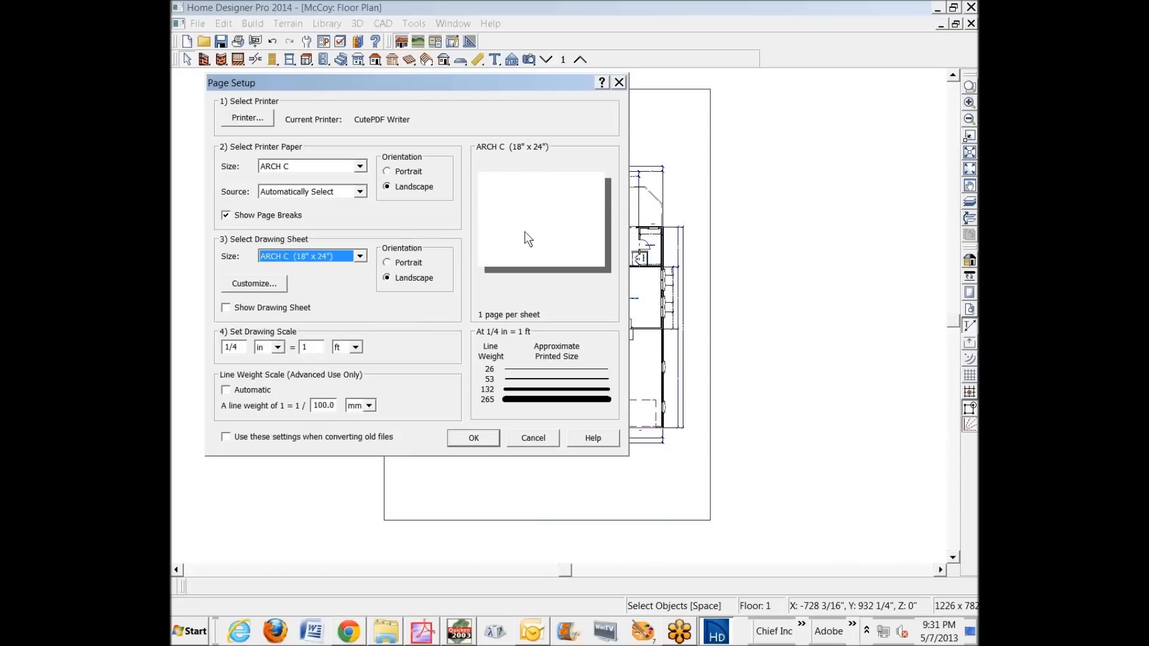
pyautogui.moveTo(491, 191)
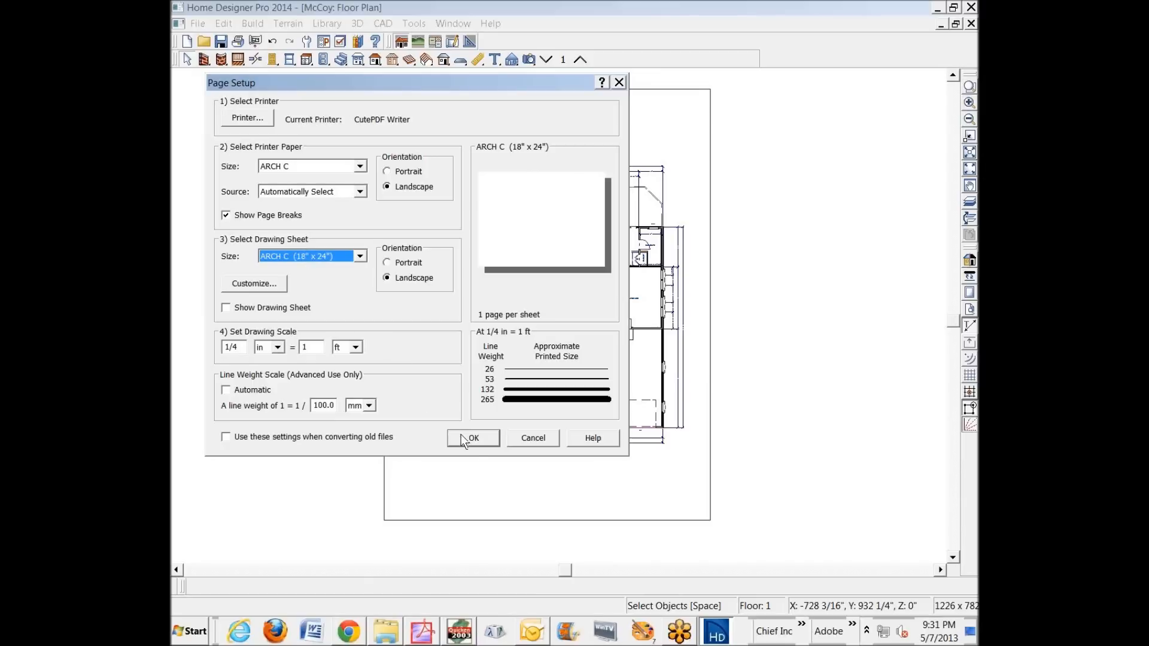
pyautogui.click(472, 438)
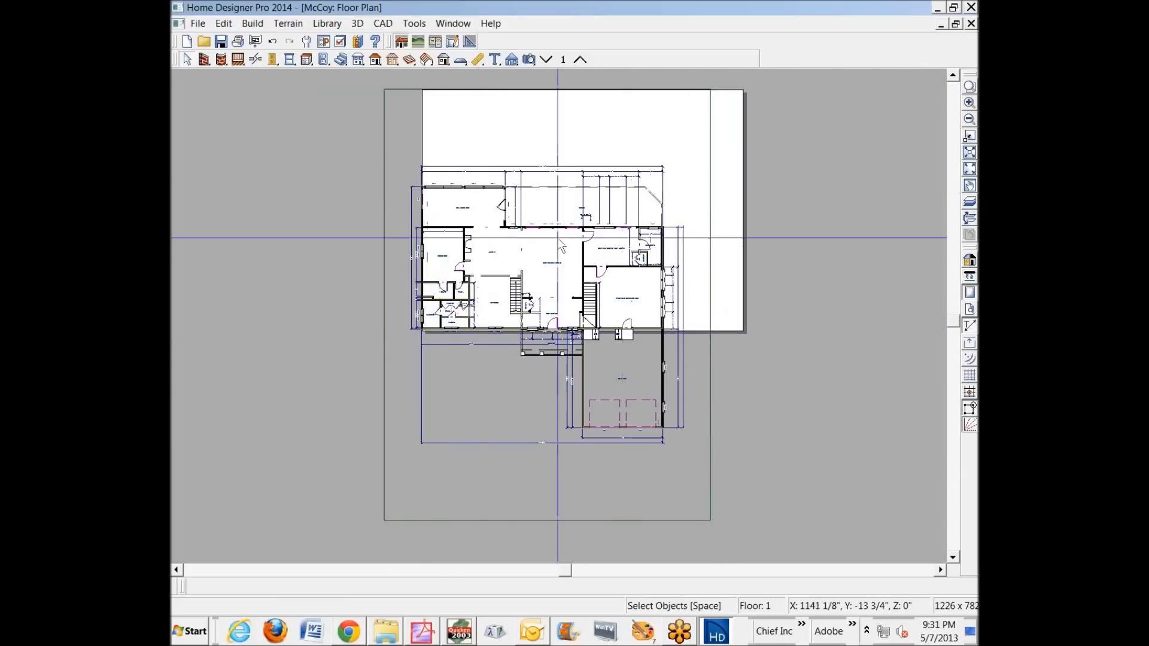
# Change the drawing scale to 1/8 in = 1 ft in Page Setup and confirm it
pyautogui.click(197, 22)
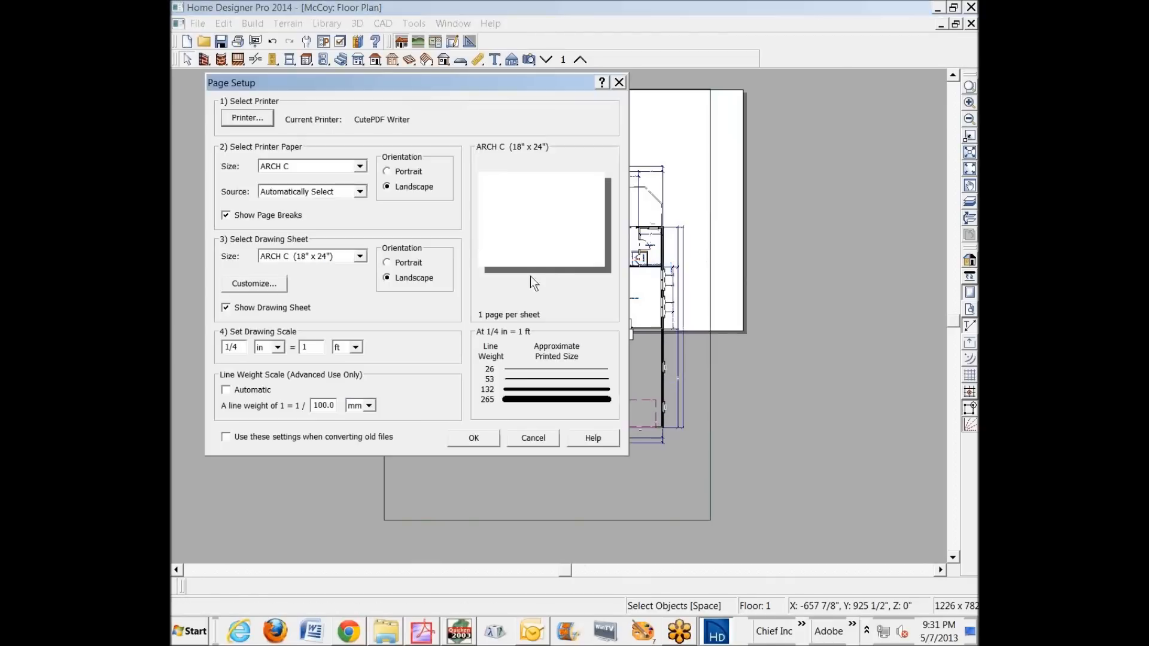
pyautogui.moveTo(242, 345)
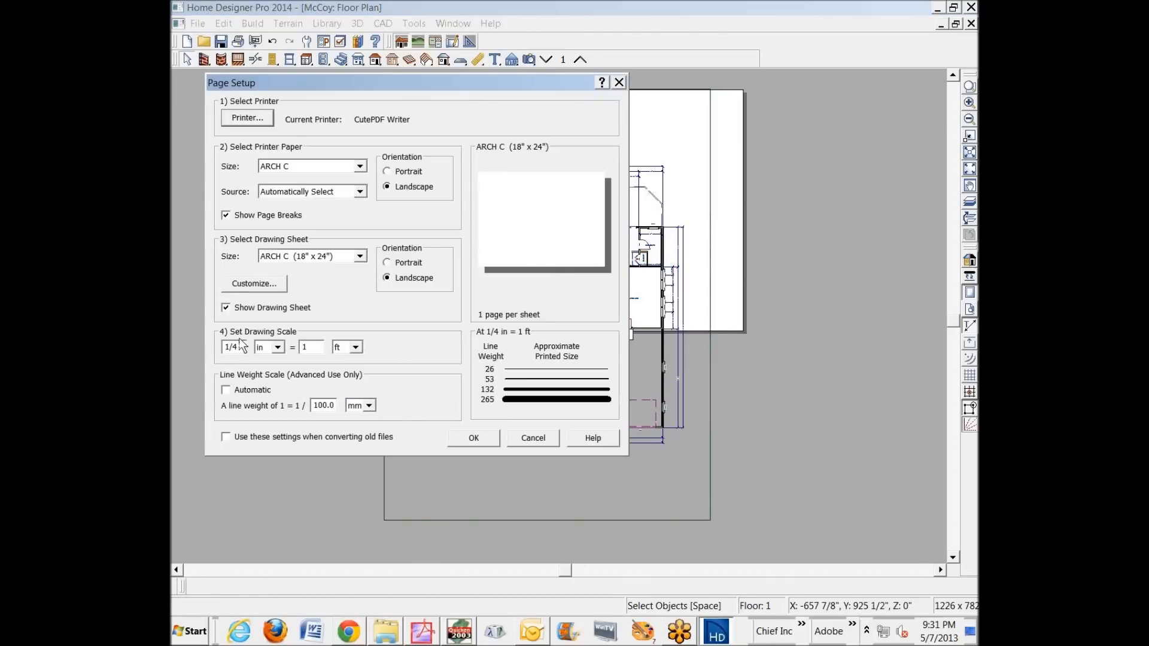
pyautogui.moveTo(239, 360)
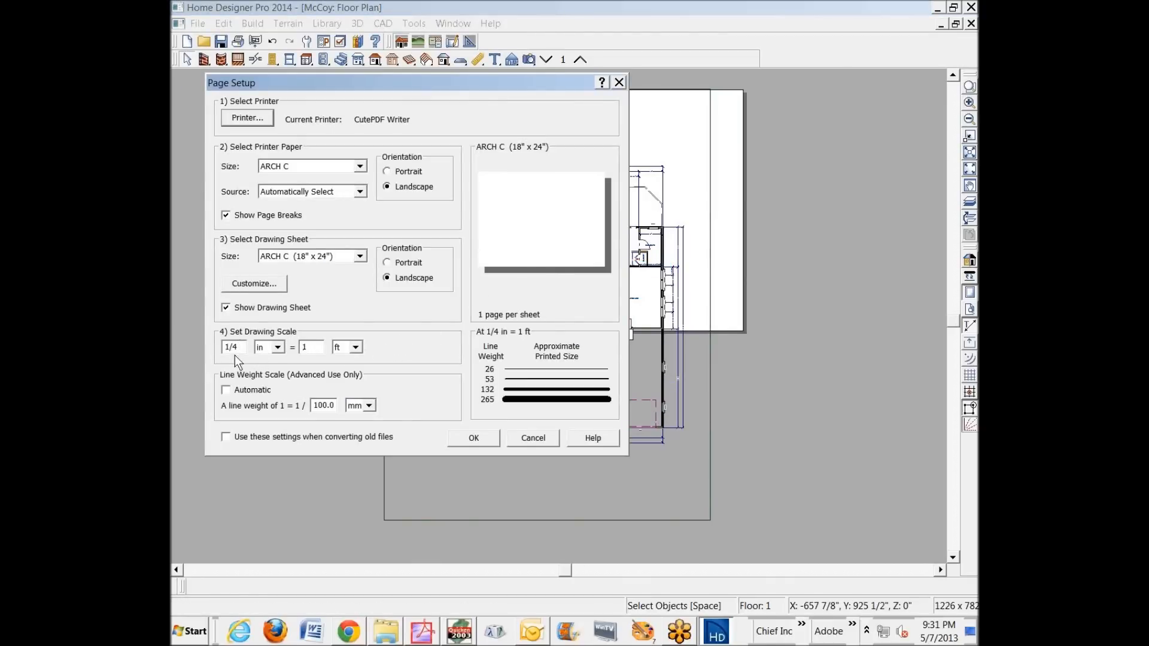
pyautogui.doubleClick(235, 347)
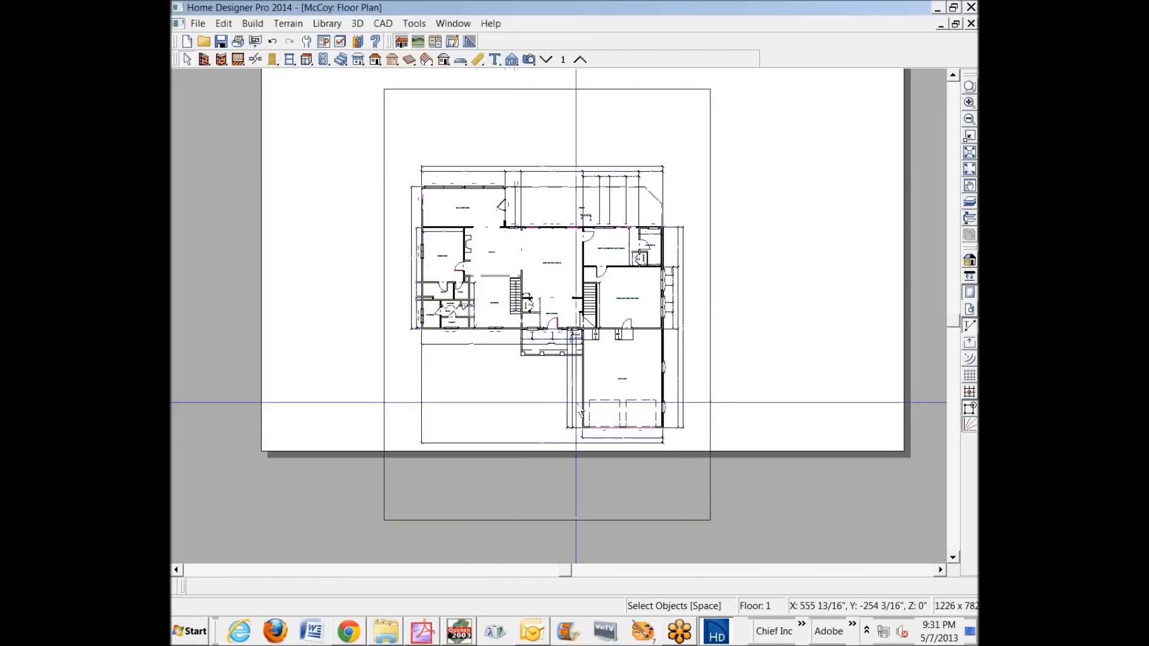
pyautogui.moveTo(616, 187)
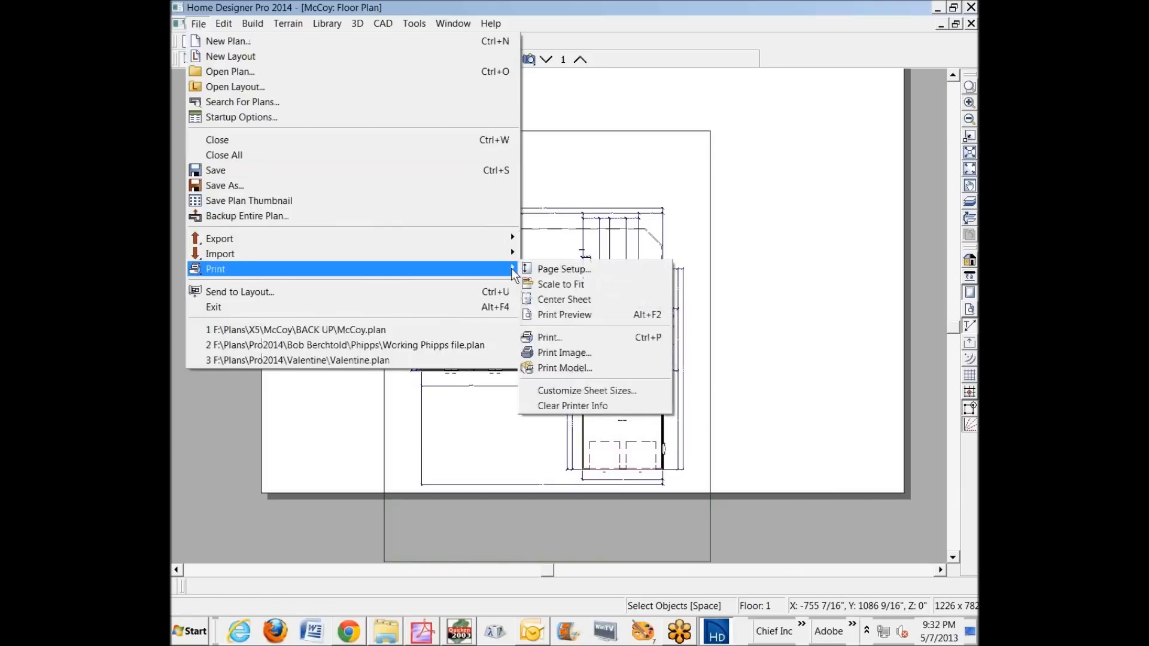
pyautogui.moveTo(562, 269)
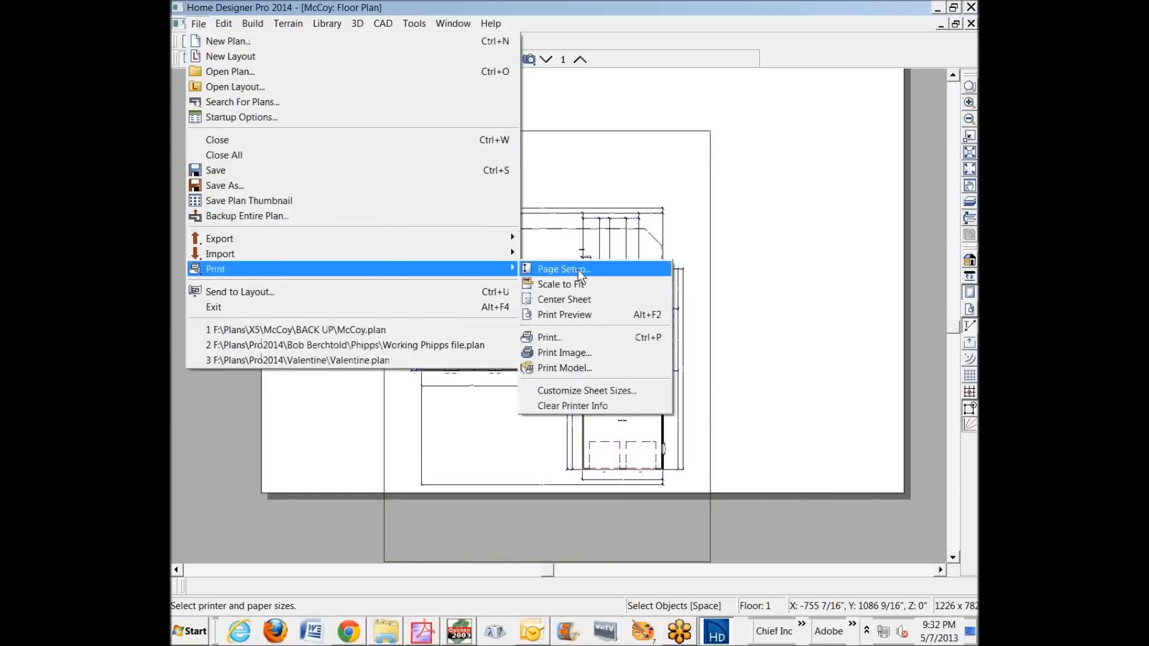
pyautogui.click(562, 269)
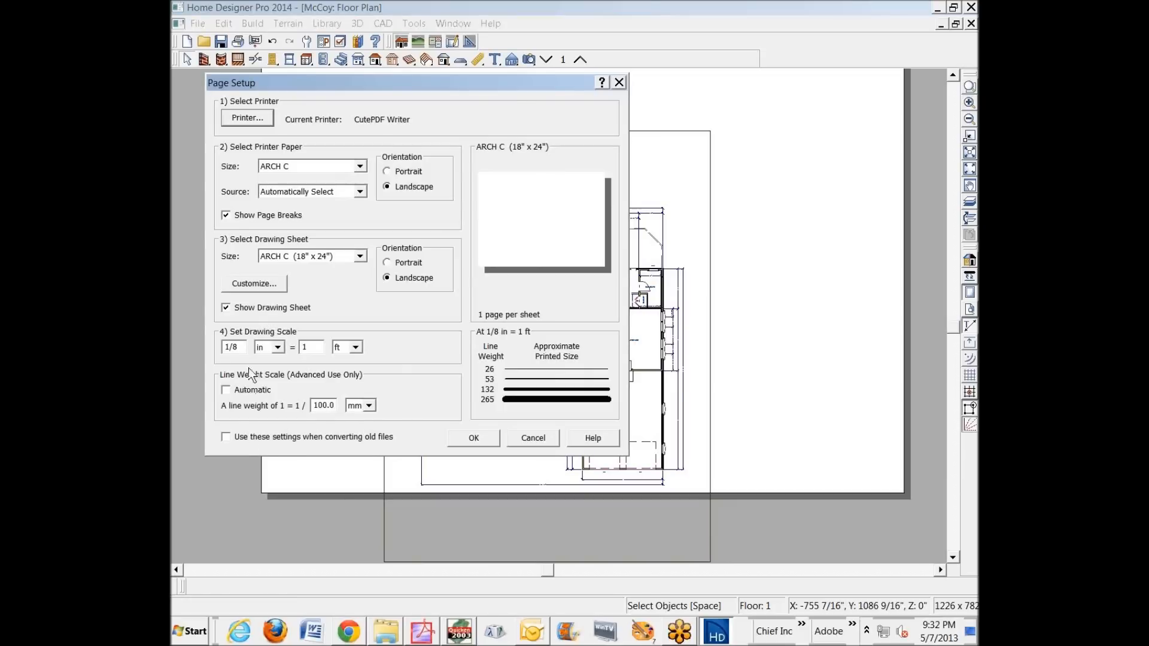
pyautogui.moveTo(218, 293)
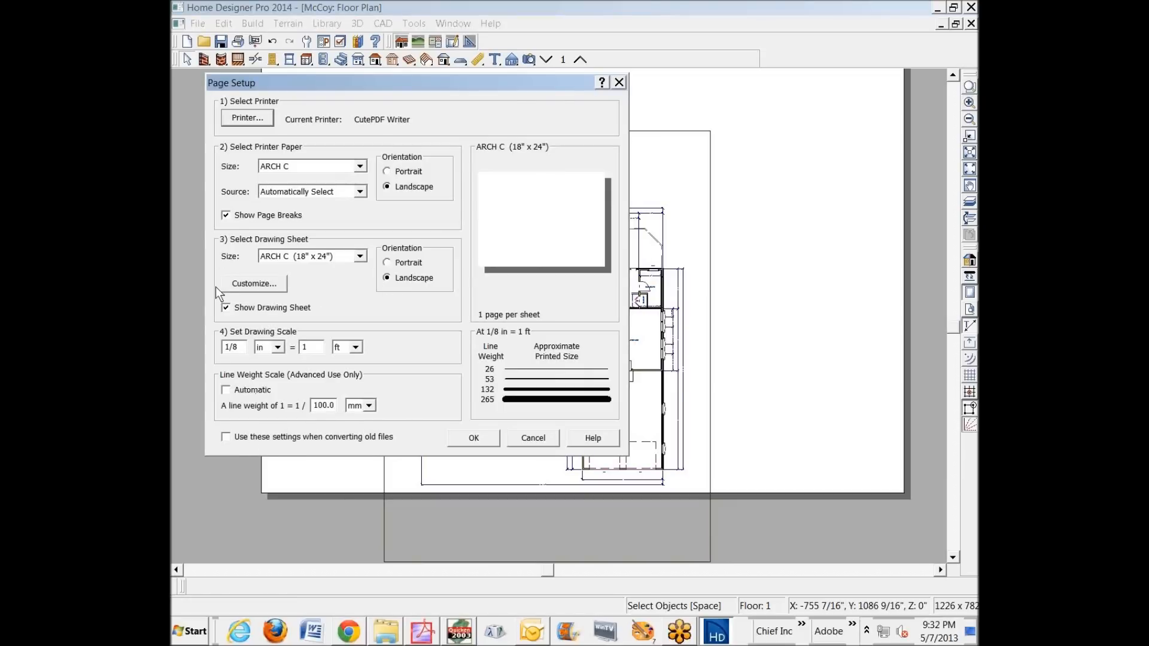
pyautogui.click(472, 438)
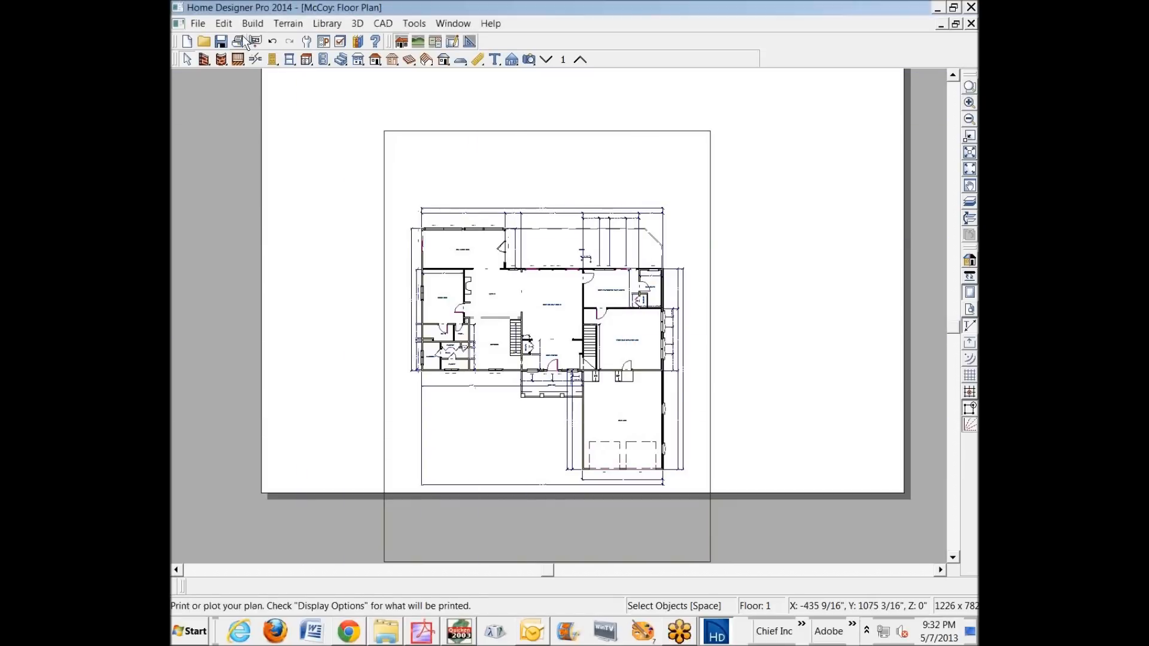
# Center the drawing sheet on the floor plan, then leave print preview
pyautogui.click(198, 23)
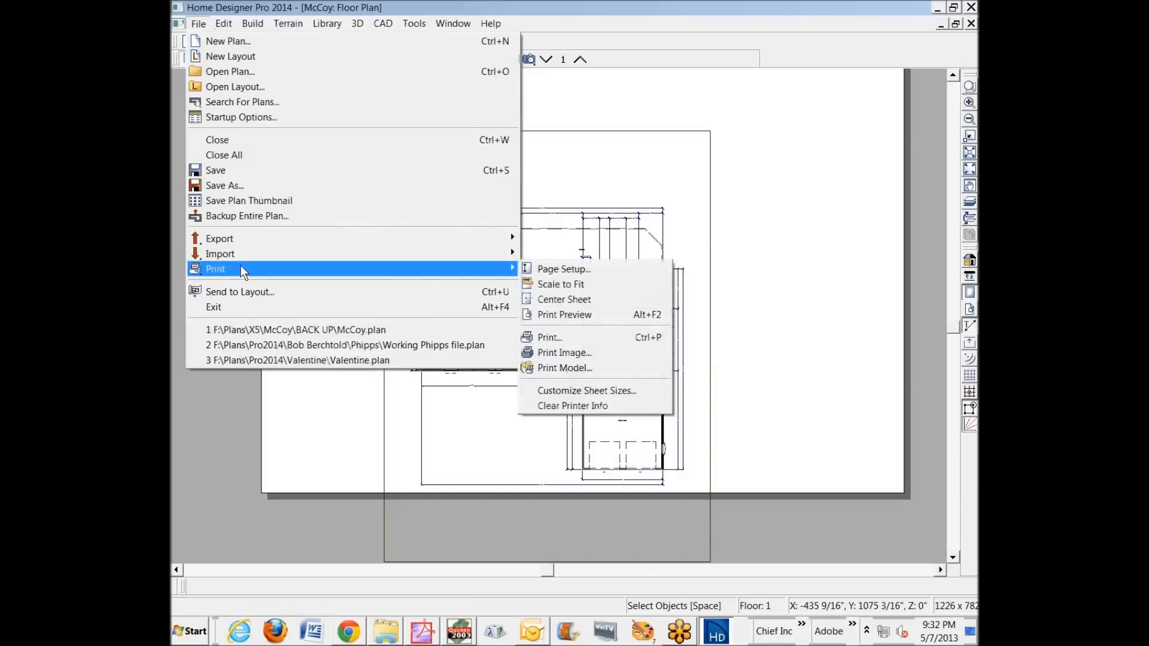
pyautogui.moveTo(564, 314)
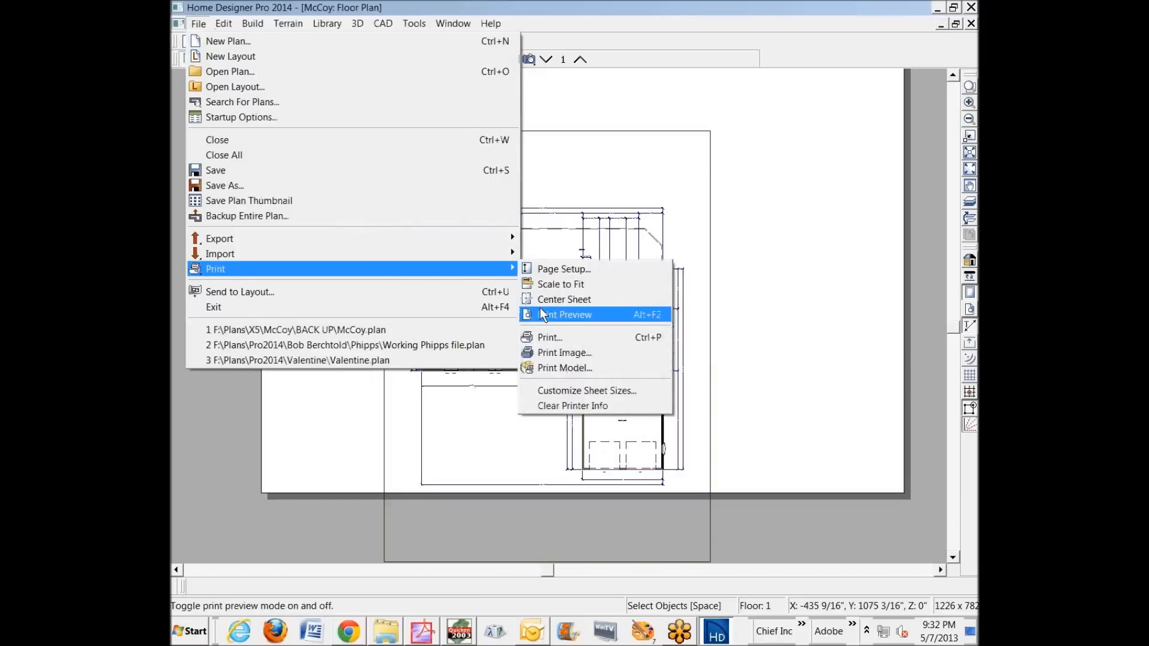
pyautogui.moveTo(564, 299)
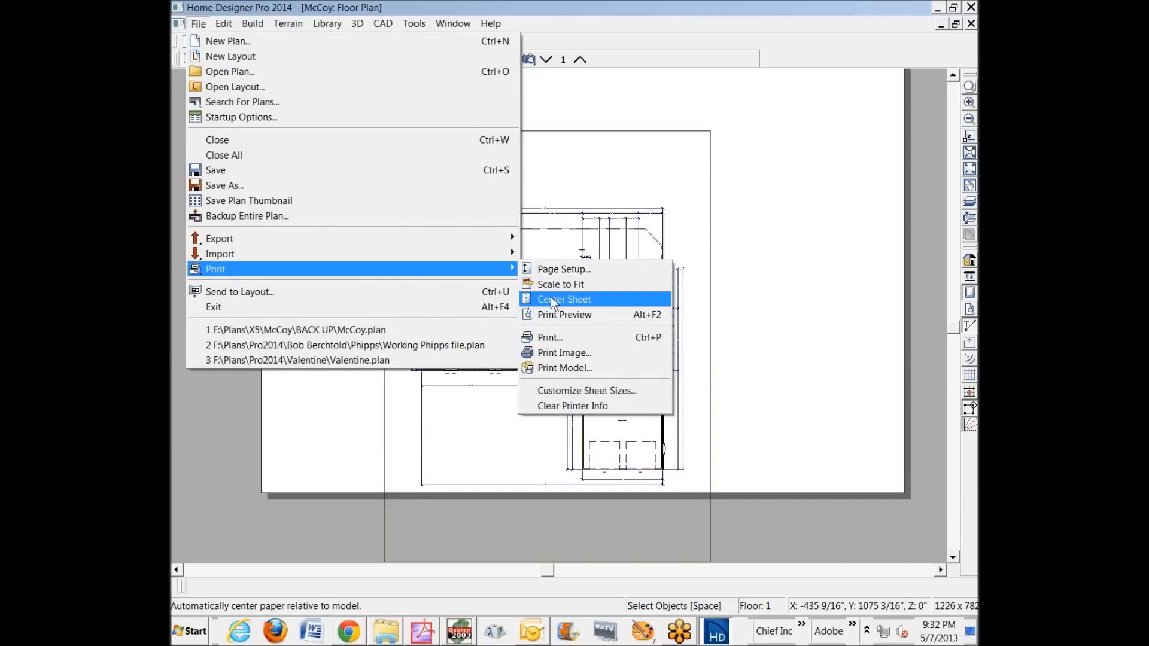
pyautogui.click(563, 299)
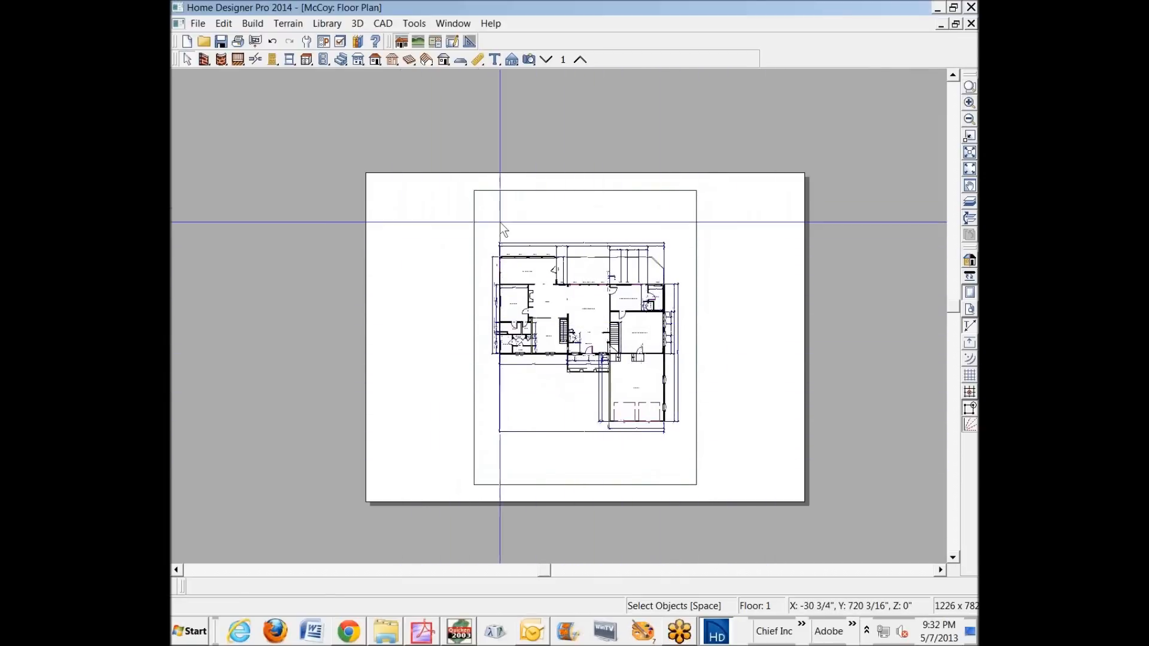
pyautogui.moveTo(418, 338)
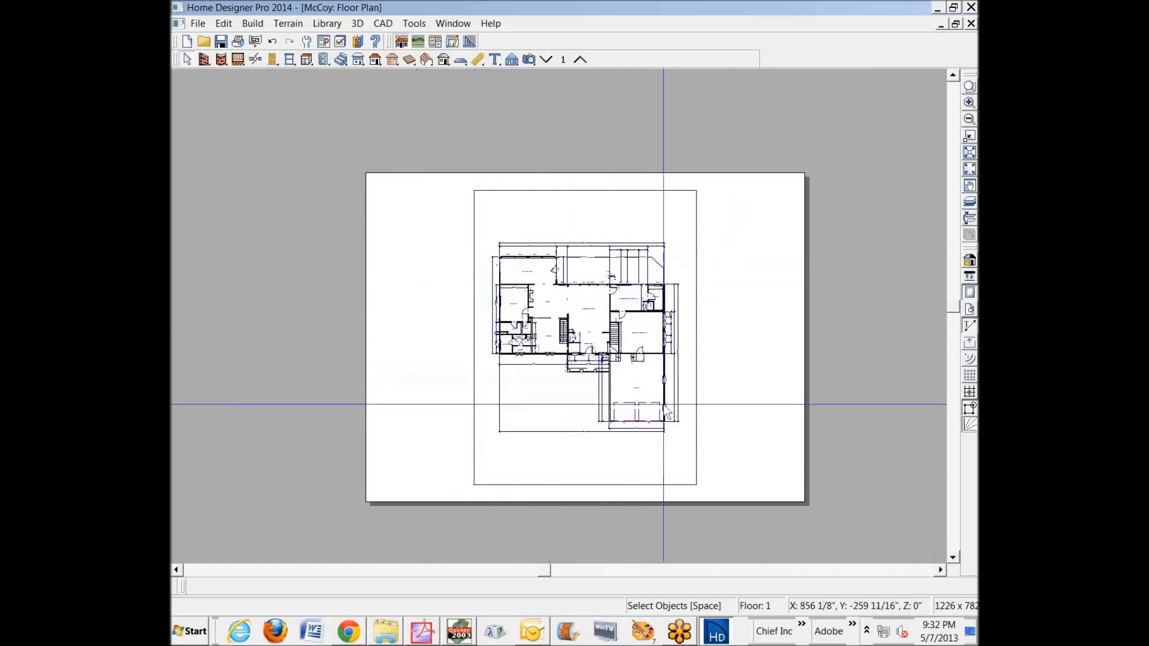
pyautogui.click(197, 23)
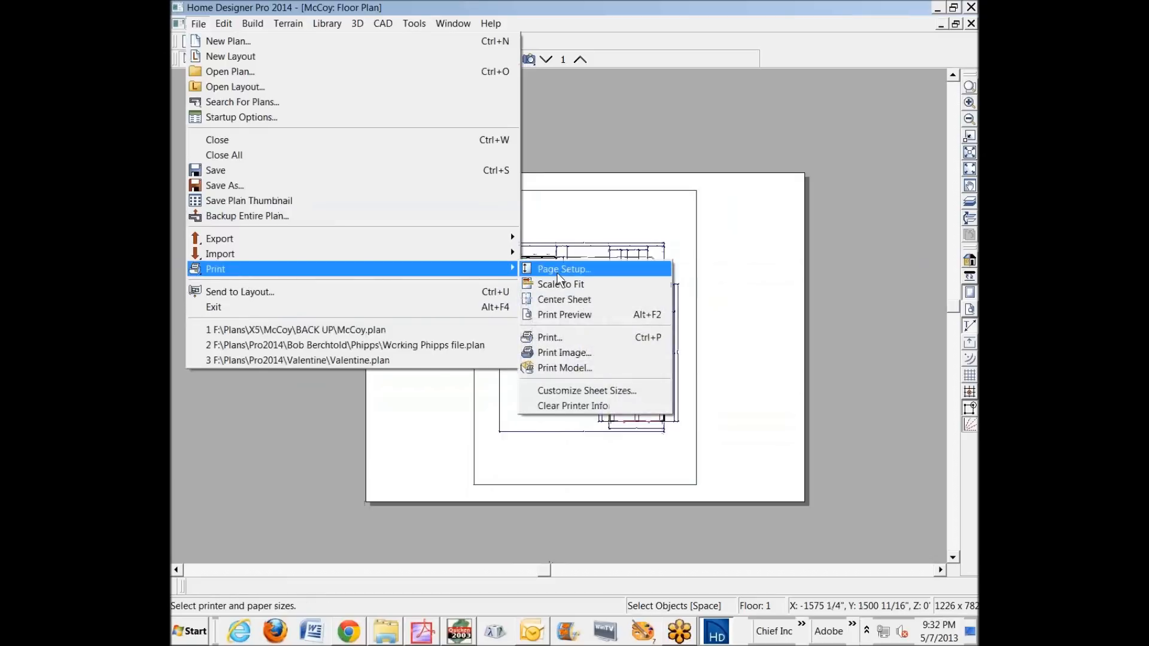
pyautogui.click(563, 269)
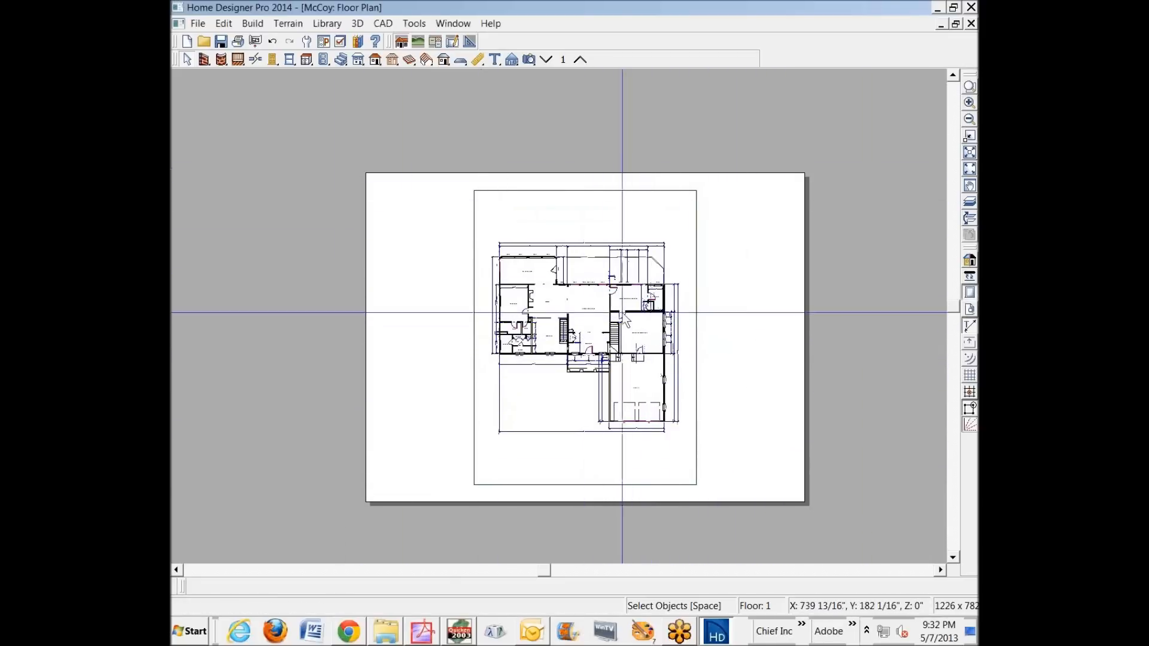
pyautogui.moveTo(473, 235)
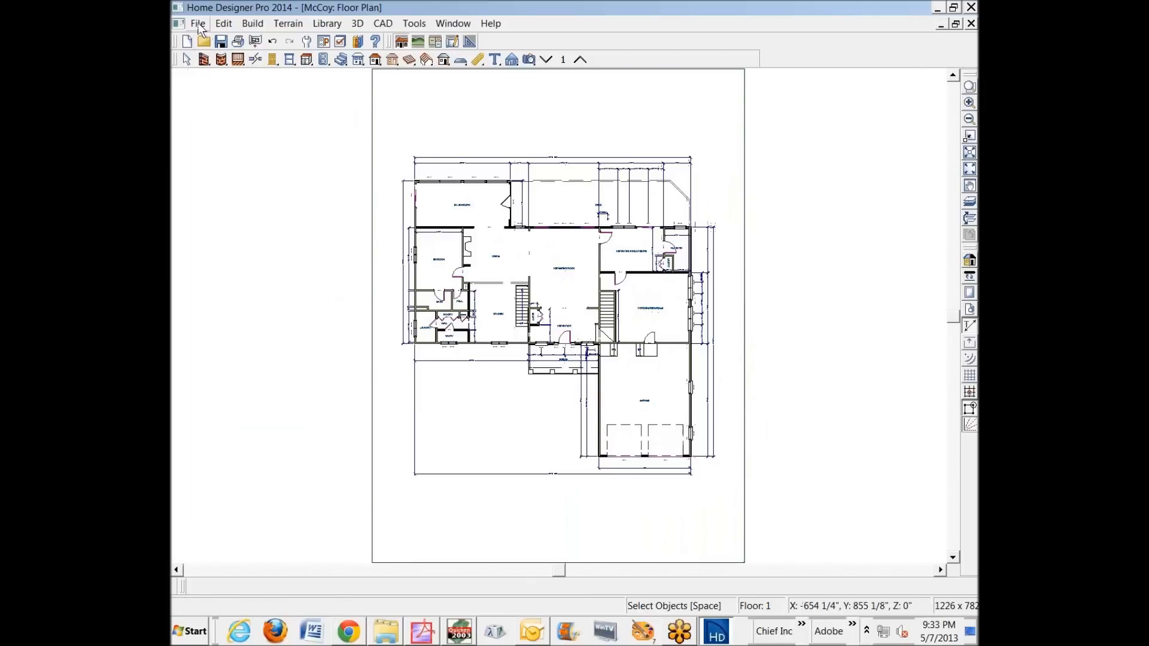
# Create a new layout sheet and set its page setup paper to ARCH C
pyautogui.click(197, 23)
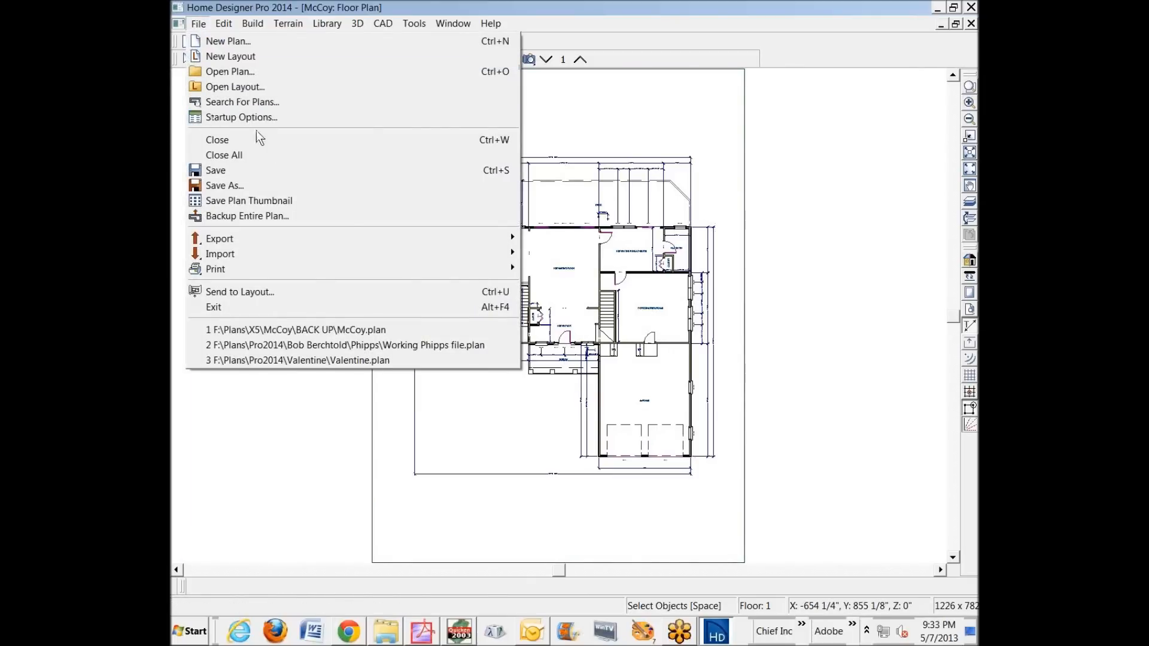
pyautogui.moveTo(230, 57)
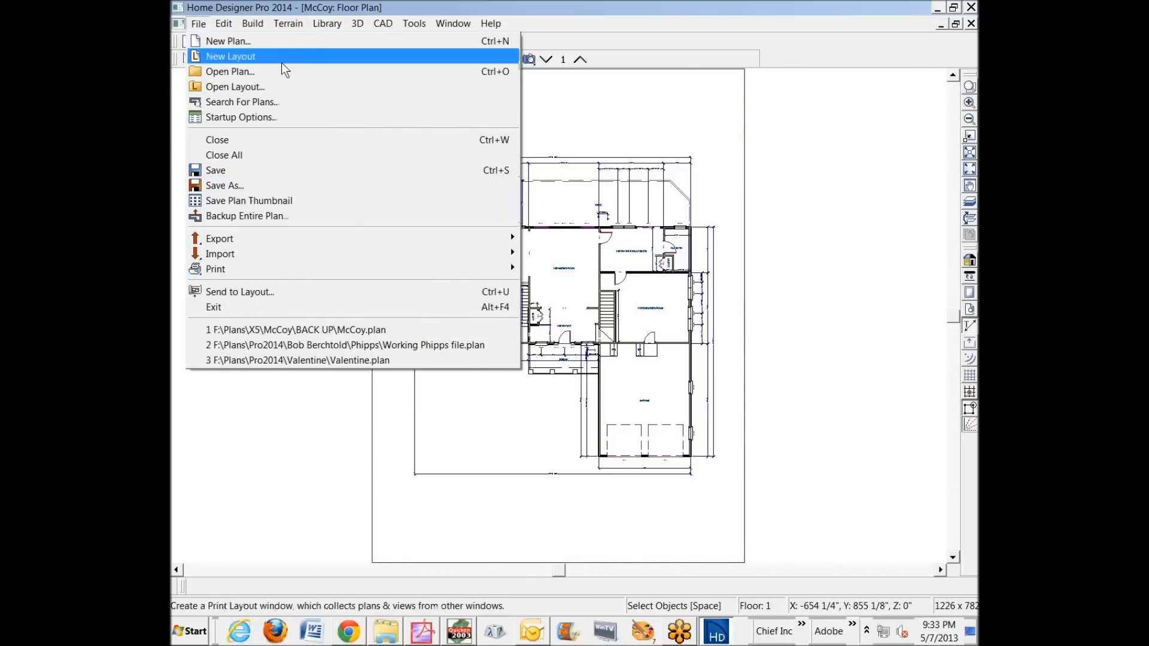
pyautogui.click(231, 57)
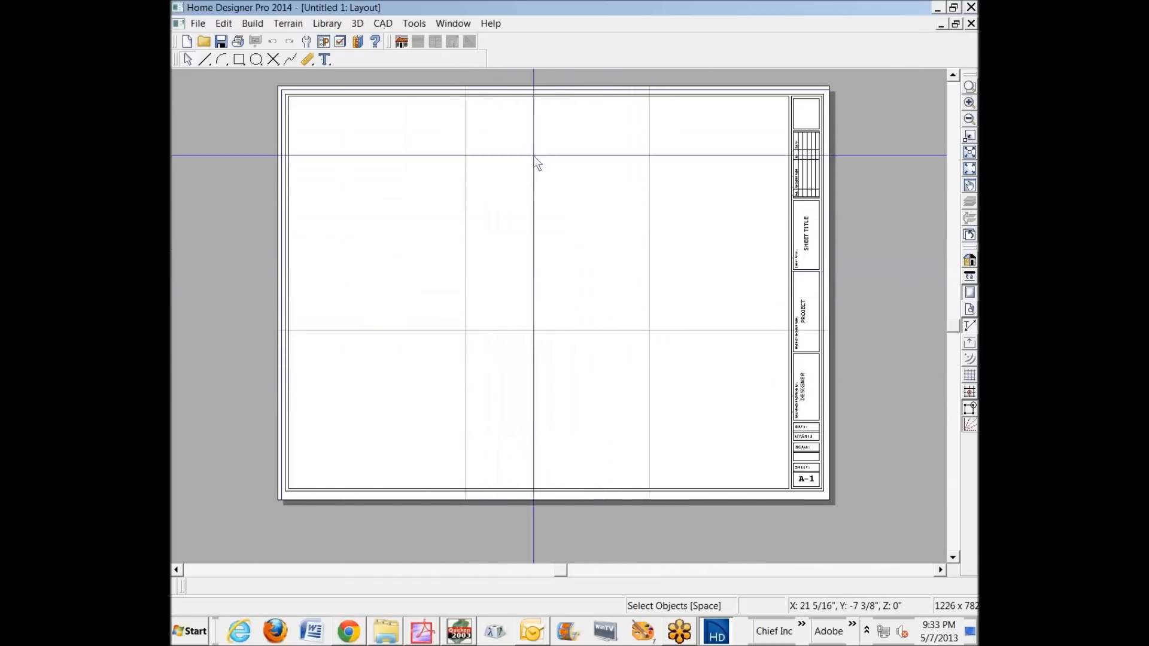
pyautogui.click(197, 23)
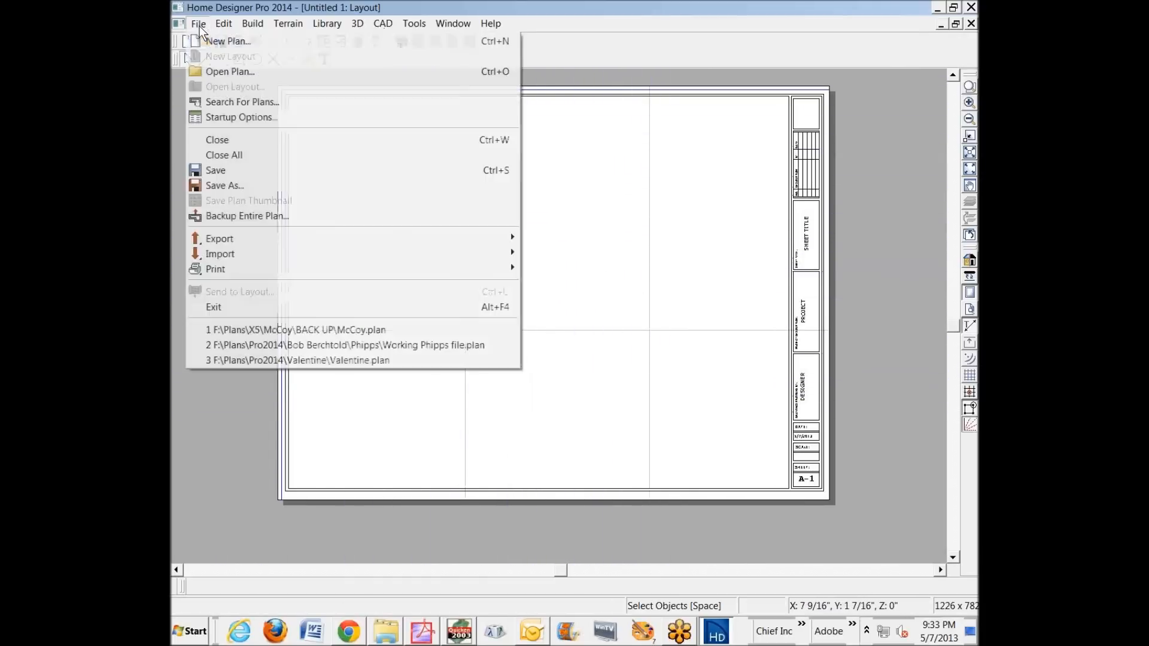
pyautogui.moveTo(214, 269)
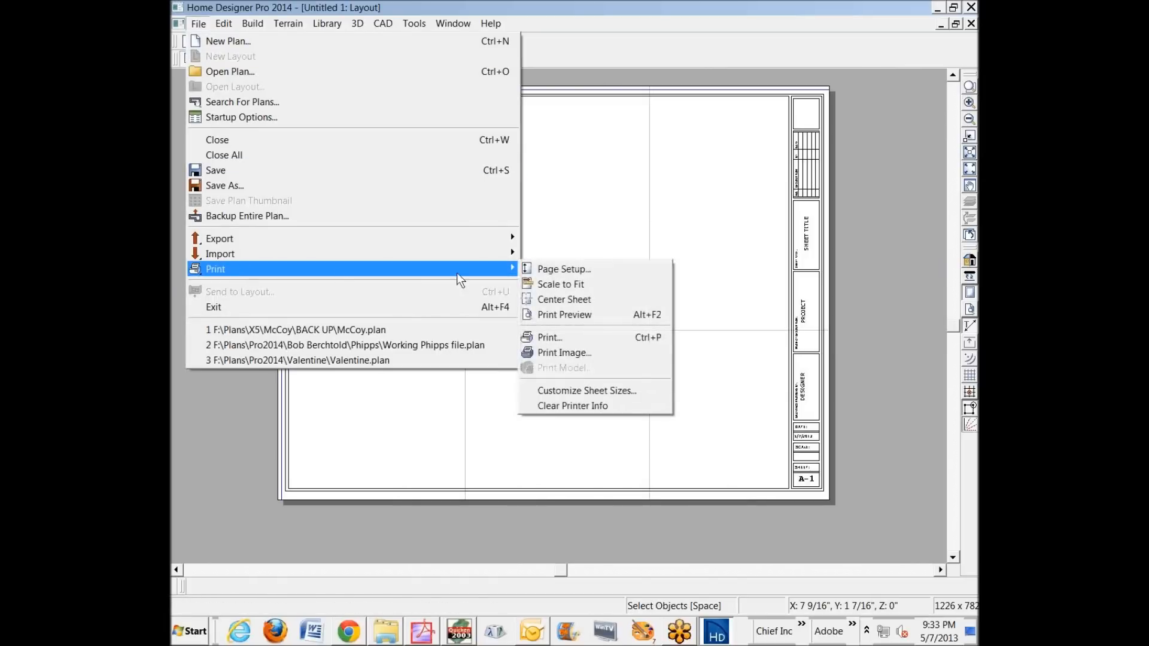
pyautogui.click(562, 269)
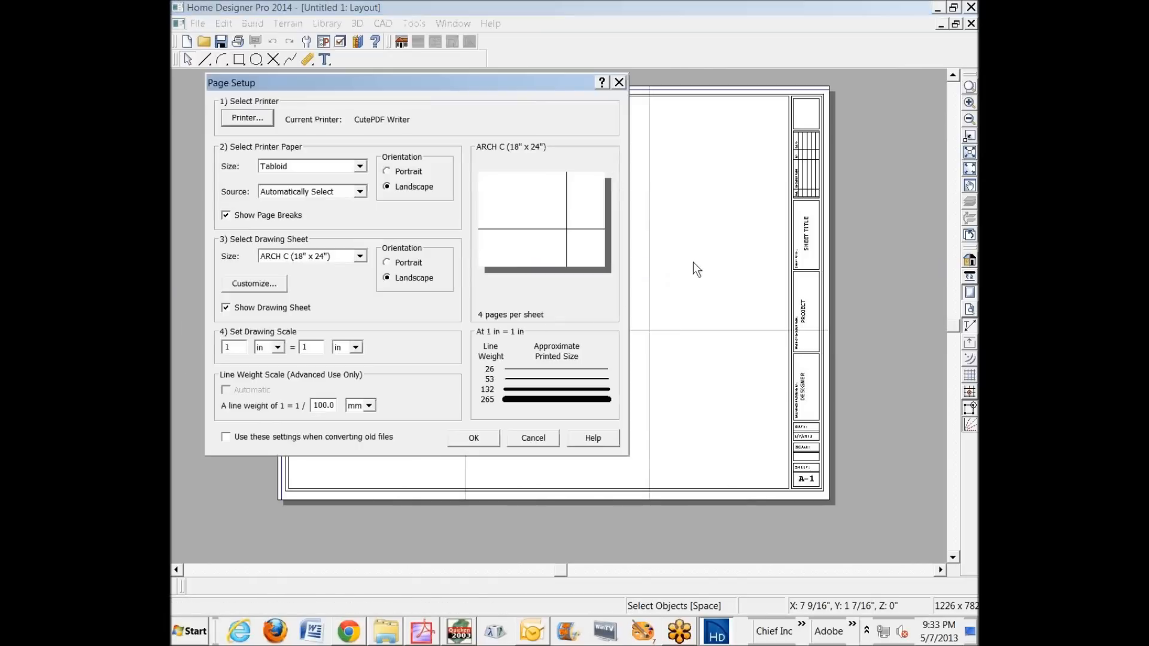
pyautogui.moveTo(779, 249)
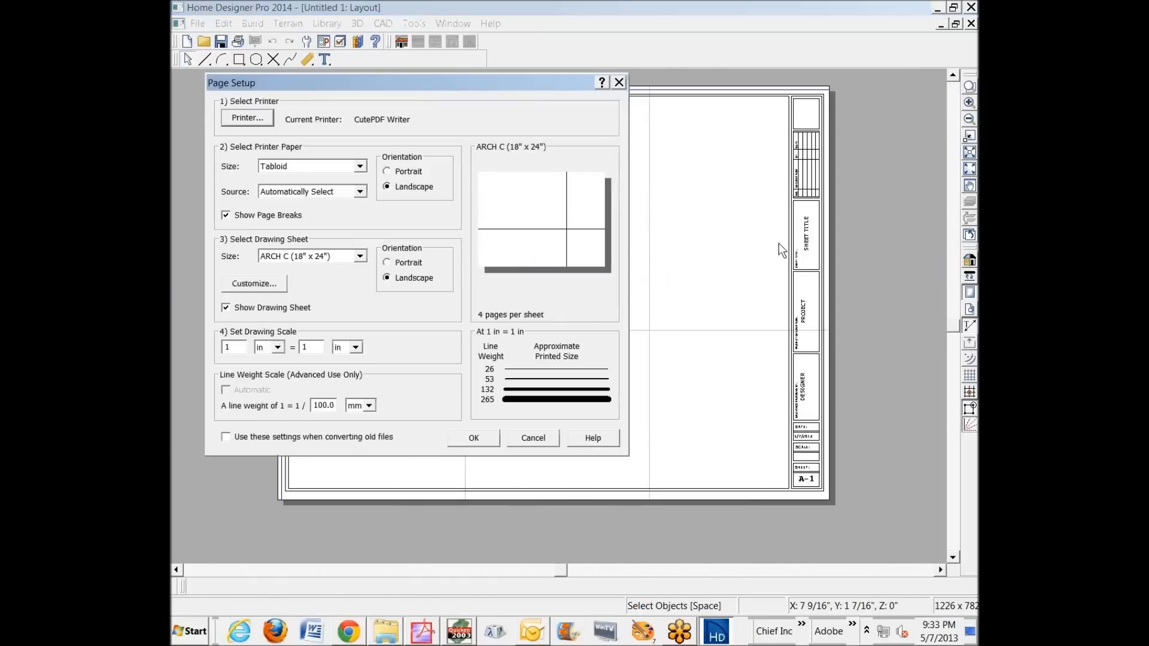
pyautogui.moveTo(276, 262)
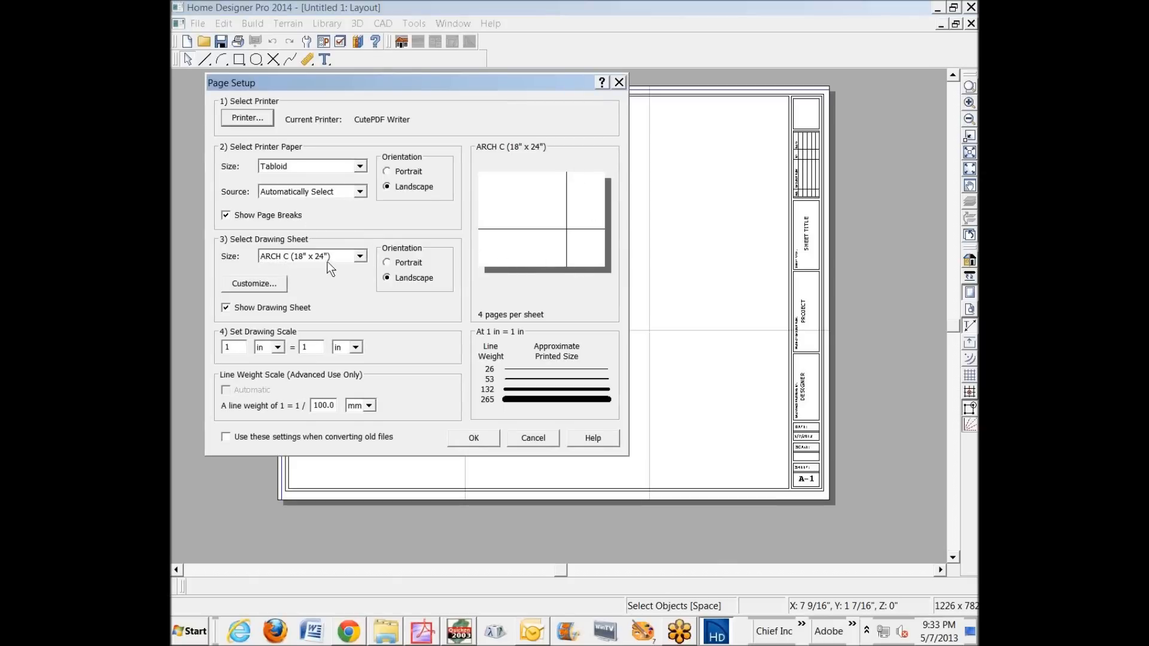
pyautogui.moveTo(283, 166)
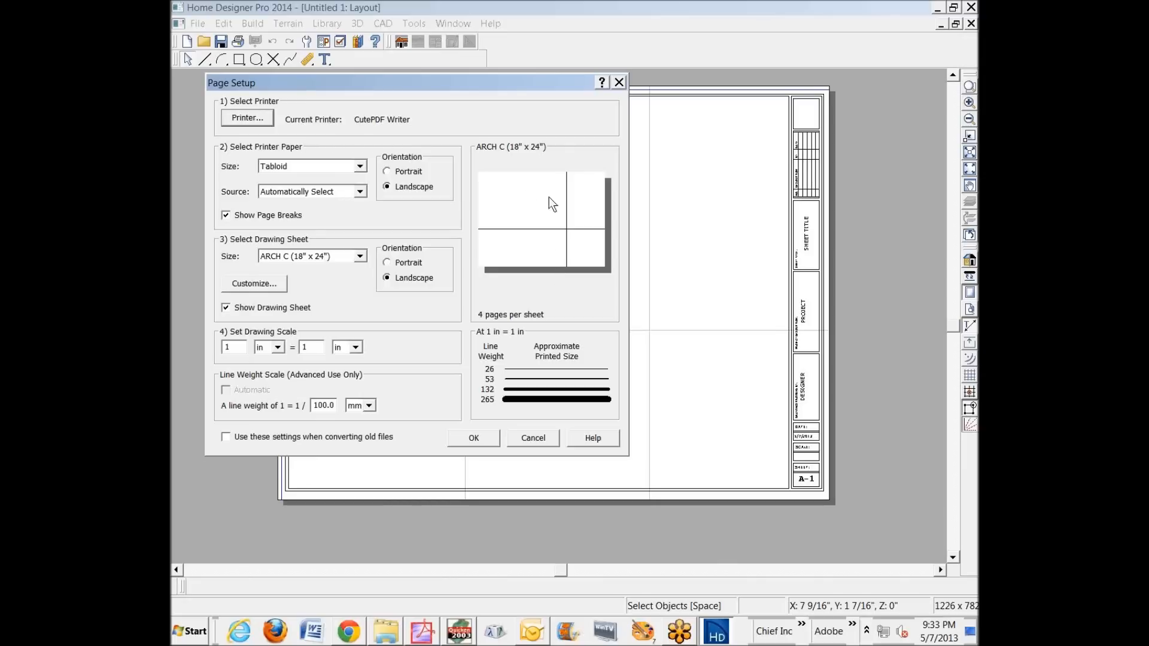
pyautogui.moveTo(536, 239)
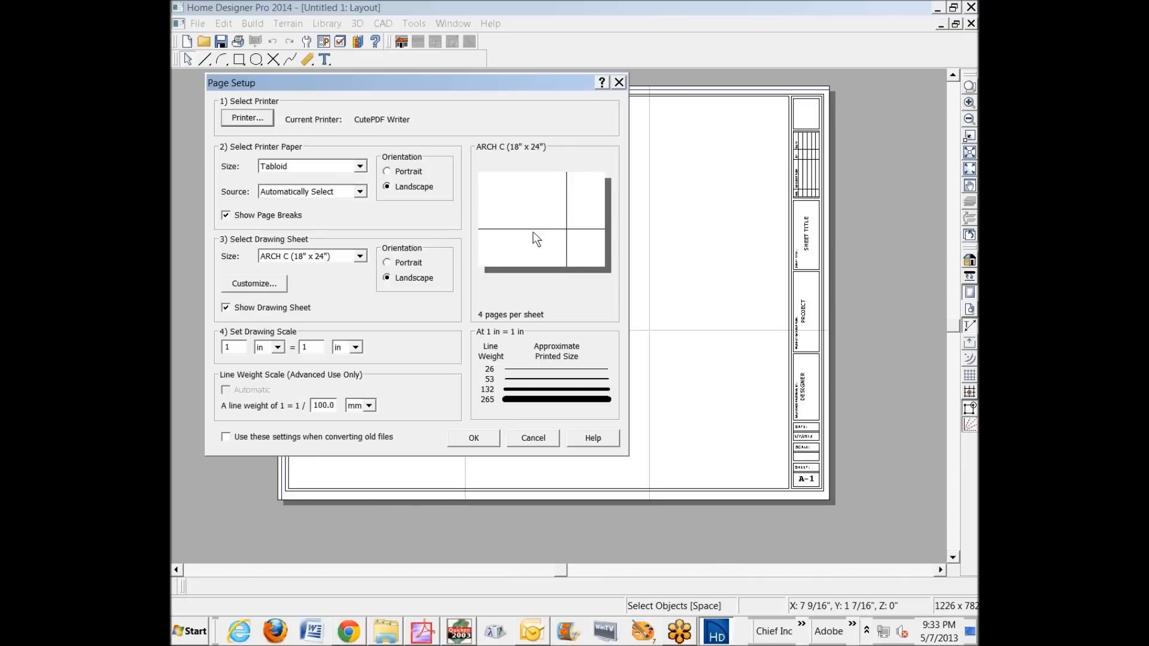
pyautogui.moveTo(707, 267)
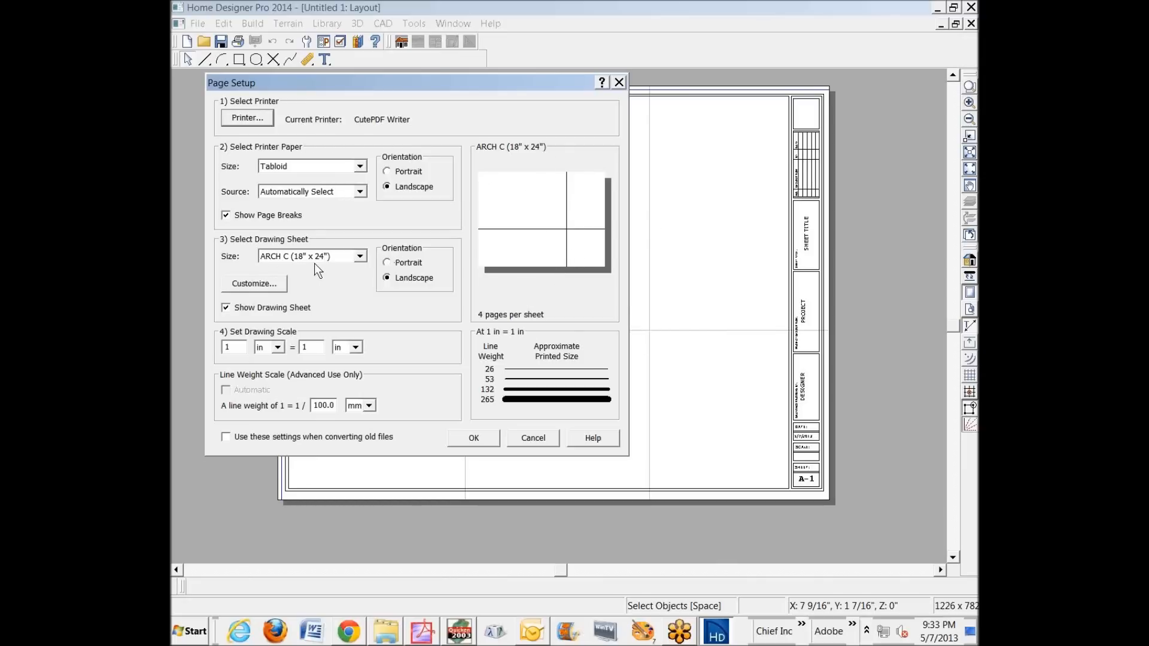
pyautogui.moveTo(597, 269)
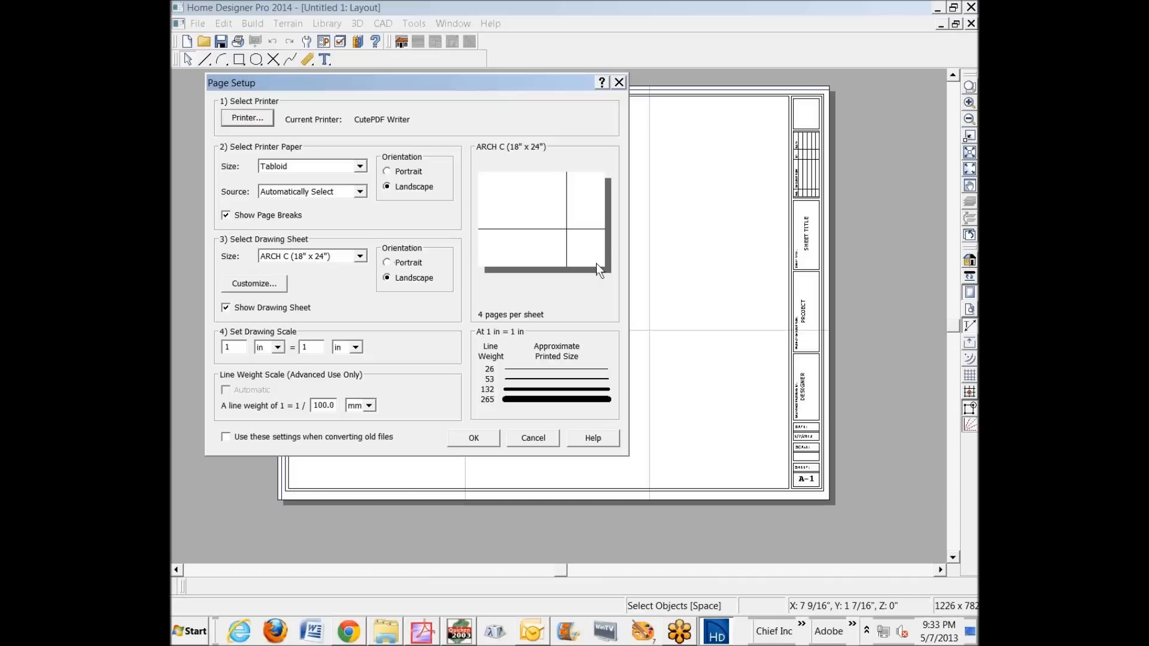
pyautogui.moveTo(579, 279)
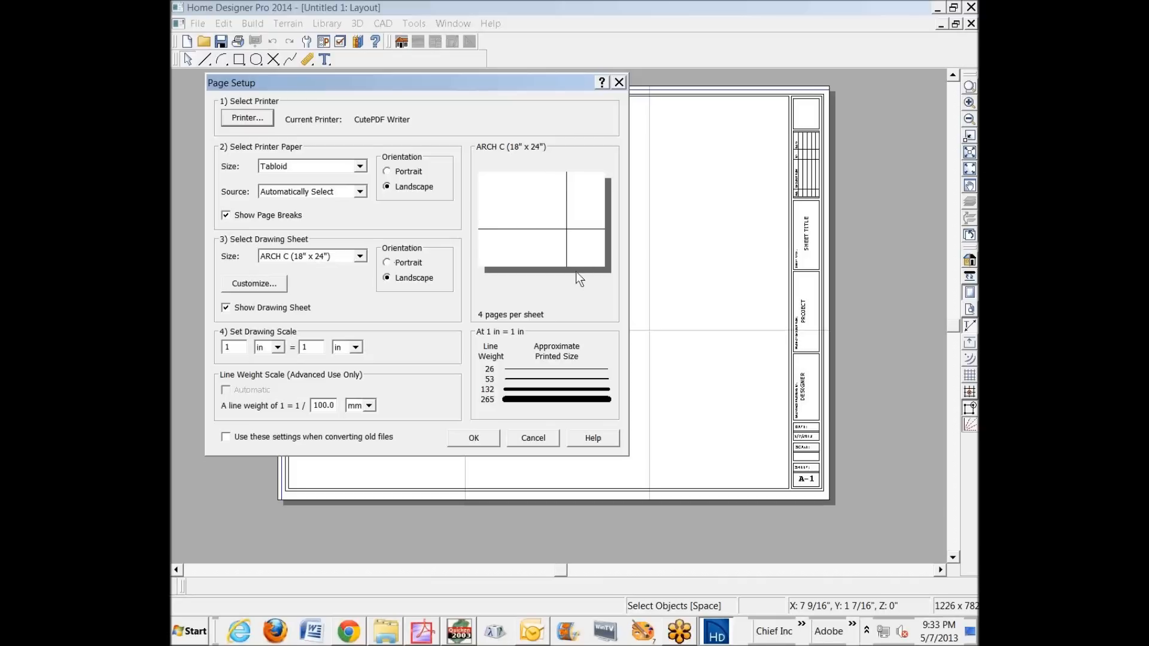
pyautogui.moveTo(567, 201)
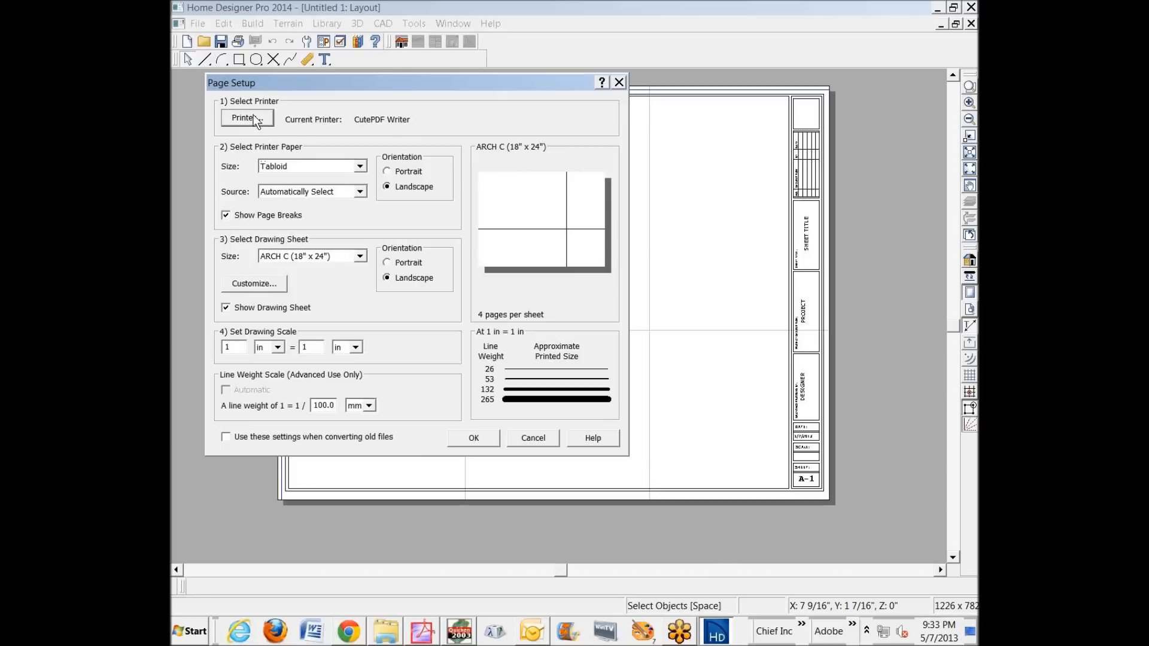
pyautogui.click(359, 165)
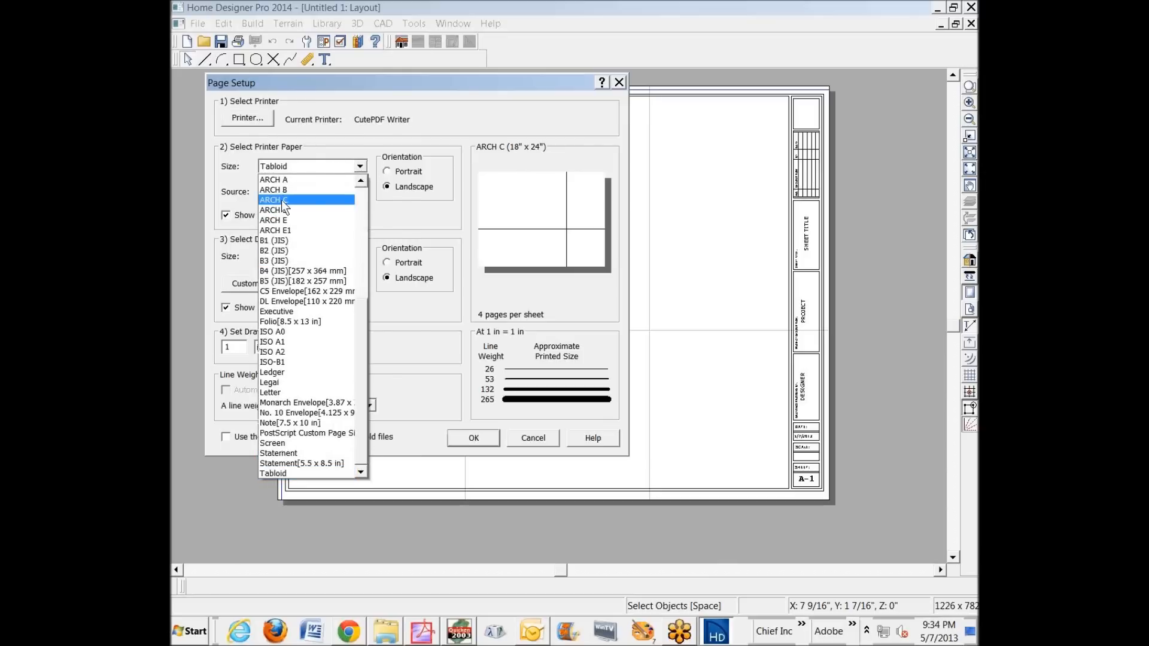
pyautogui.click(273, 199)
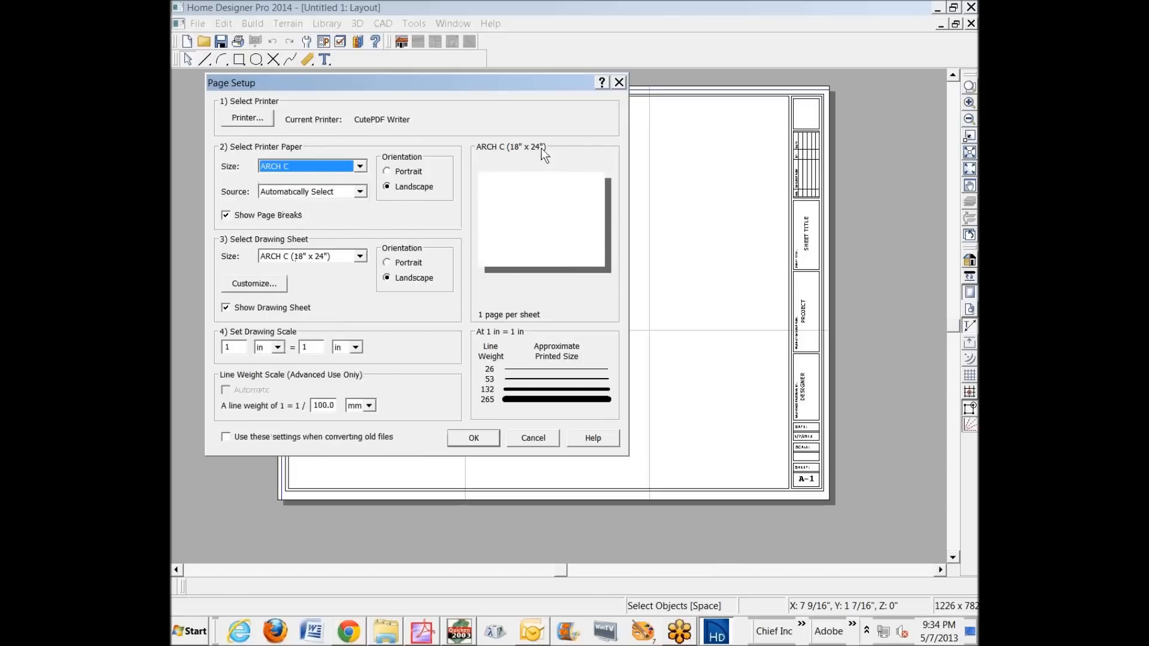
pyautogui.moveTo(286, 135)
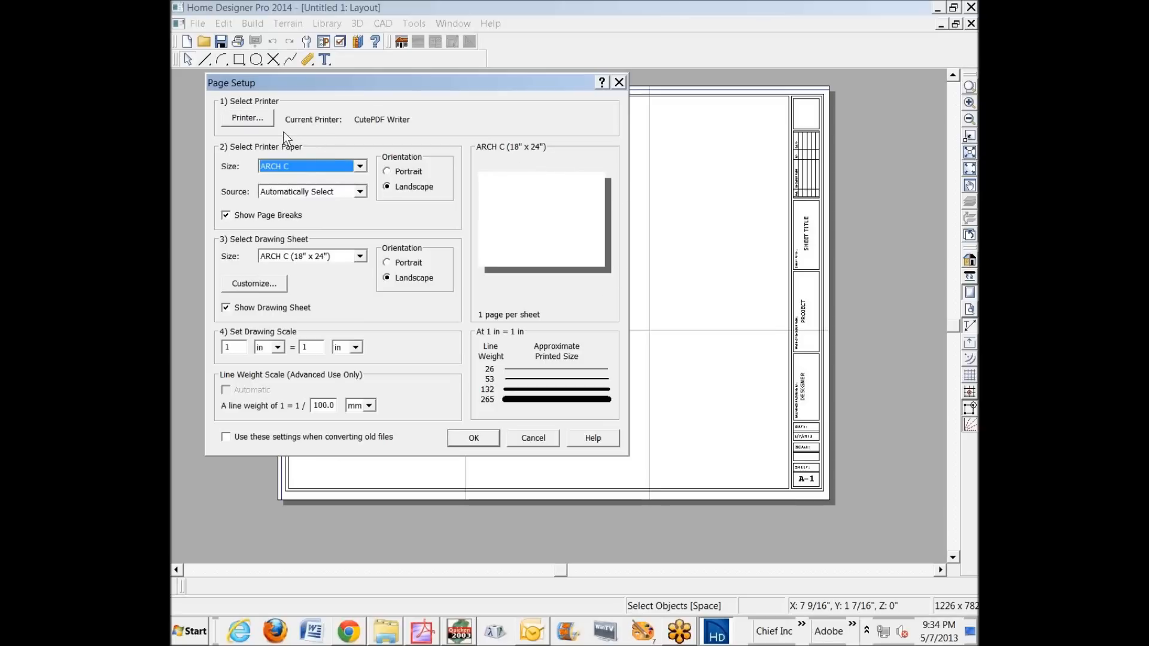
# Select the CutePDF Writer printer, checking its ARCH C black and white properties, and confirm it
pyautogui.click(246, 118)
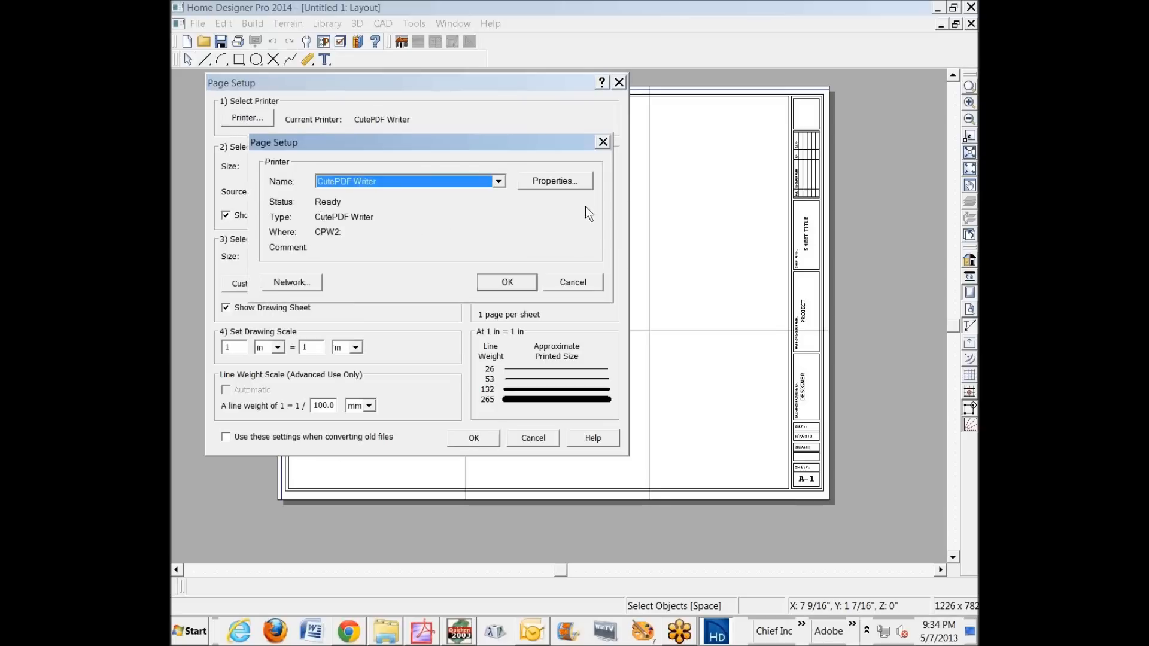
pyautogui.click(554, 181)
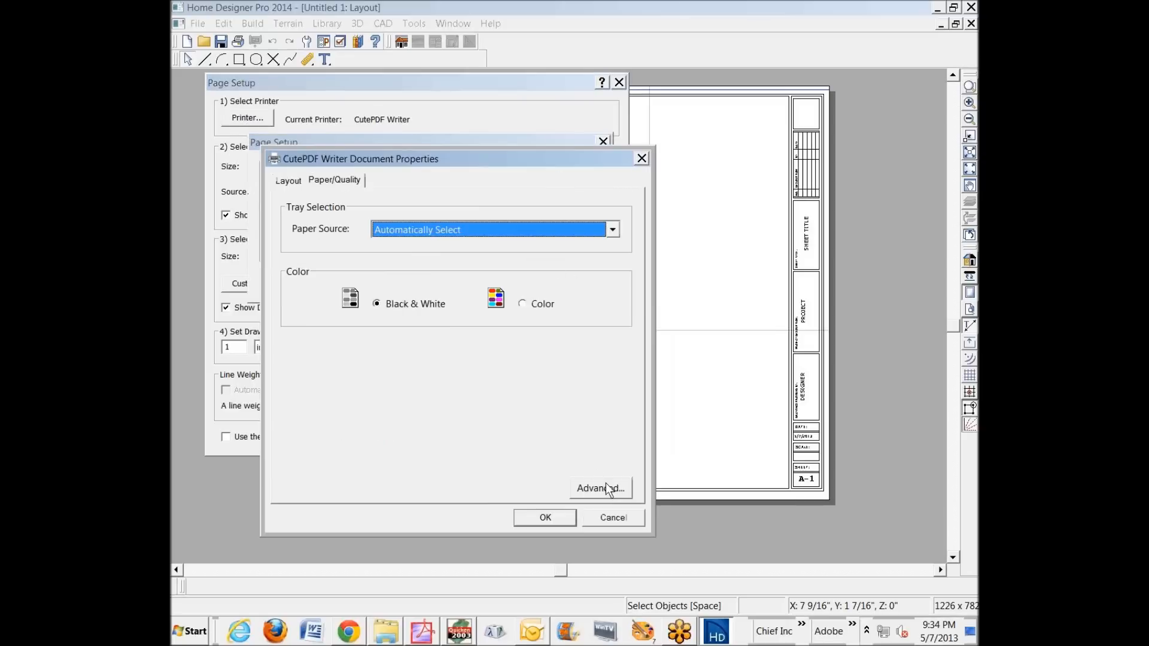
pyautogui.click(600, 488)
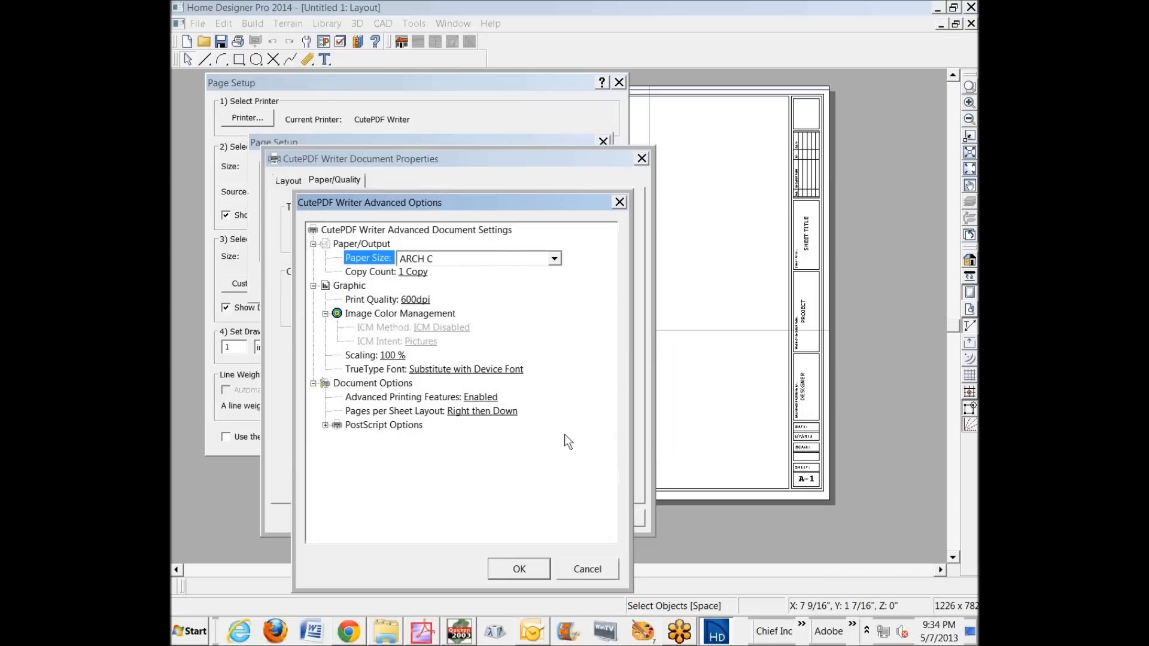
pyautogui.click(518, 568)
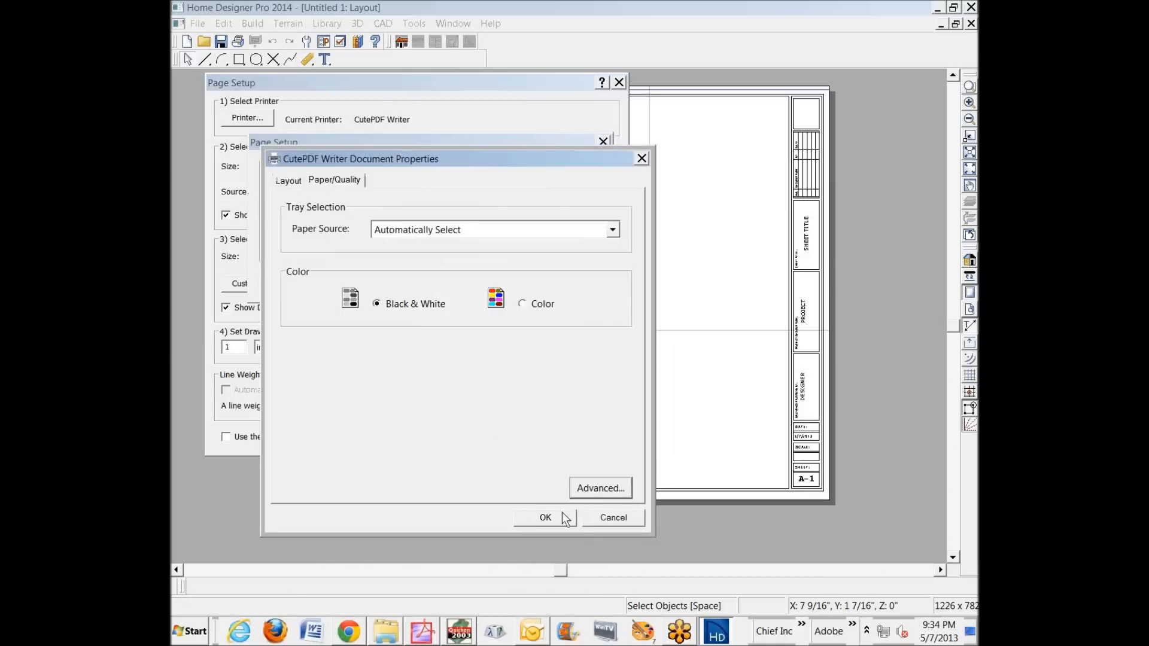
pyautogui.click(288, 181)
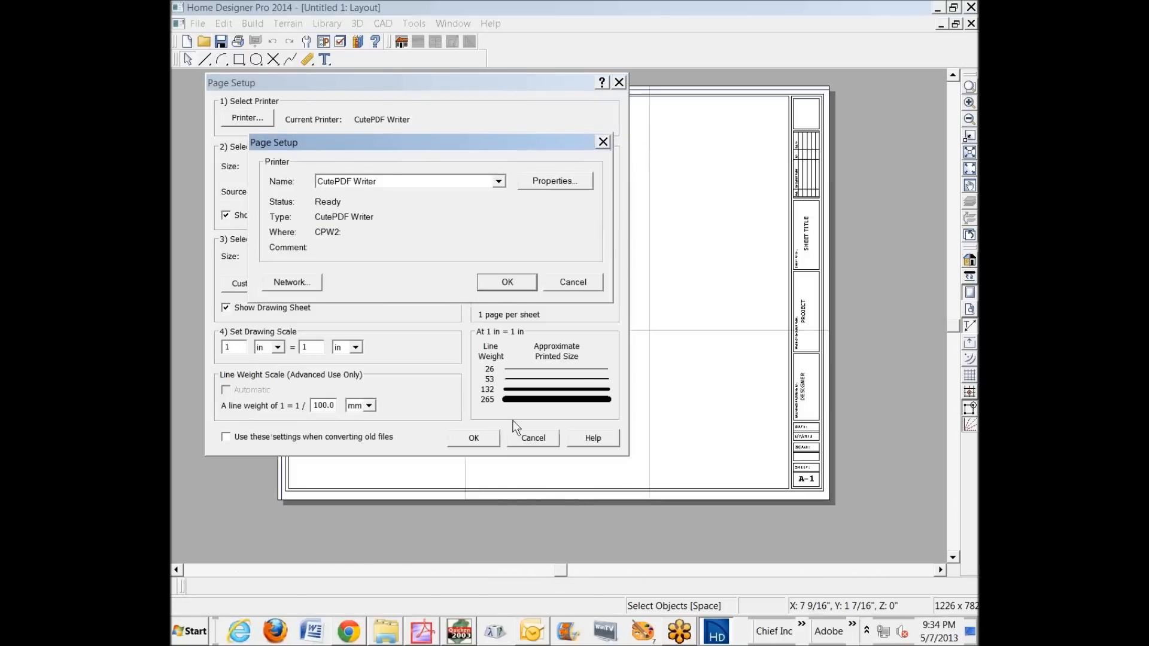
pyautogui.click(506, 283)
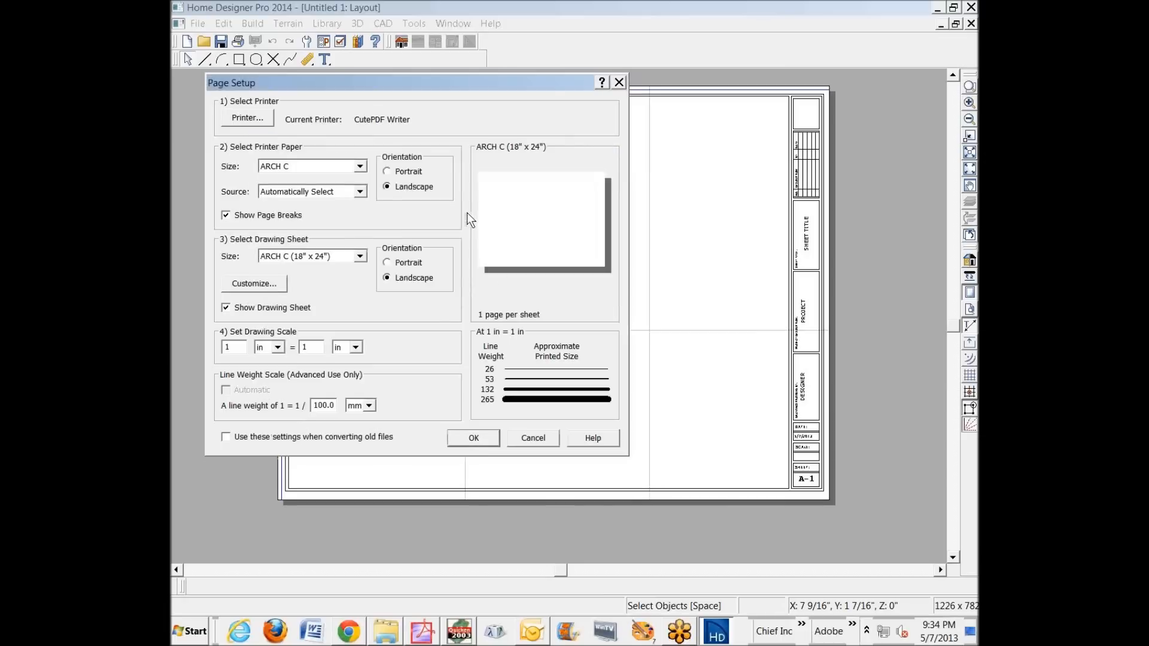
pyautogui.moveTo(589, 414)
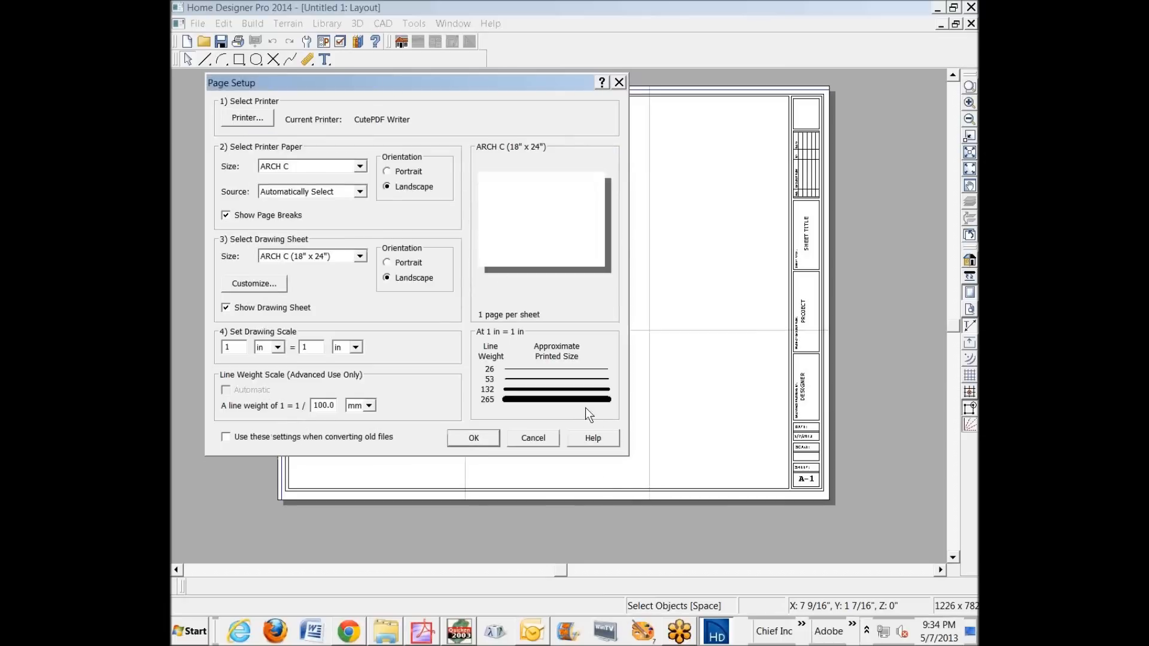
pyautogui.moveTo(494, 505)
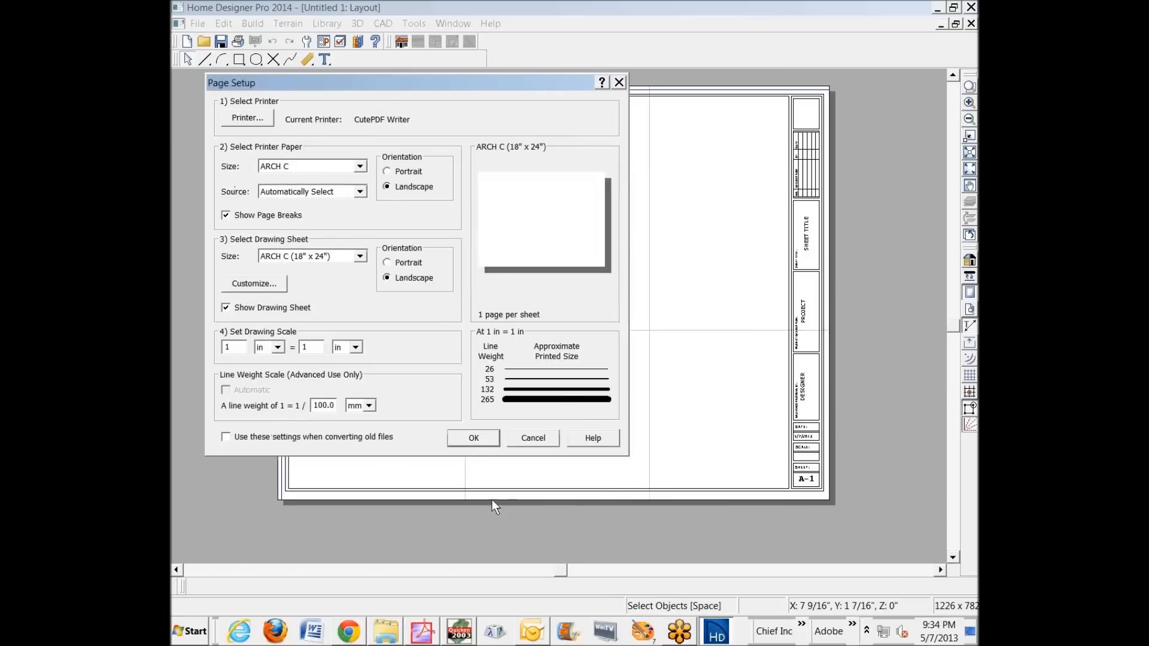
# Confirm the layout page setup and send the floor plan to the layout at 1/8 in = 1 ft
pyautogui.click(473, 438)
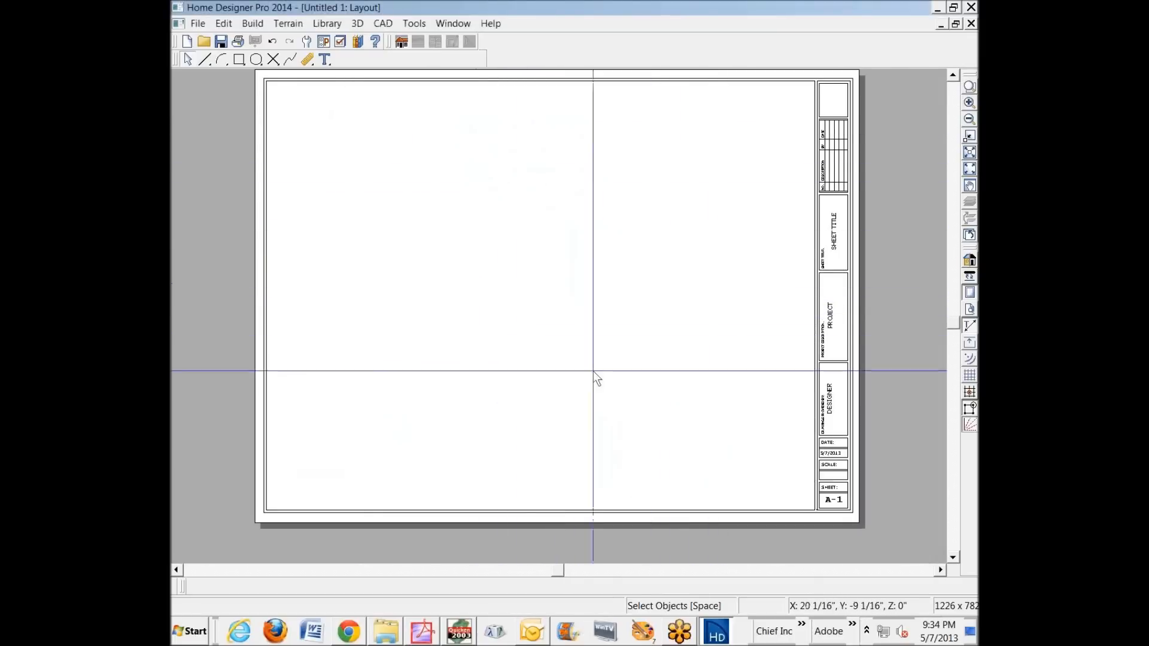
pyautogui.moveTo(576, 259)
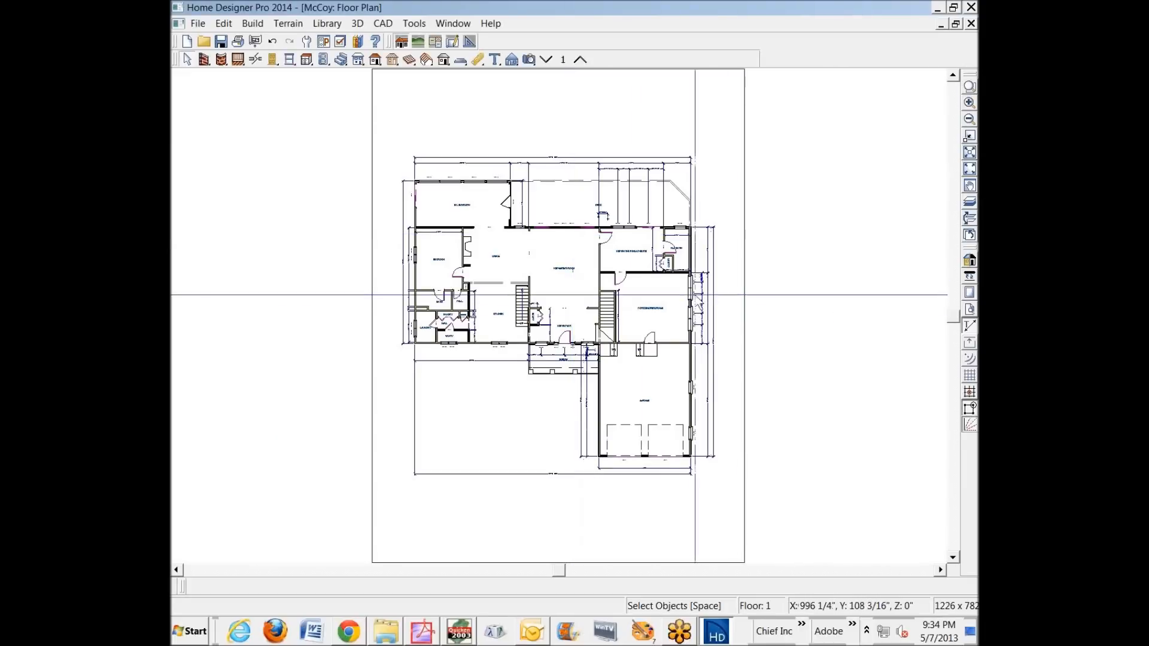
pyautogui.click(198, 22)
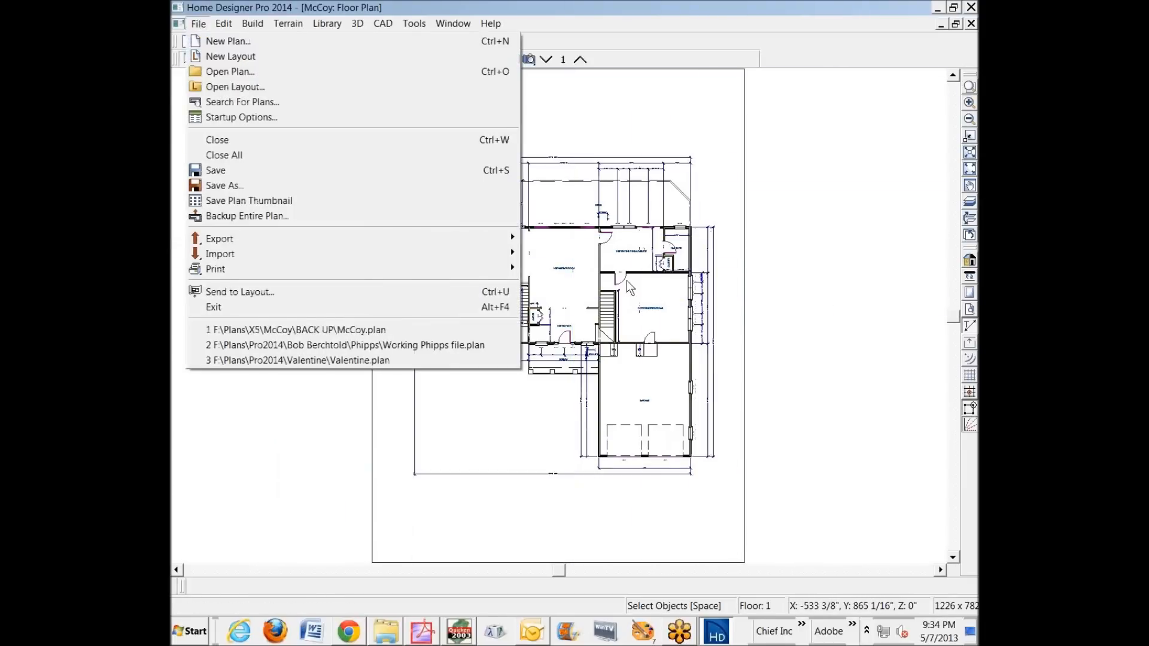
pyautogui.click(240, 292)
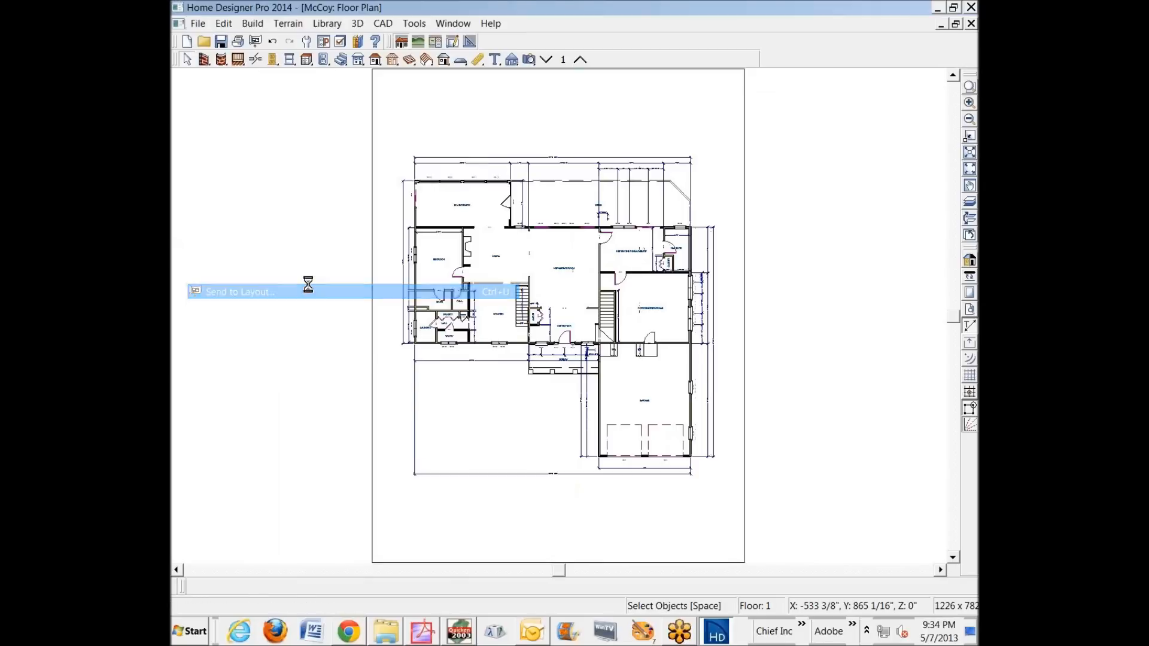
pyautogui.click(238, 292)
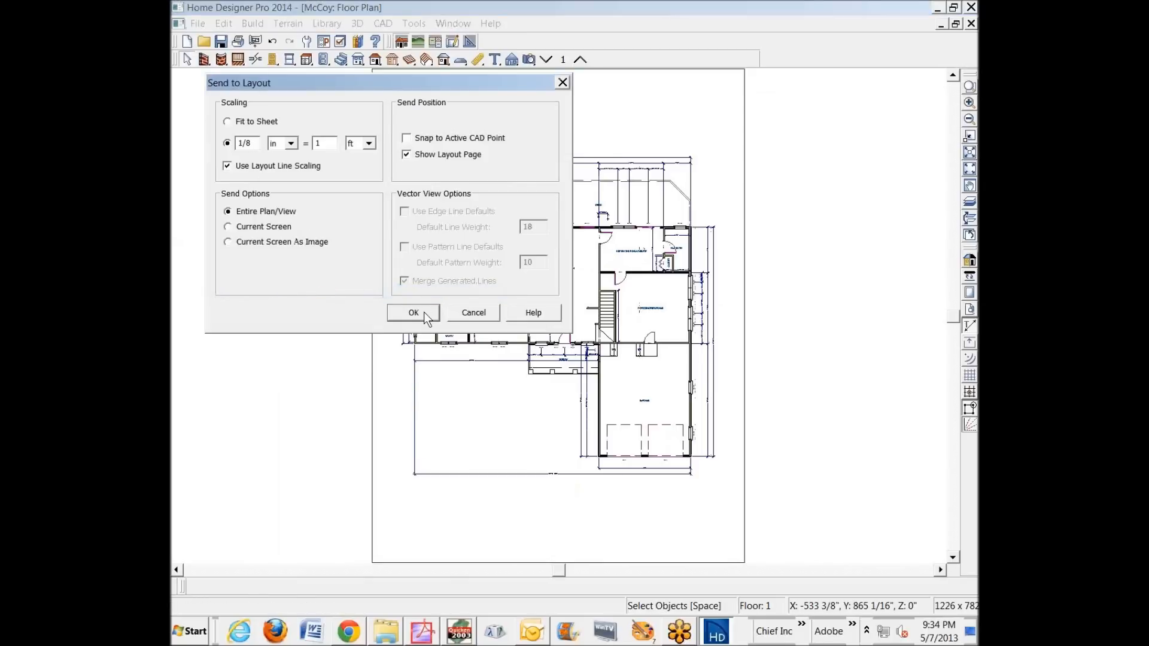
pyautogui.click(413, 313)
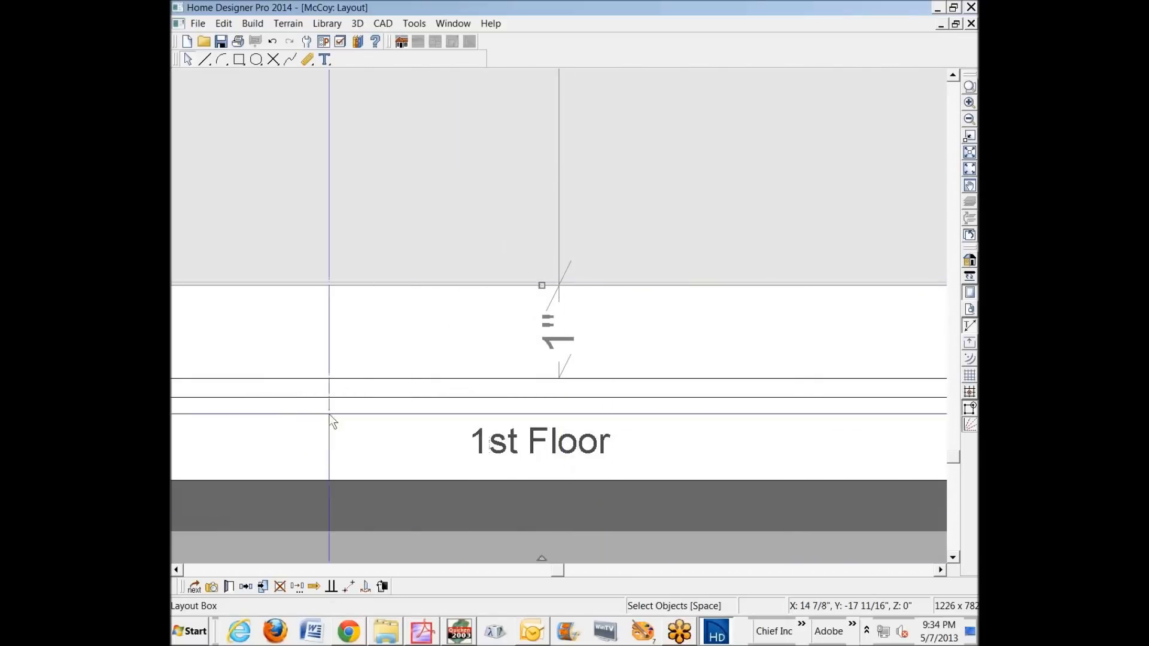
pyautogui.moveTo(968, 170)
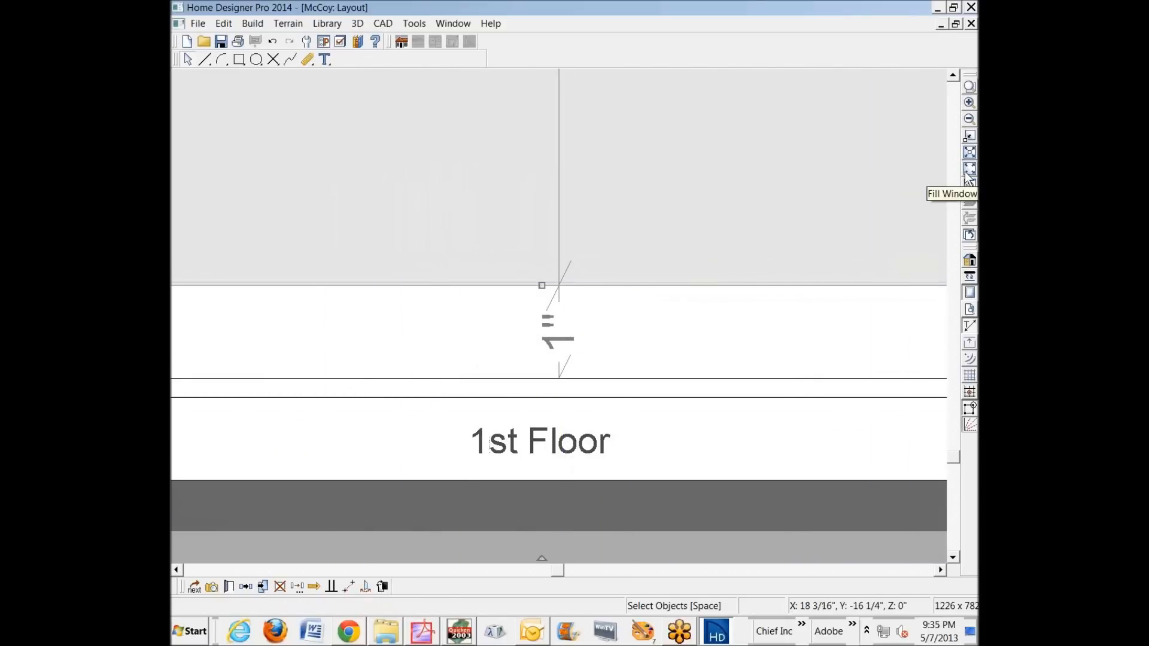
# Fit the sheet in view and suppress the 1st Floor label on the floor plan box
pyautogui.click(968, 169)
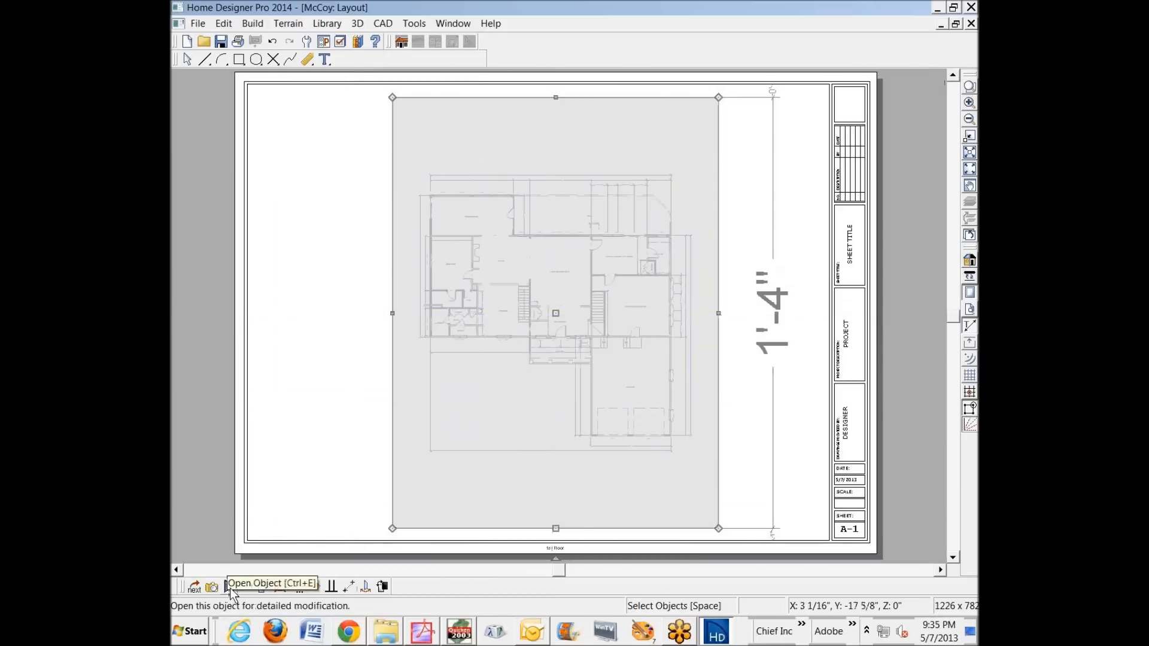
pyautogui.click(230, 587)
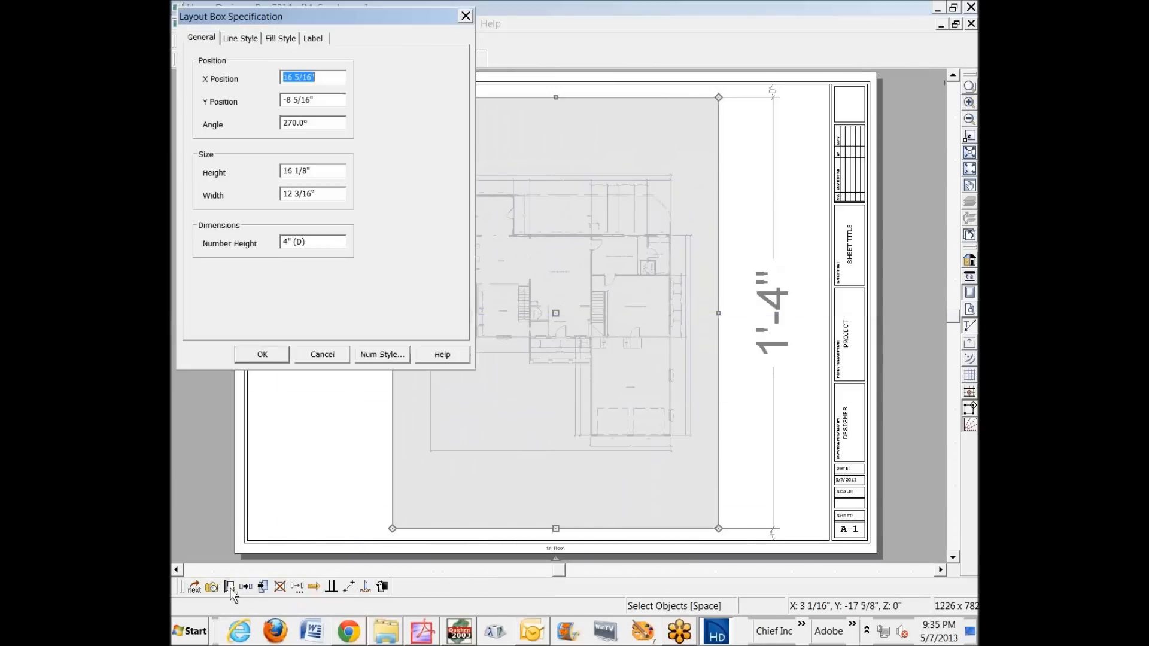
pyautogui.click(312, 38)
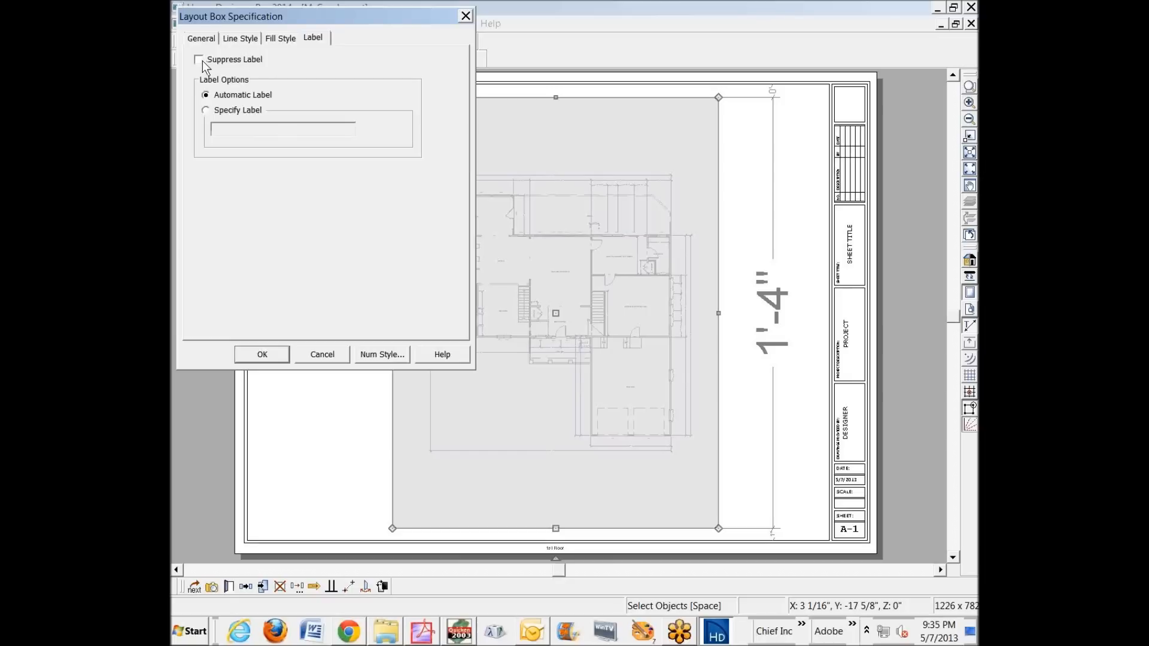
pyautogui.click(198, 59)
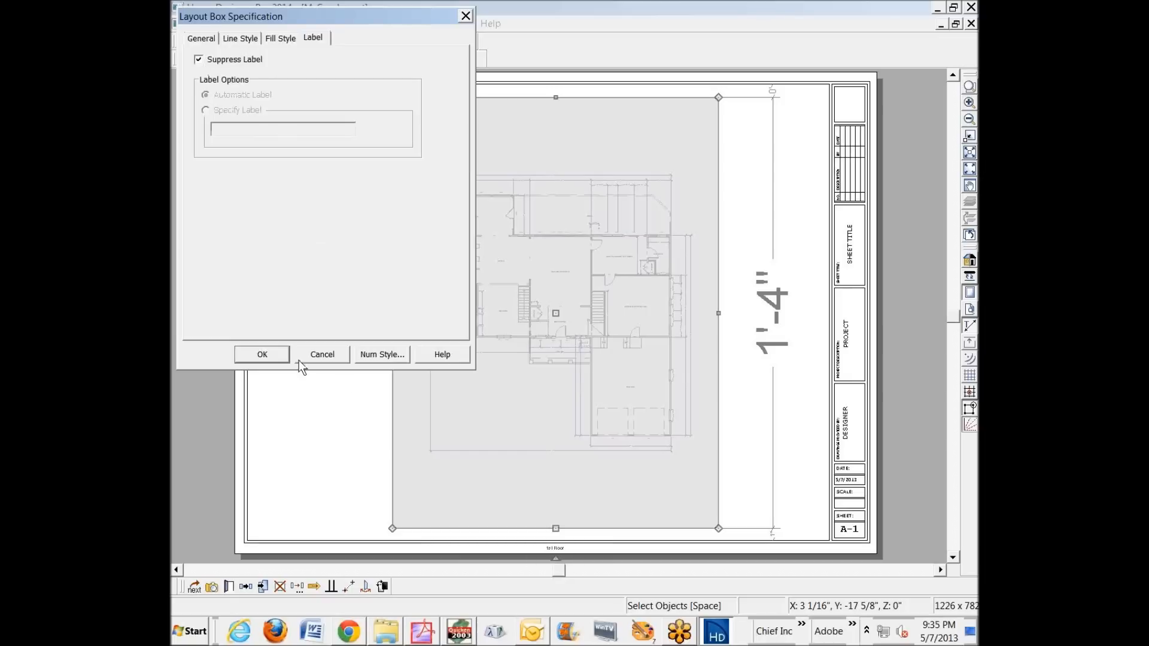
pyautogui.click(262, 354)
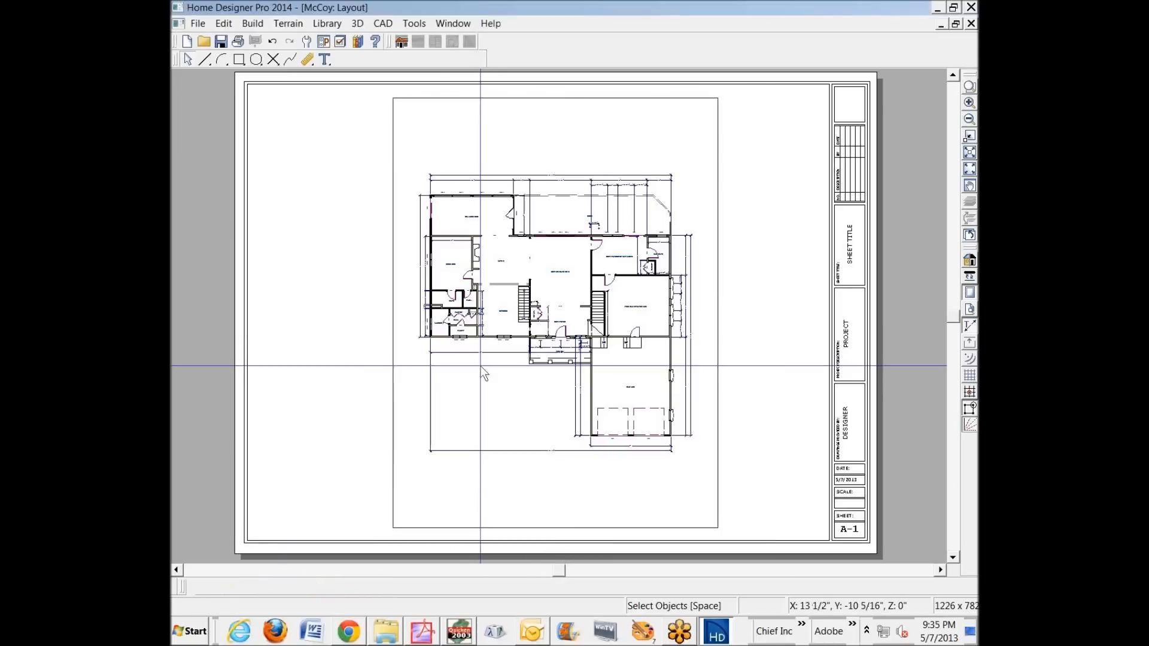
pyautogui.moveTo(396, 156)
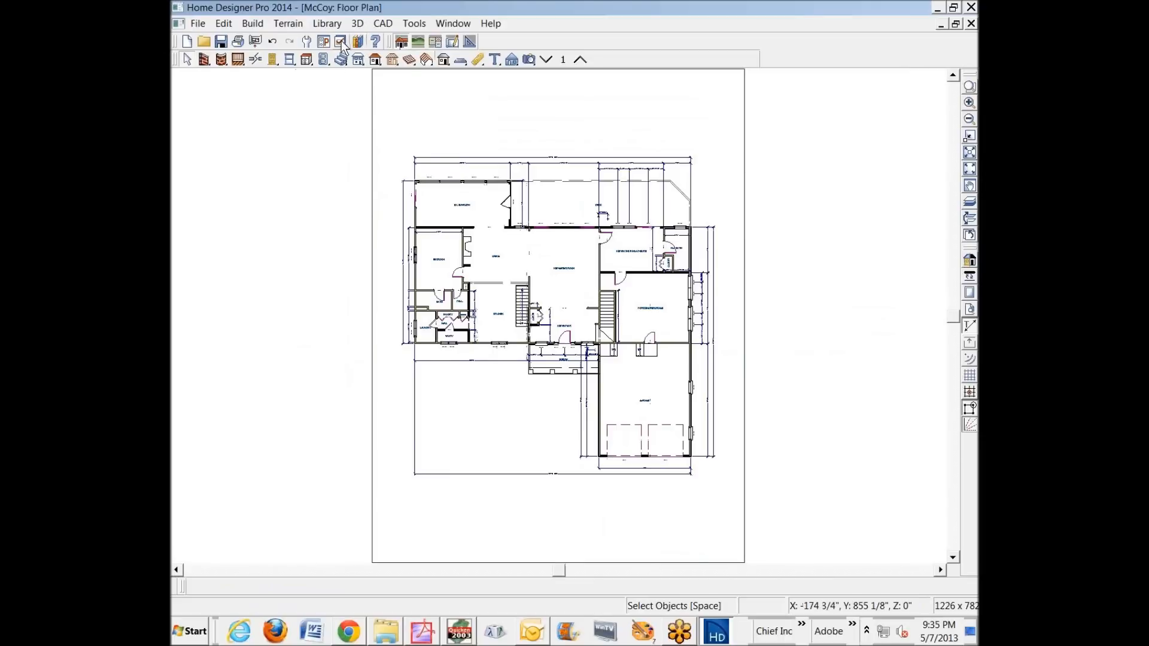
# Drag the floor plan box so it sits 3 inches from the sheet's top and bottom
pyautogui.click(340, 41)
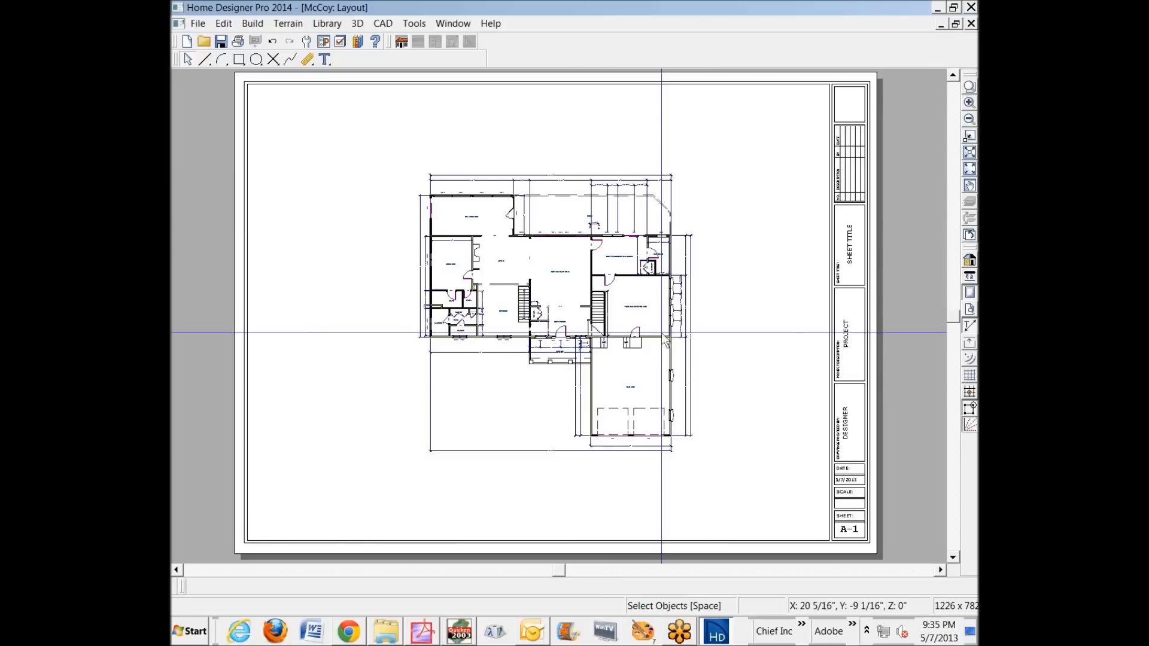
pyautogui.click(553, 315)
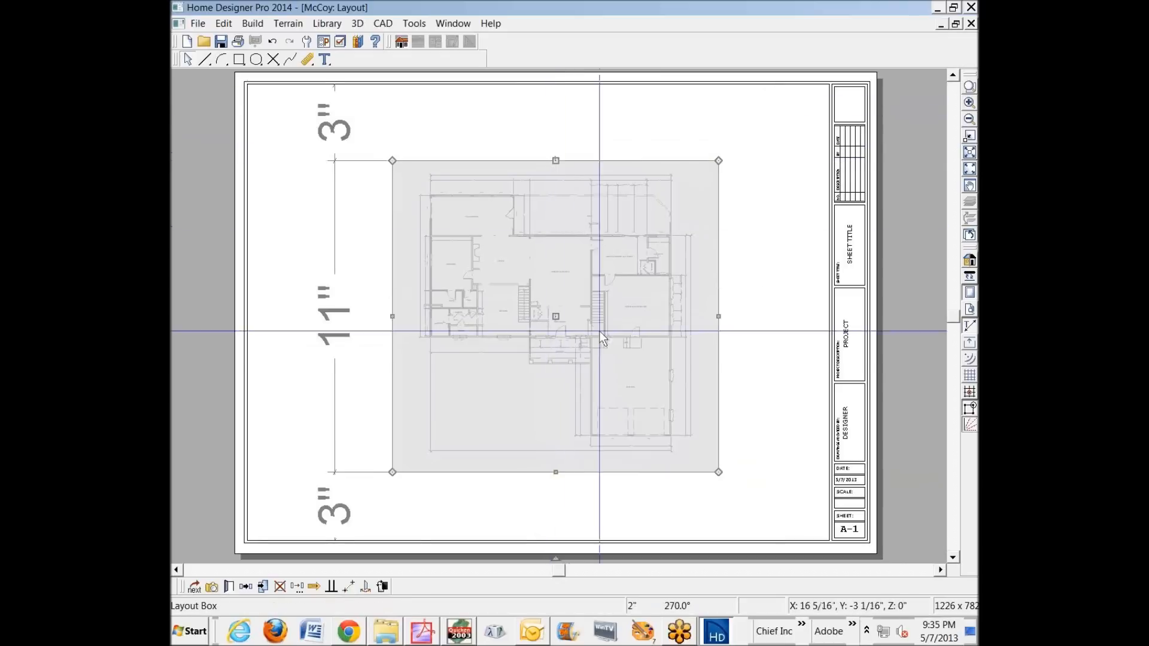
pyautogui.moveTo(600, 338); pyautogui.dragTo(462, 314)
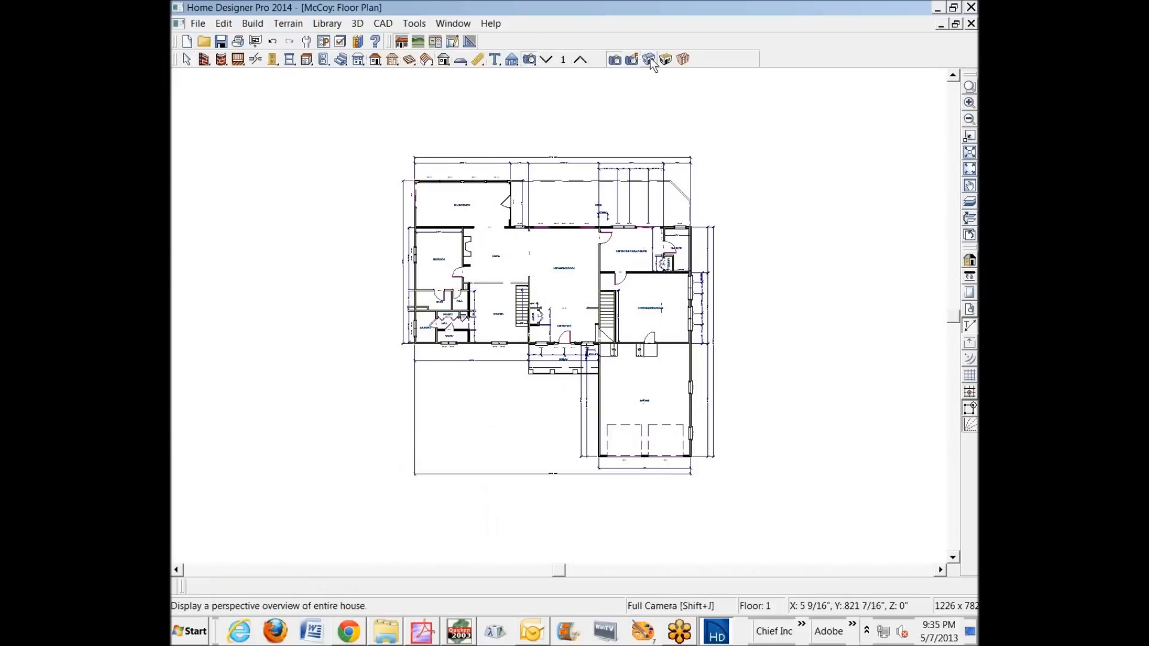
# Render a perspective full overview, orbit to the house front, and choose Send to Layout
pyautogui.click(647, 60)
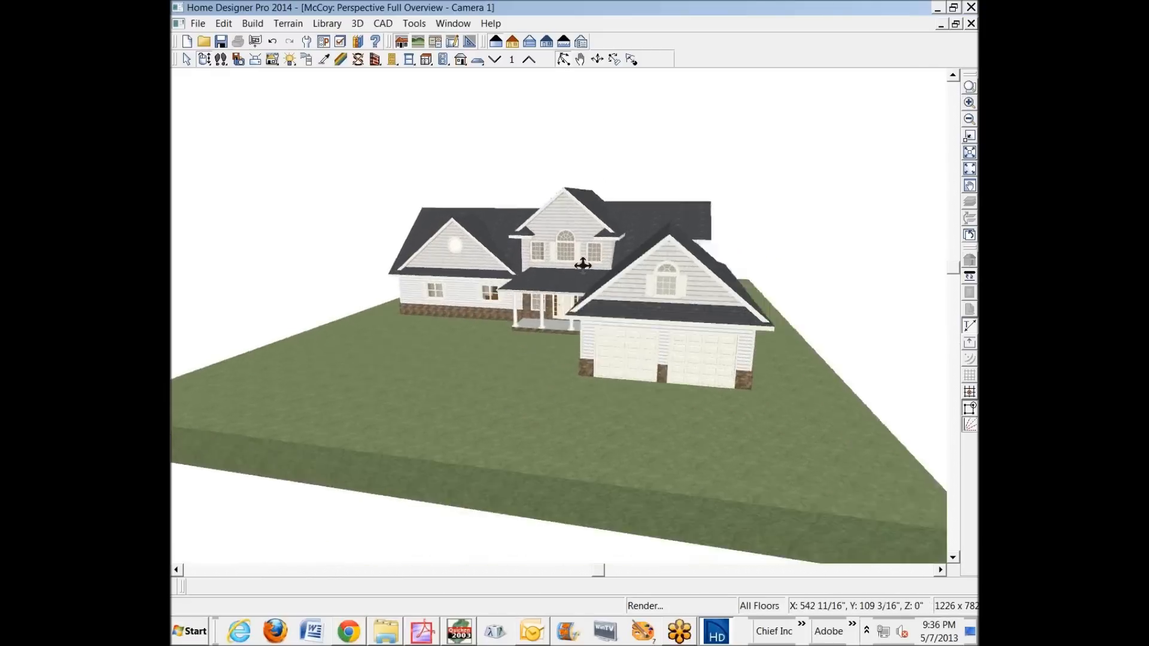
pyautogui.moveTo(583, 263); pyautogui.dragTo(666, 266)
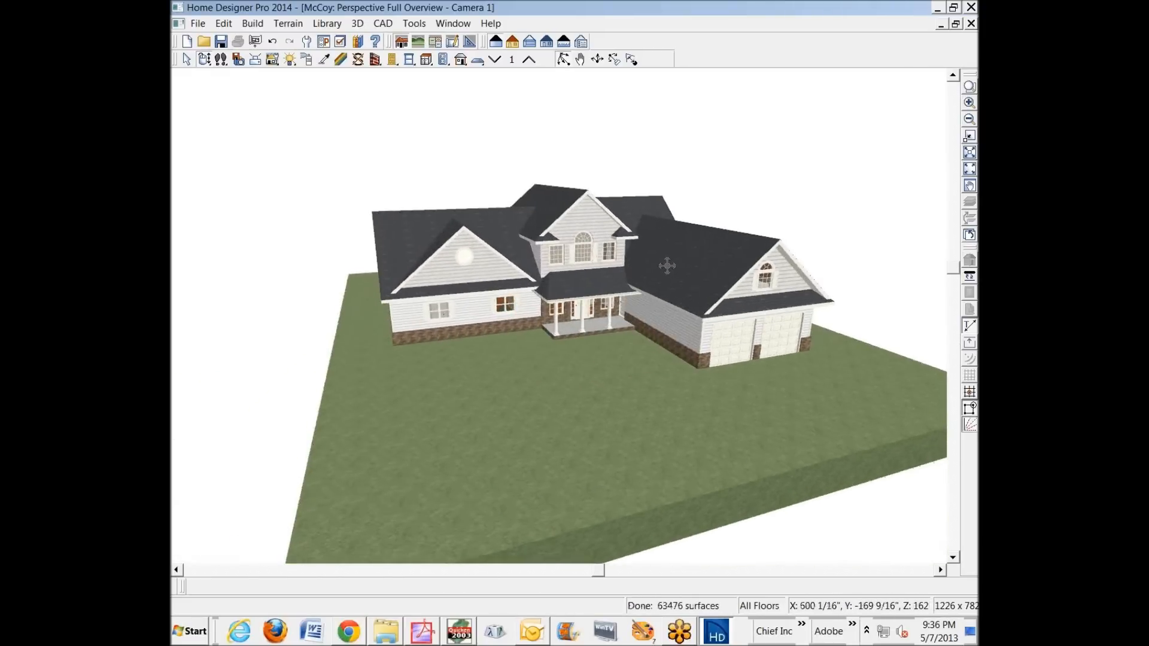
pyautogui.moveTo(327, 23)
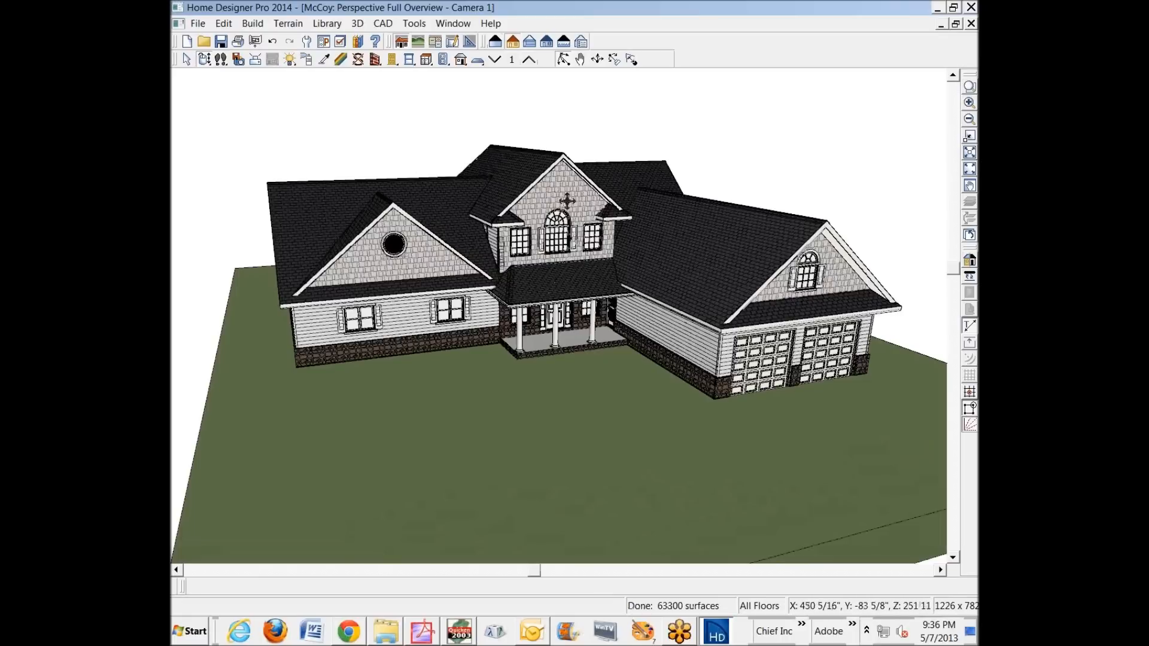
pyautogui.click(197, 23)
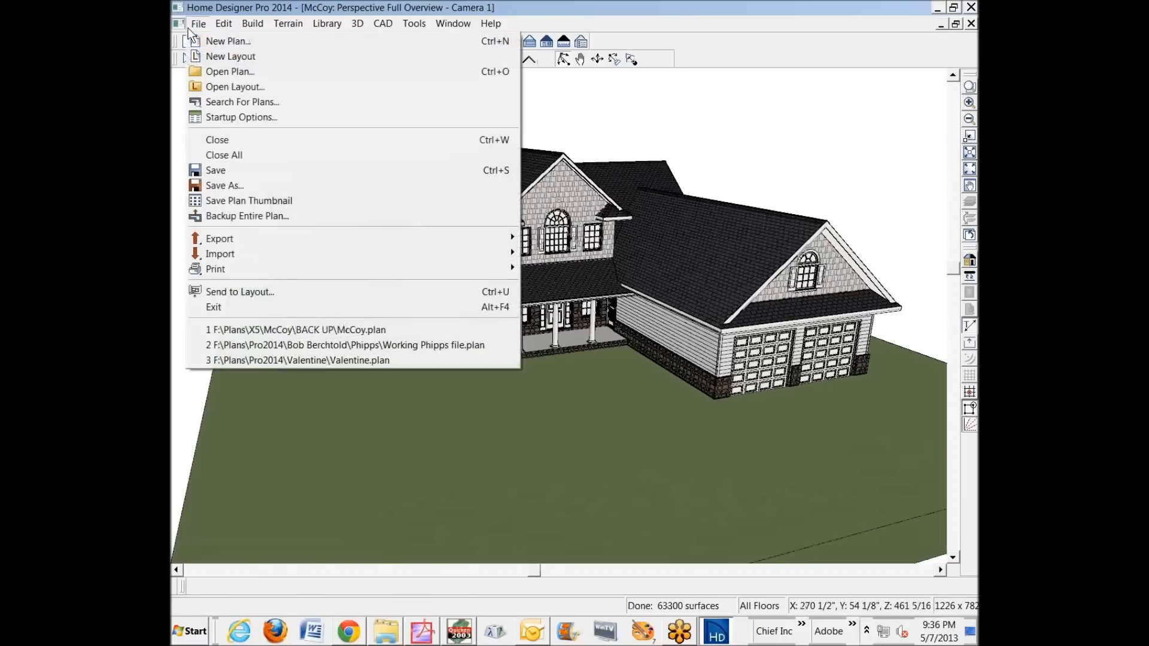
pyautogui.click(239, 292)
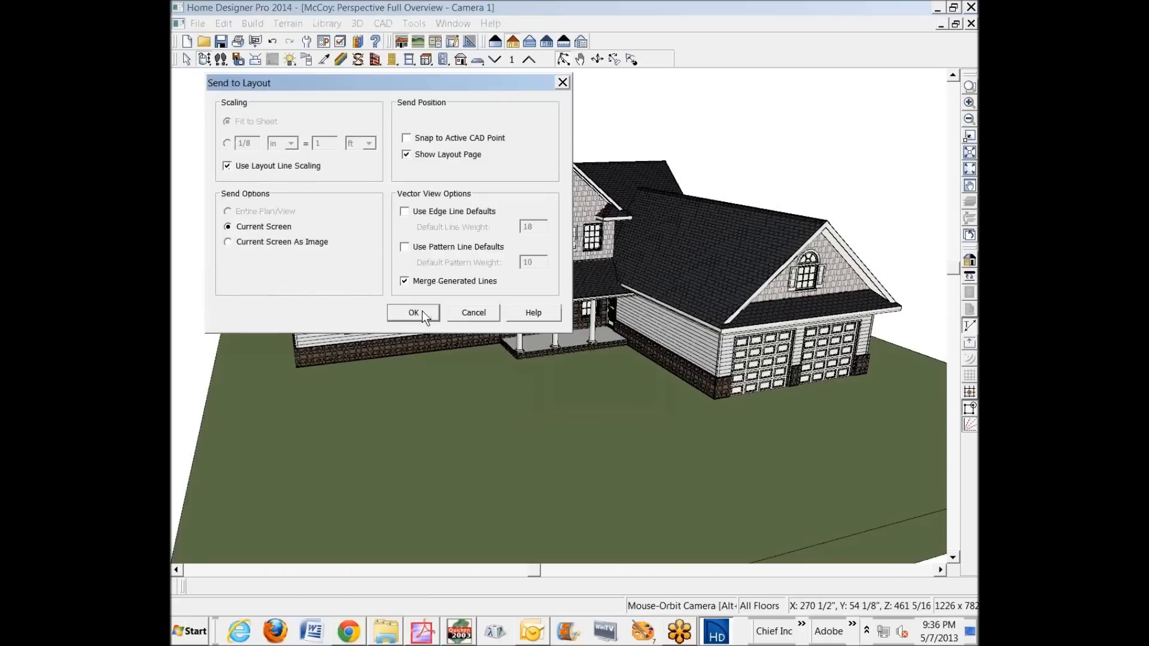
# Send the perspective view to the layout, shrink it and place it at the sheet's upper right
pyautogui.click(413, 312)
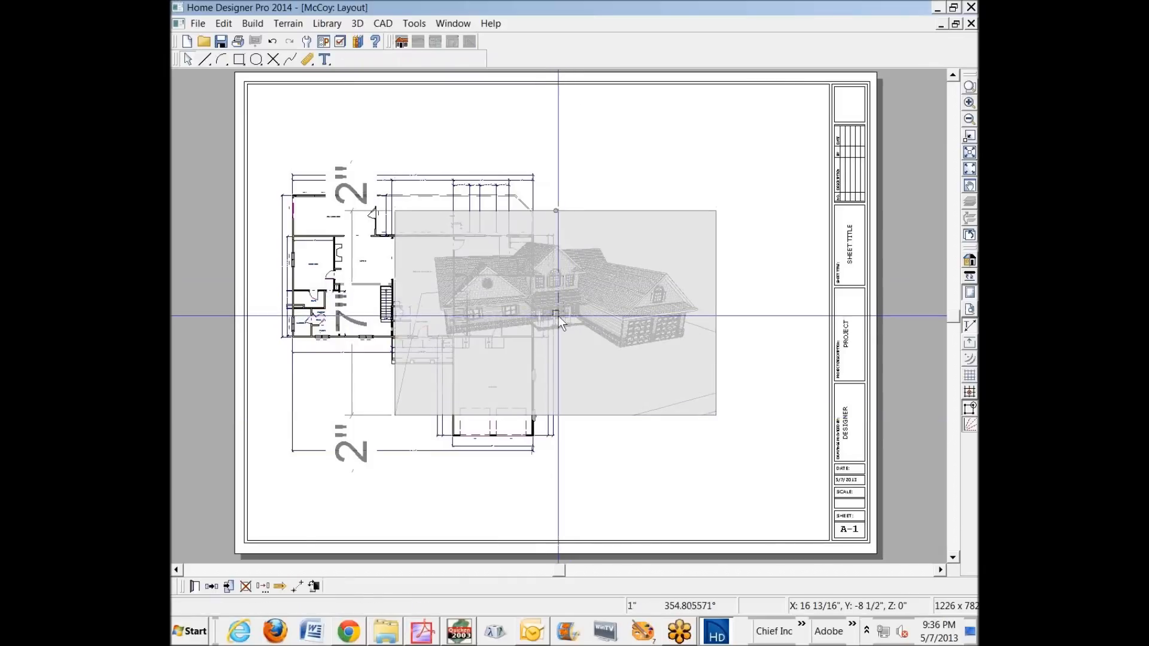
pyautogui.moveTo(555, 314); pyautogui.dragTo(573, 314)
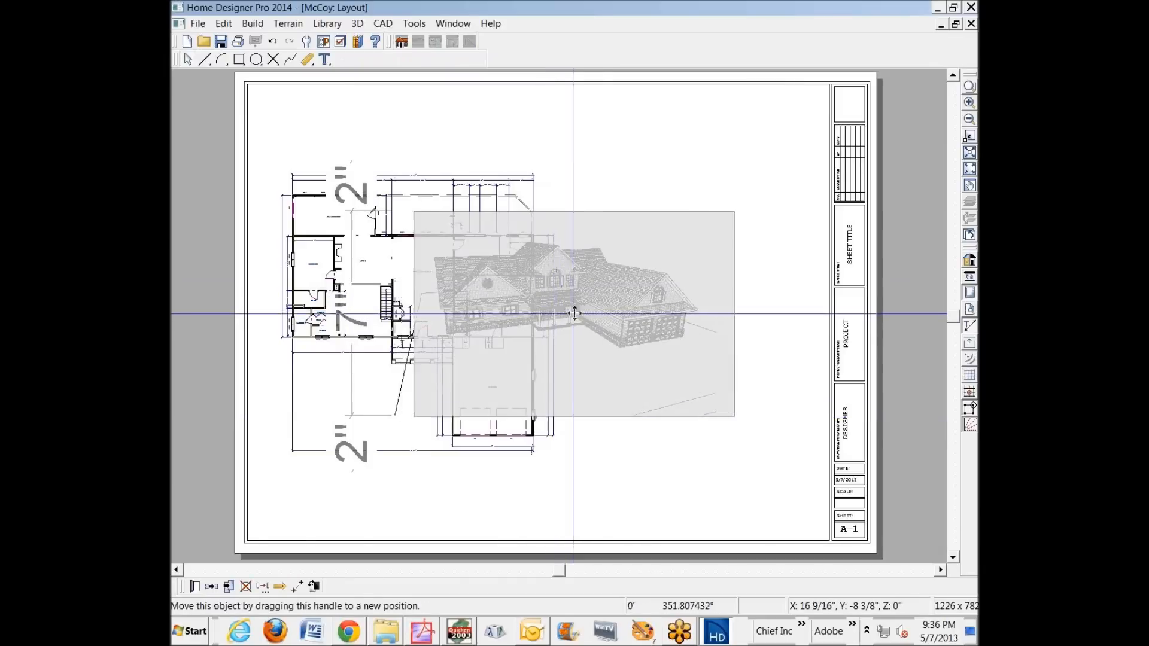
pyautogui.moveTo(573, 313); pyautogui.dragTo(810, 403)
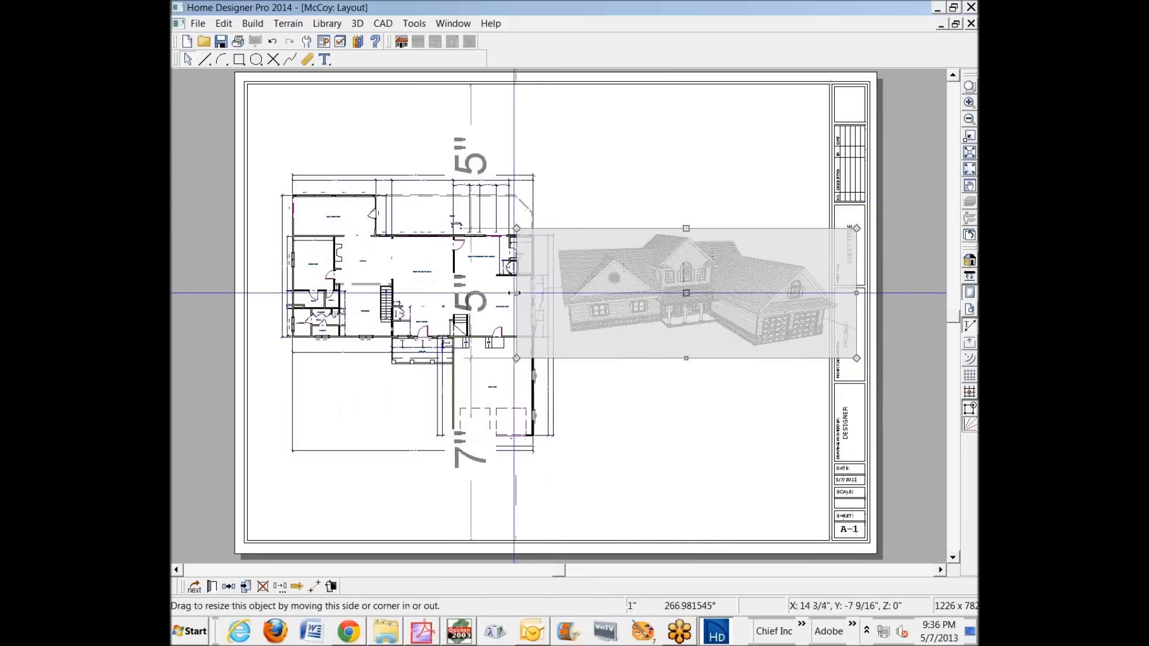
pyautogui.moveTo(517, 293); pyautogui.dragTo(546, 293)
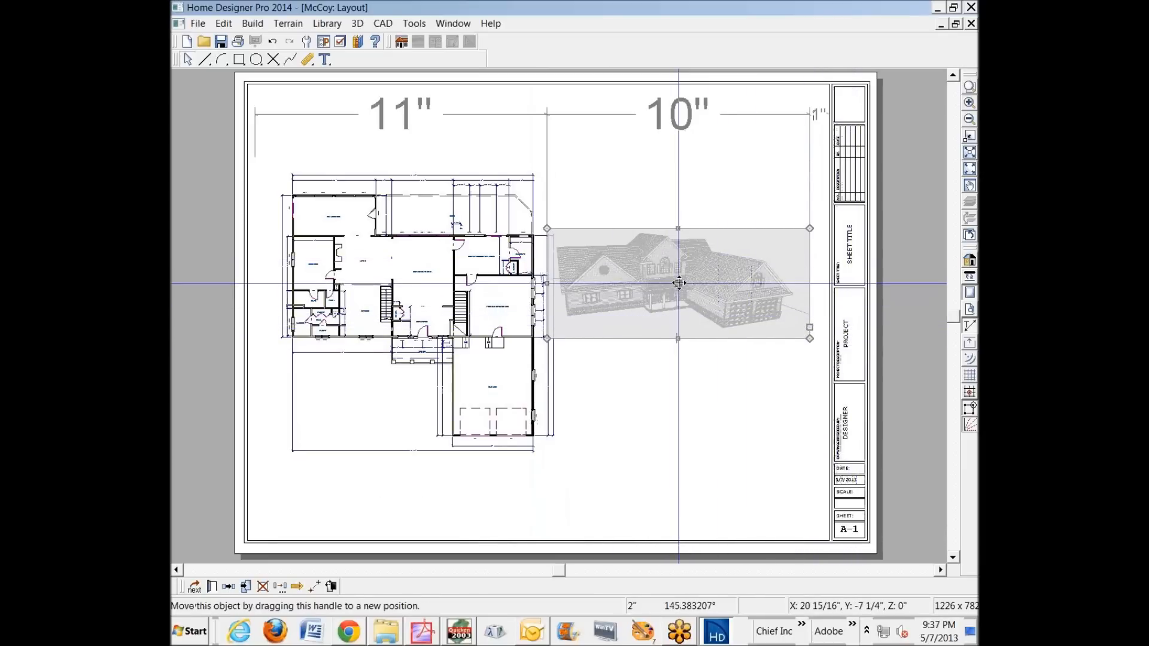
pyautogui.moveTo(678, 283); pyautogui.dragTo(684, 168)
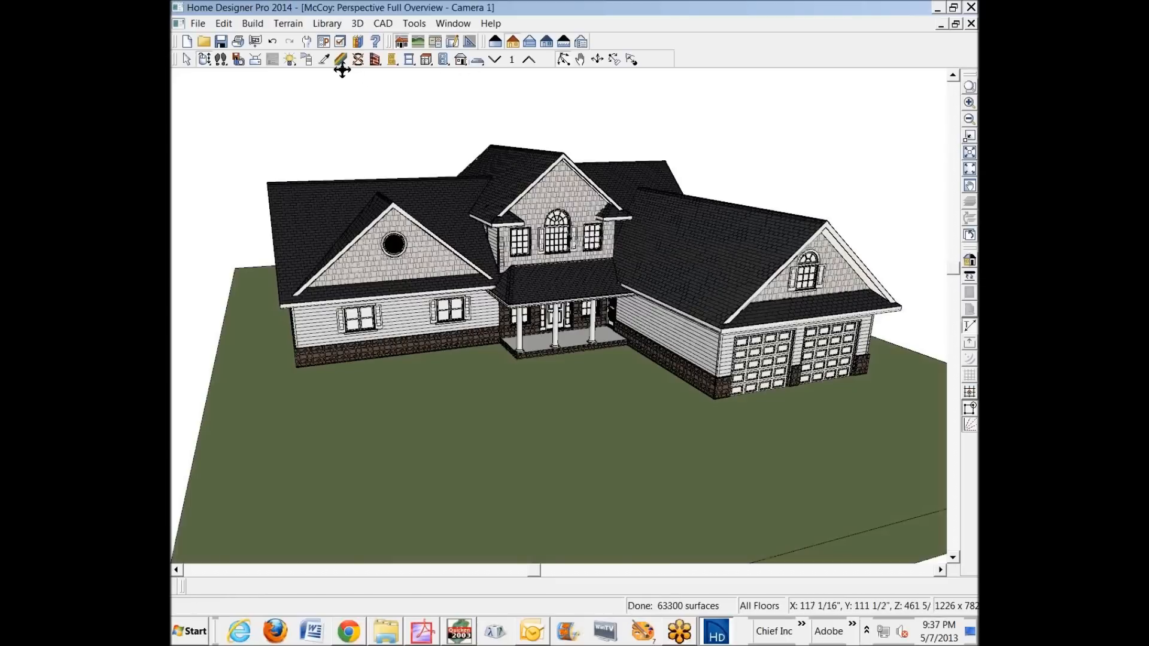
# Orbit the perspective camera to the rear of the house and send that view to layout
pyautogui.click(341, 60)
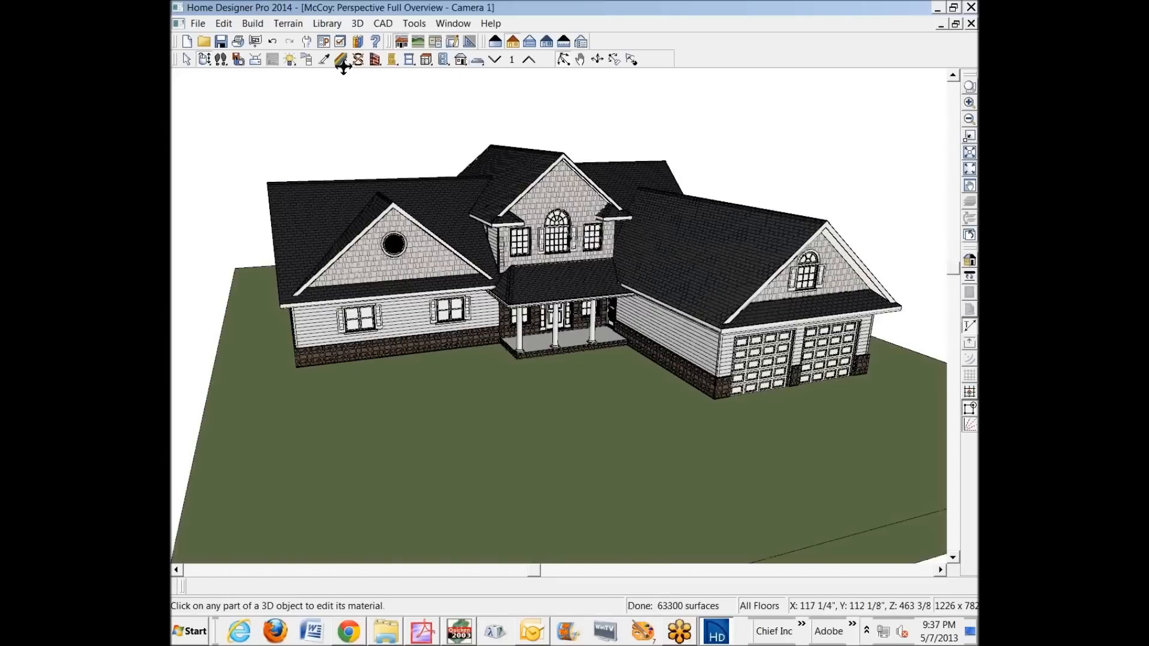
pyautogui.moveTo(341, 60)
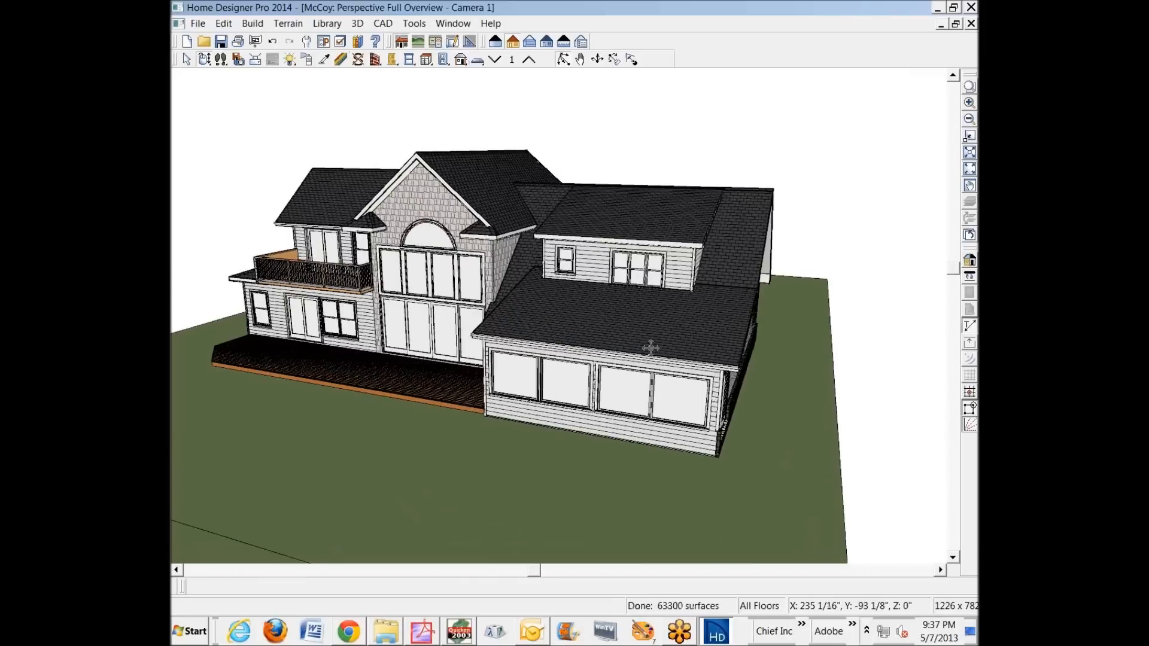
pyautogui.moveTo(650, 349); pyautogui.dragTo(498, 341)
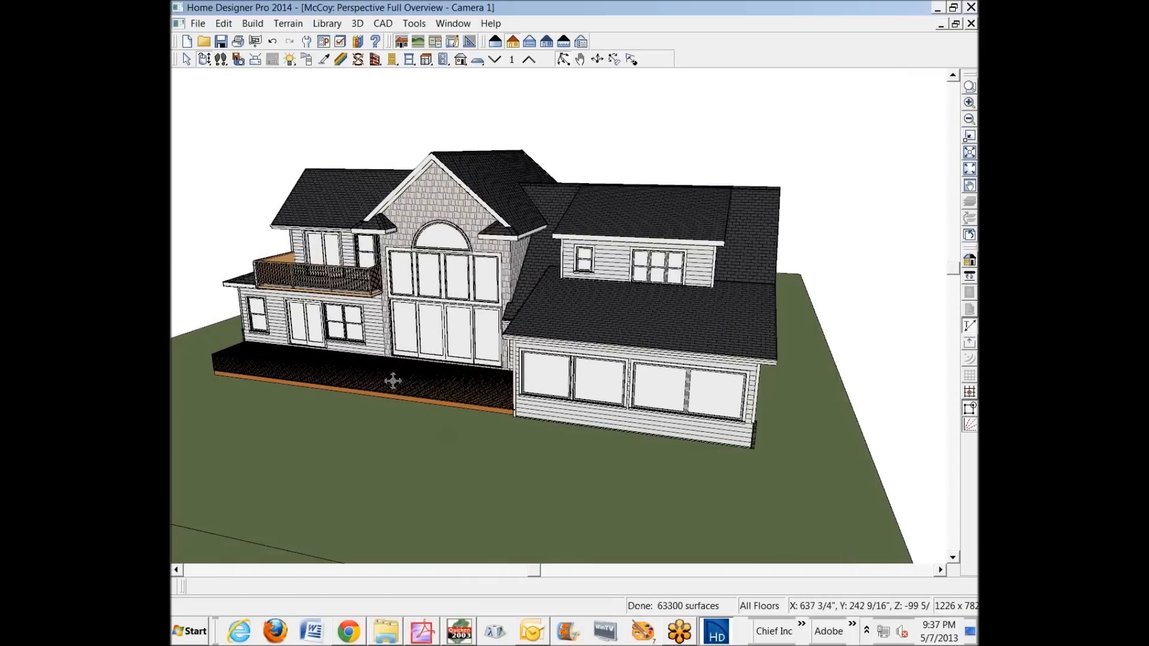
pyautogui.moveTo(276, 97)
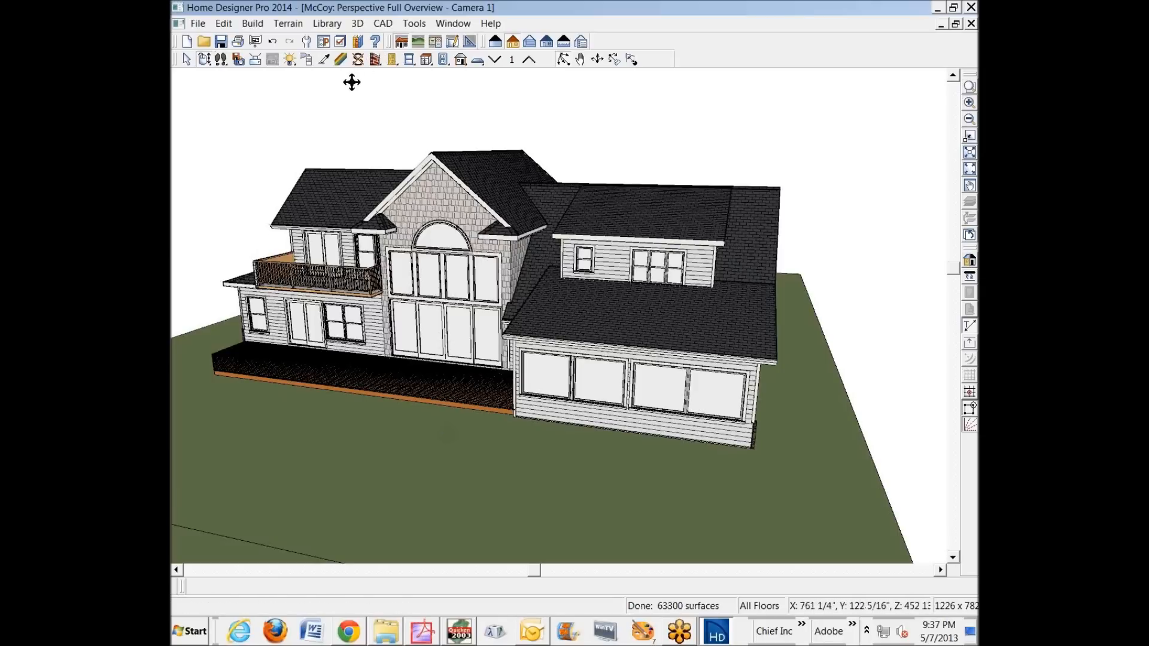
pyautogui.click(197, 22)
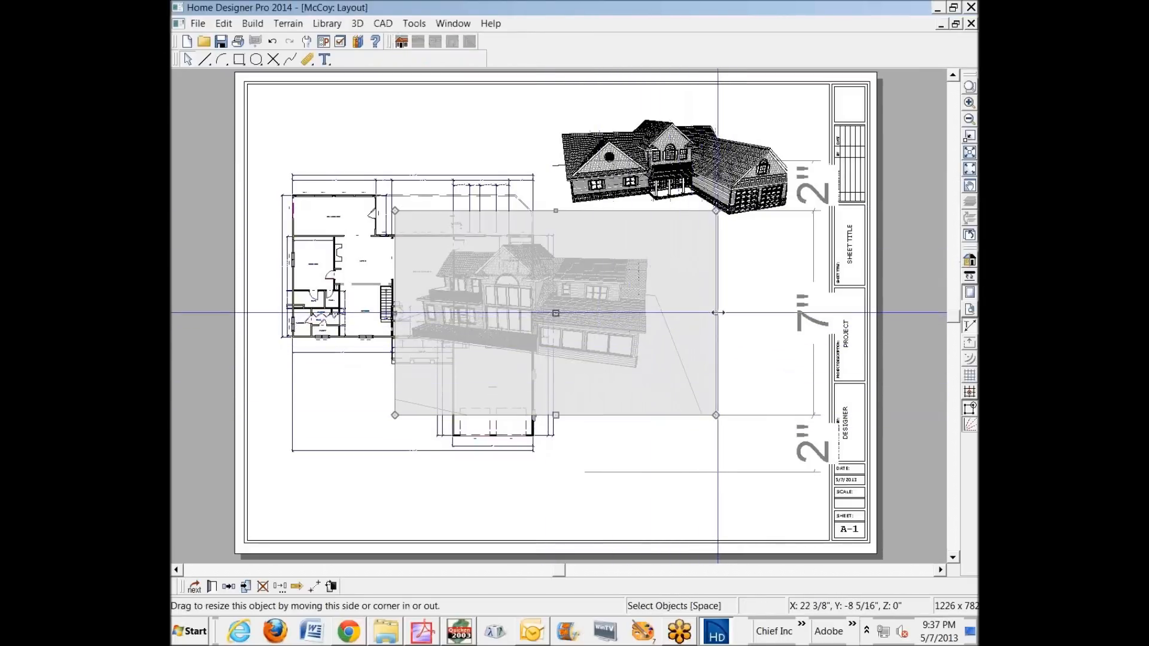
# Shrink the rear view and place it at the sheet's lower right, clear of the floor plan
pyautogui.moveTo(717, 313); pyautogui.dragTo(651, 312)
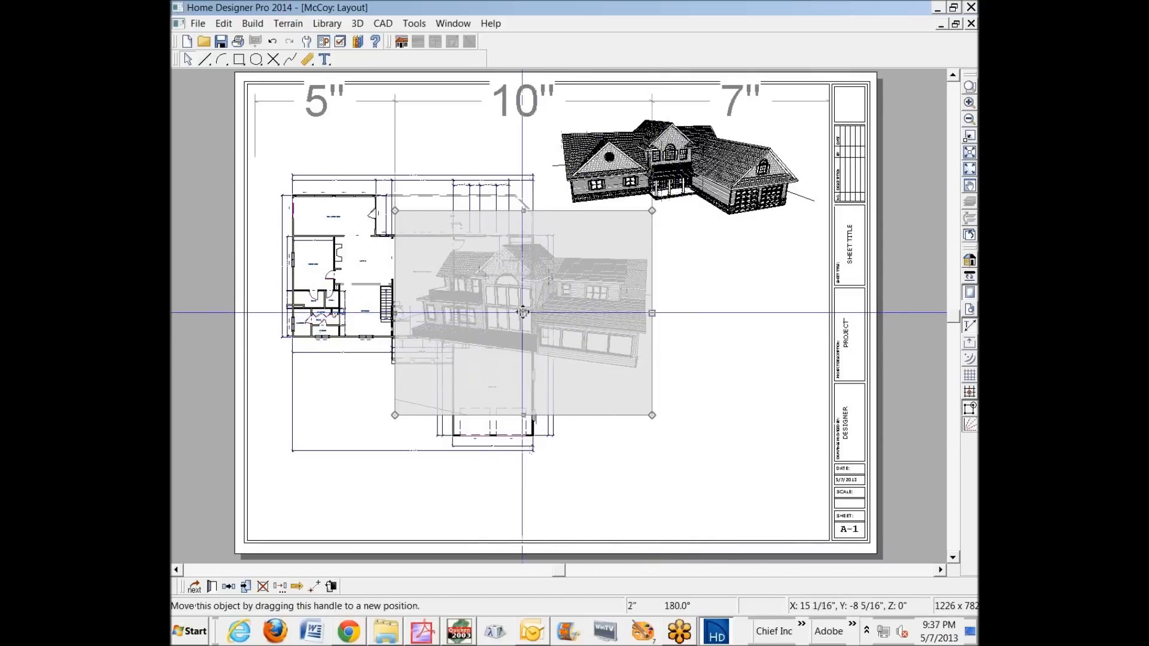
pyautogui.moveTo(523, 312); pyautogui.dragTo(693, 426)
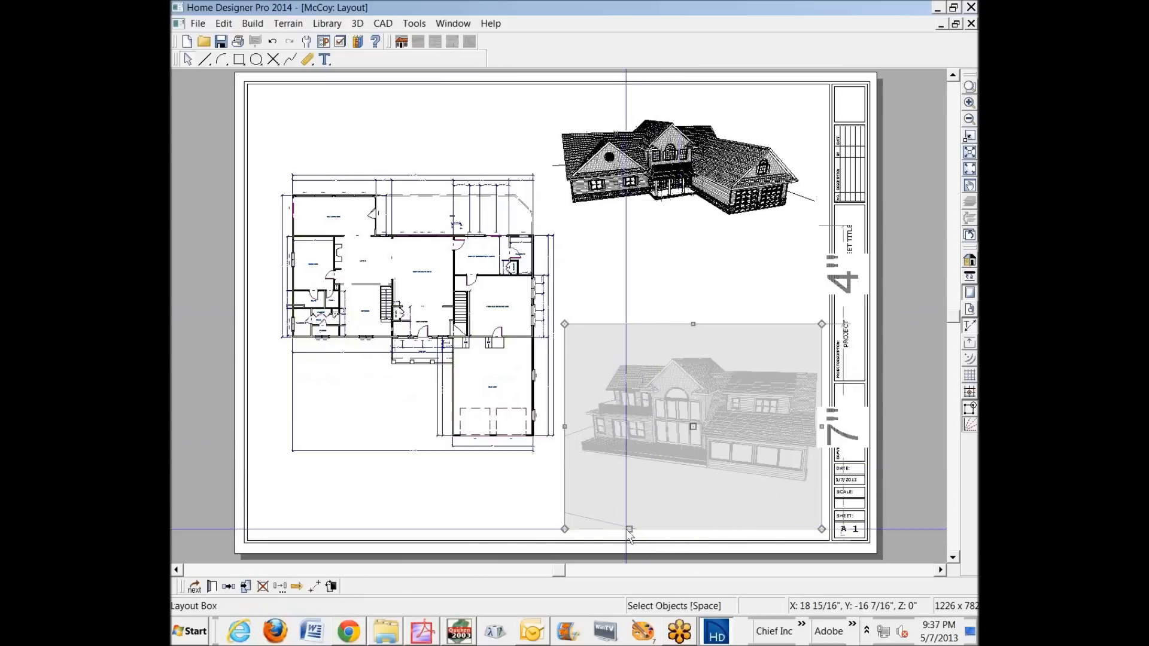
pyautogui.moveTo(628, 529); pyautogui.dragTo(627, 511)
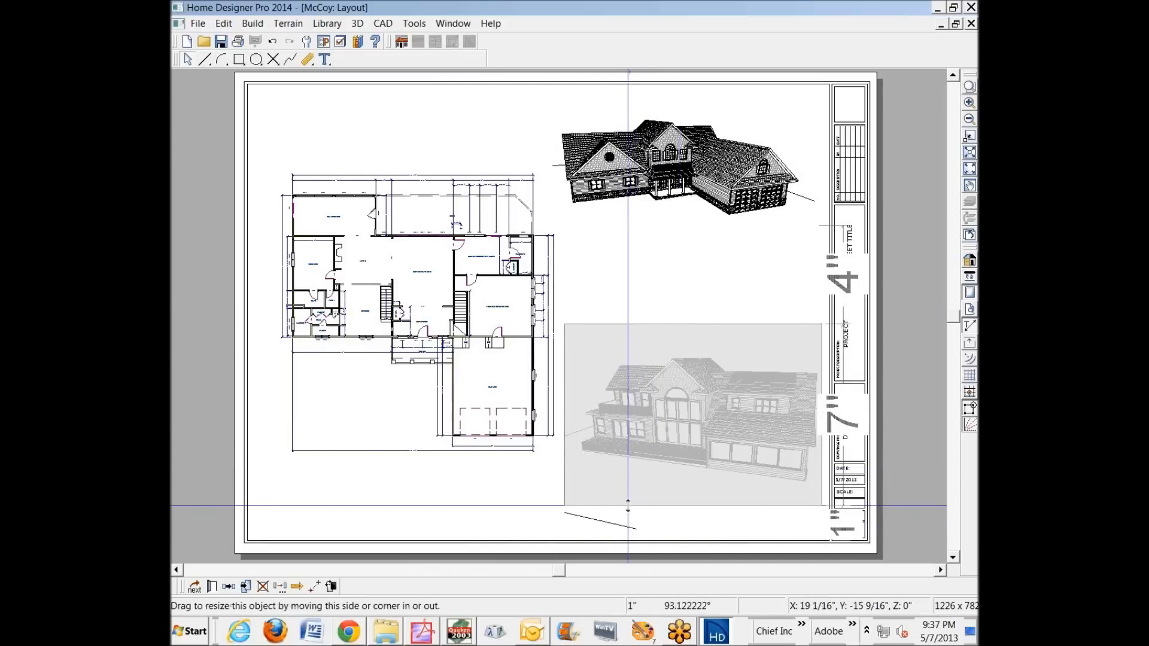
pyautogui.click(666, 275)
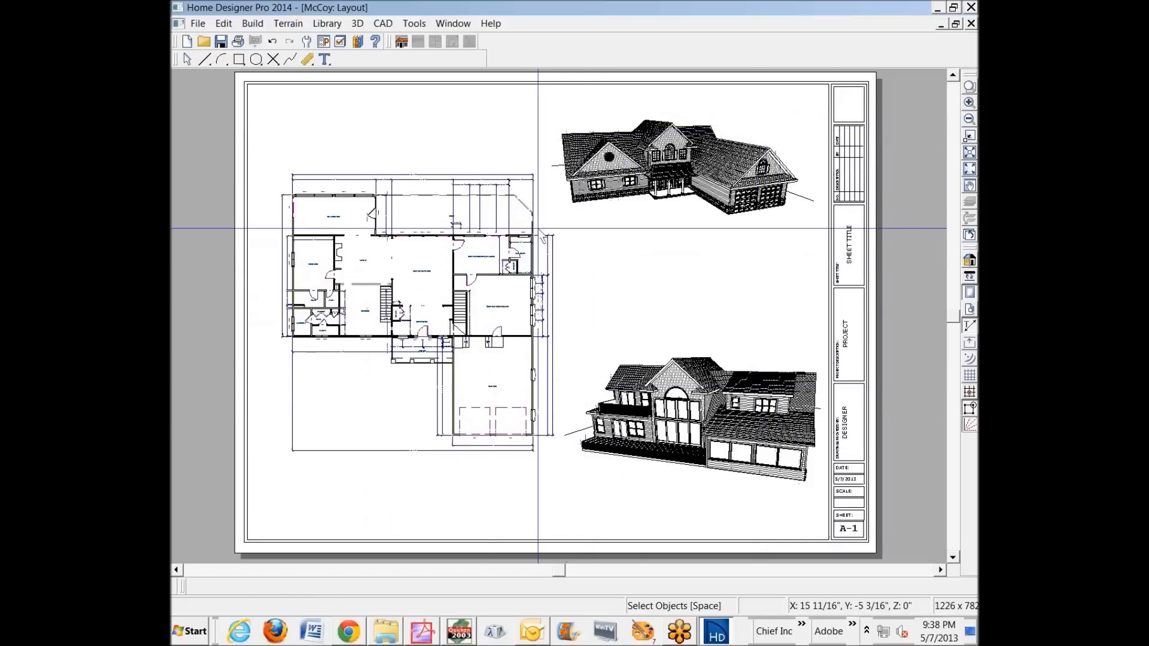
# Reach the CutePDF Writer document properties through Print > Page Setup > Printer
pyautogui.click(198, 23)
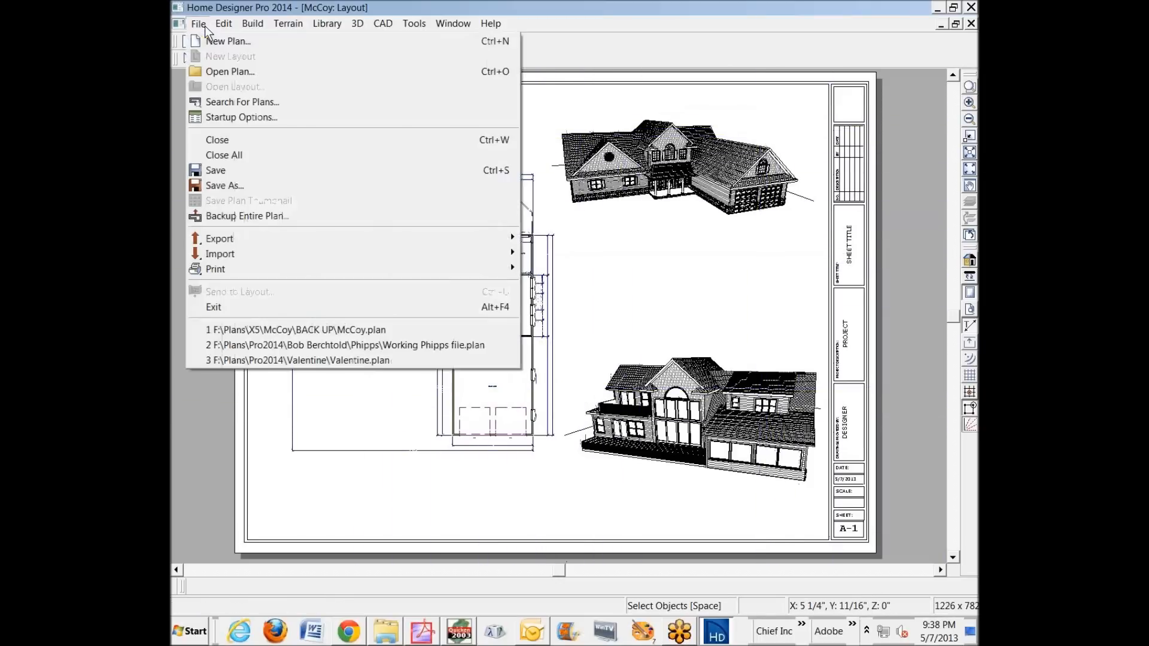
pyautogui.moveTo(216, 269)
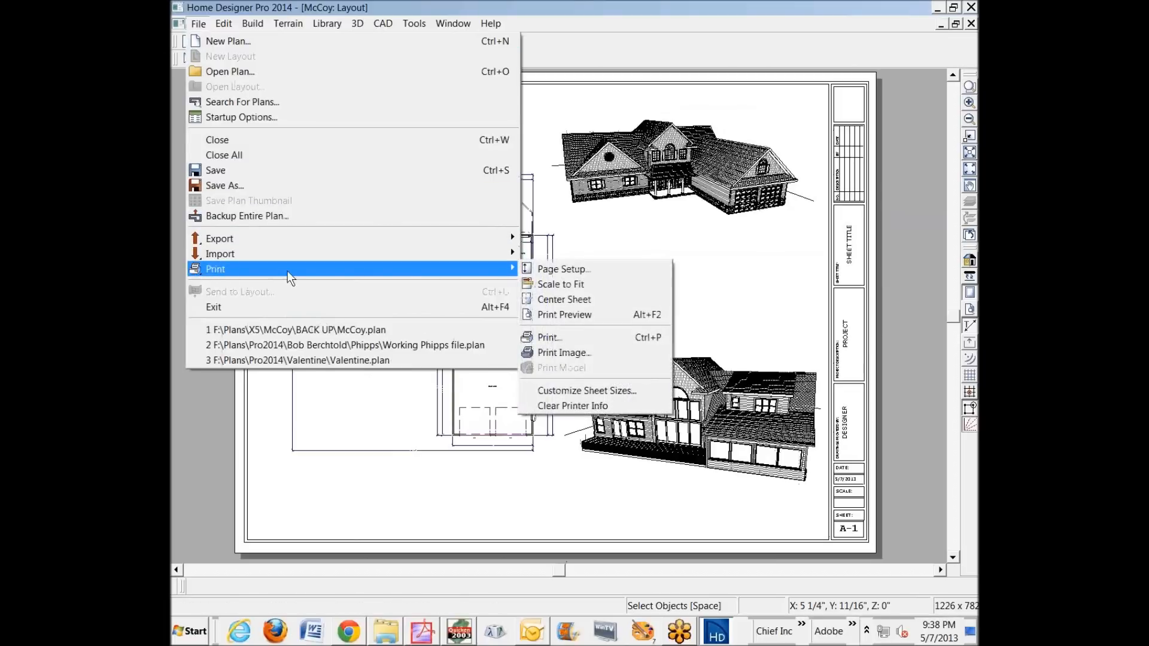
pyautogui.moveTo(563, 269)
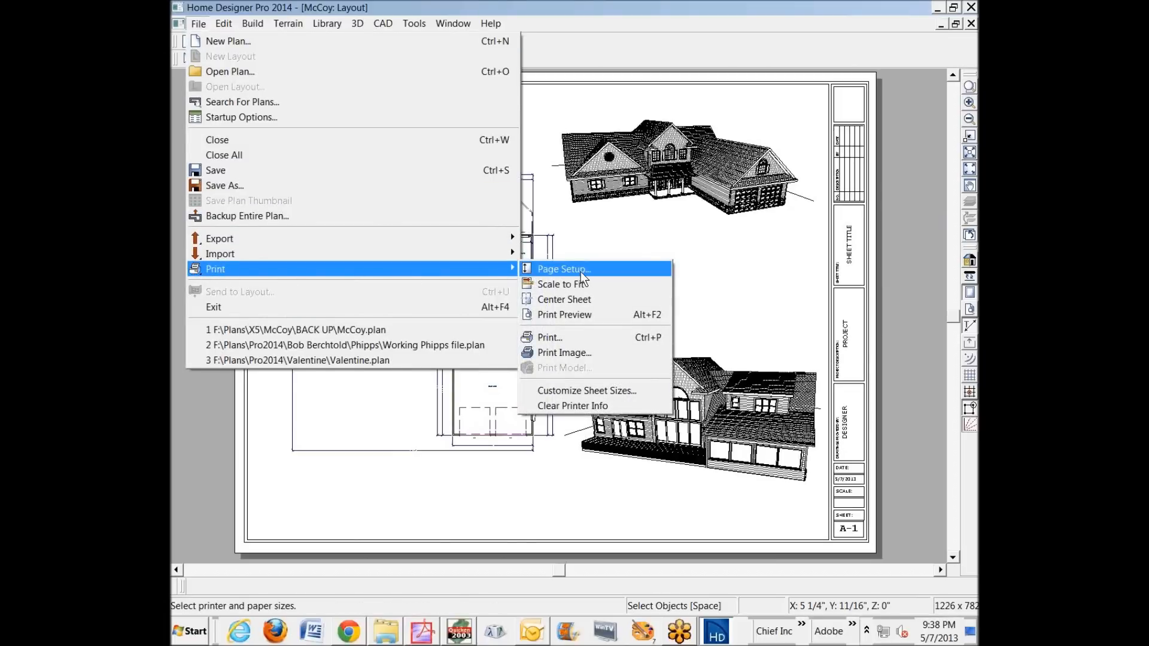
pyautogui.click(562, 270)
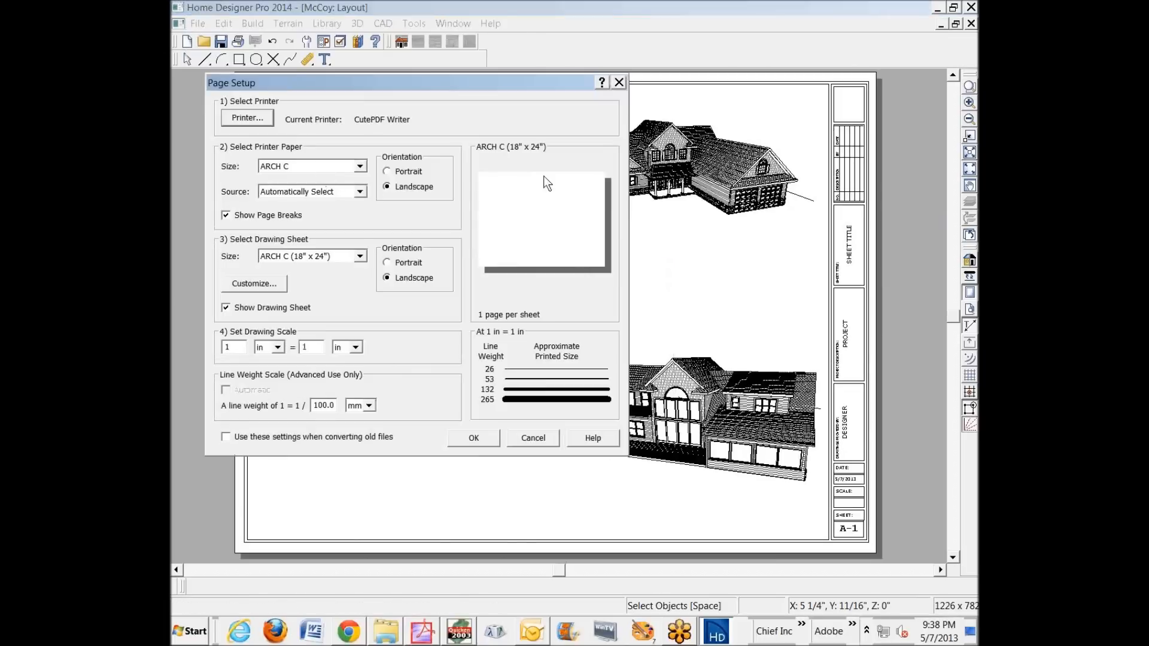
pyautogui.moveTo(307, 242)
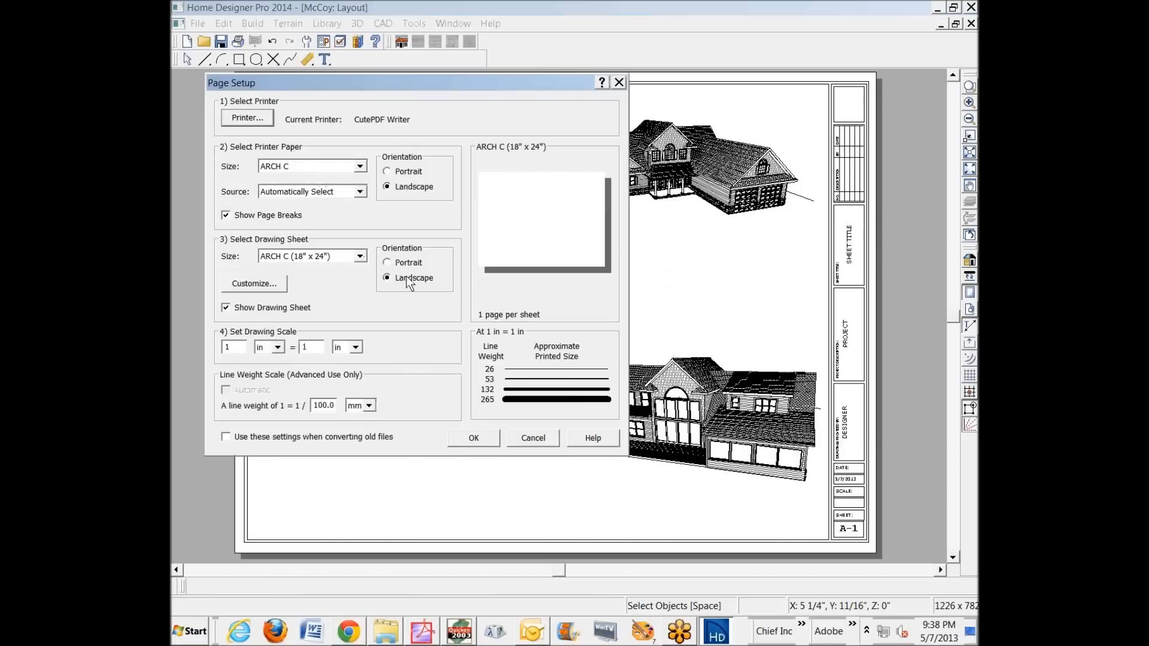
pyautogui.click(246, 118)
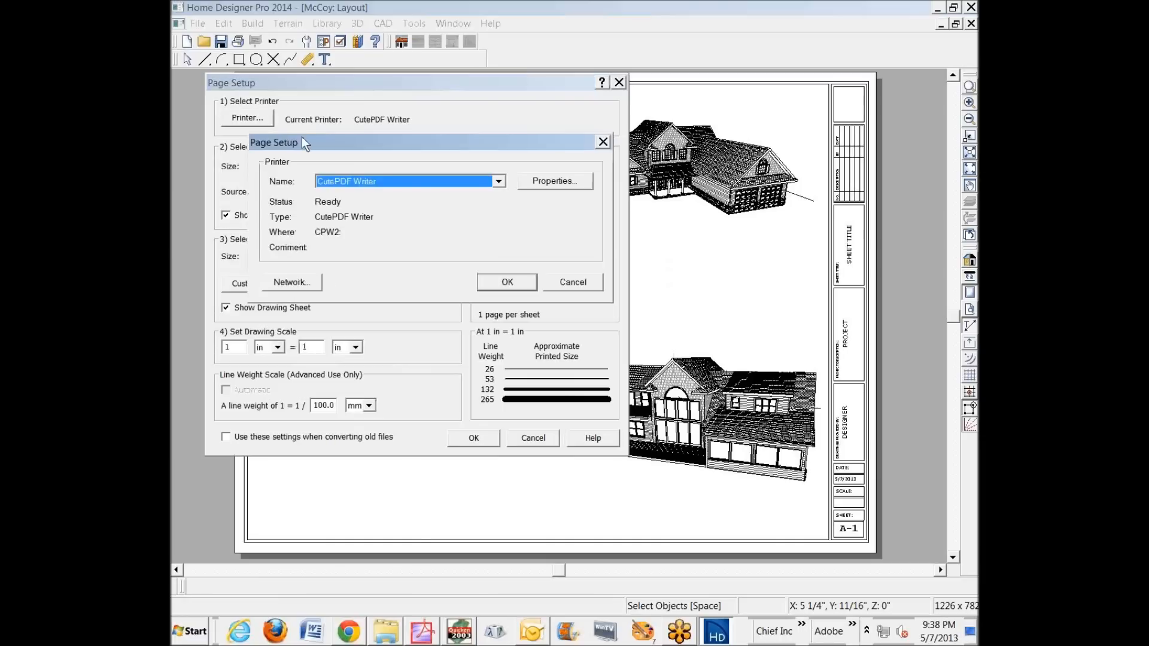
pyautogui.click(554, 181)
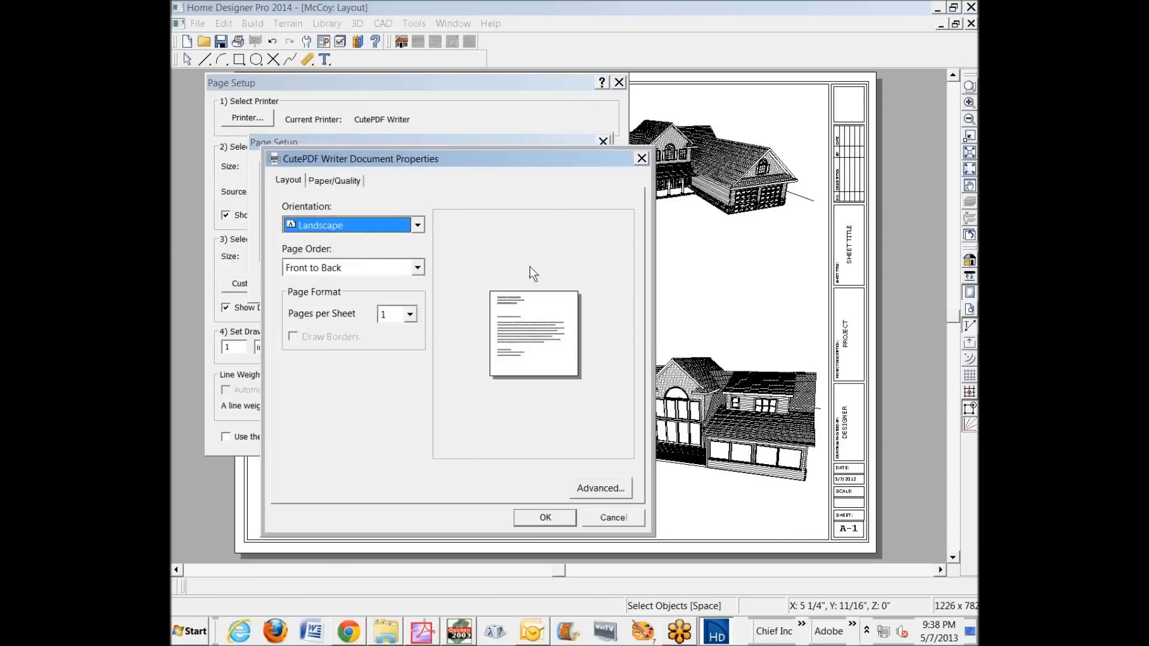
# Set the printer to landscape with black-and-white output and confirm back to Page Setup
pyautogui.click(600, 488)
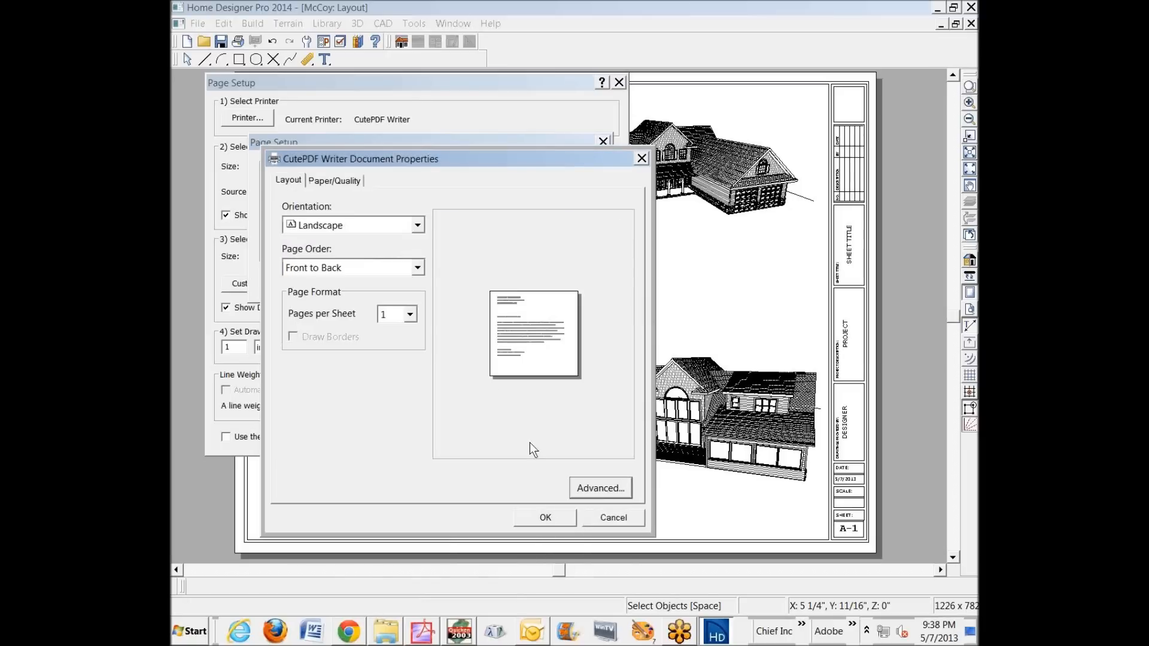
pyautogui.click(334, 180)
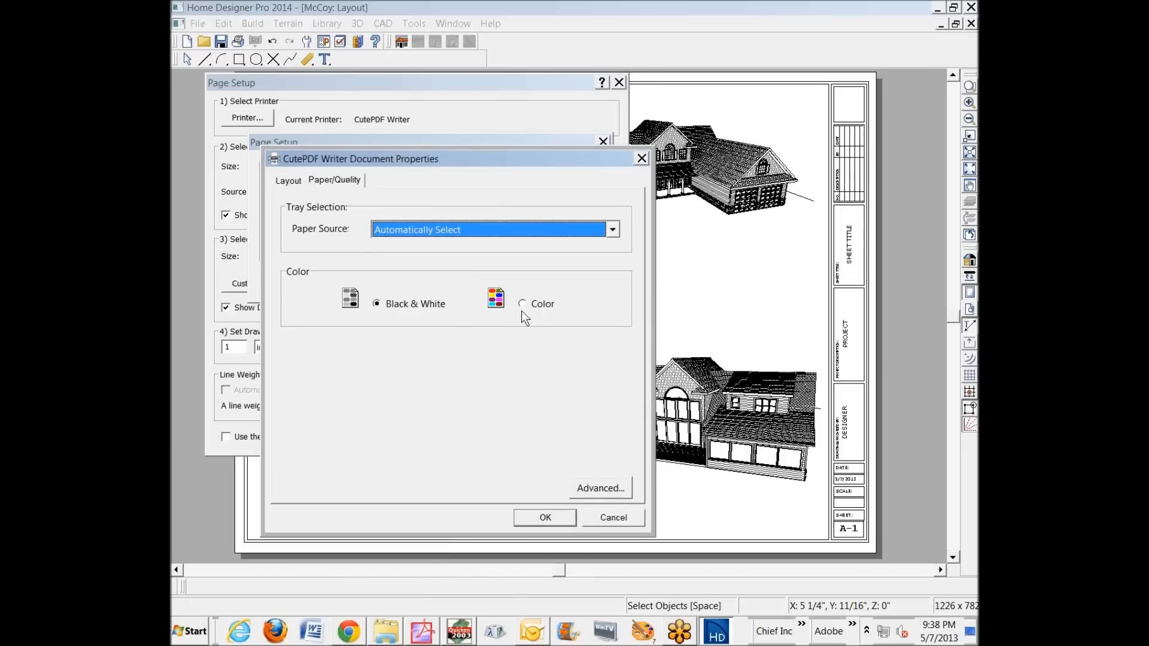
pyautogui.click(545, 516)
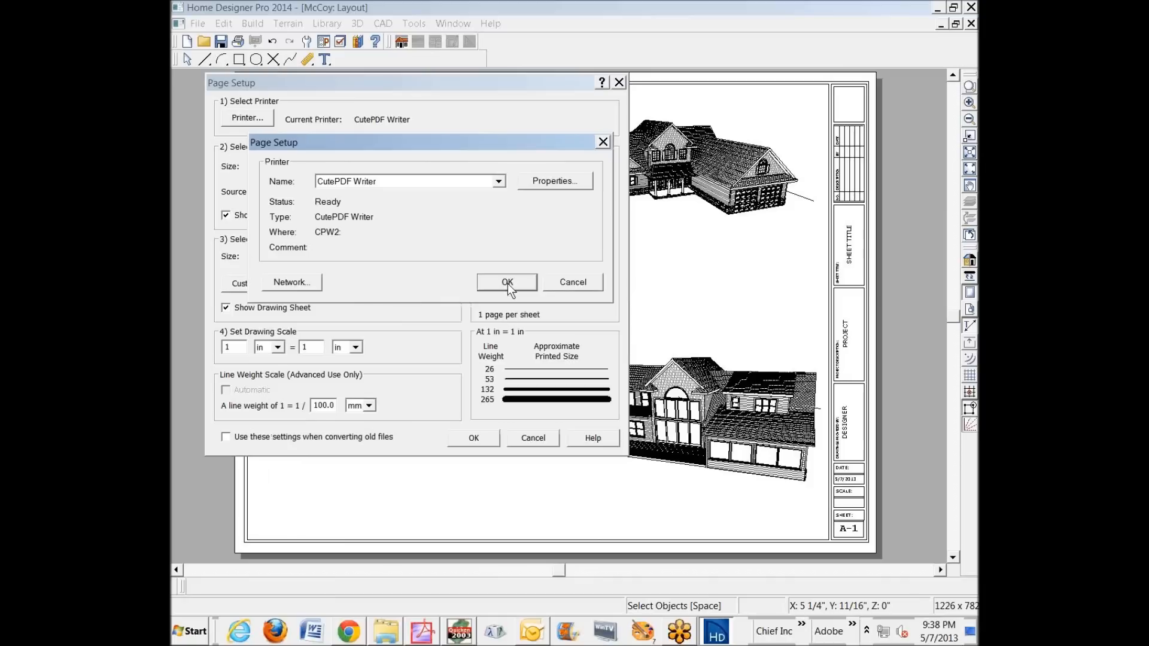
pyautogui.click(506, 282)
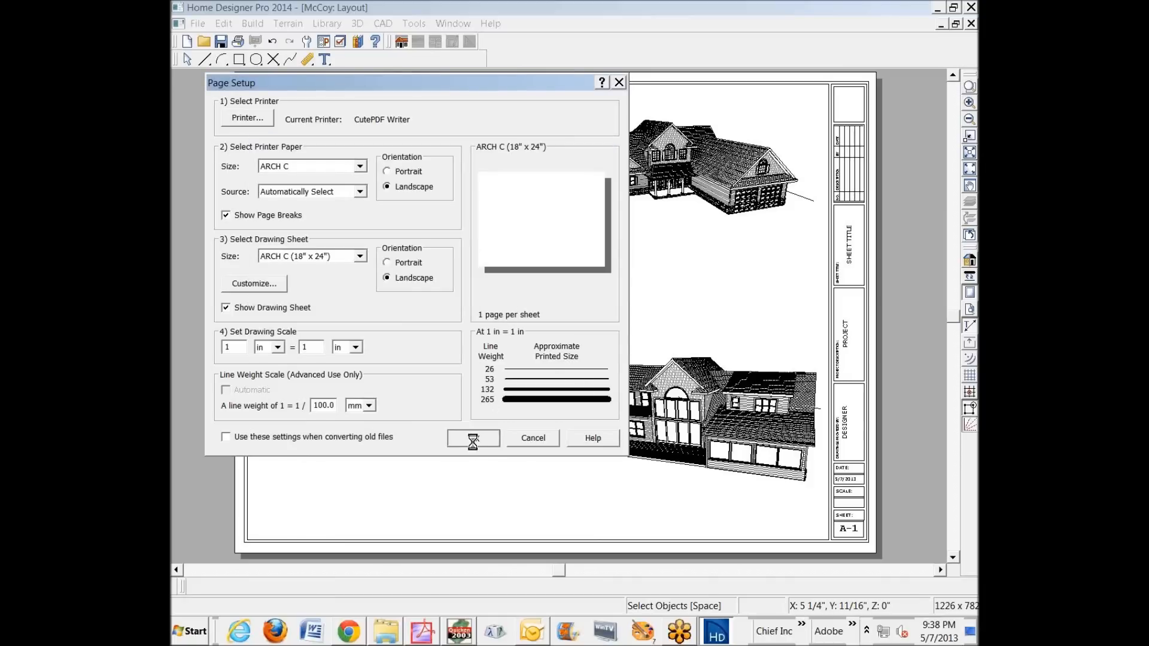
# In the Print settings try Fit to Paper, then reselect To Scale 1 in = 1 in for the entire sheet
pyautogui.click(198, 22)
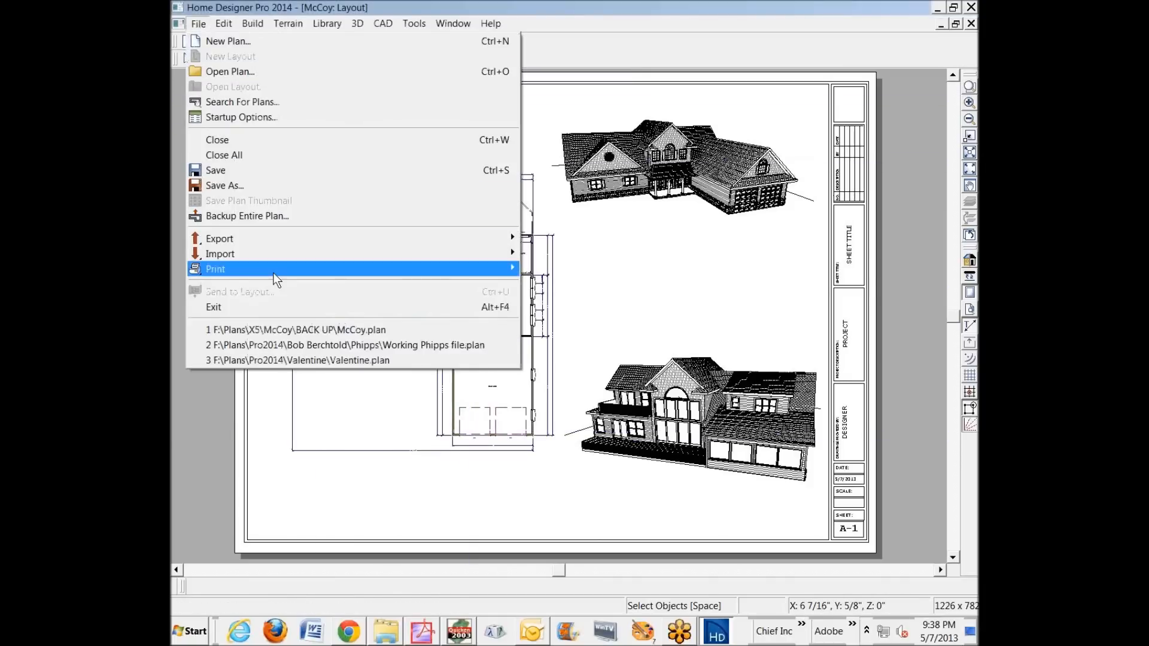
pyautogui.moveTo(215, 269)
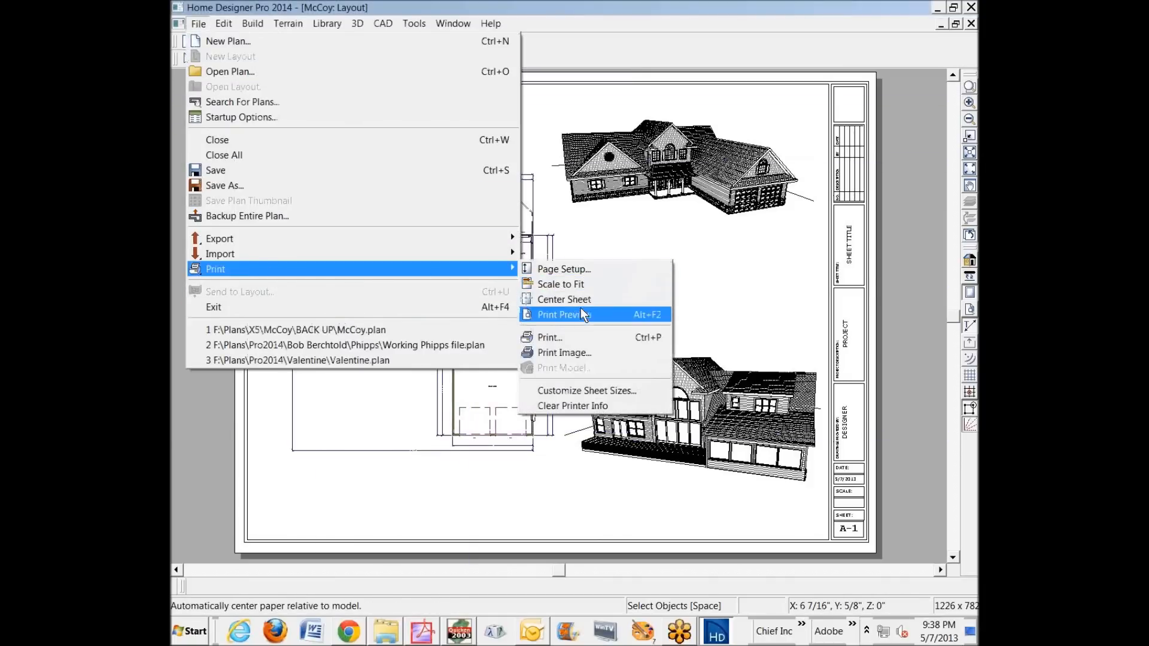
pyautogui.moveTo(548, 338)
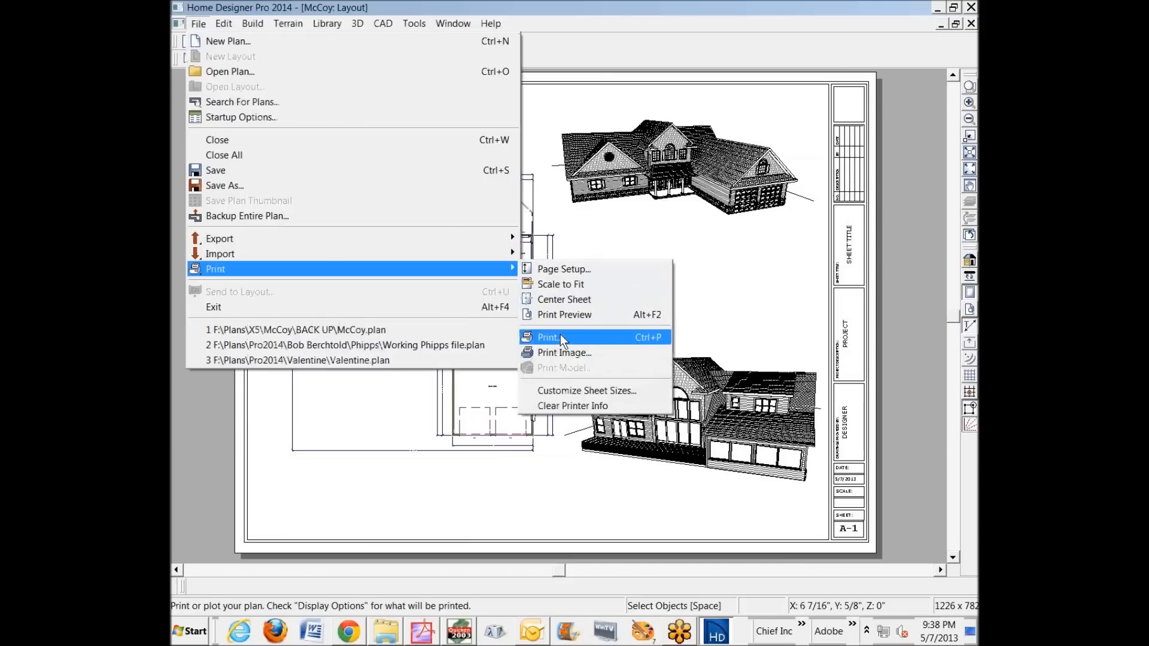
pyautogui.click(546, 338)
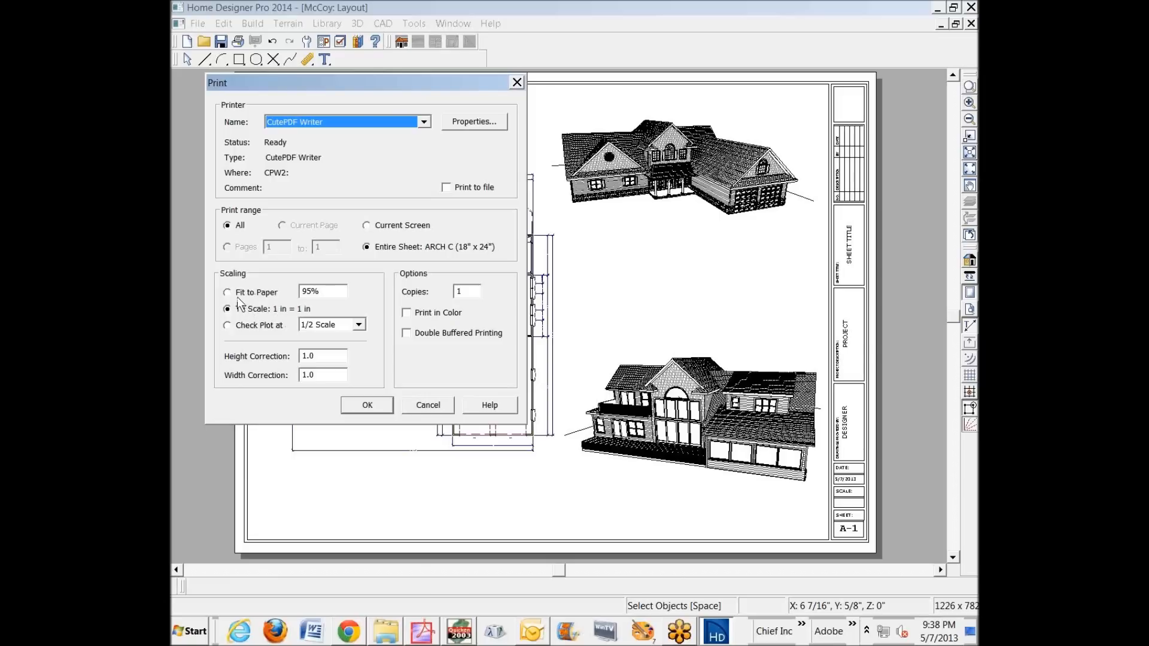
pyautogui.click(228, 292)
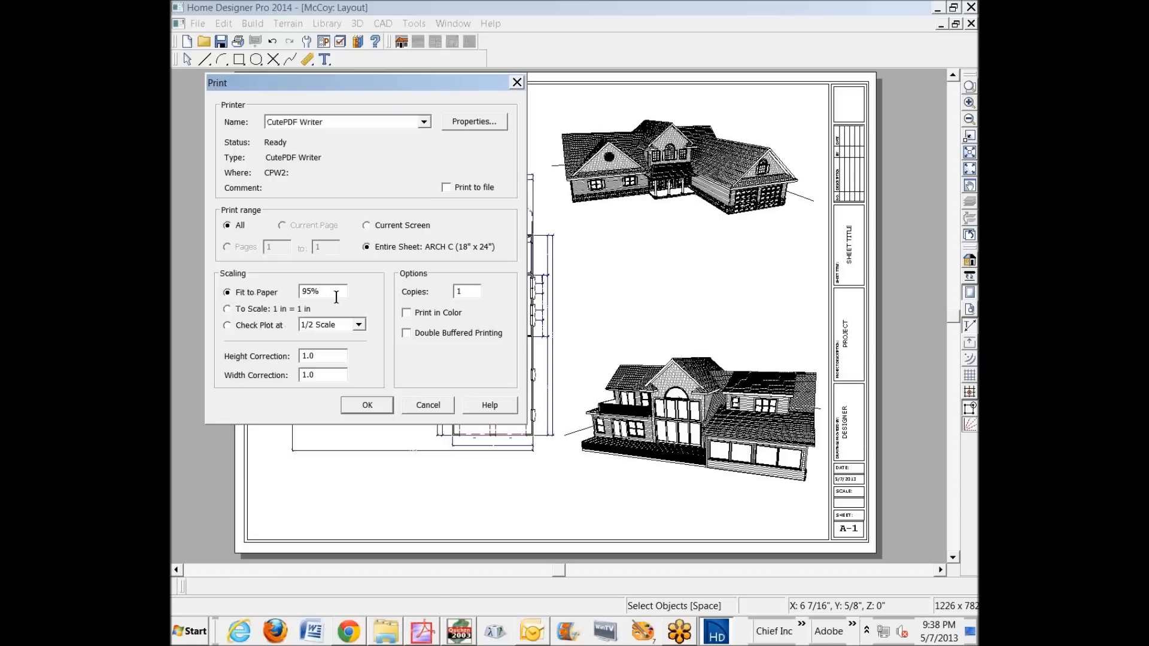
pyautogui.tripleClick(322, 291)
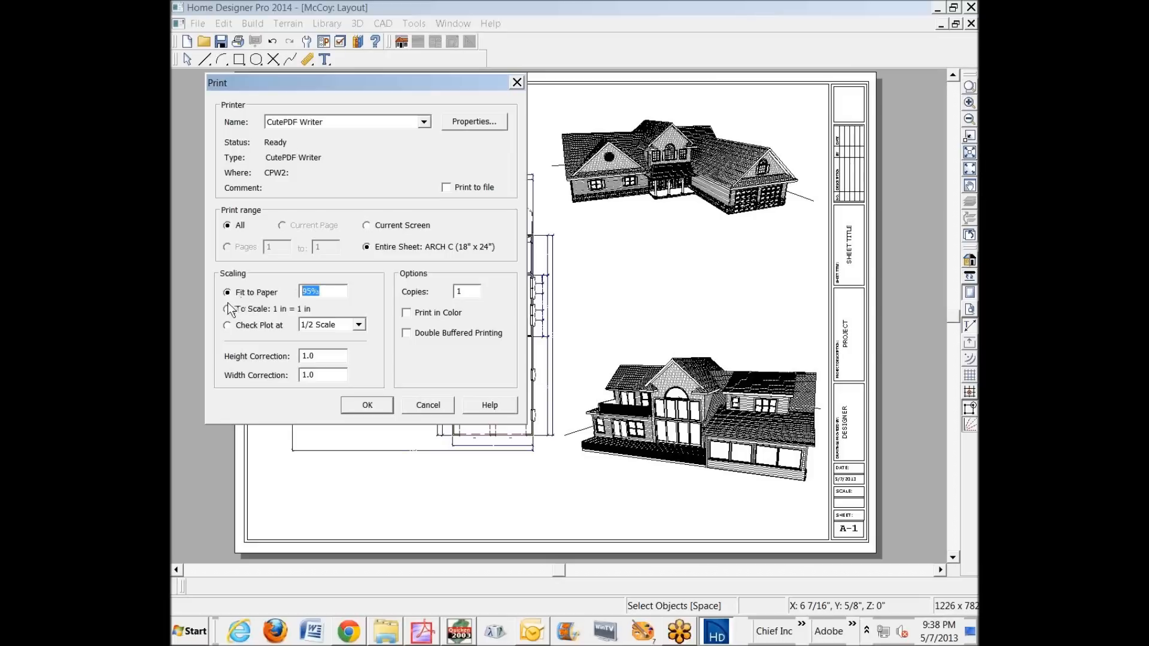
pyautogui.click(227, 309)
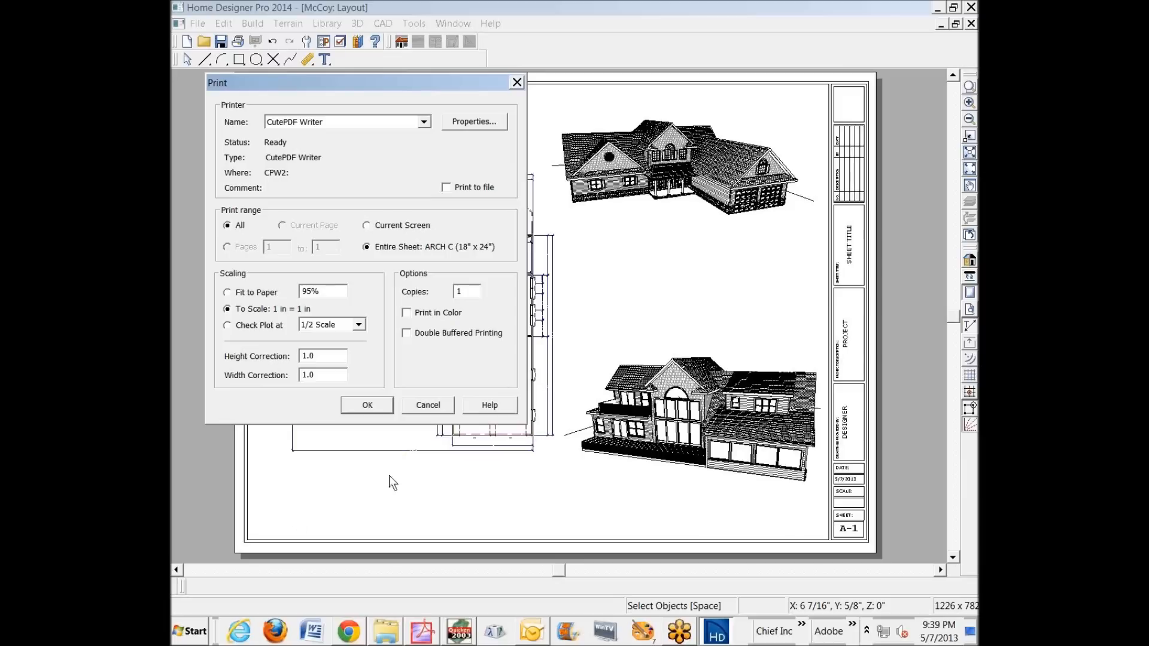
pyautogui.moveTo(754, 253)
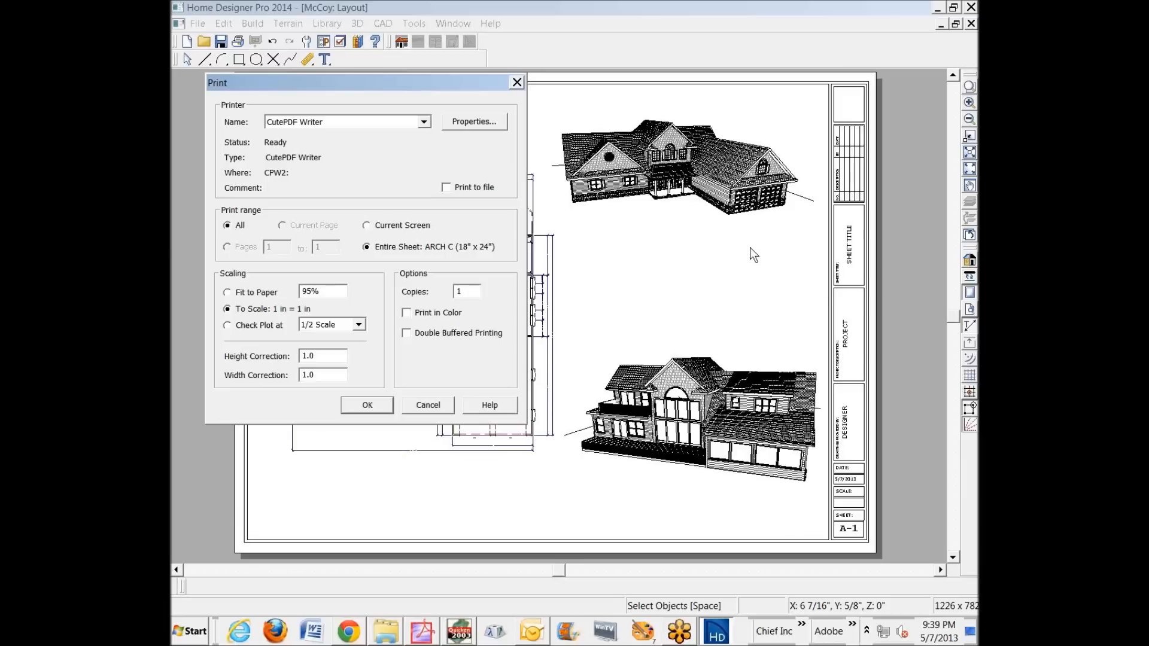
# Close the print settings to return to the layout sheet
pyautogui.click(427, 404)
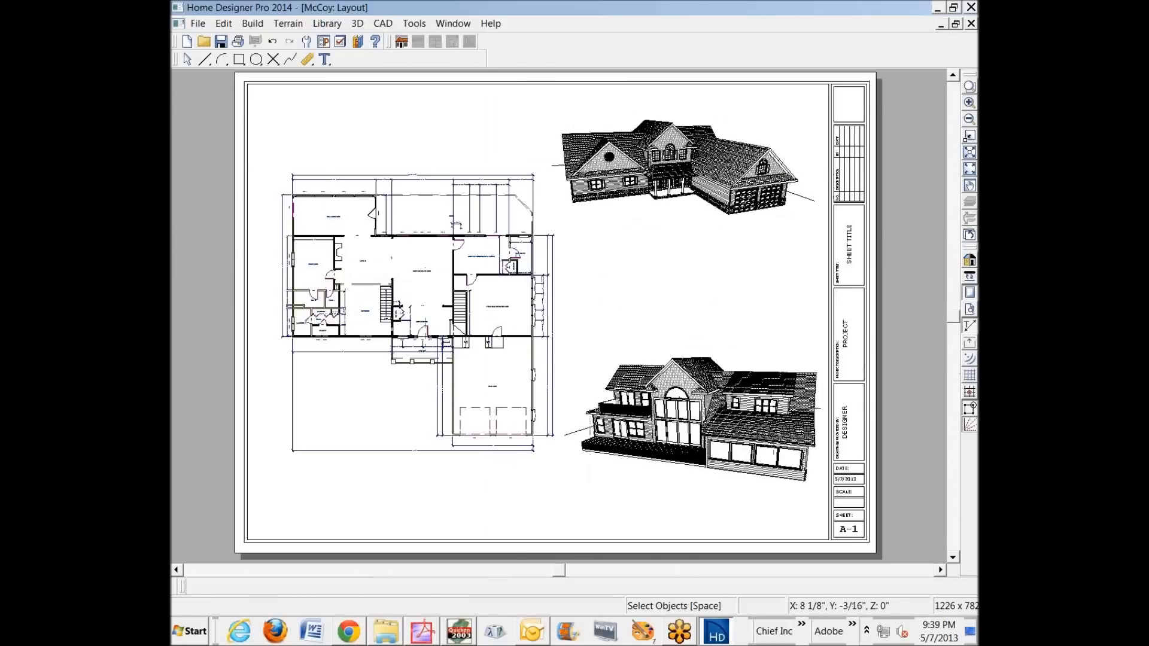
# Reopen the Print settings, try check-plot scaling, then settle on true 1 in = 1 in scale for the entire sheet
pyautogui.click(197, 23)
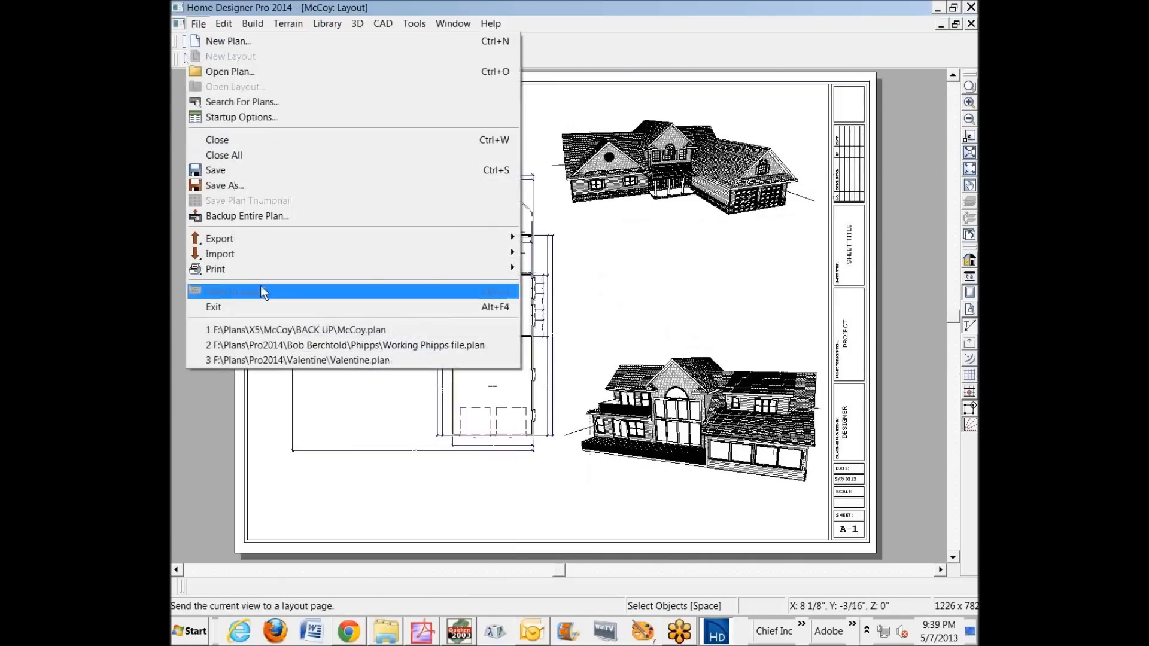
pyautogui.moveTo(402, 285)
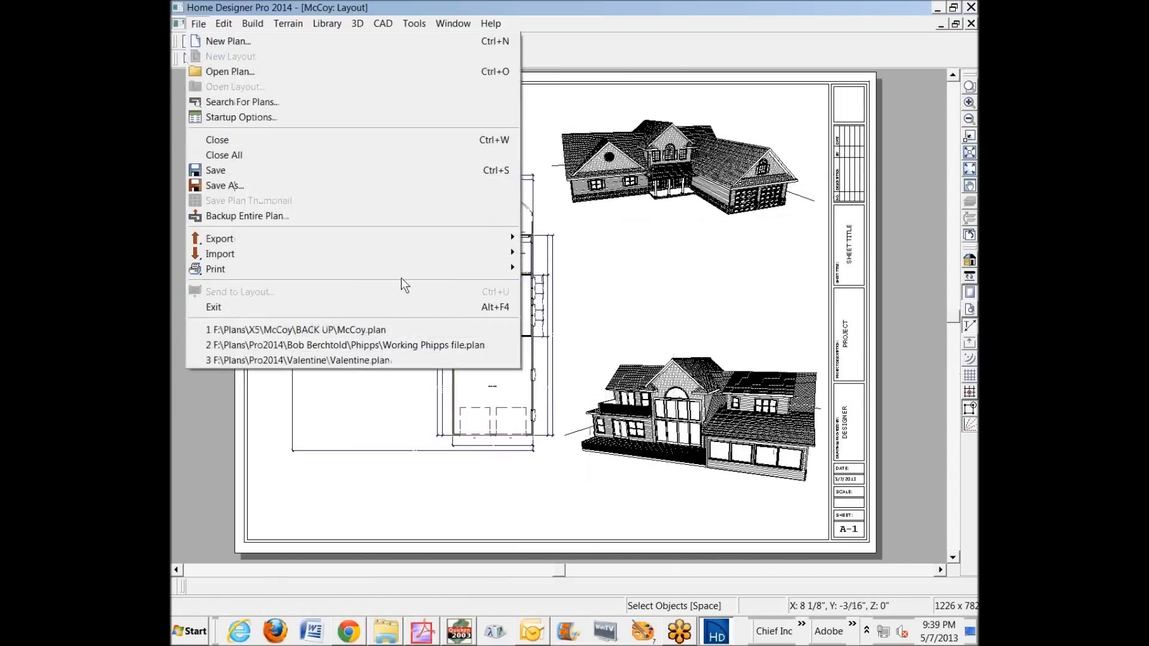
pyautogui.click(214, 269)
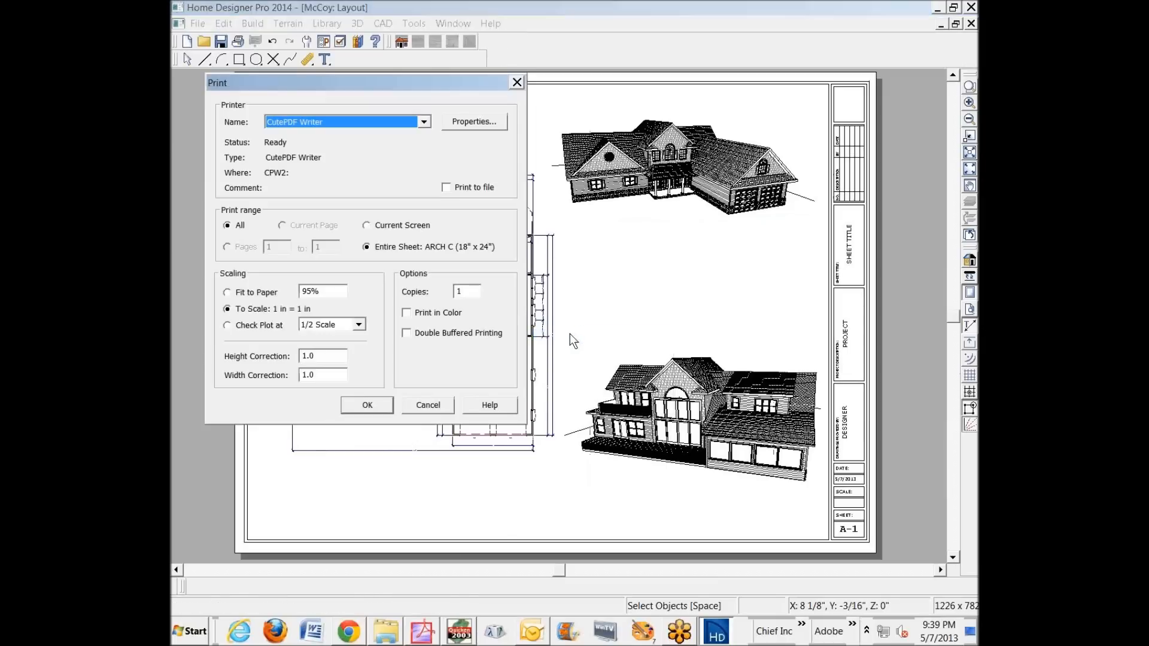
pyautogui.click(466, 292)
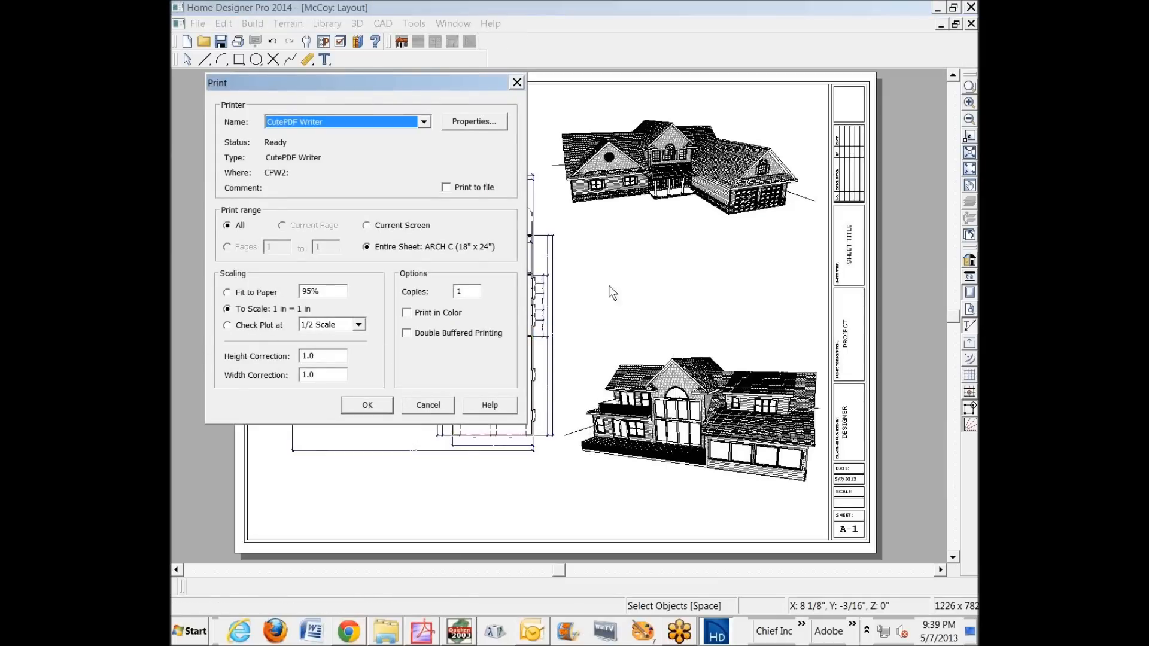
pyautogui.moveTo(594, 316)
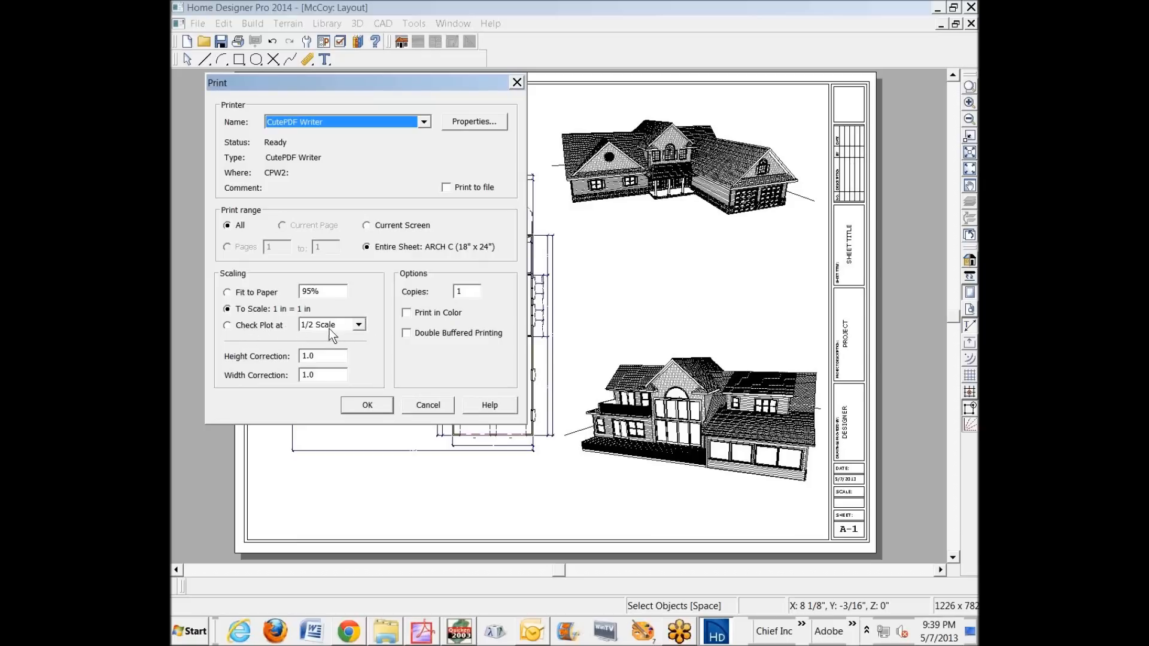
pyautogui.click(227, 324)
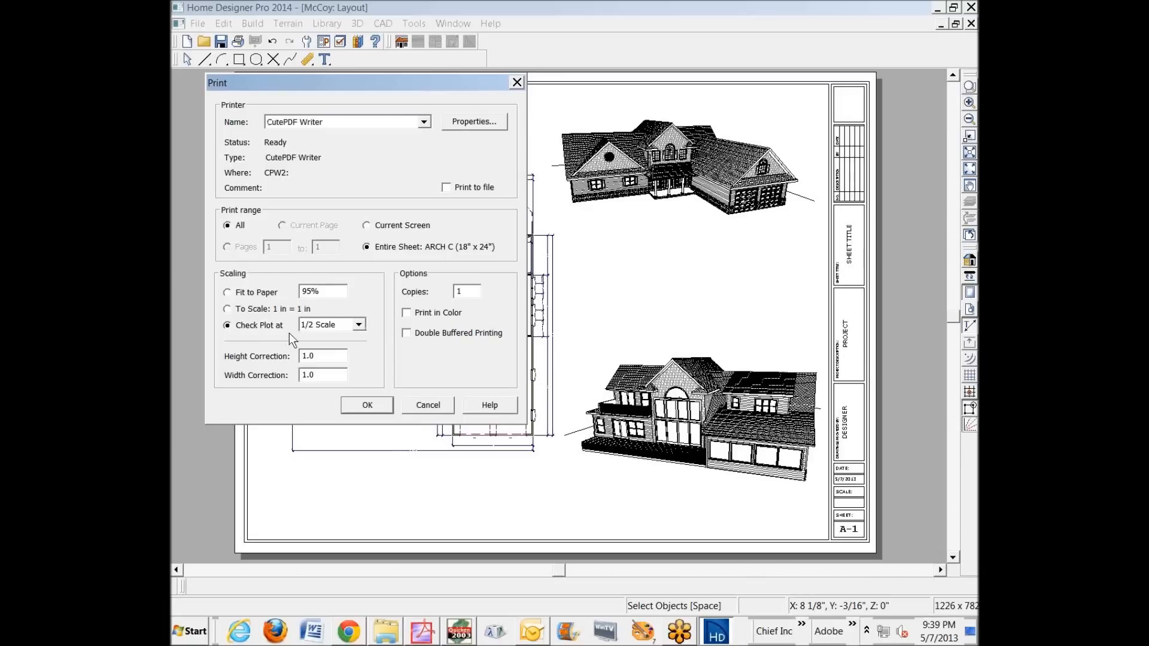
pyautogui.moveTo(366, 337)
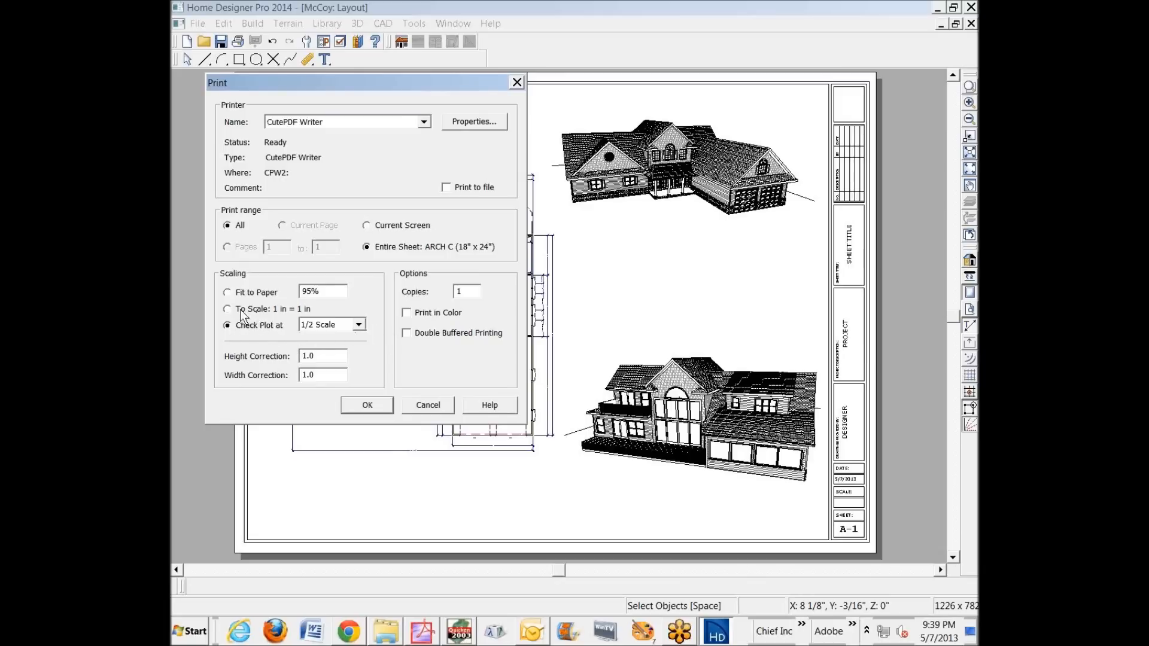
pyautogui.click(227, 309)
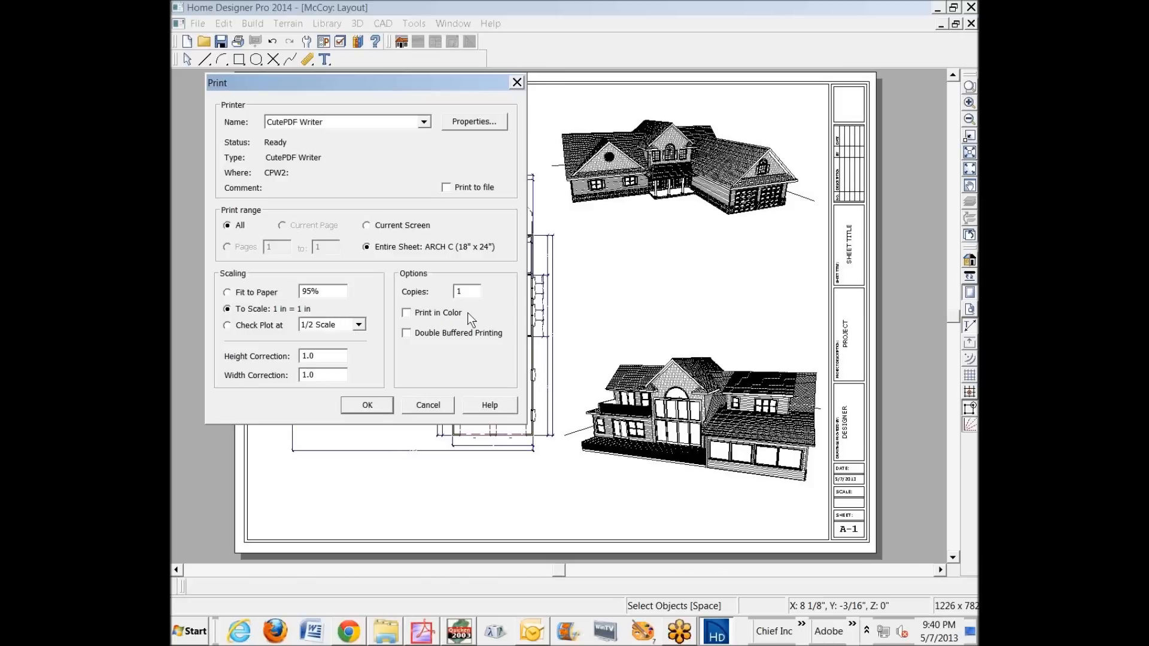
pyautogui.moveTo(628, 320)
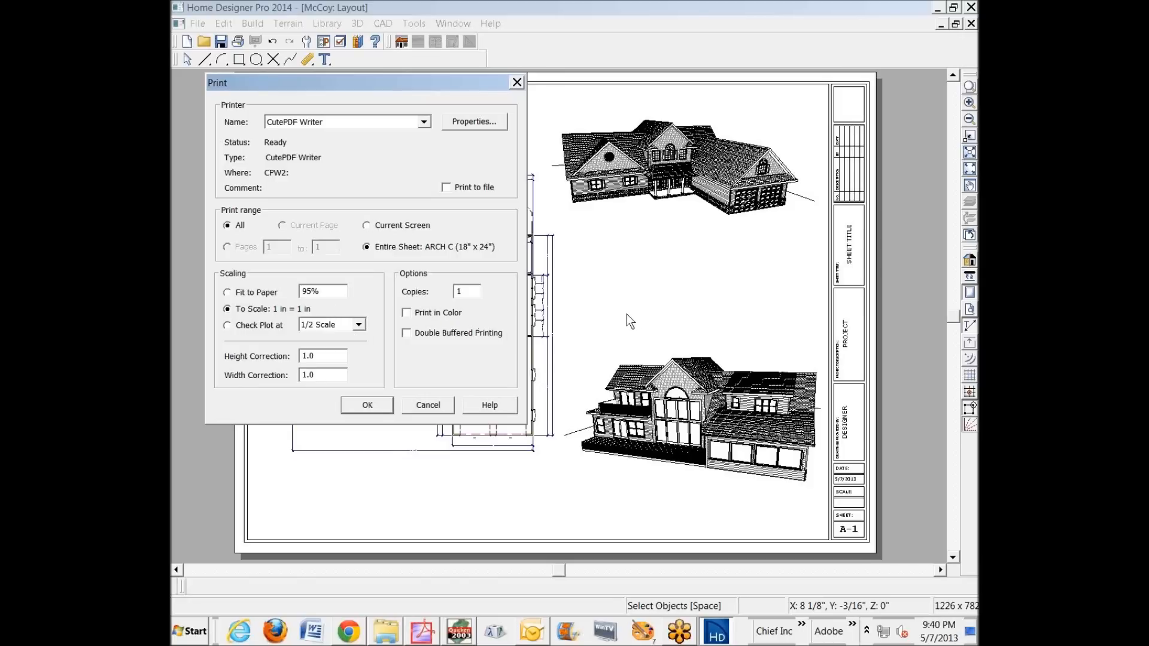
pyautogui.moveTo(293, 418)
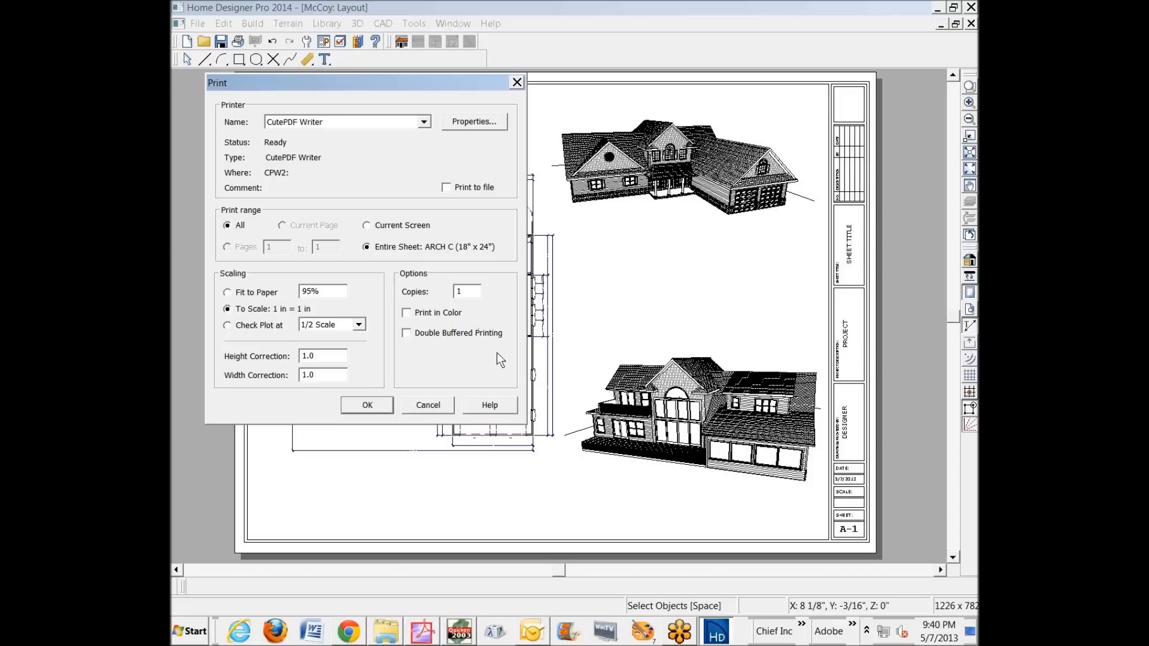
pyautogui.moveTo(426, 366)
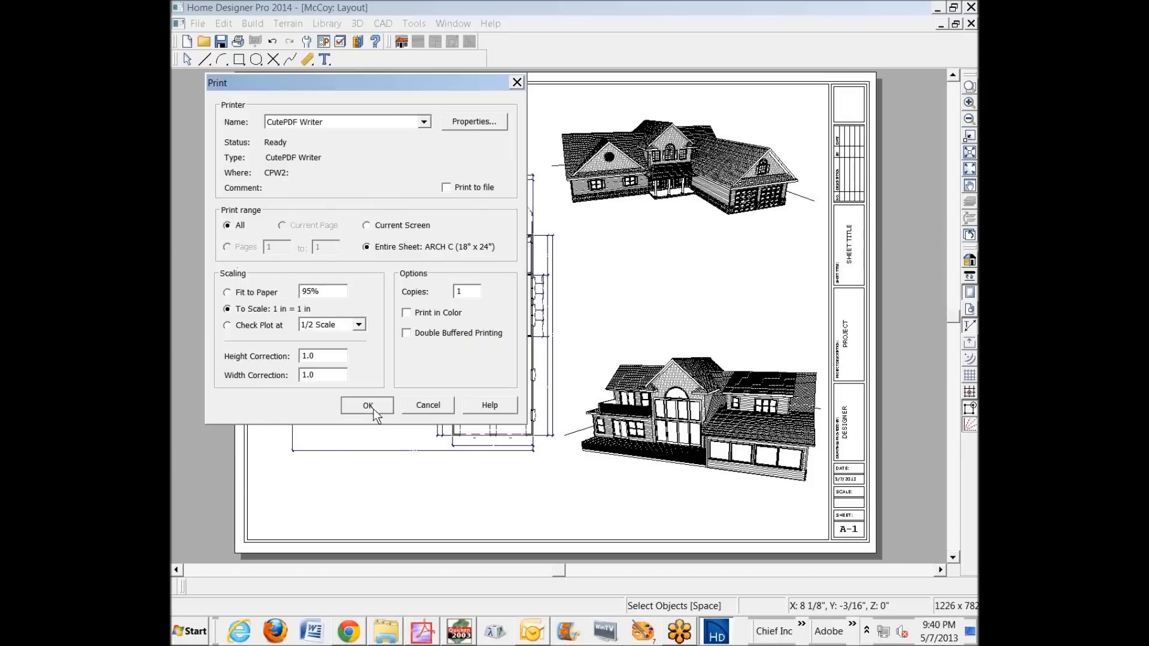
# Send the sheet to the PDF writer and save it on the desktop as McCoy.pdf
pyautogui.click(367, 405)
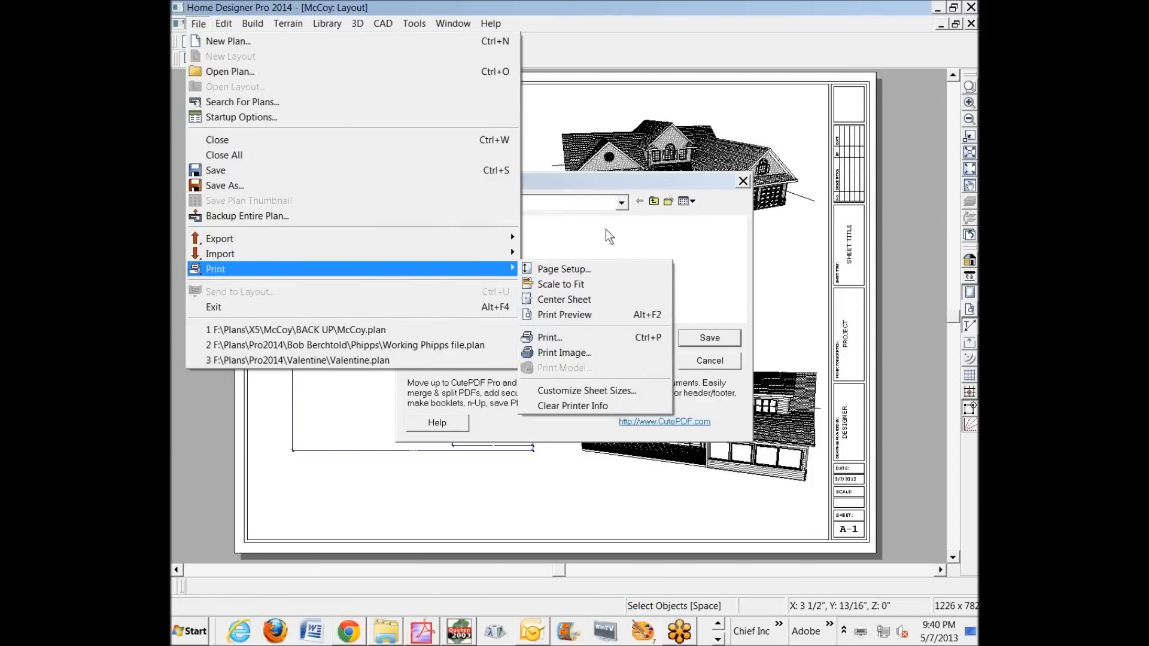
pyautogui.click(564, 352)
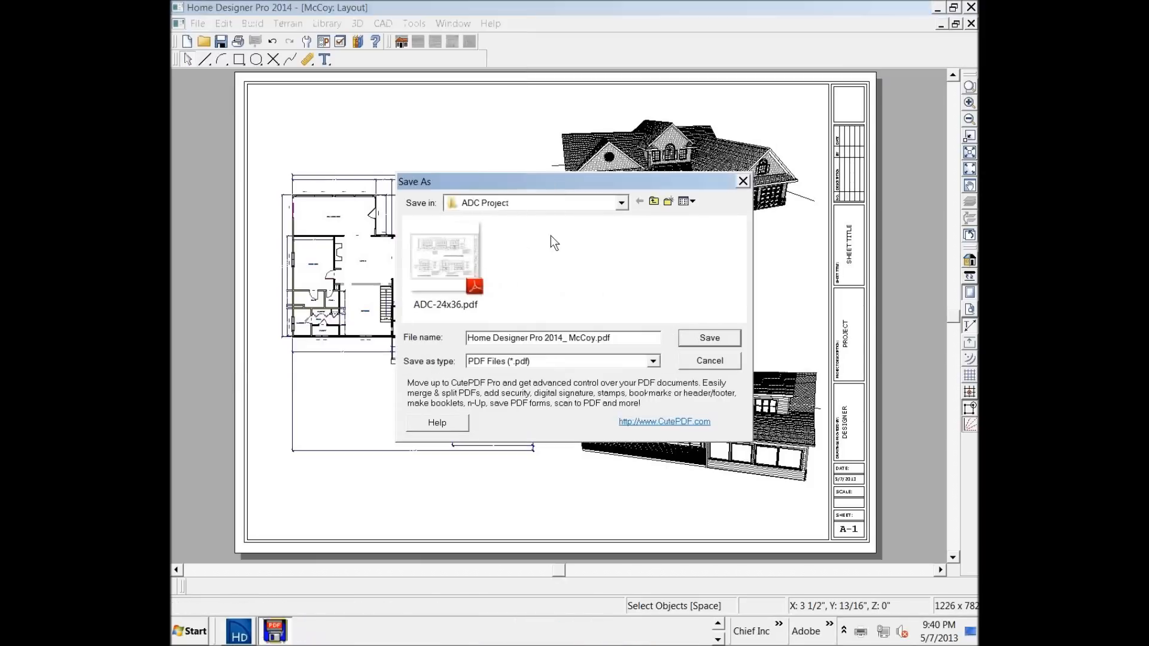
pyautogui.moveTo(534, 252)
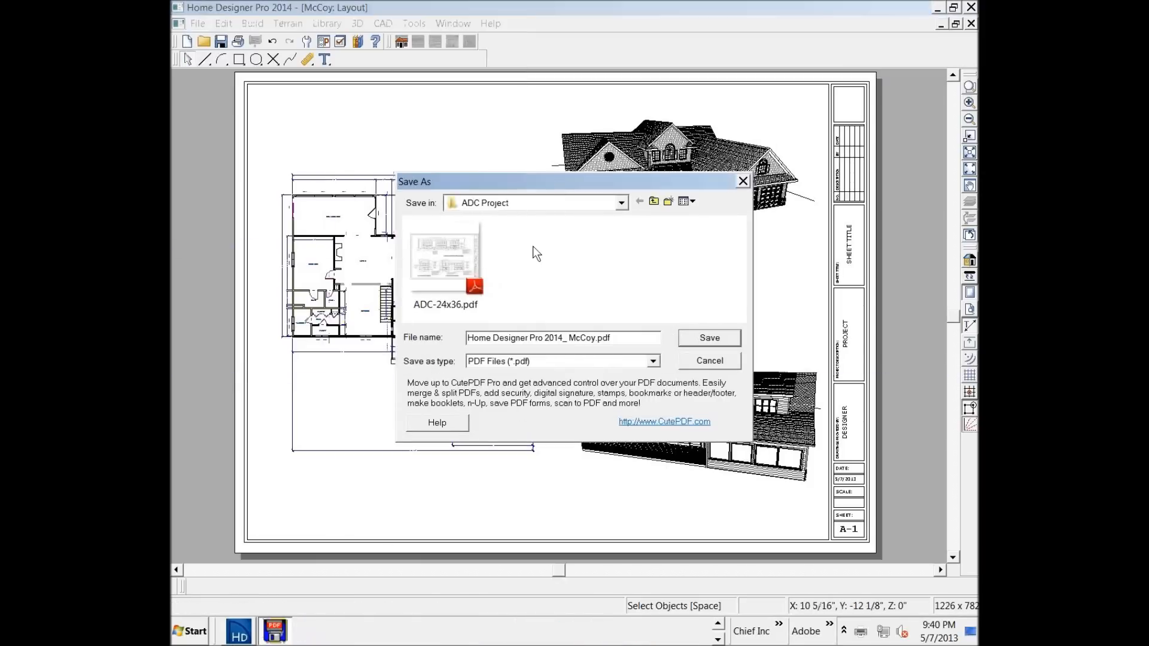
pyautogui.moveTo(600, 355)
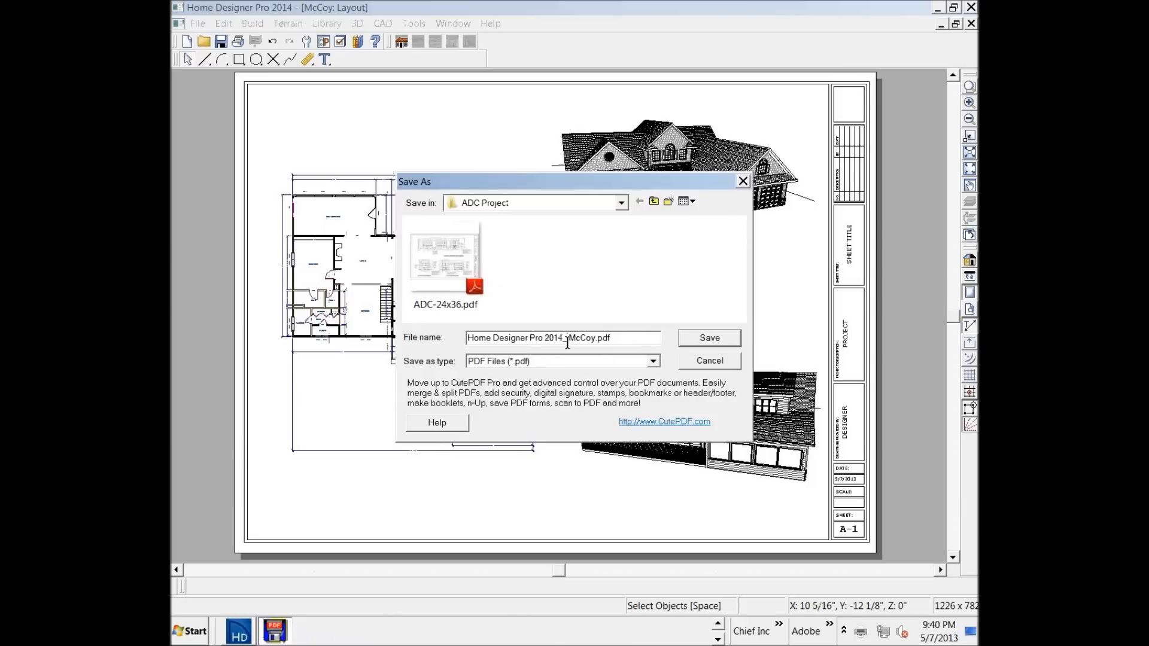
pyautogui.write('McCoy.pdf')
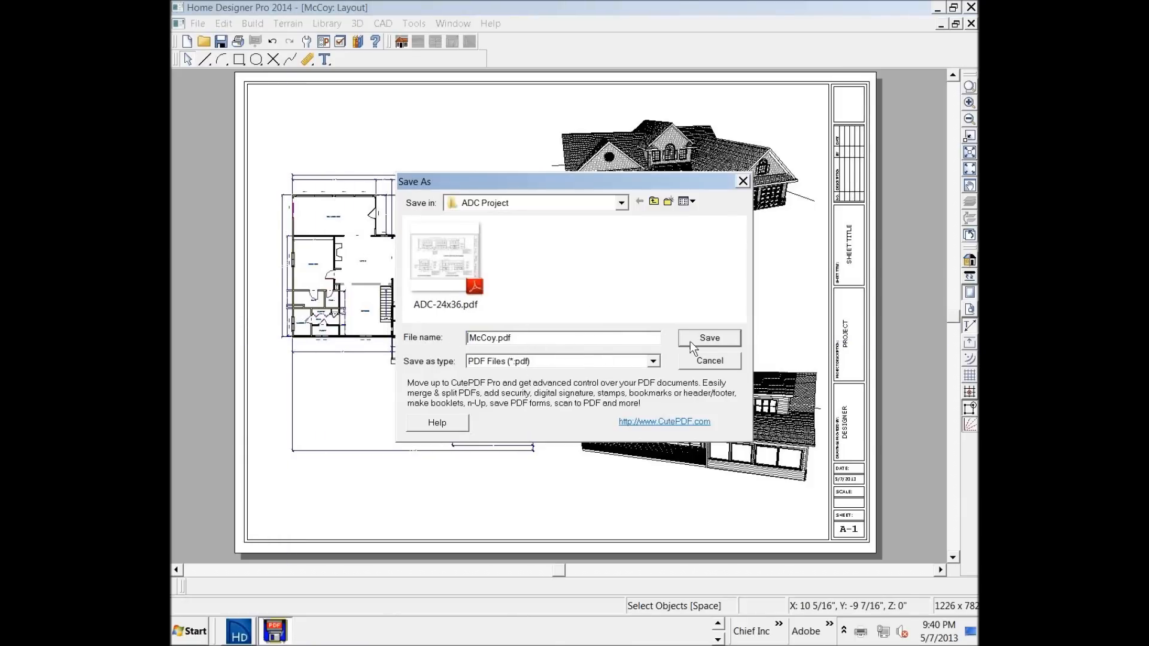
pyautogui.click(620, 203)
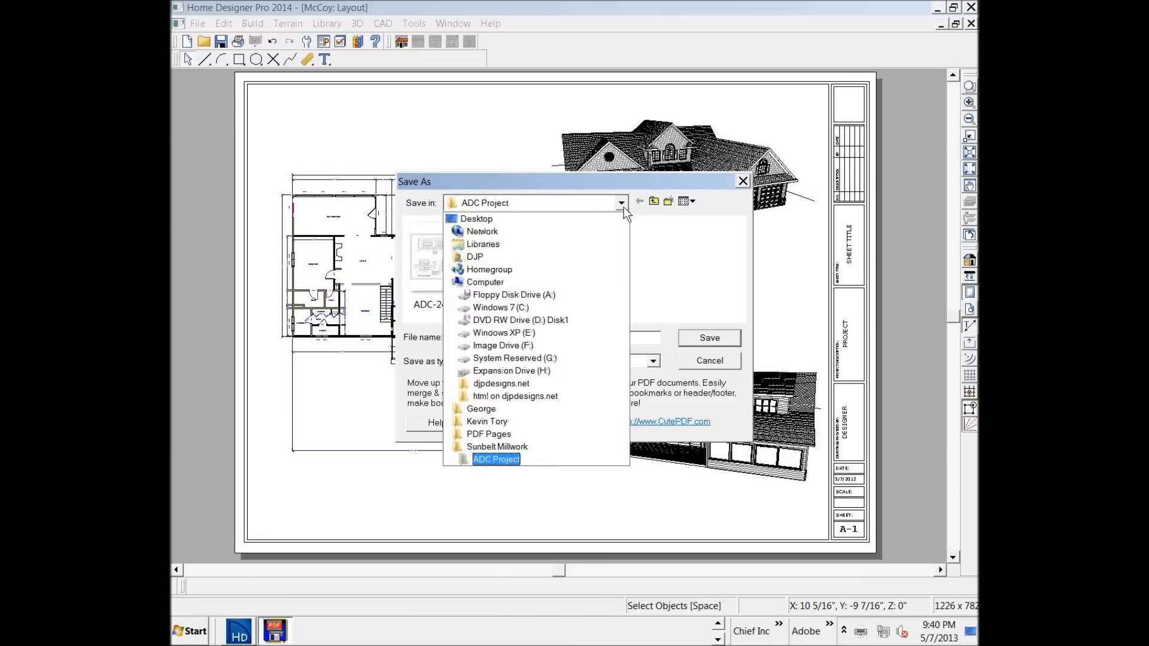
pyautogui.click(476, 218)
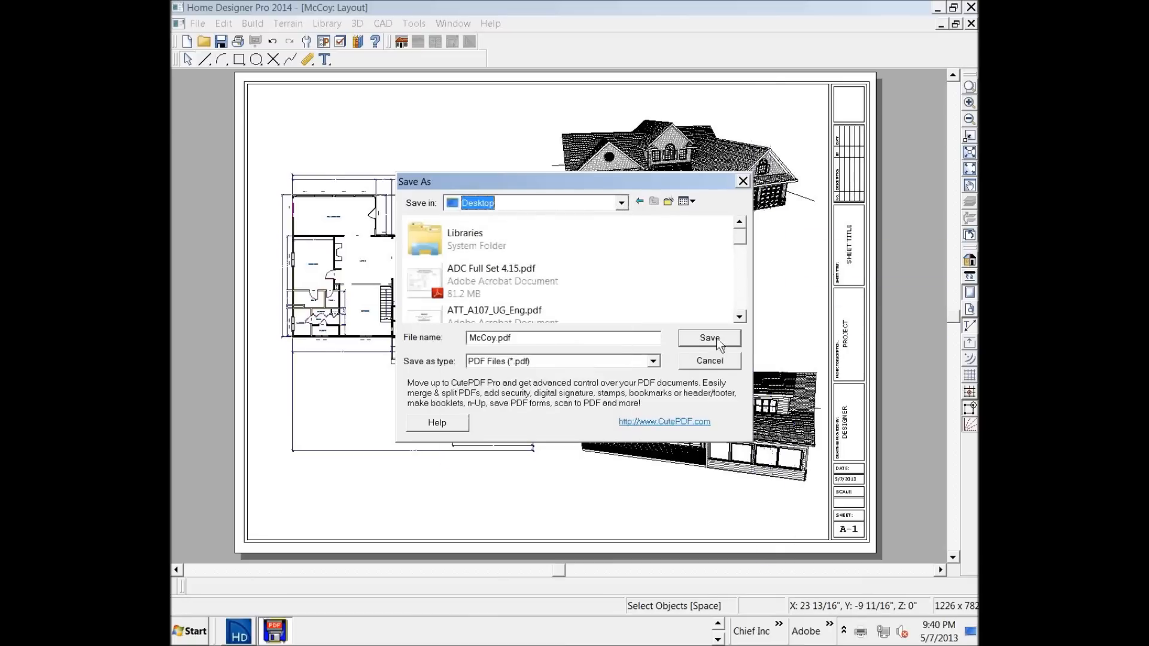
pyautogui.click(707, 338)
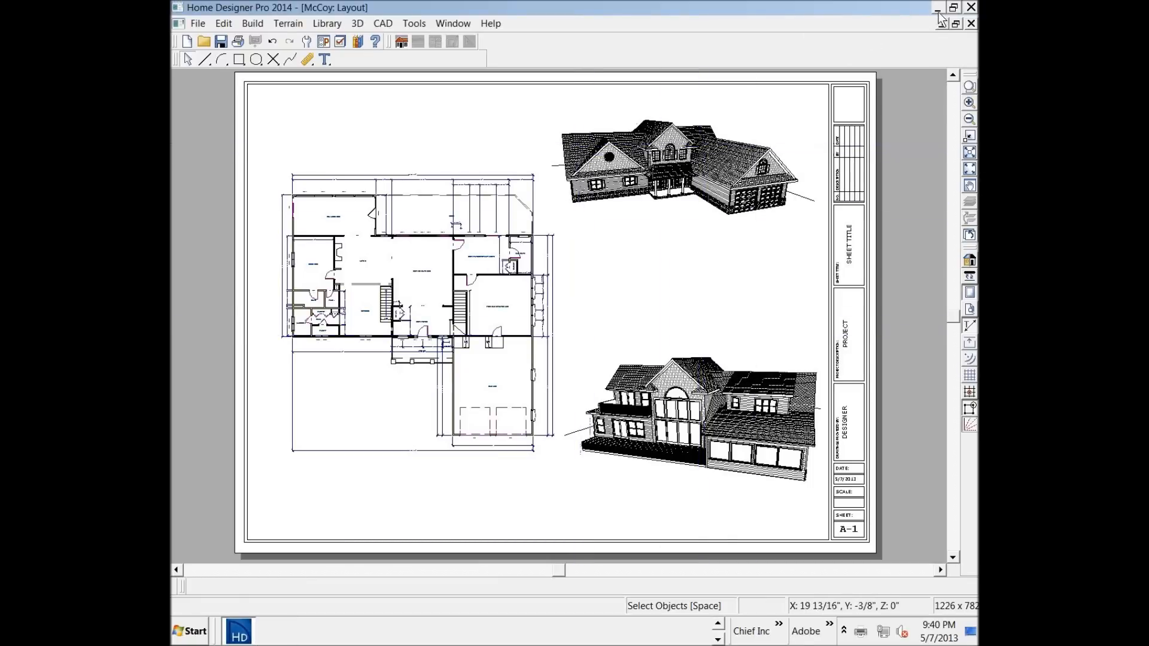
# Minimize Home Designer and open McCoy.pdf from the desktop in Adobe Reader
pyautogui.click(955, 7)
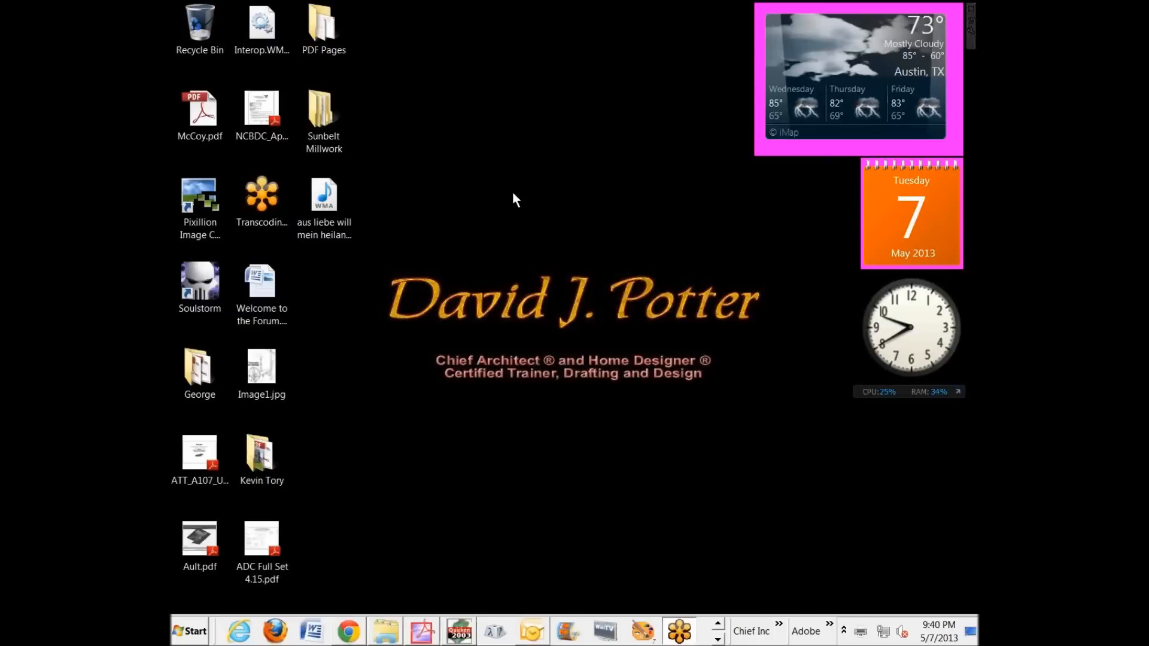
pyautogui.moveTo(266, 519)
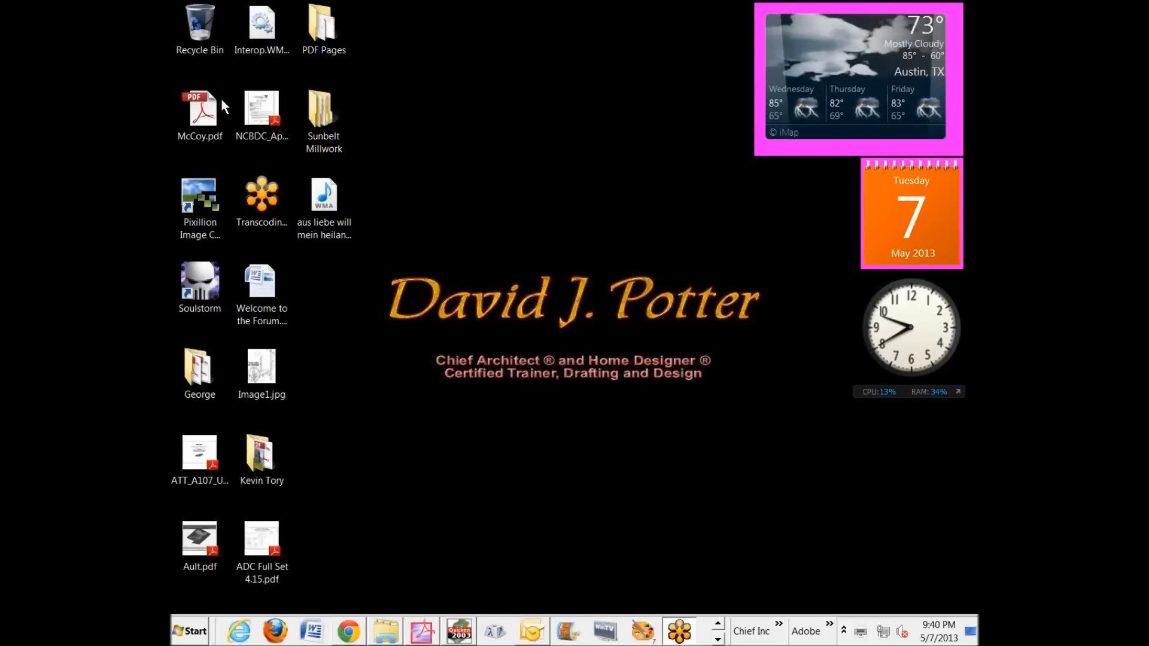
pyautogui.click(199, 110)
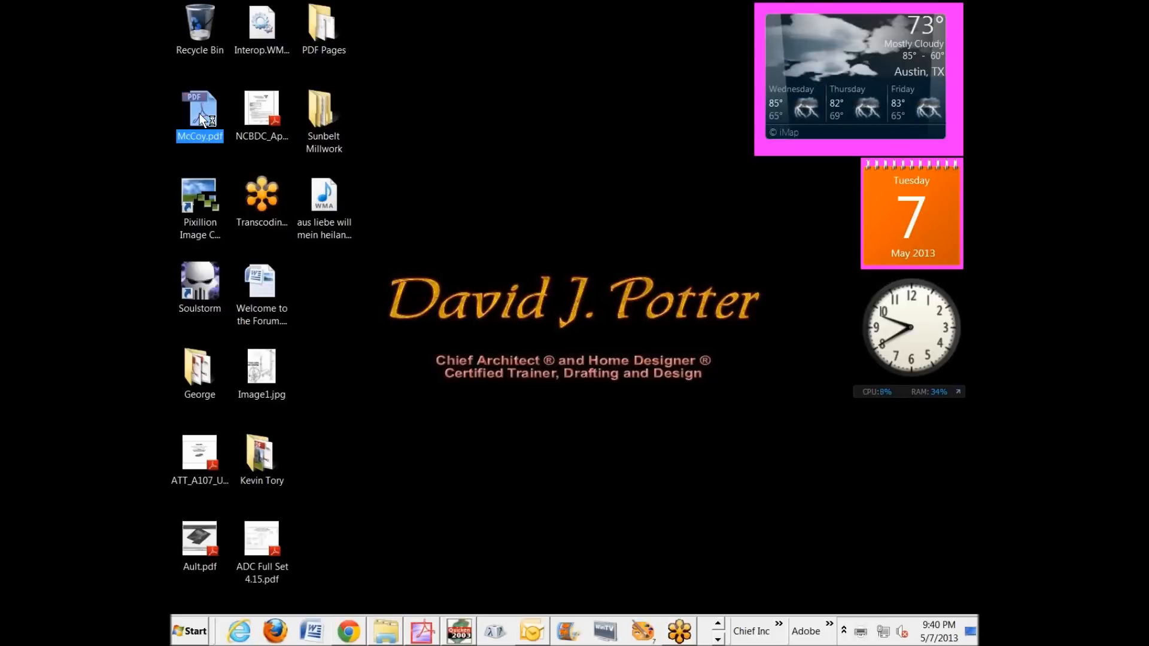
pyautogui.doubleClick(200, 114)
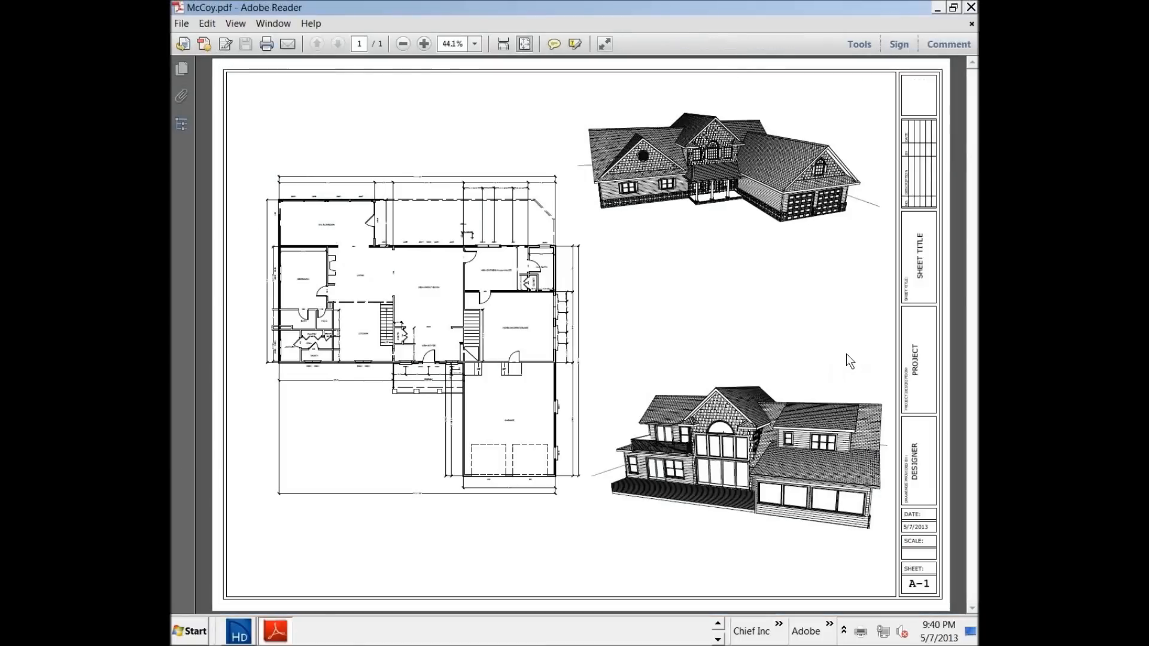
pyautogui.moveTo(646, 481)
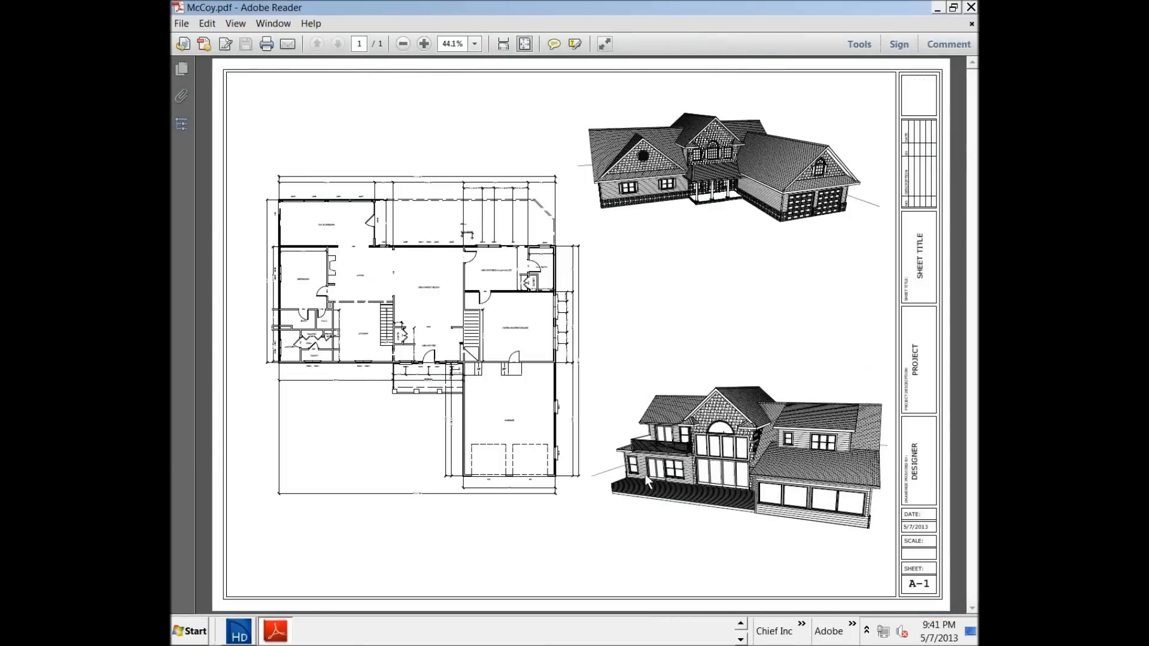
pyautogui.moveTo(638, 458)
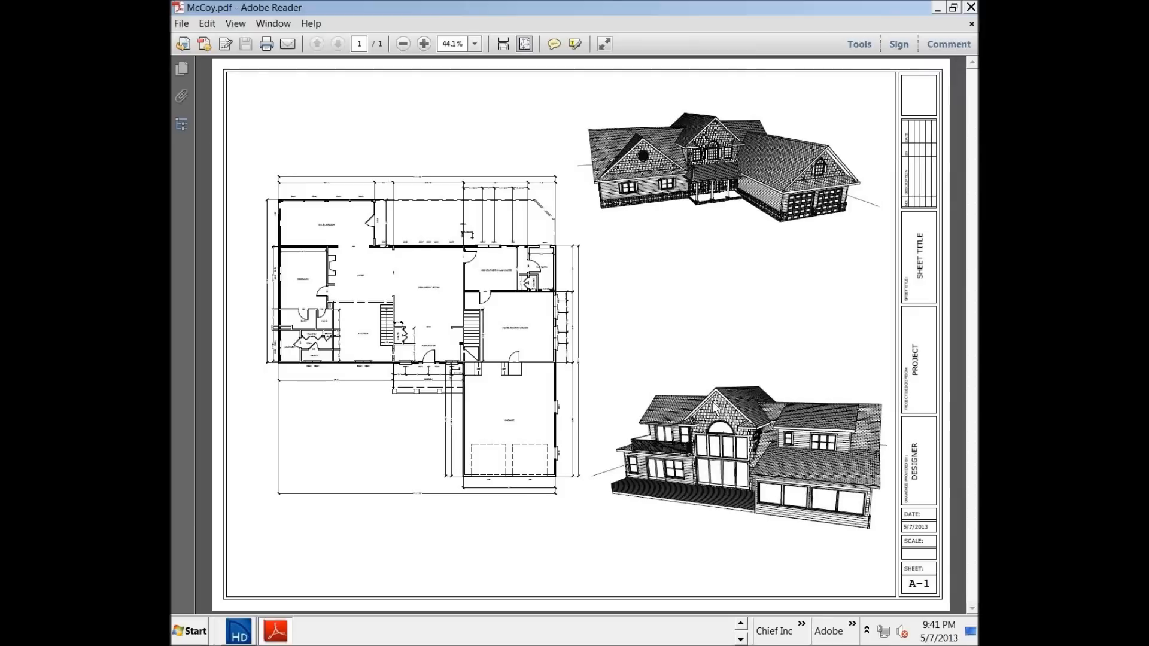
pyautogui.moveTo(711, 409)
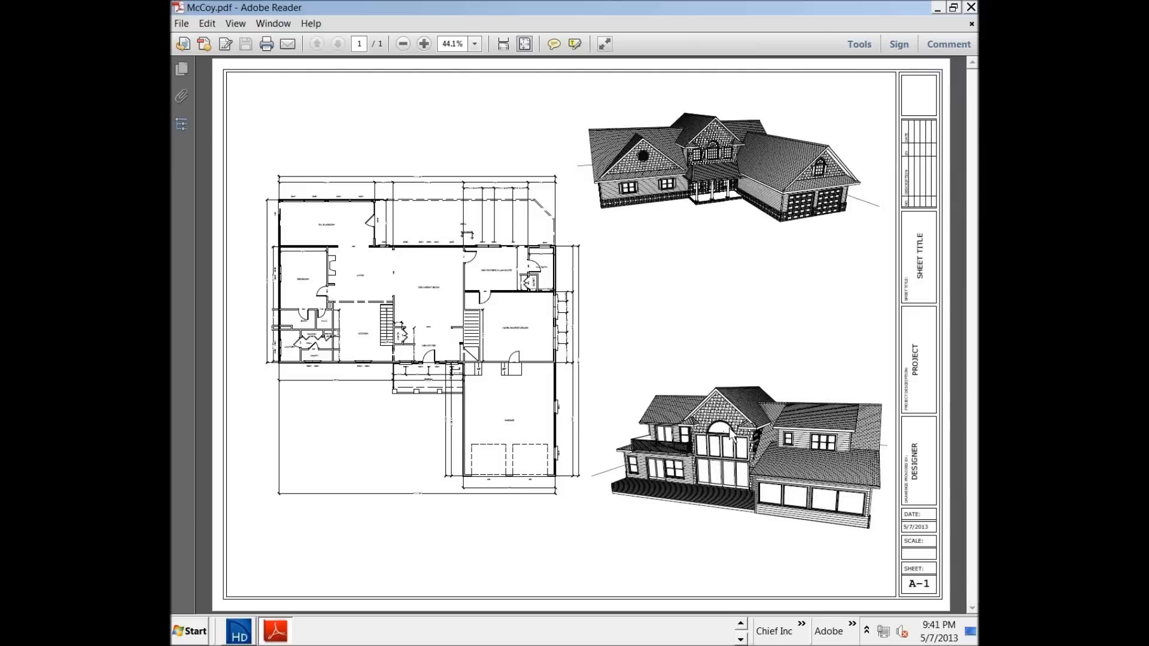
pyautogui.moveTo(380, 35)
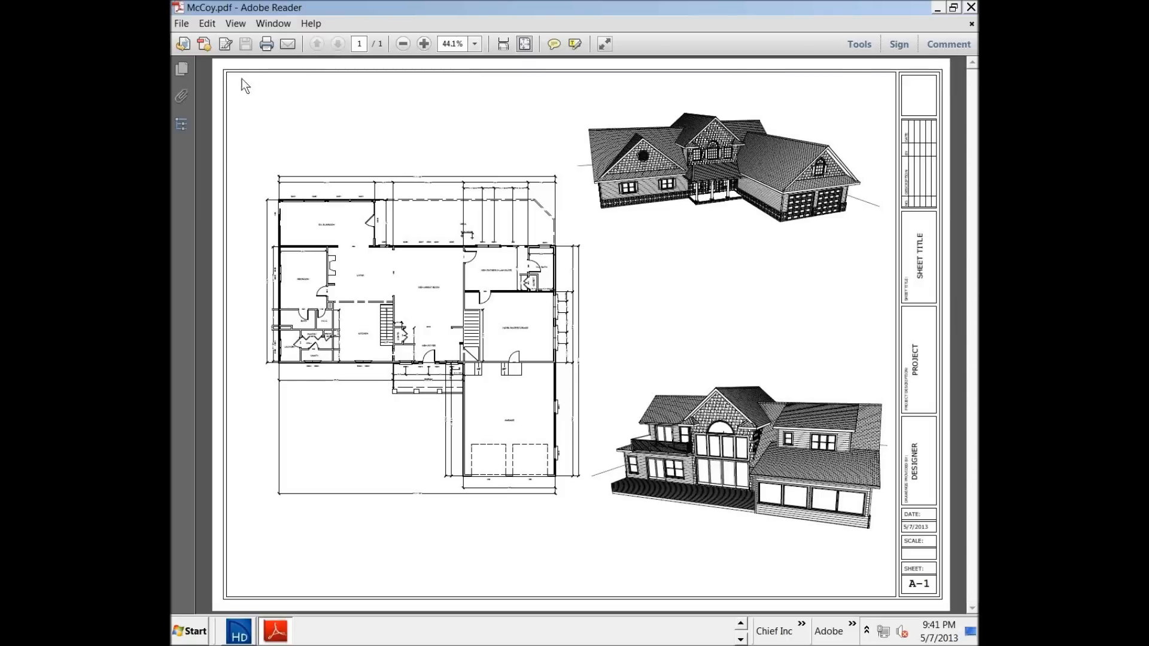
# Bring up Adobe Reader's print settings aimed at CutePDF Writer with its 17 x 11 preview
pyautogui.click(180, 24)
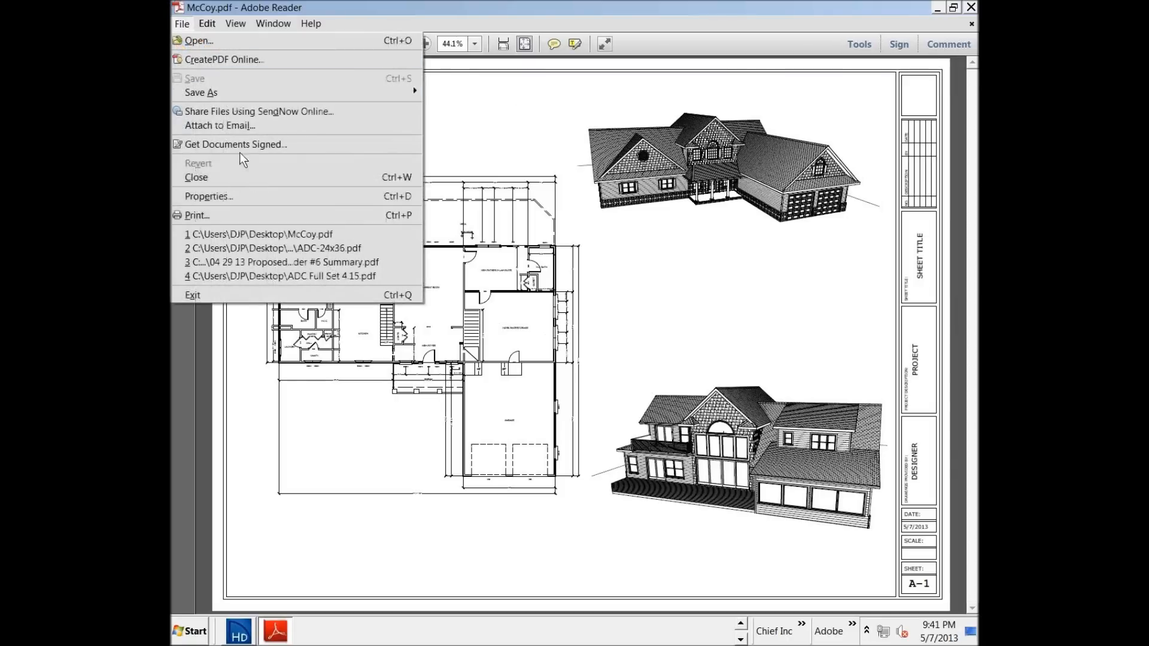
pyautogui.click(181, 24)
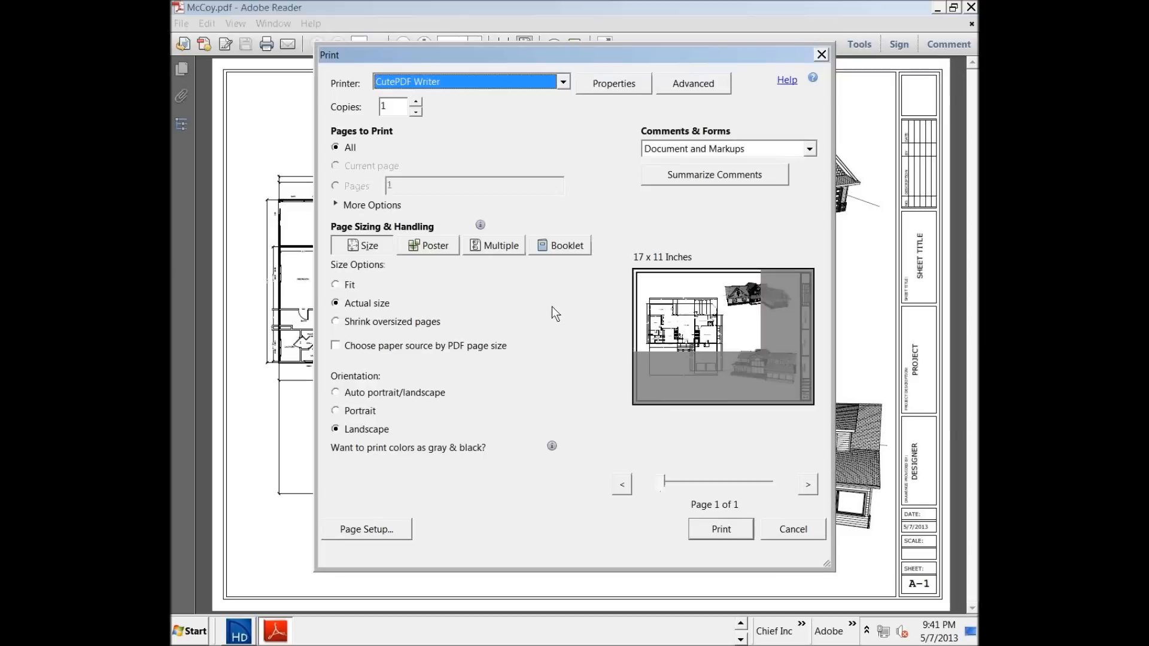
pyautogui.moveTo(490, 550)
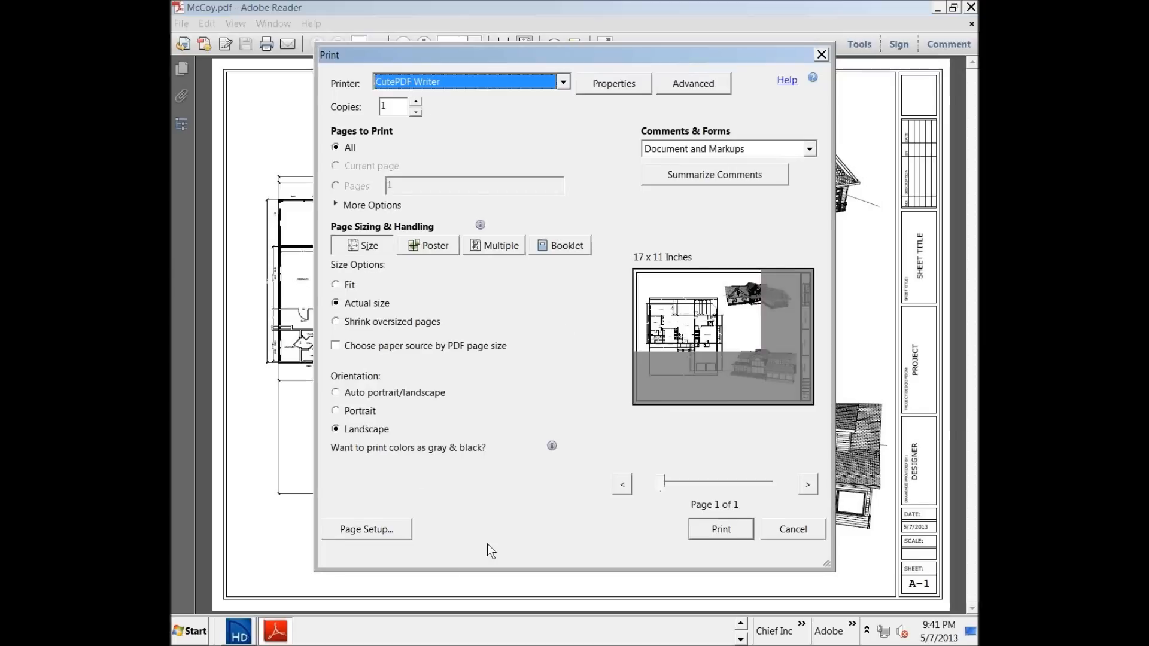
pyautogui.moveTo(359, 312)
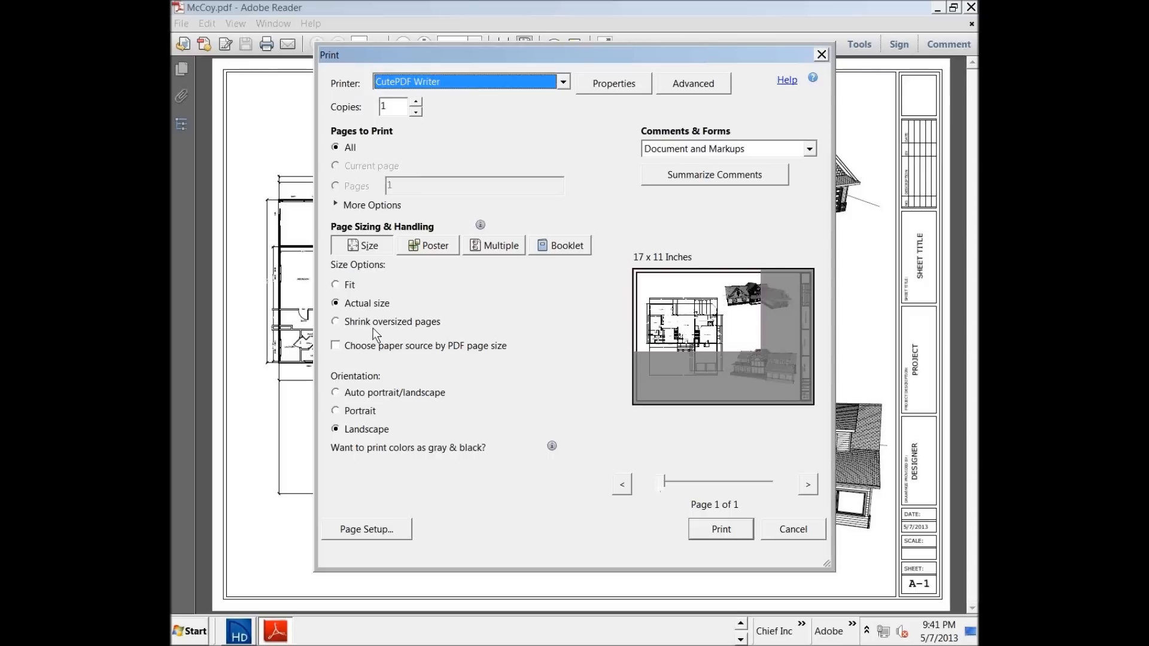
pyautogui.moveTo(673, 270)
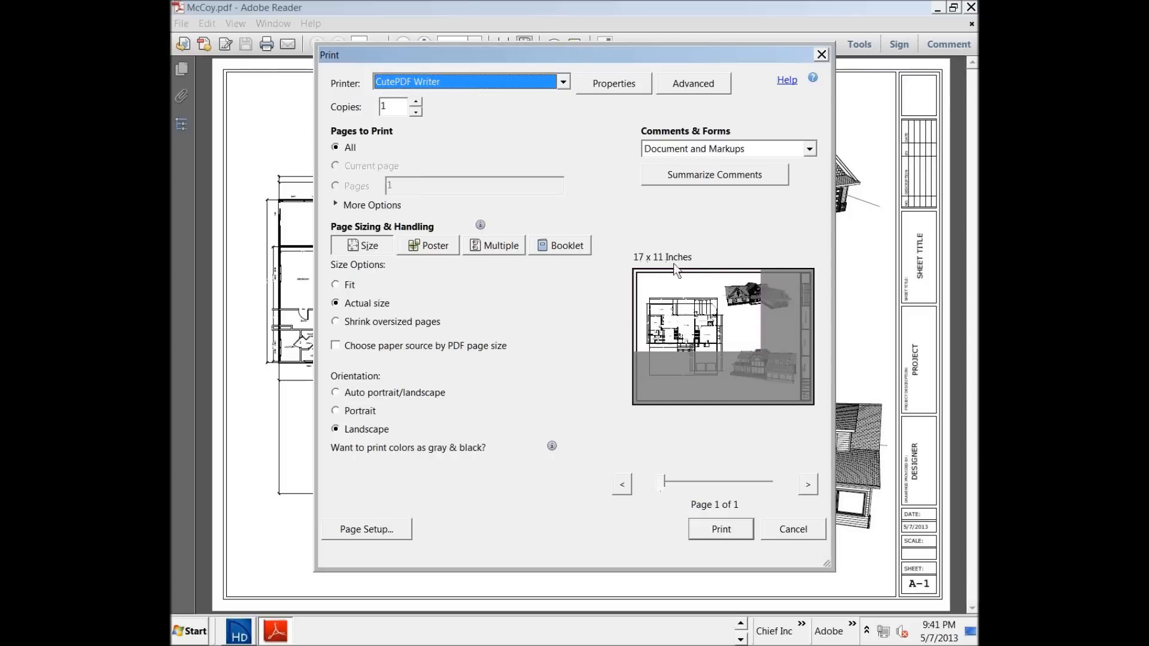
pyautogui.moveTo(687, 266)
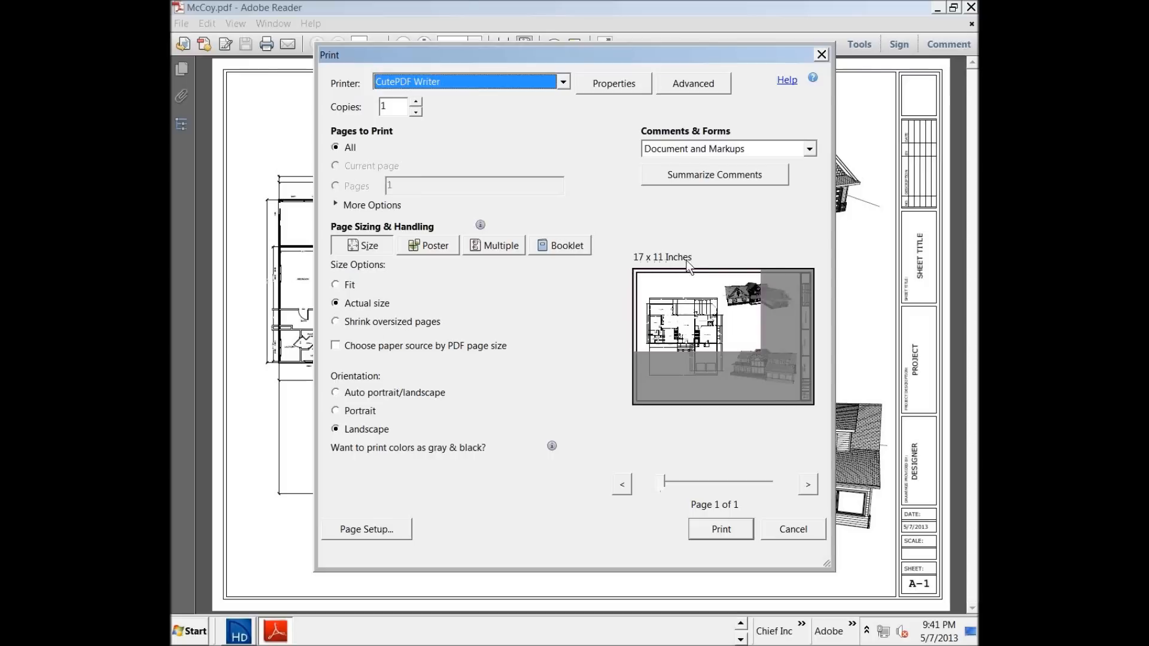
pyautogui.moveTo(765, 354)
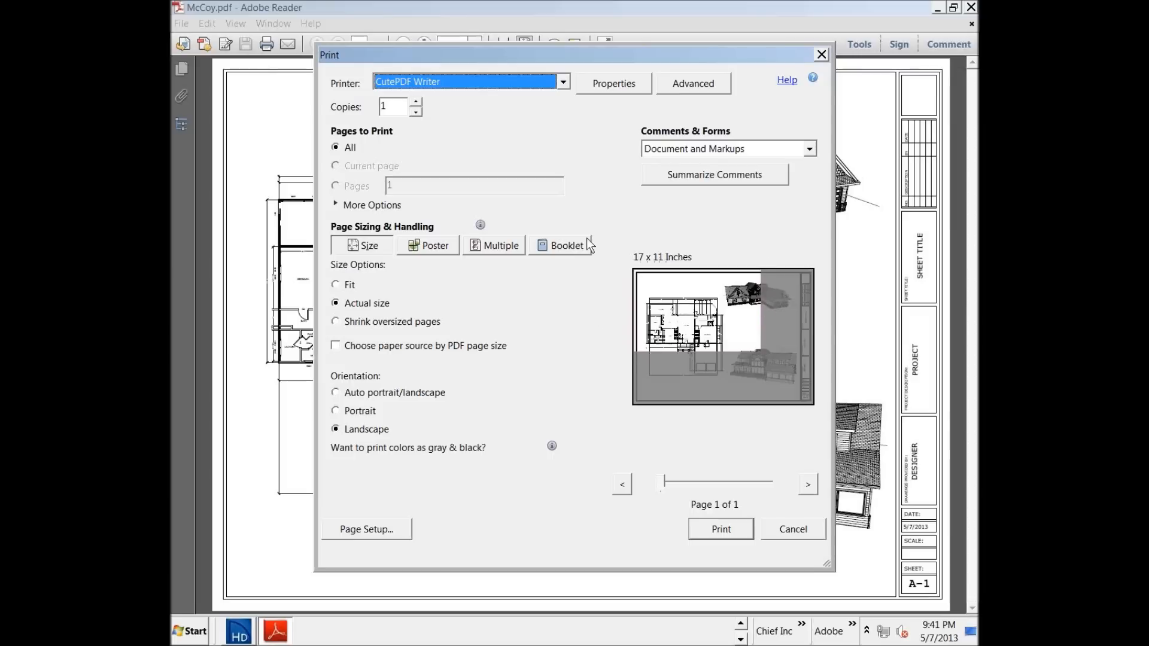
pyautogui.moveTo(549, 454)
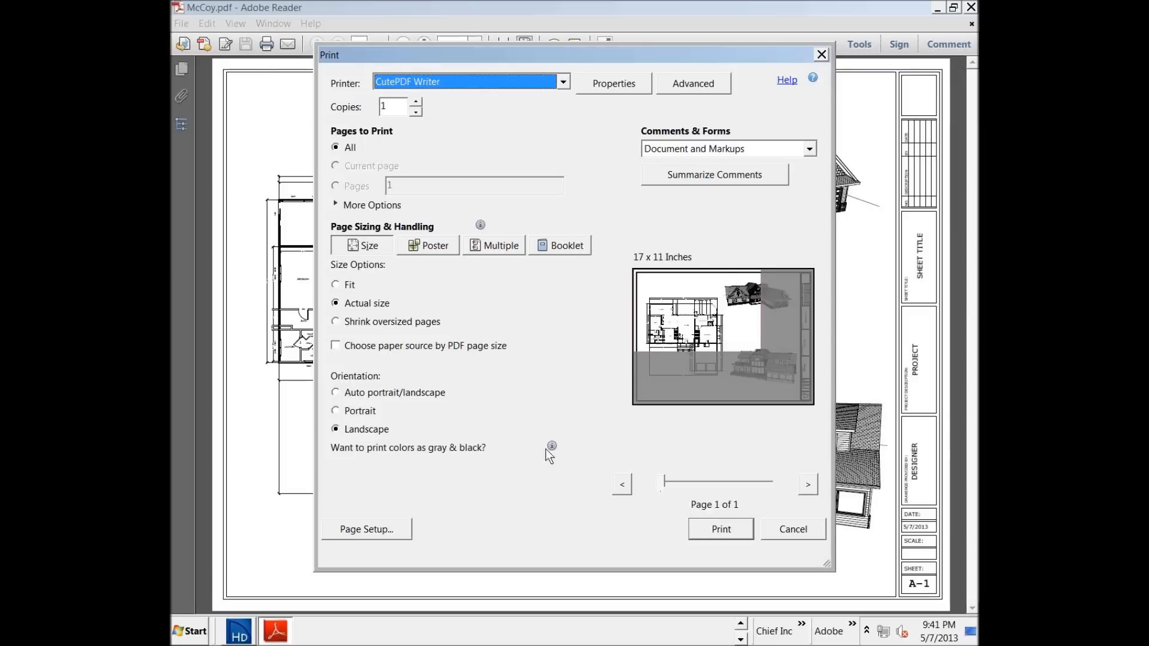
pyautogui.moveTo(634, 99)
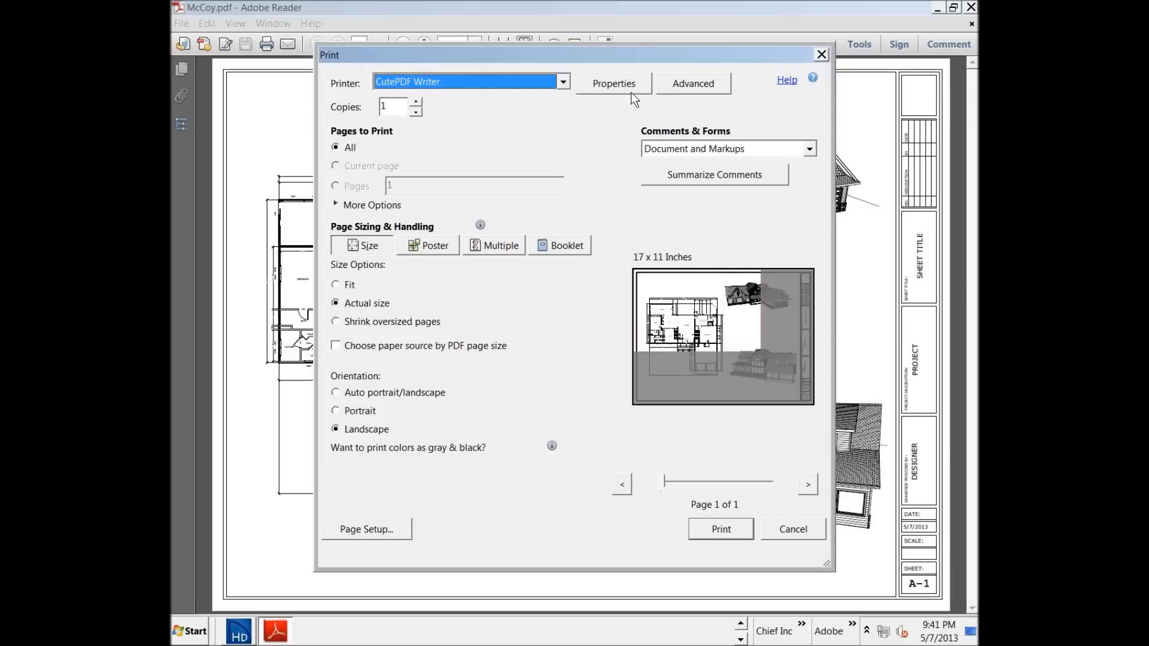
pyautogui.moveTo(508, 104)
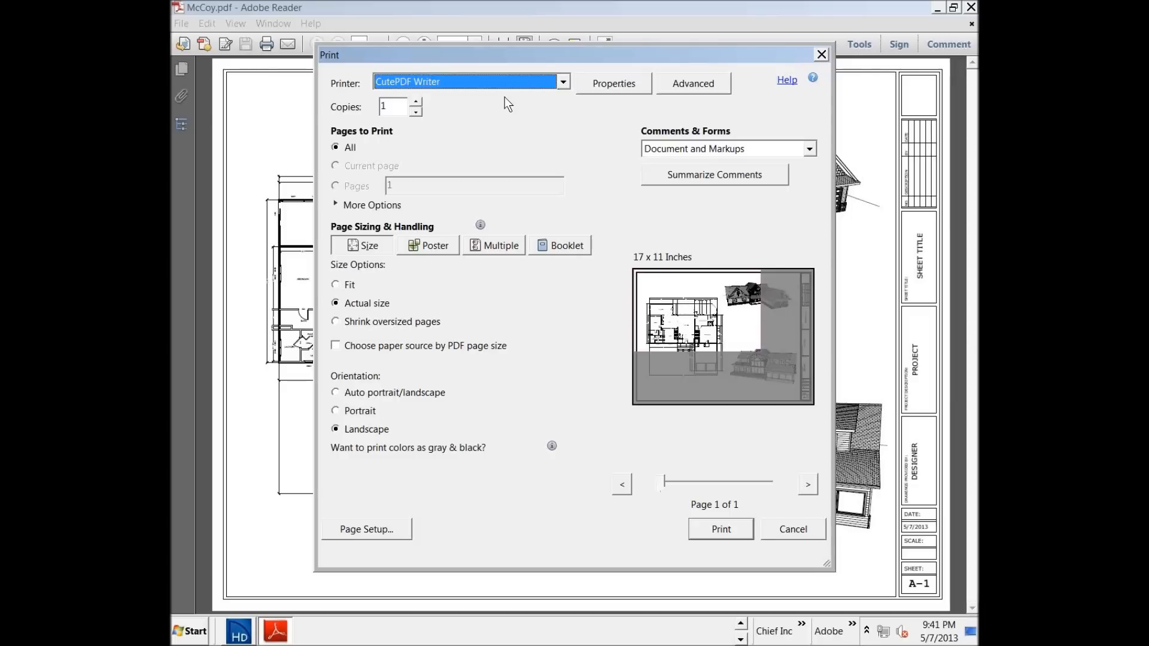
pyautogui.moveTo(578, 132)
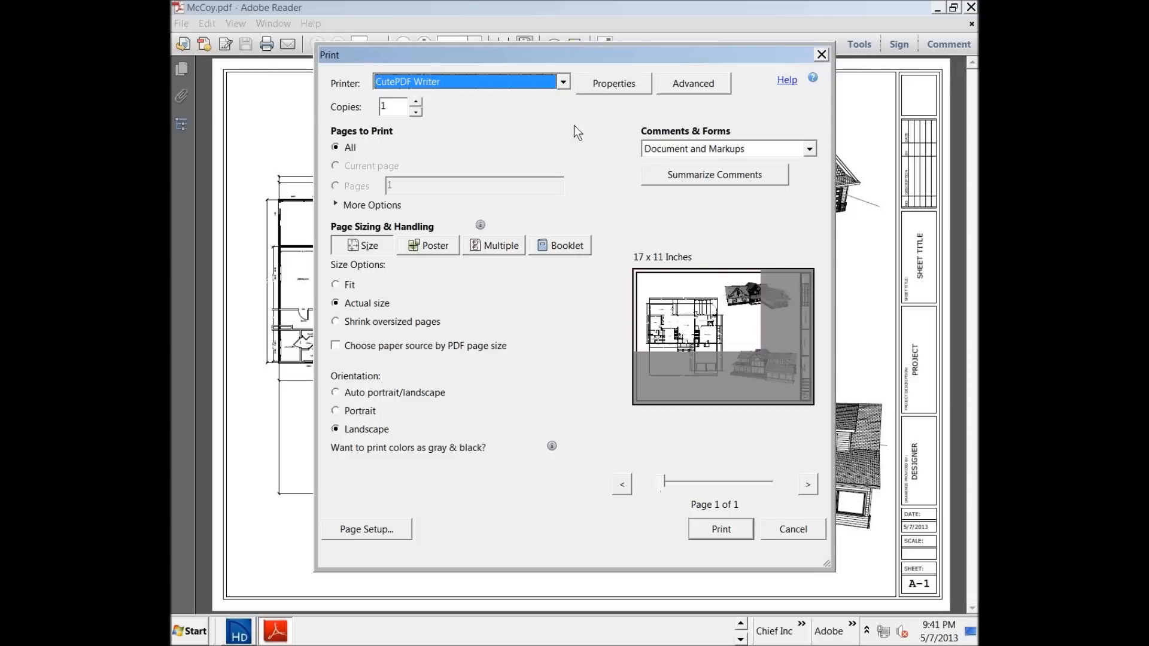
pyautogui.moveTo(477, 308)
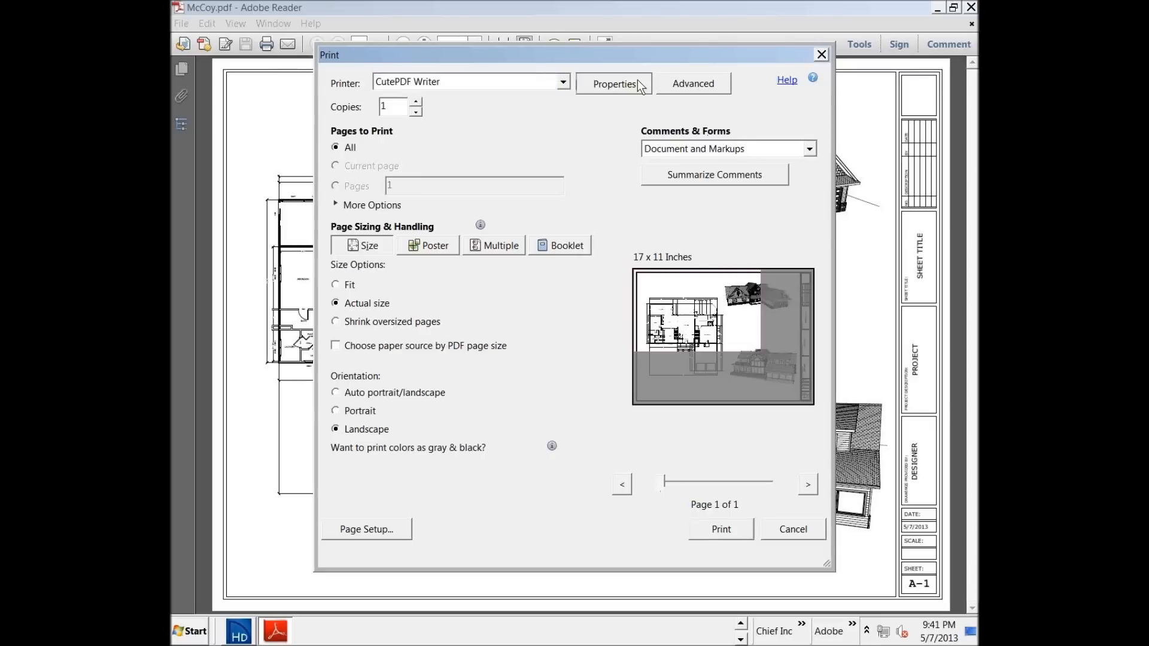
# Set the printer's paper size to ARCH C 24 x 18 in the advanced properties and confirm
pyautogui.click(612, 84)
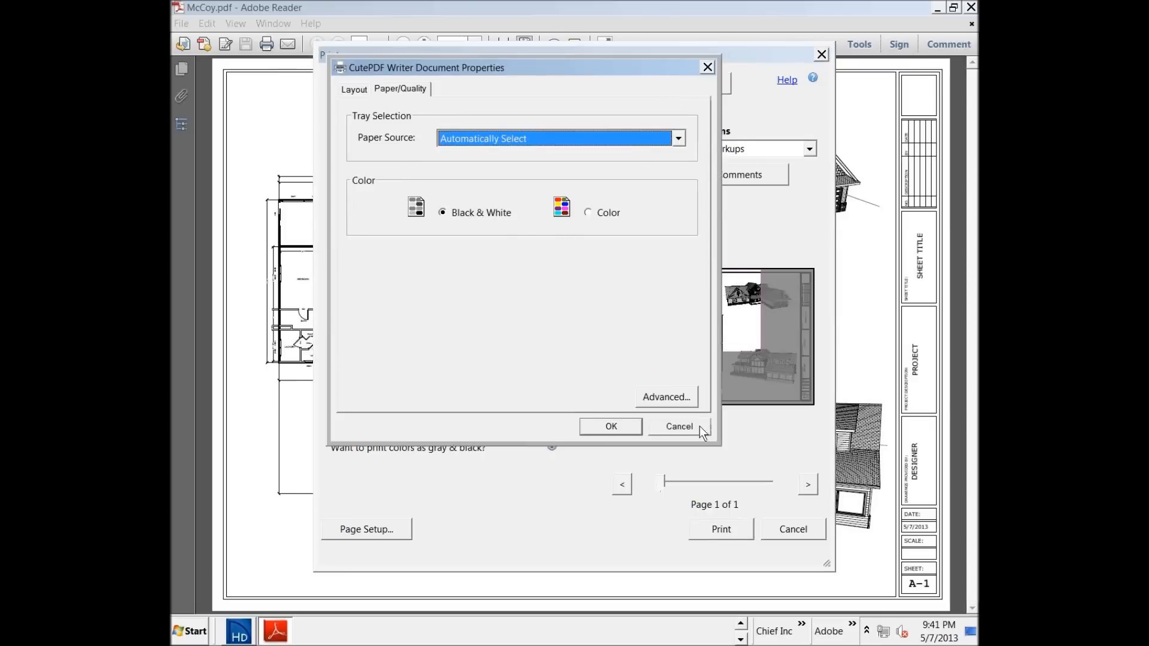
pyautogui.click(664, 396)
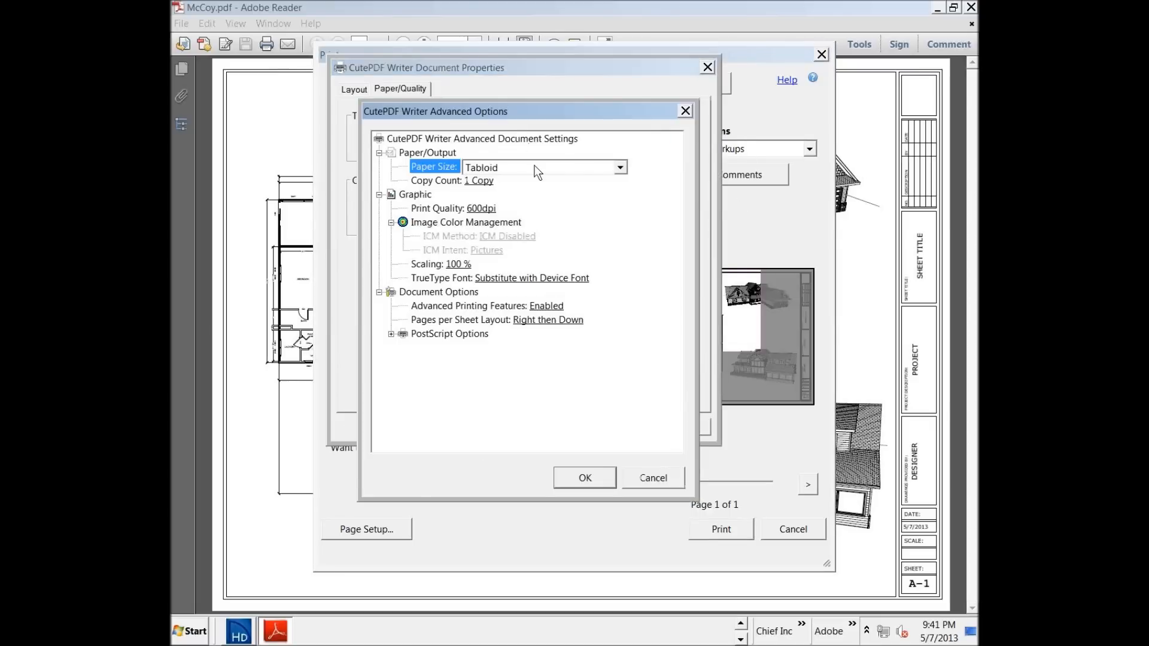
pyautogui.click(618, 168)
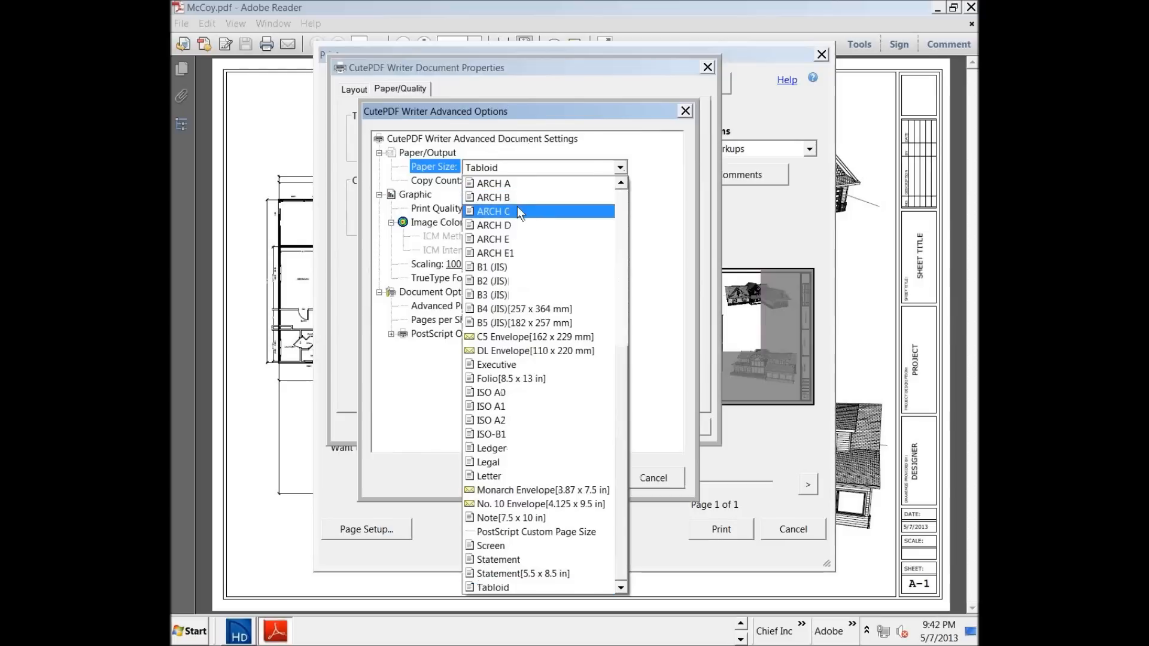
pyautogui.click(683, 110)
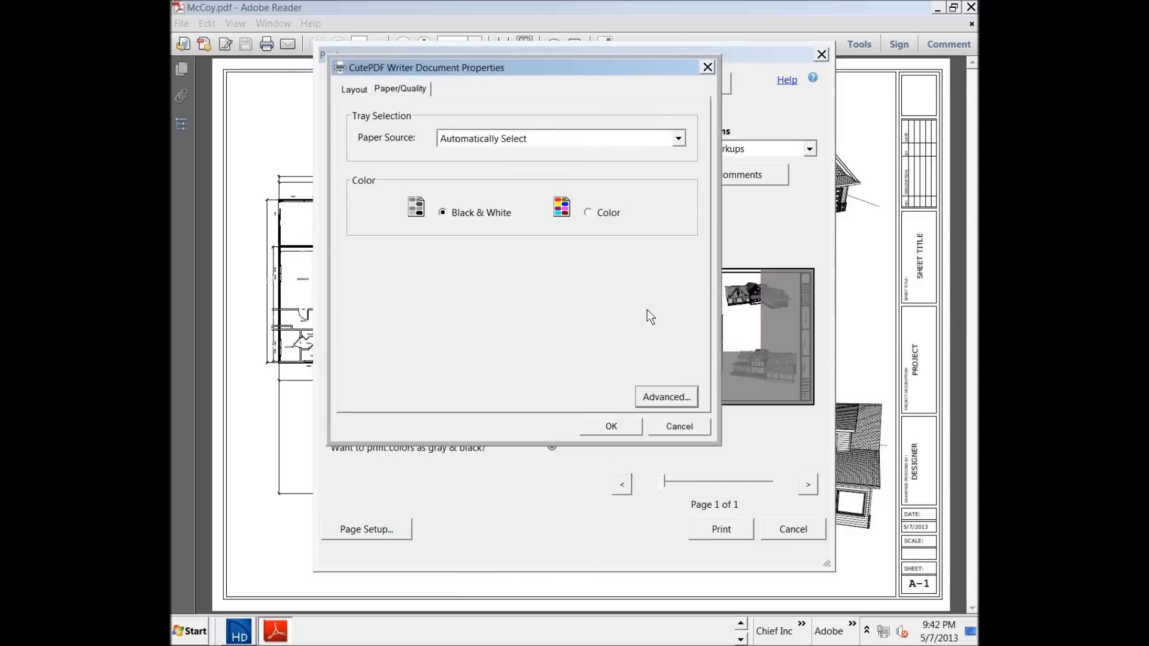
pyautogui.click(354, 88)
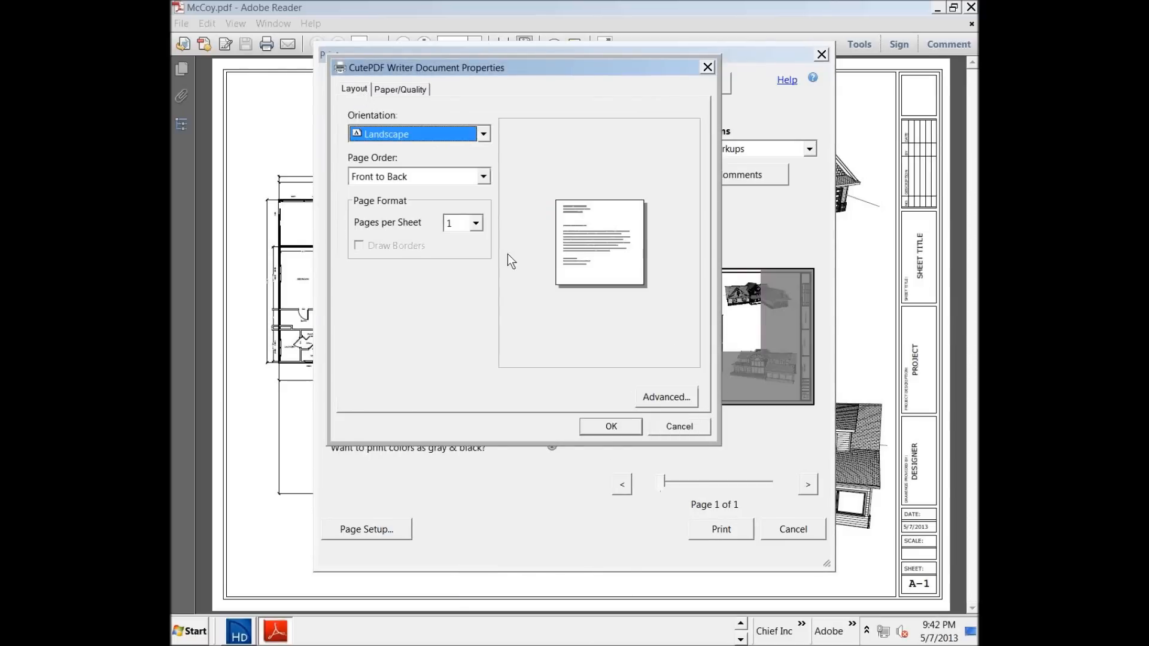
pyautogui.click(609, 426)
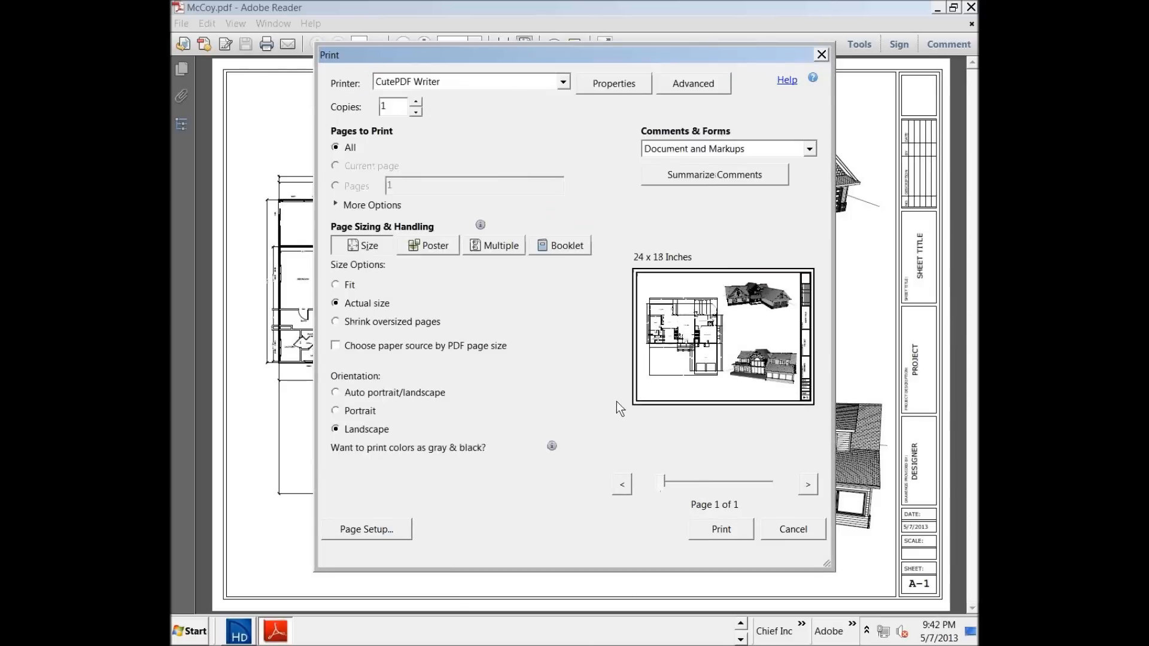
pyautogui.moveTo(775, 280)
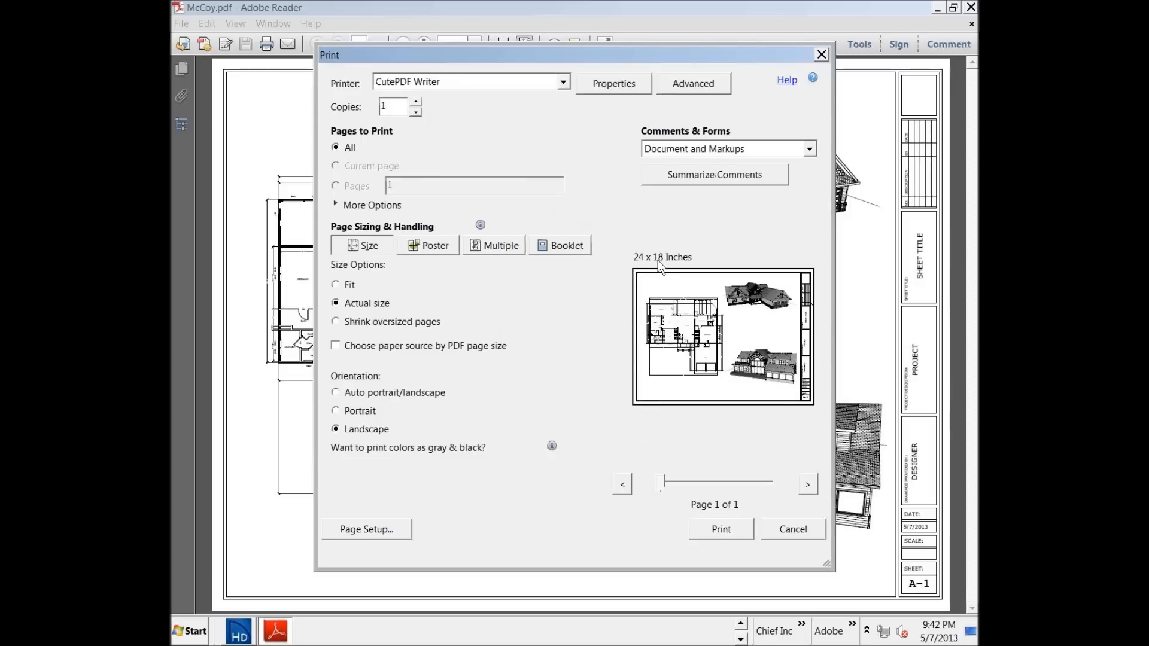
pyautogui.moveTo(508, 388)
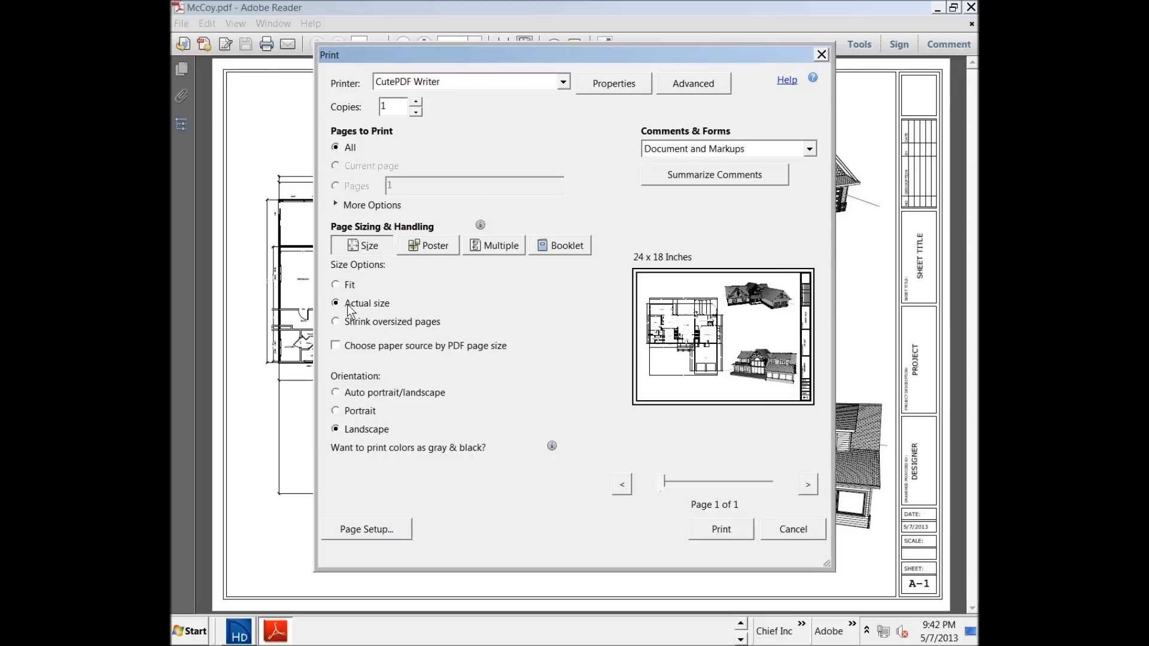
pyautogui.moveTo(394, 307)
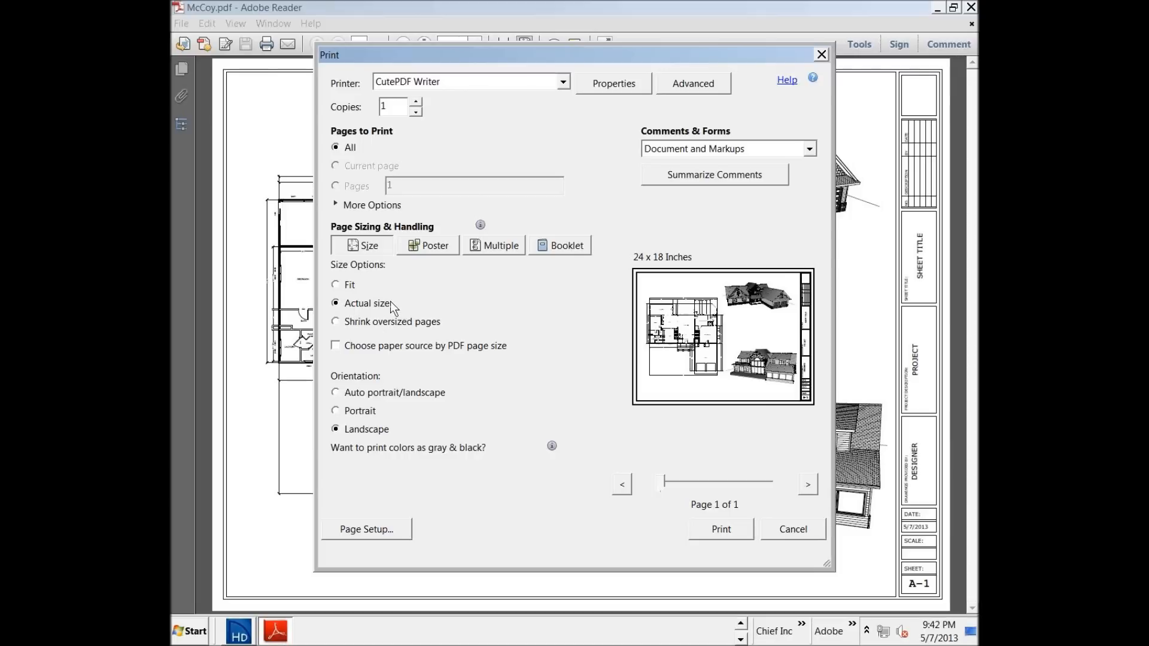
pyautogui.moveTo(399, 531)
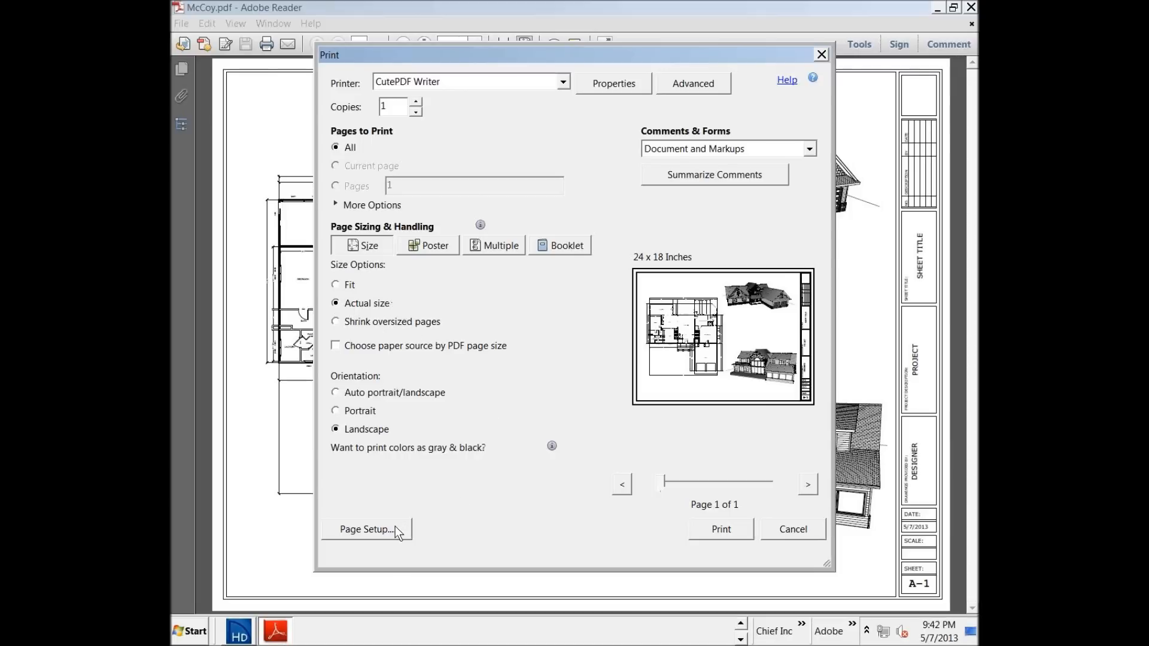
pyautogui.click(366, 529)
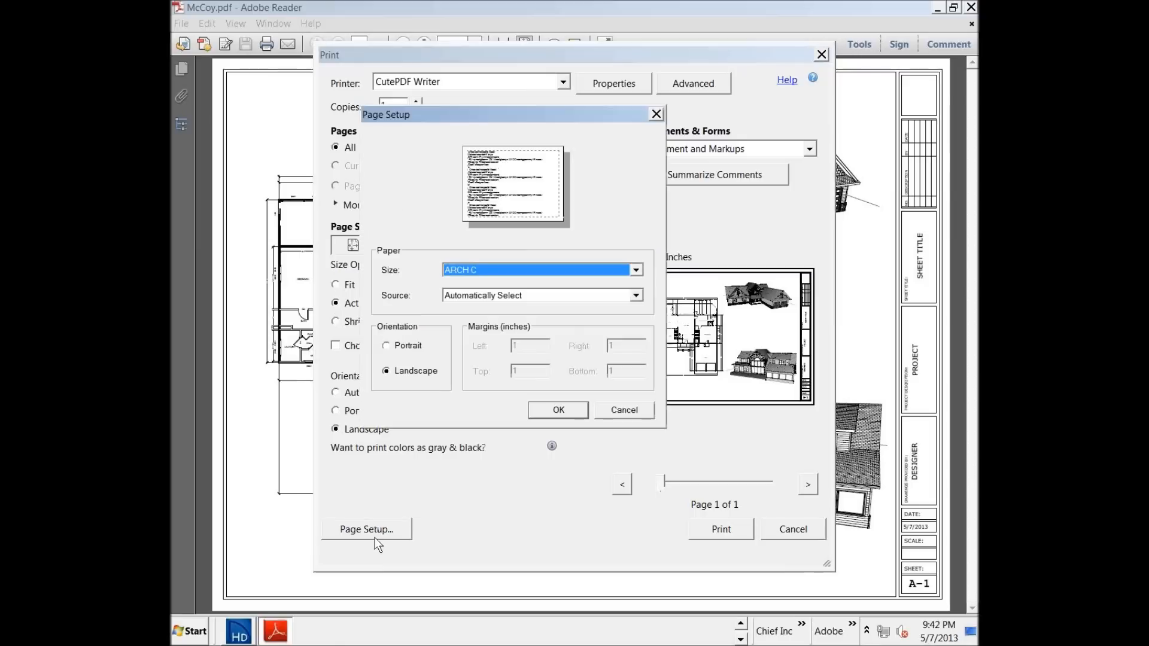
pyautogui.moveTo(456, 282)
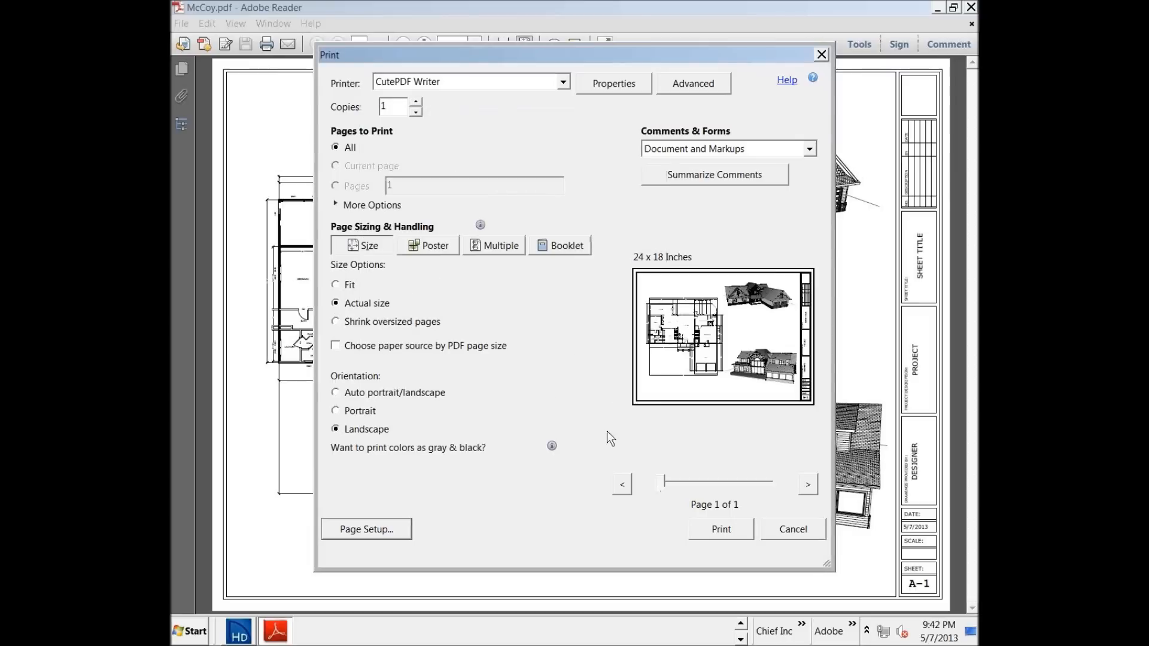
pyautogui.moveTo(723, 302)
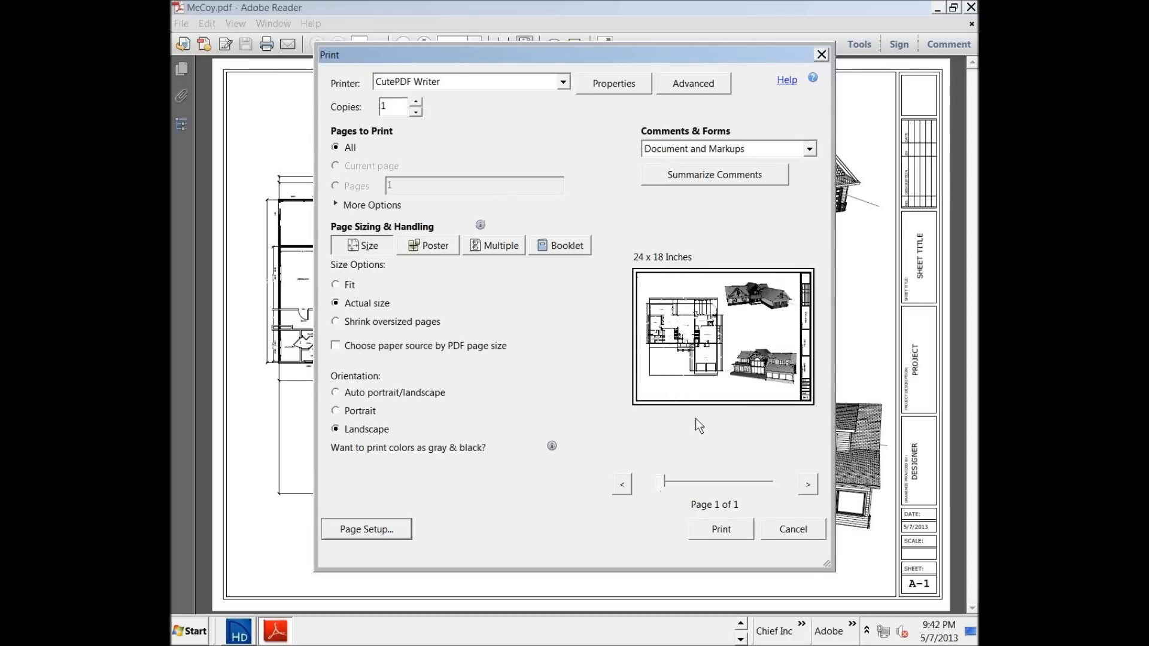
pyautogui.moveTo(708, 428)
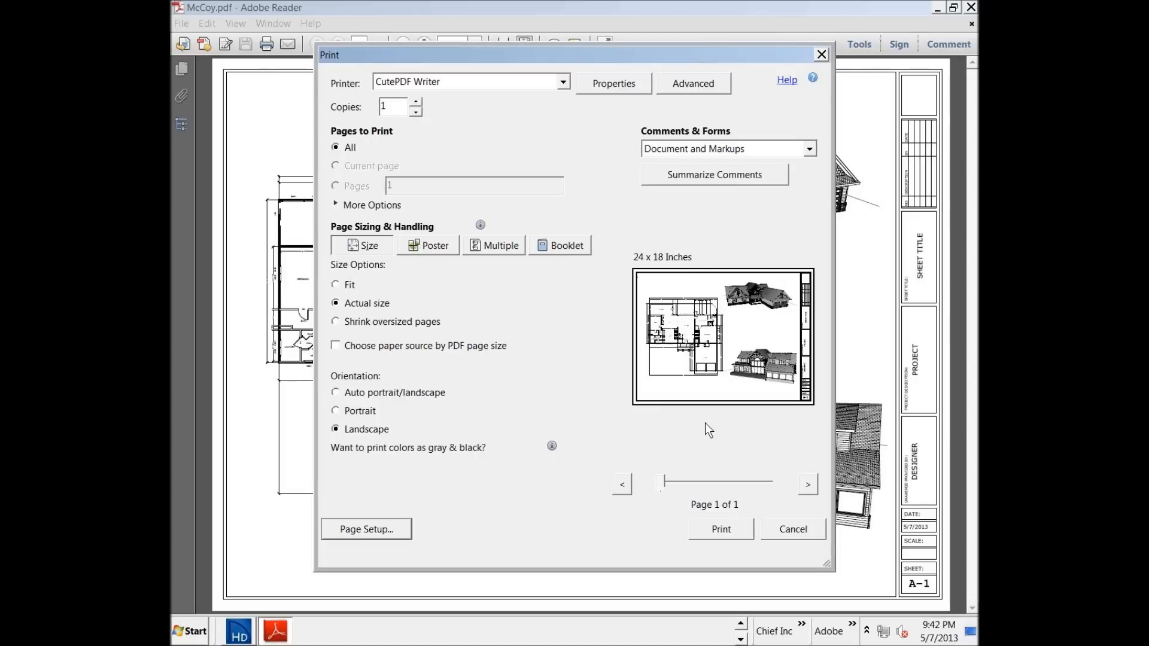
pyautogui.moveTo(743, 473)
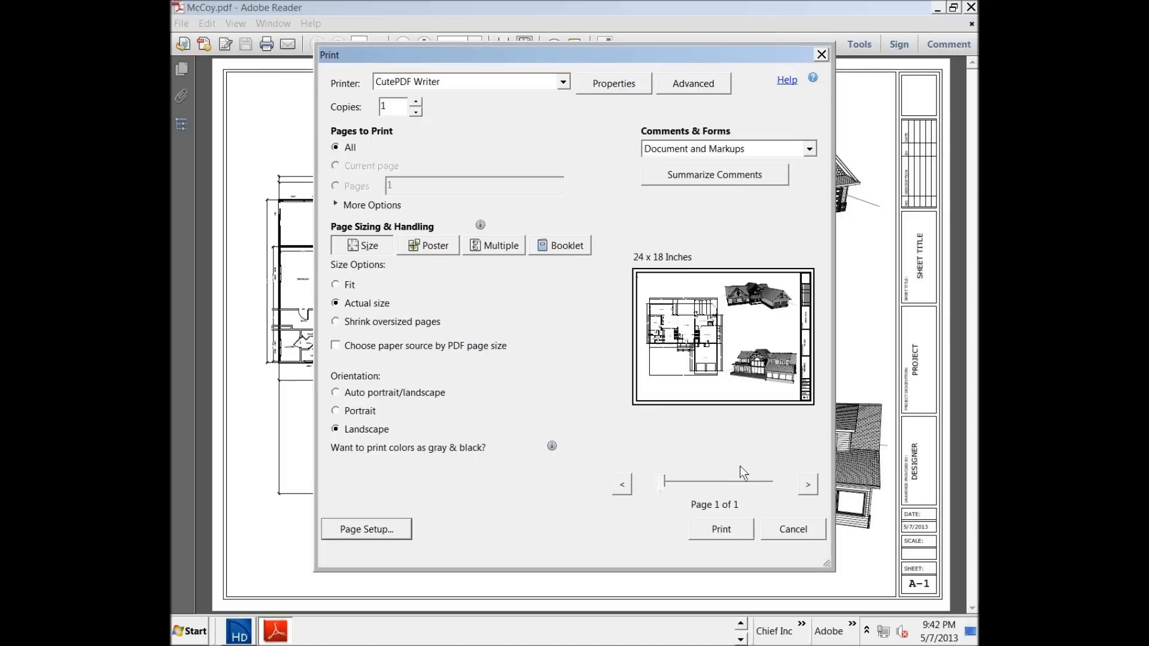
pyautogui.moveTo(823, 533)
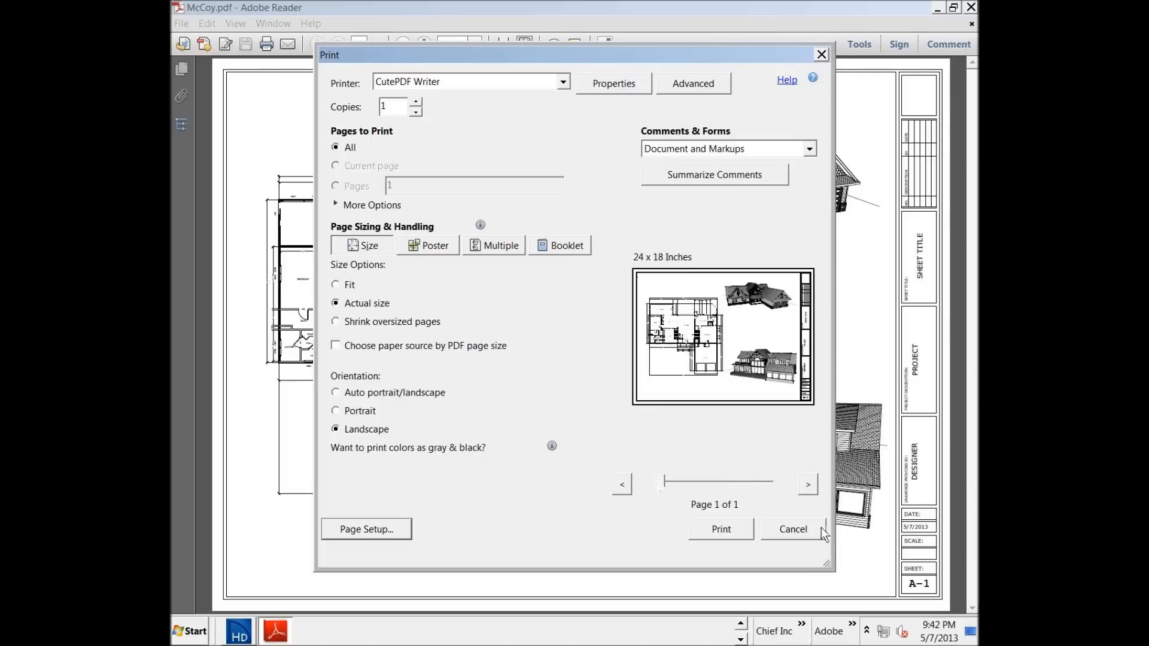
pyautogui.moveTo(814, 560)
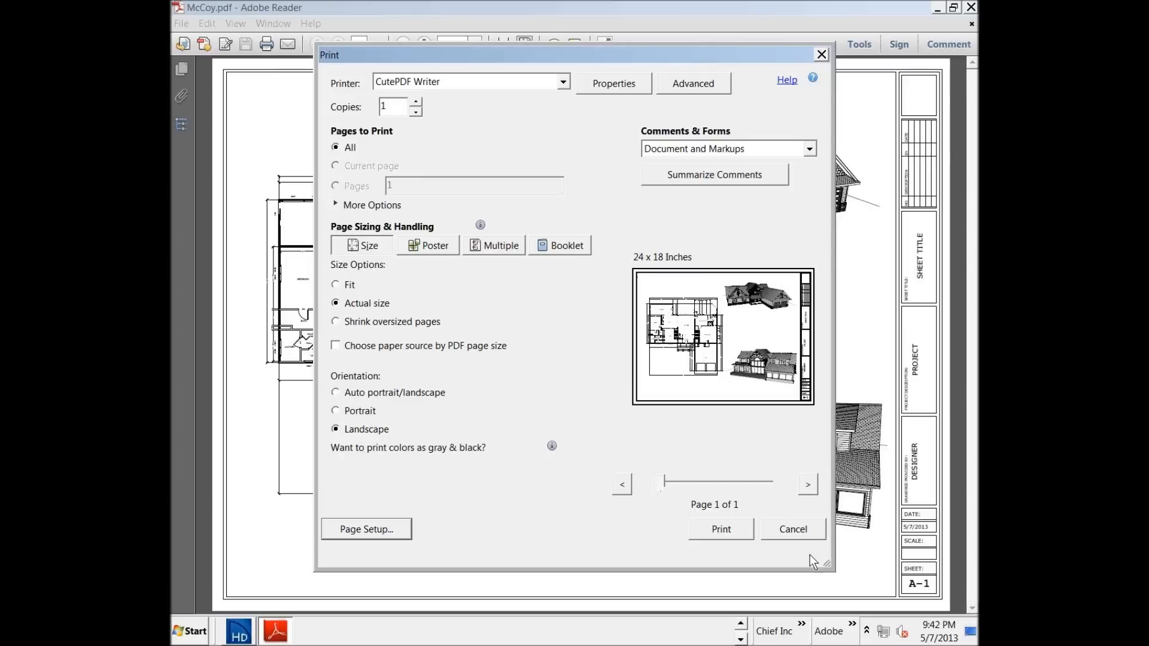
# Cancel the Adobe Reader Print dialog and return to the McCoy layout sheet in Home Designer Pro
pyautogui.click(791, 529)
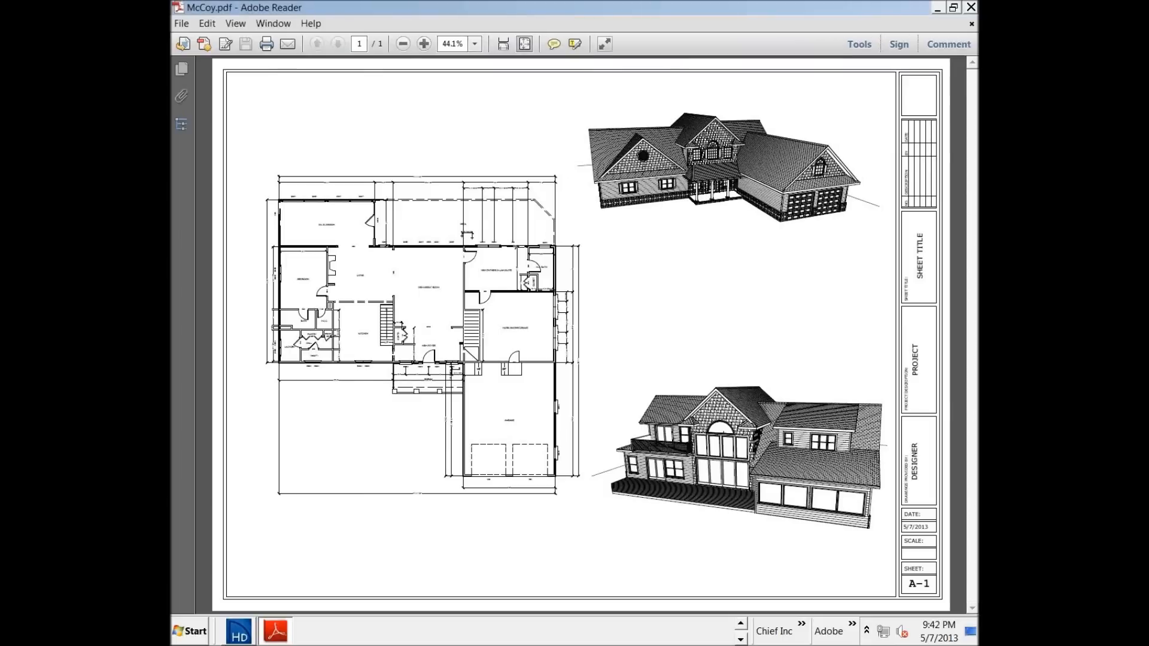
pyautogui.moveTo(339, 131)
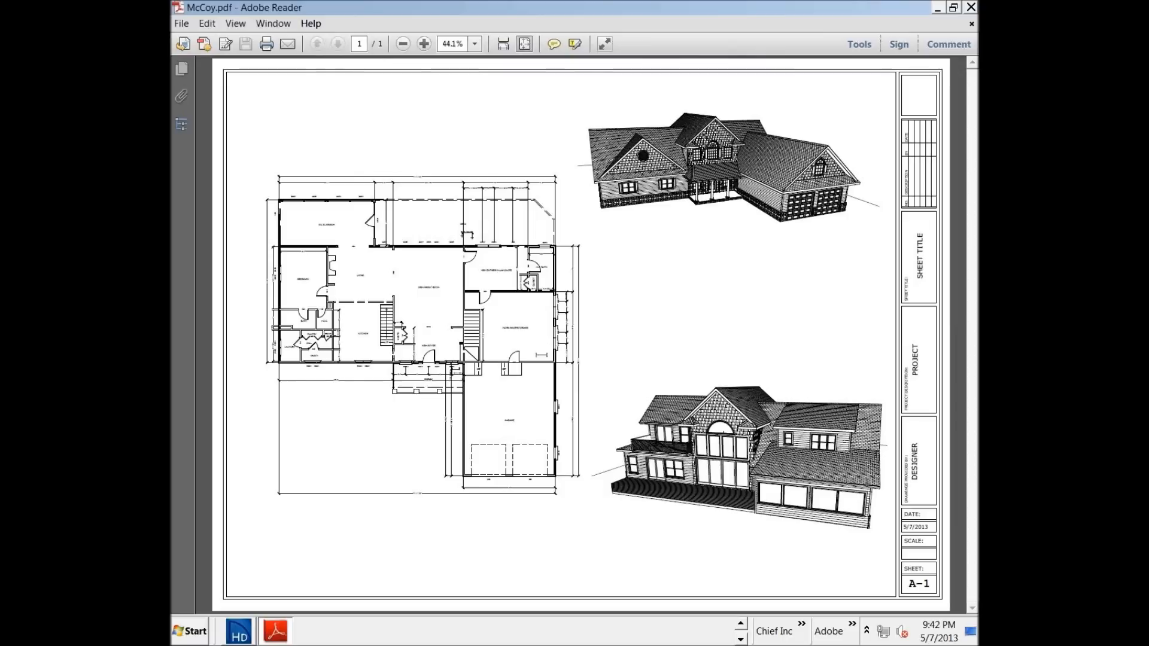
pyautogui.moveTo(535, 231)
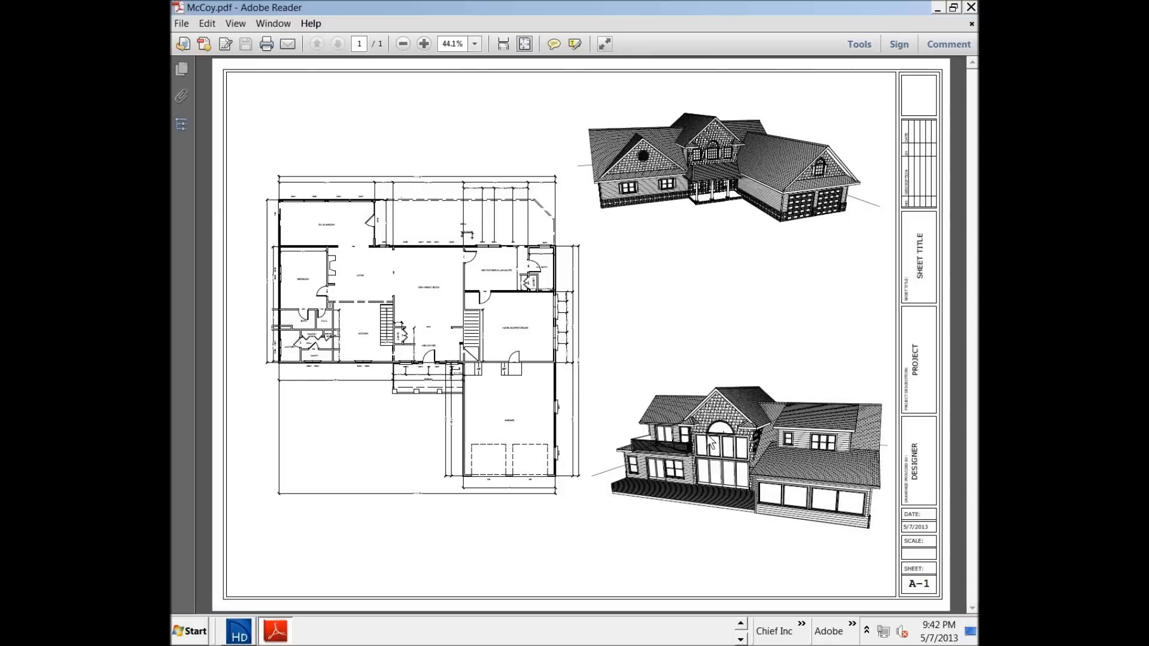
pyautogui.moveTo(511, 116)
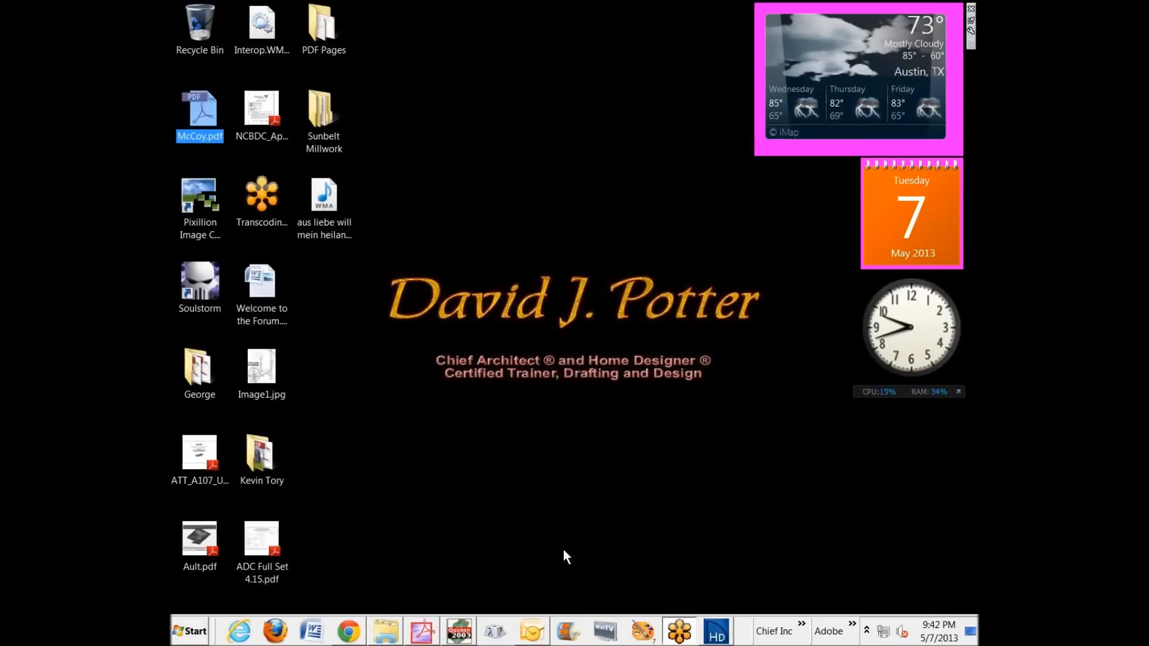
pyautogui.doubleClick(200, 116)
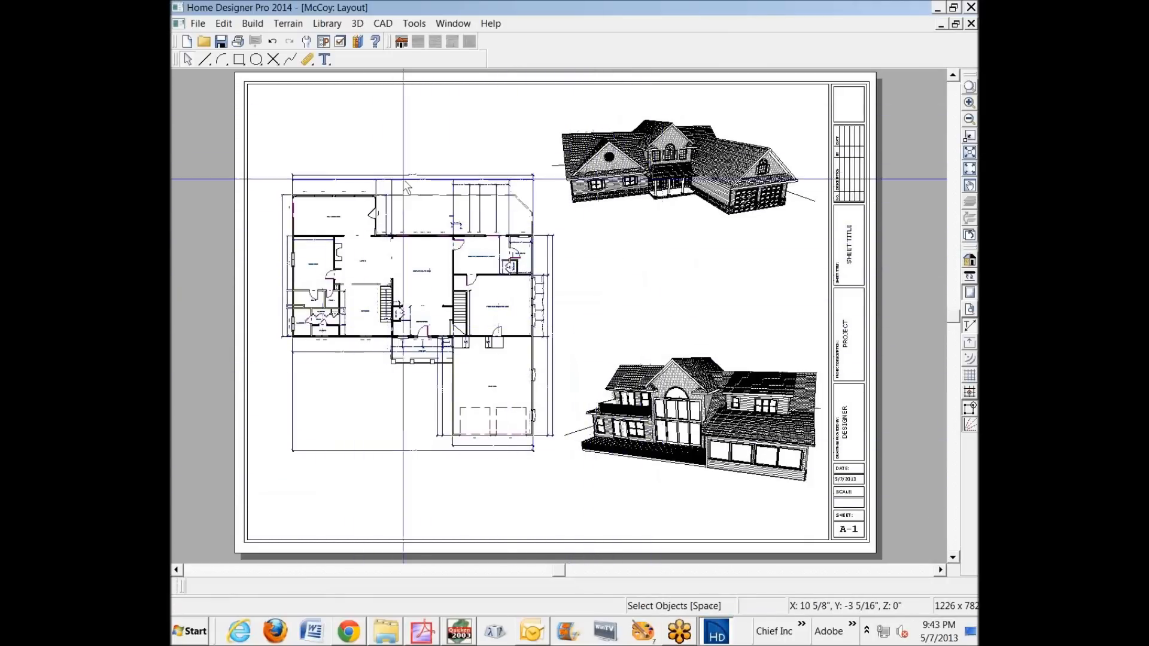
pyautogui.moveTo(614, 235)
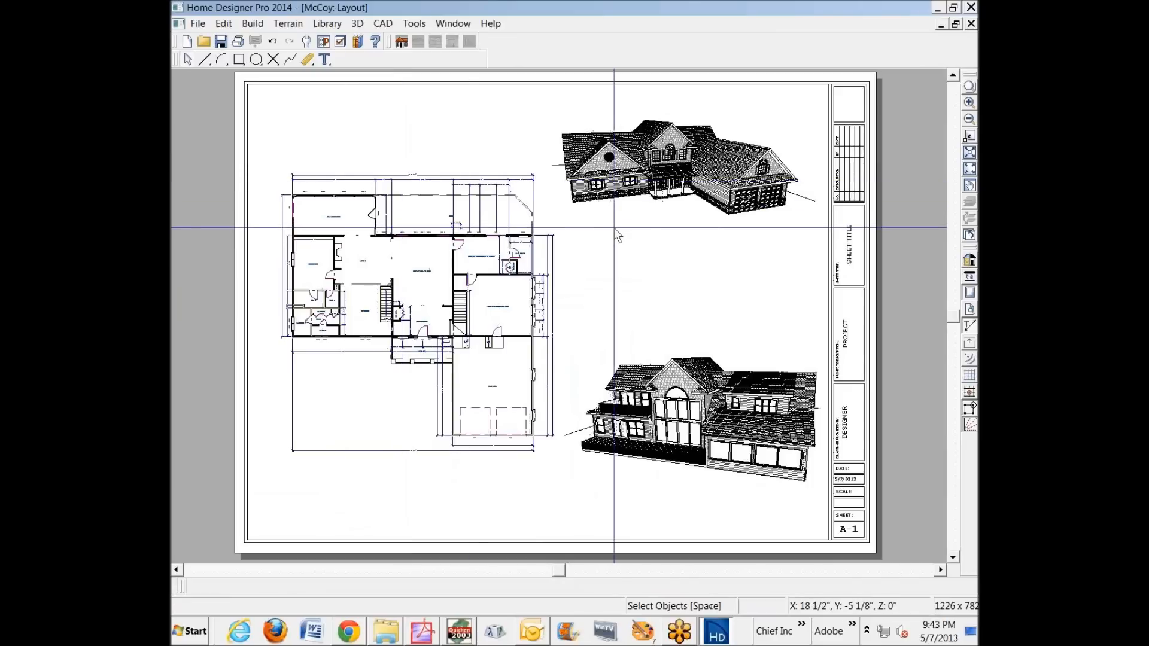